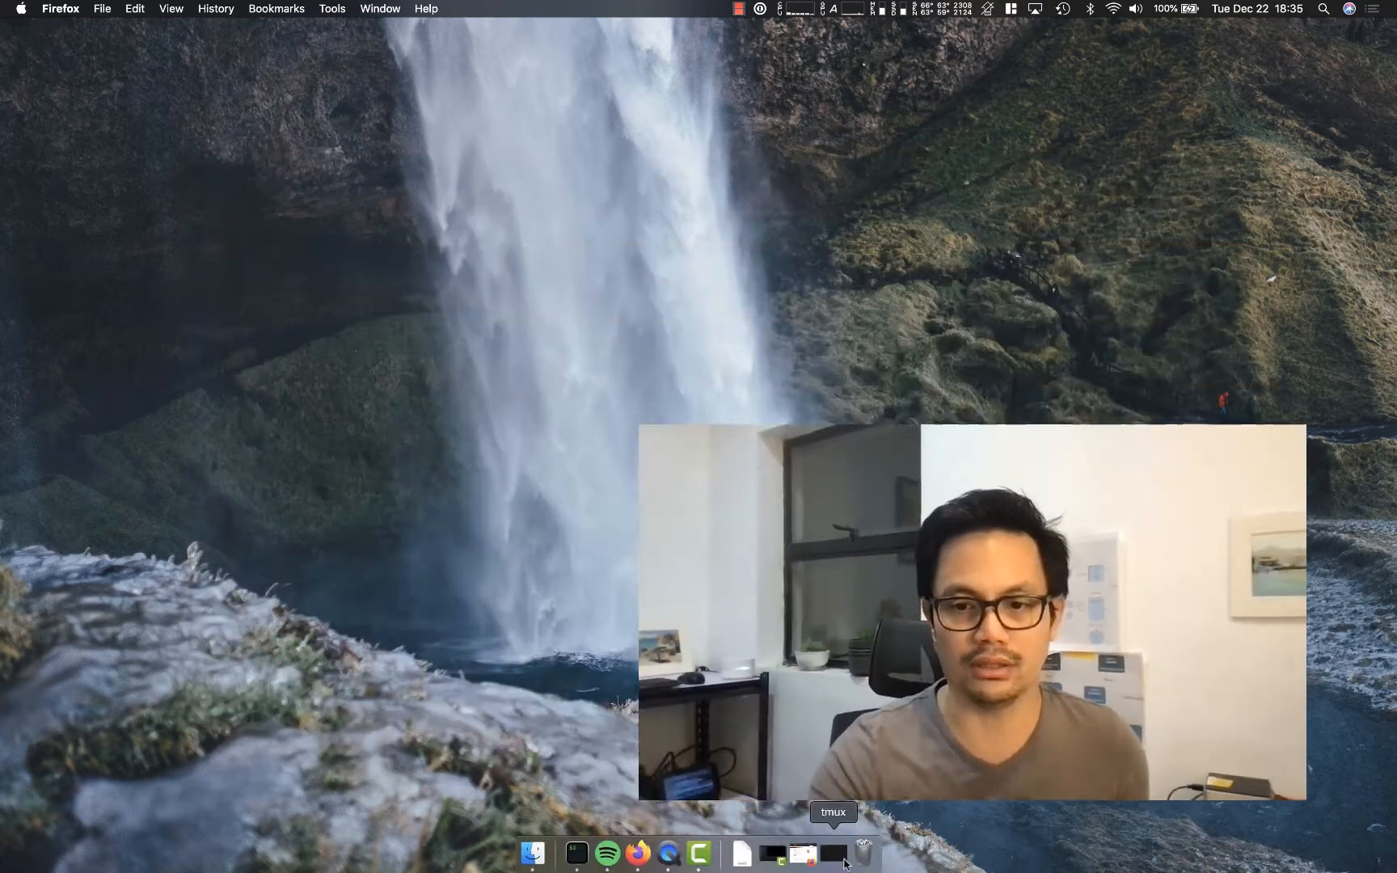
Step: Show Option 2, MAAS, on the Ubuntu Server download page in Firefox
{"action": "left_click", "coordinate": [636, 855]}
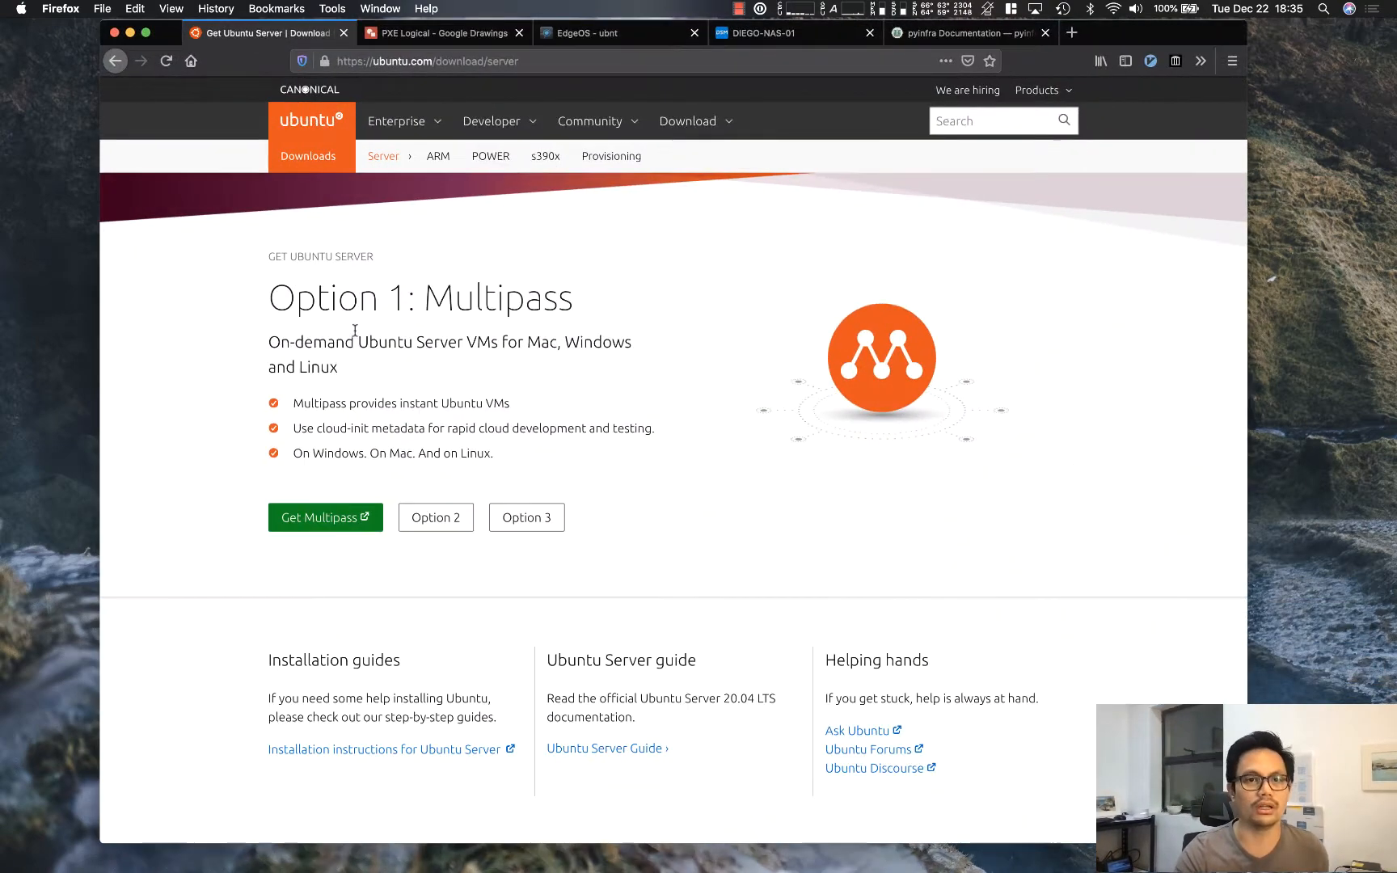
{"action": "mouse_move", "coordinate": [342, 253]}
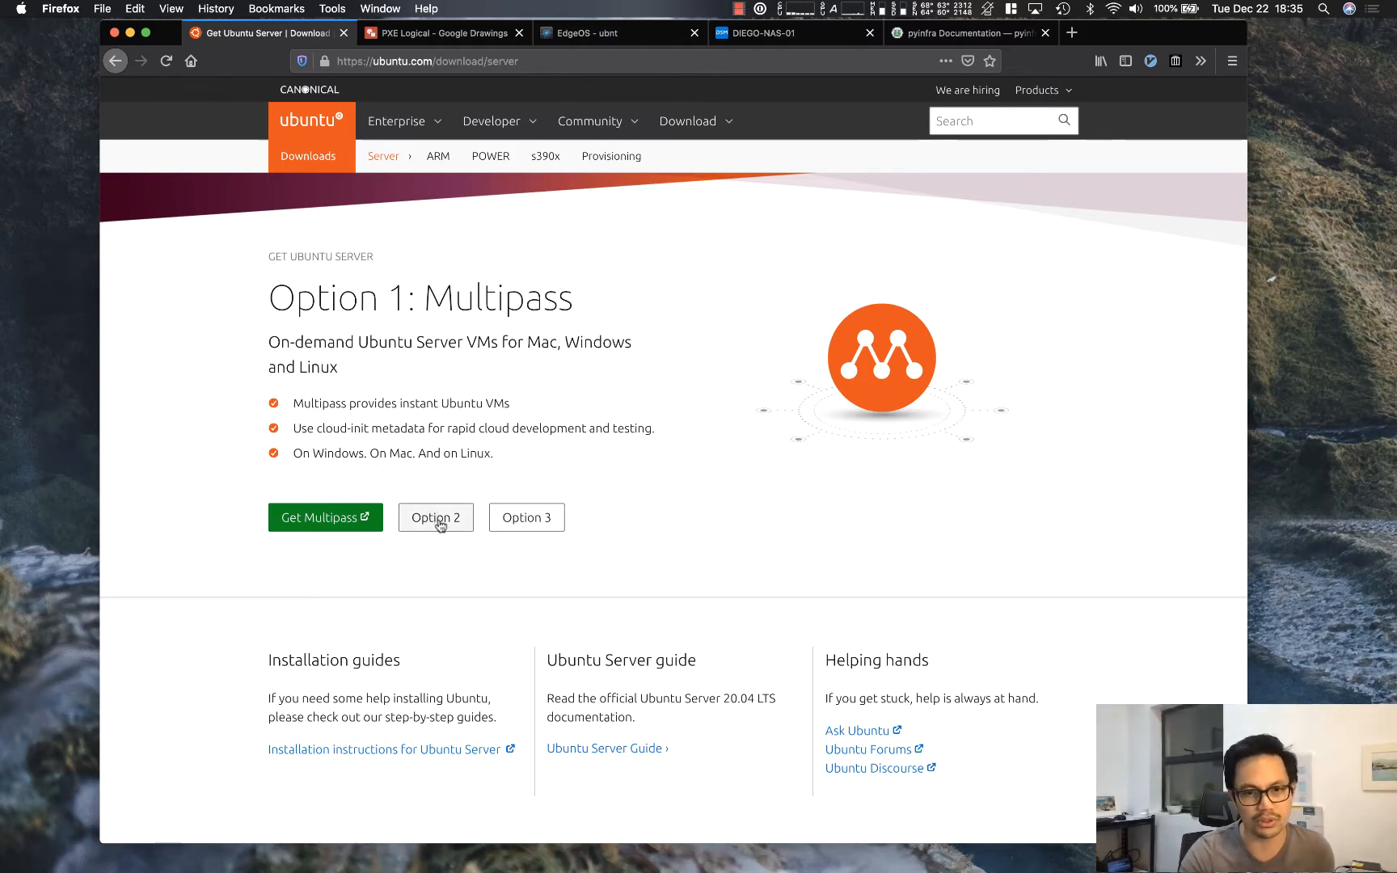
{"action": "left_click", "coordinate": [436, 517]}
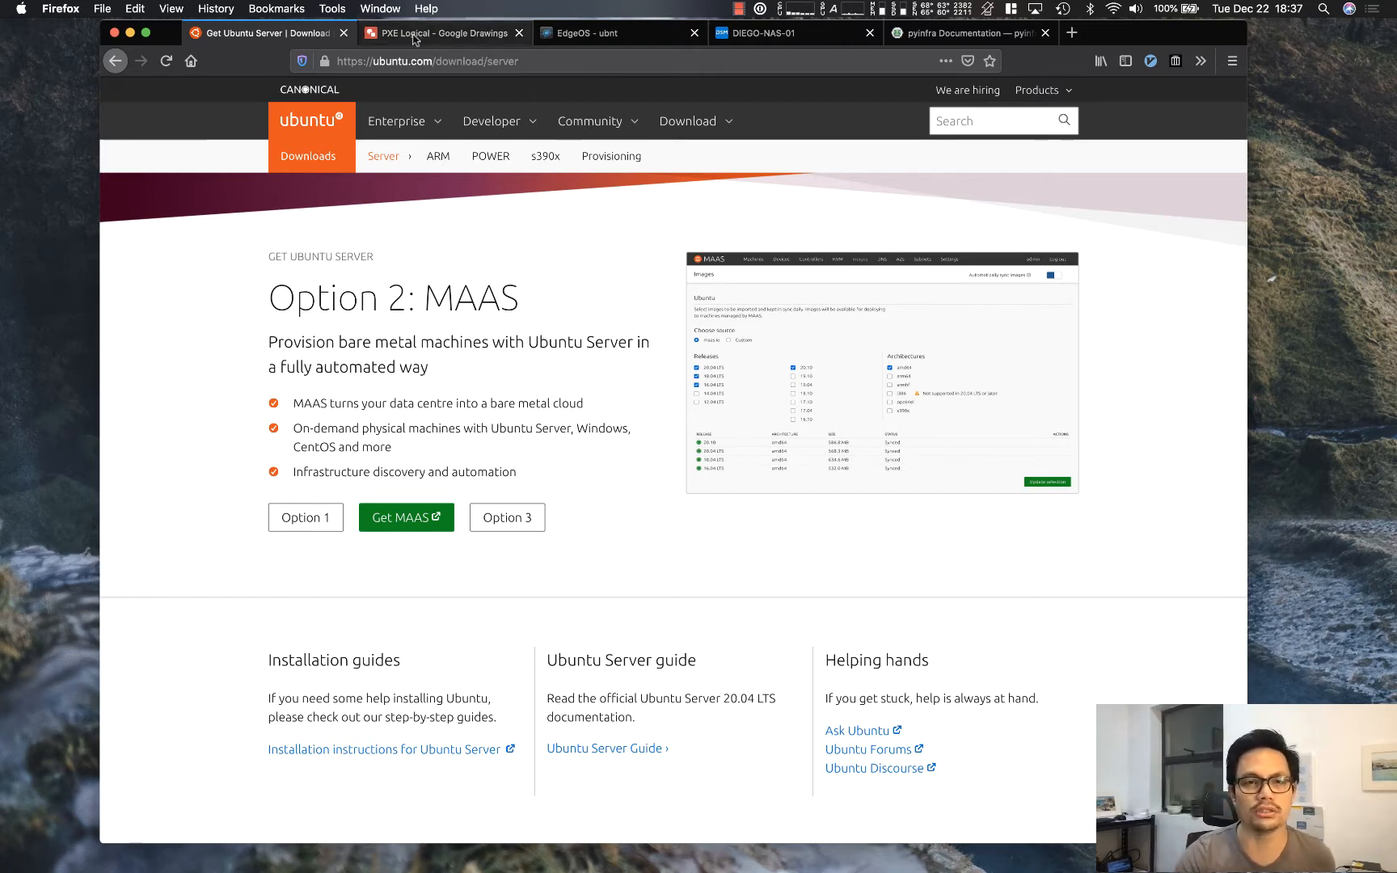
{"action": "left_click", "coordinate": [437, 33]}
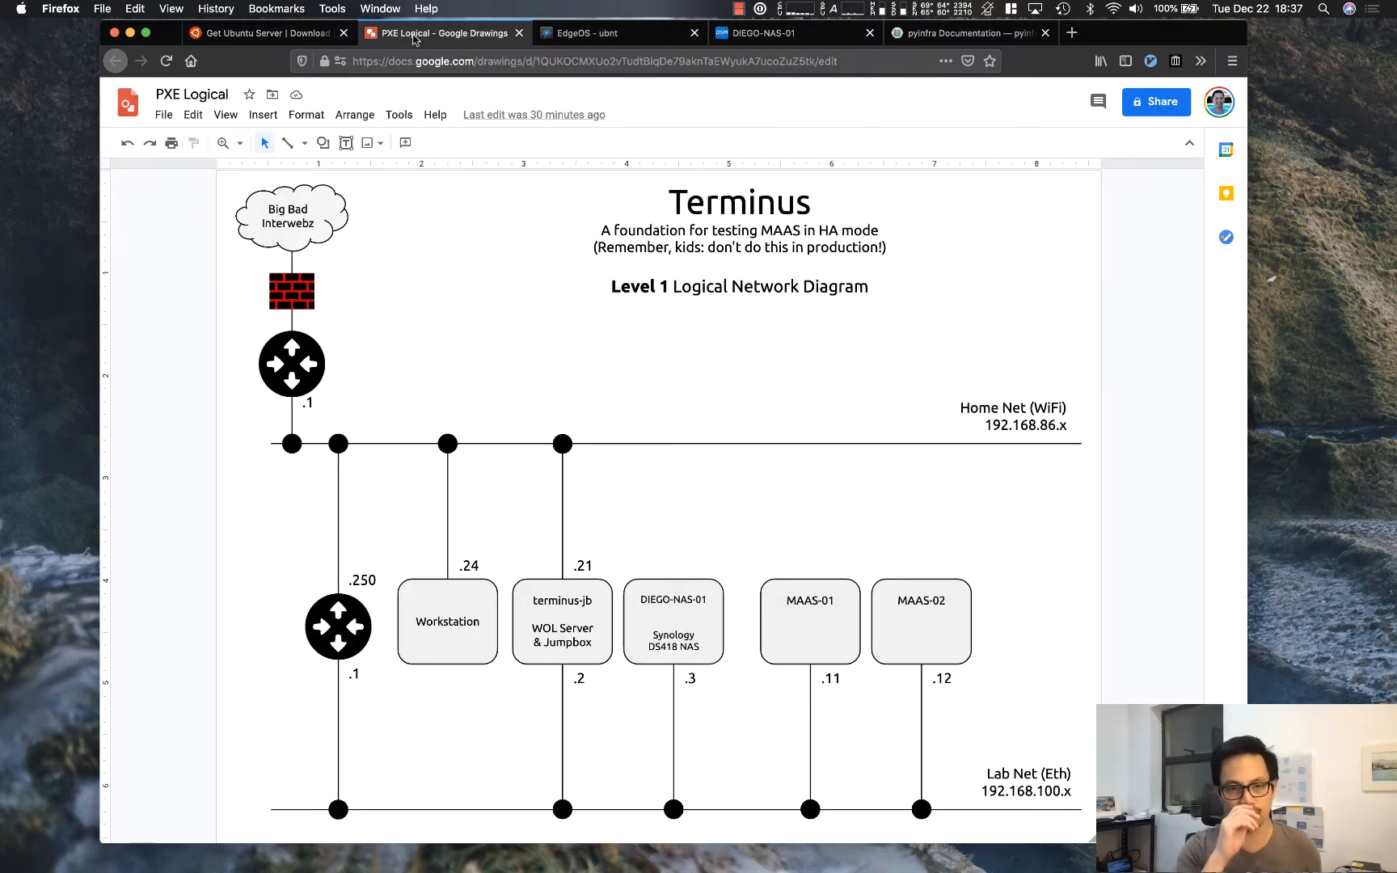
{"action": "mouse_move", "coordinate": [658, 398]}
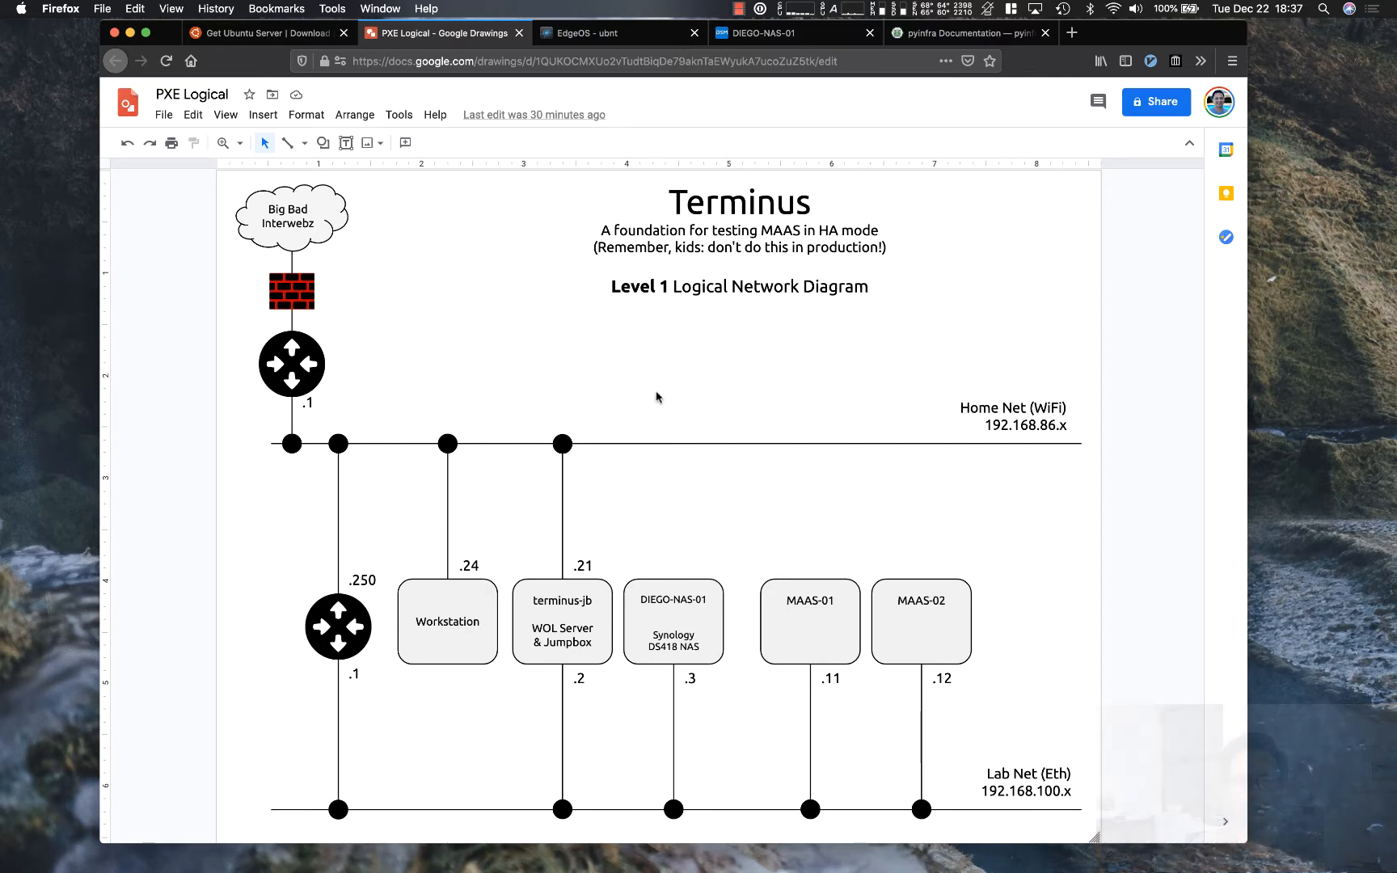
{"action": "mouse_move", "coordinate": [1038, 428]}
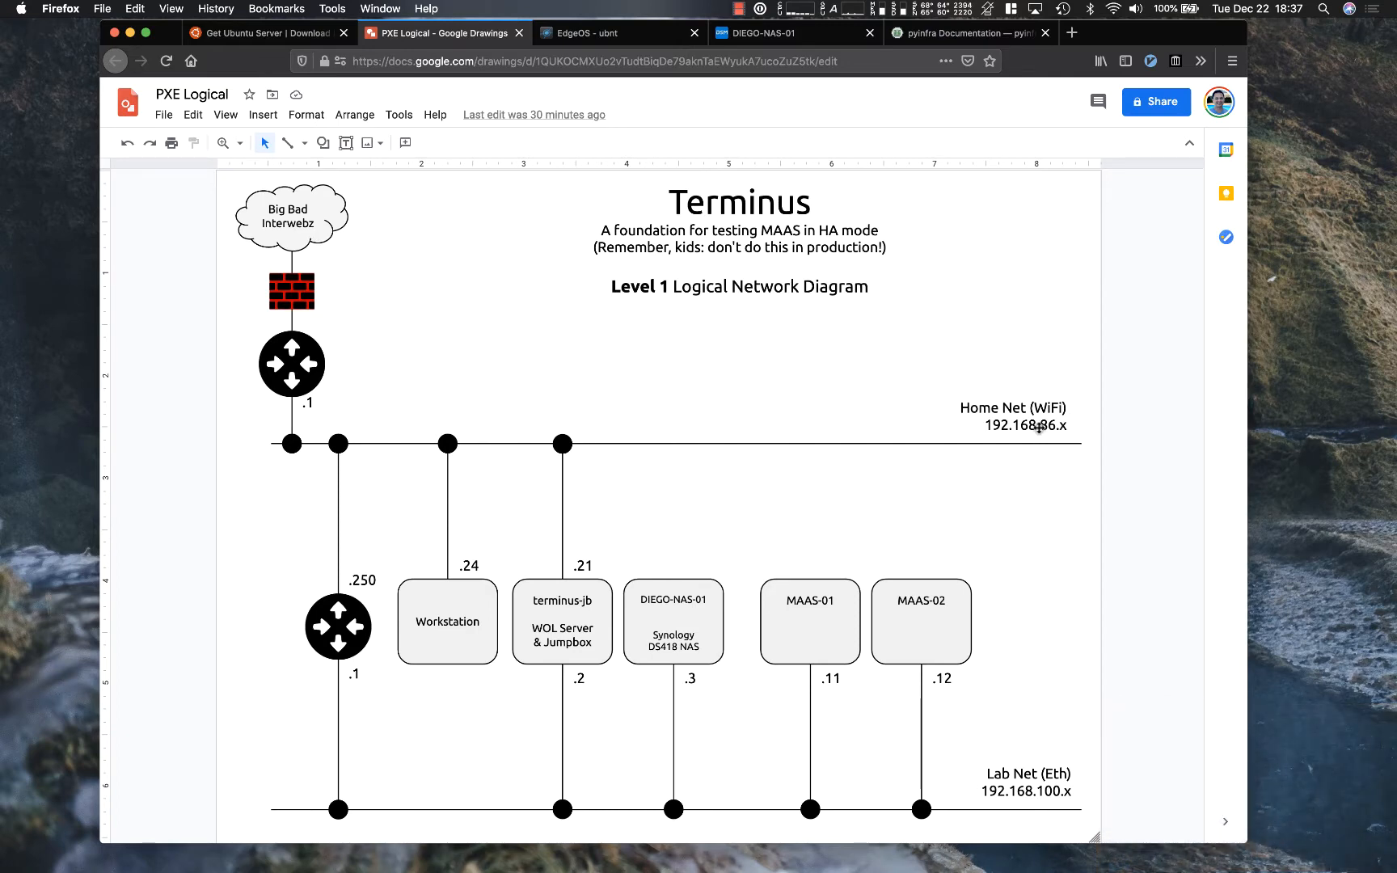
{"action": "mouse_move", "coordinate": [986, 427]}
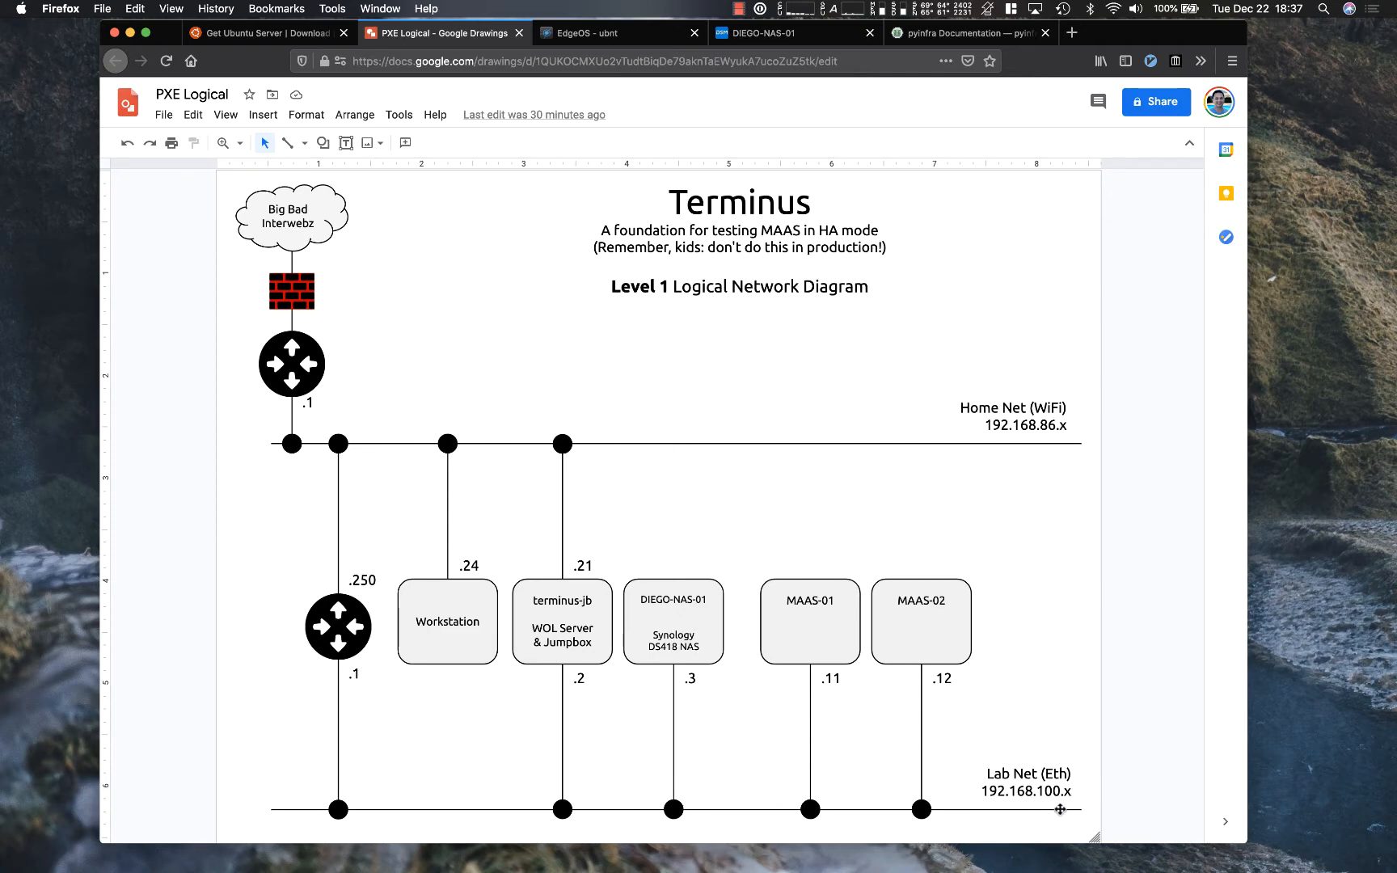
{"action": "mouse_move", "coordinate": [542, 818]}
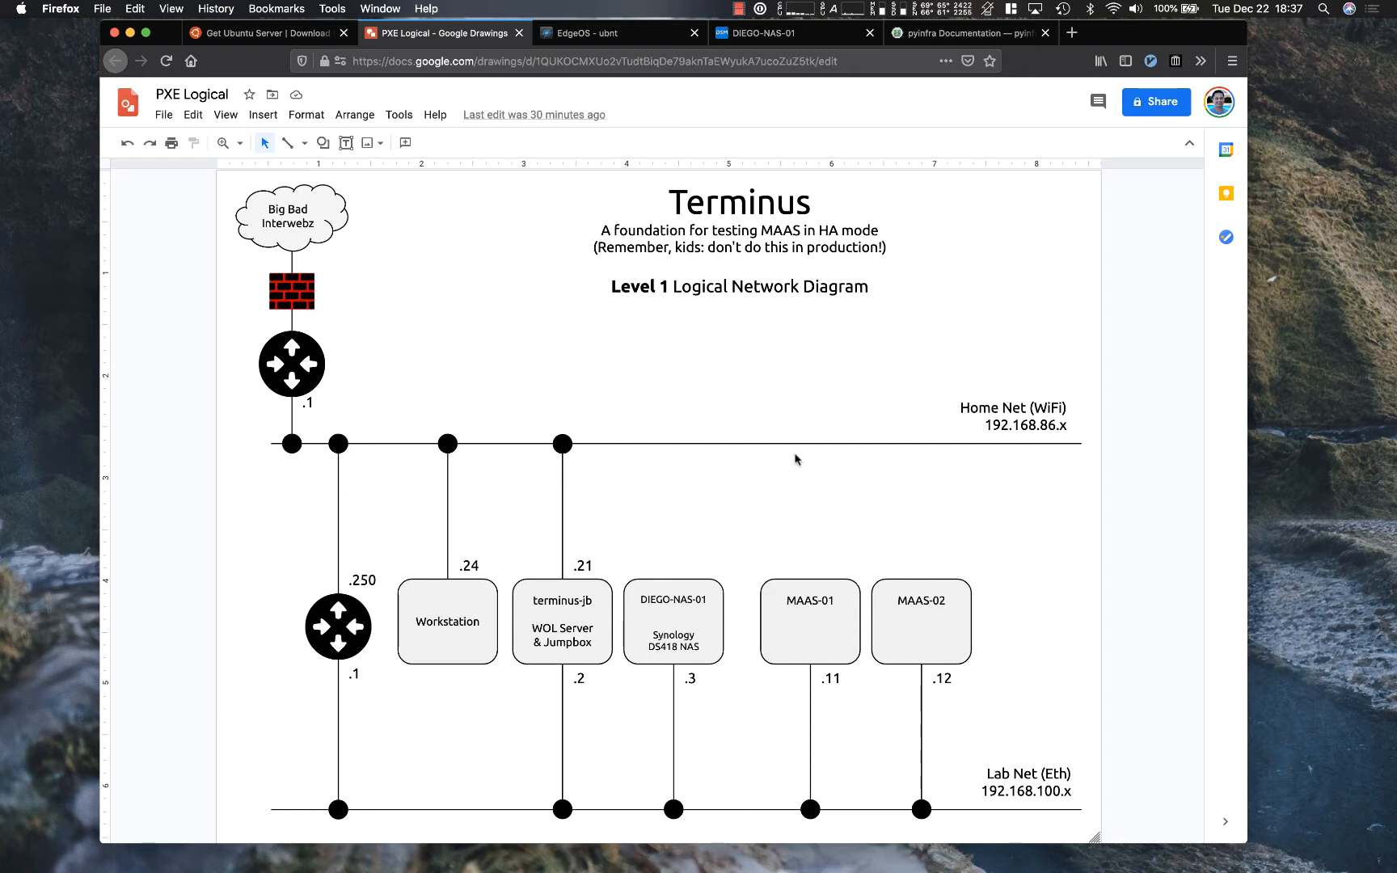
{"action": "mouse_move", "coordinate": [378, 456]}
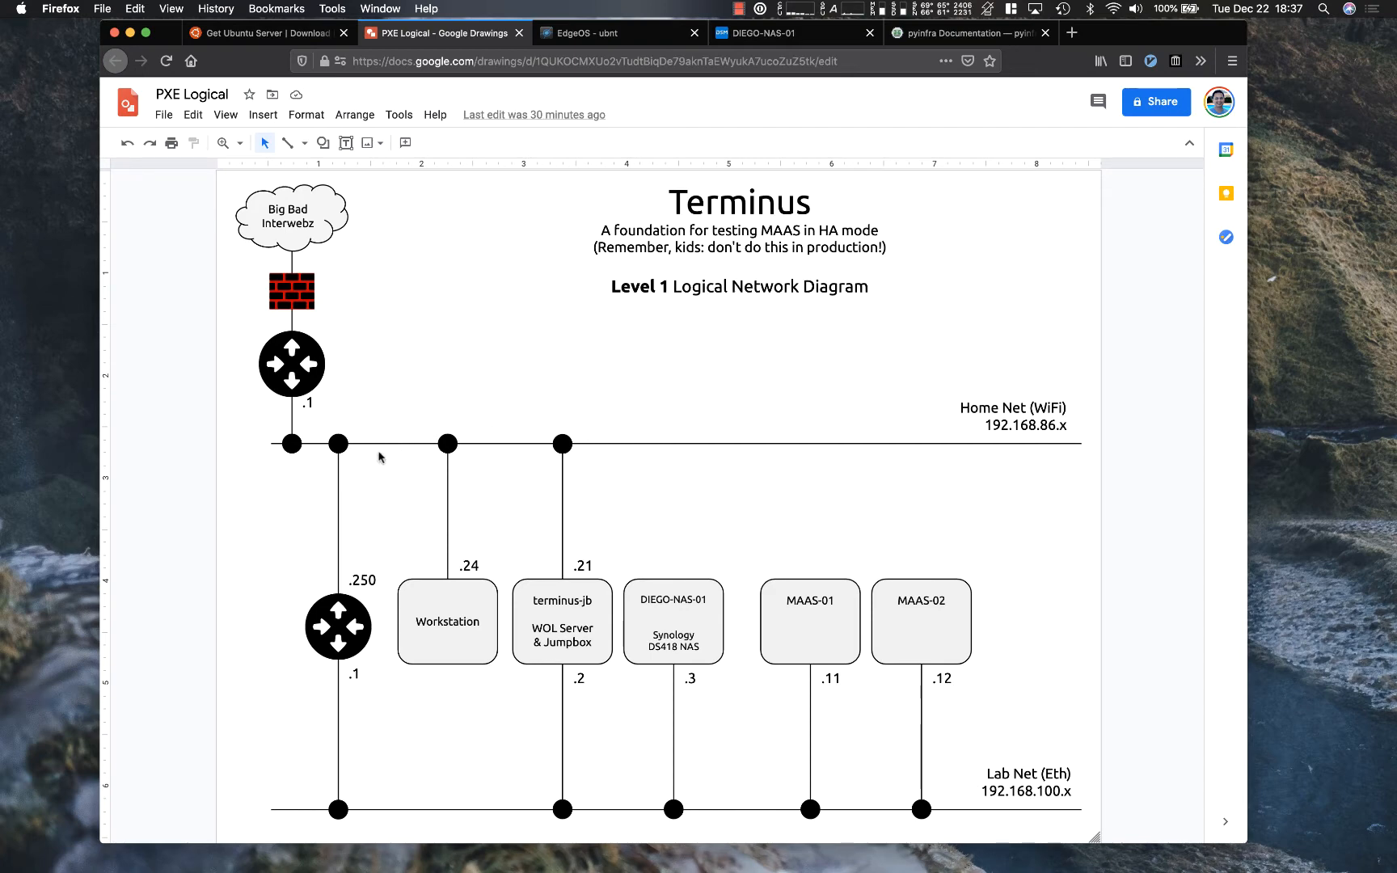
{"action": "mouse_move", "coordinate": [365, 671]}
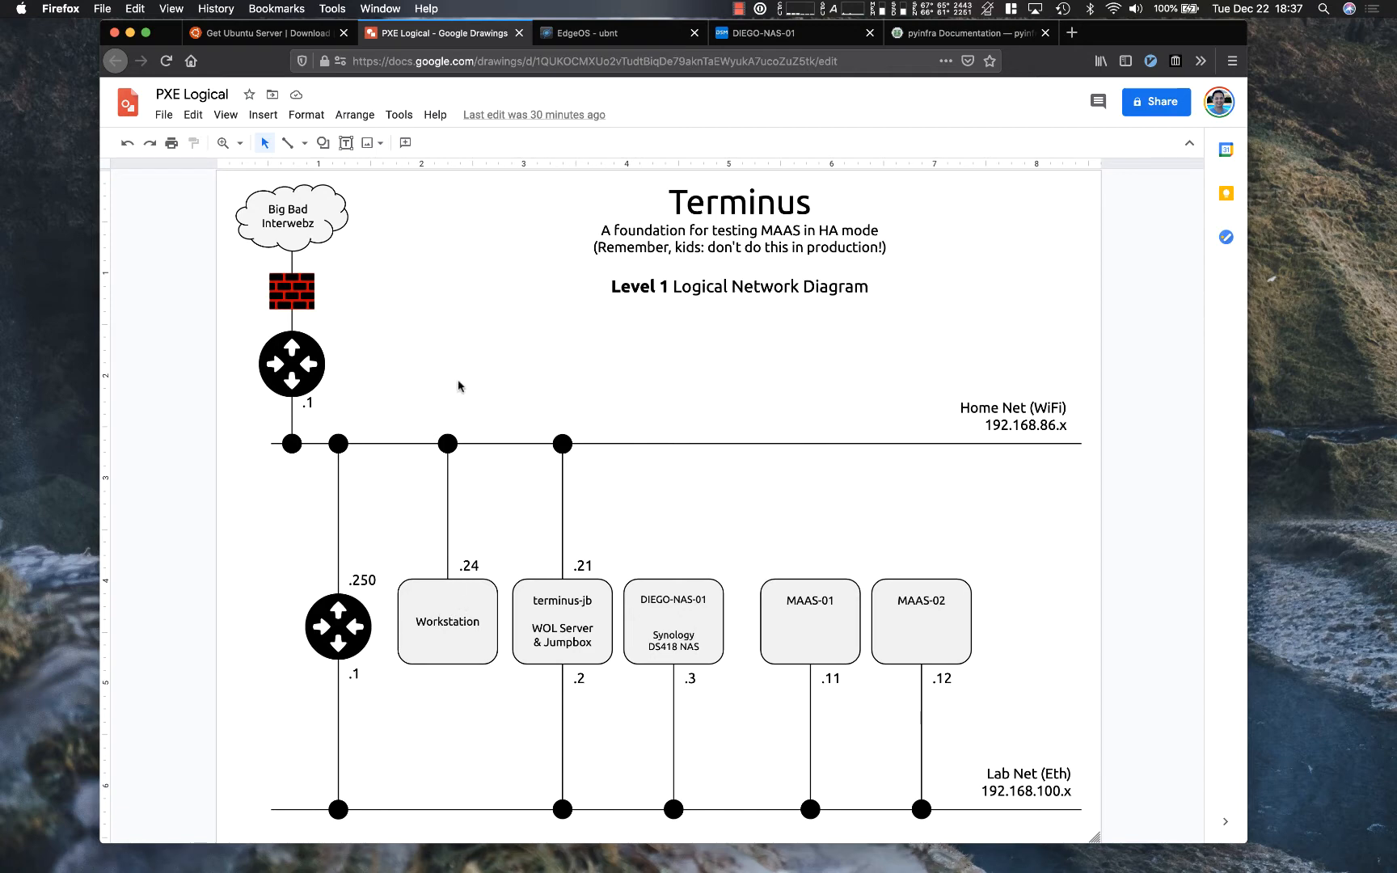
{"action": "mouse_move", "coordinate": [445, 460]}
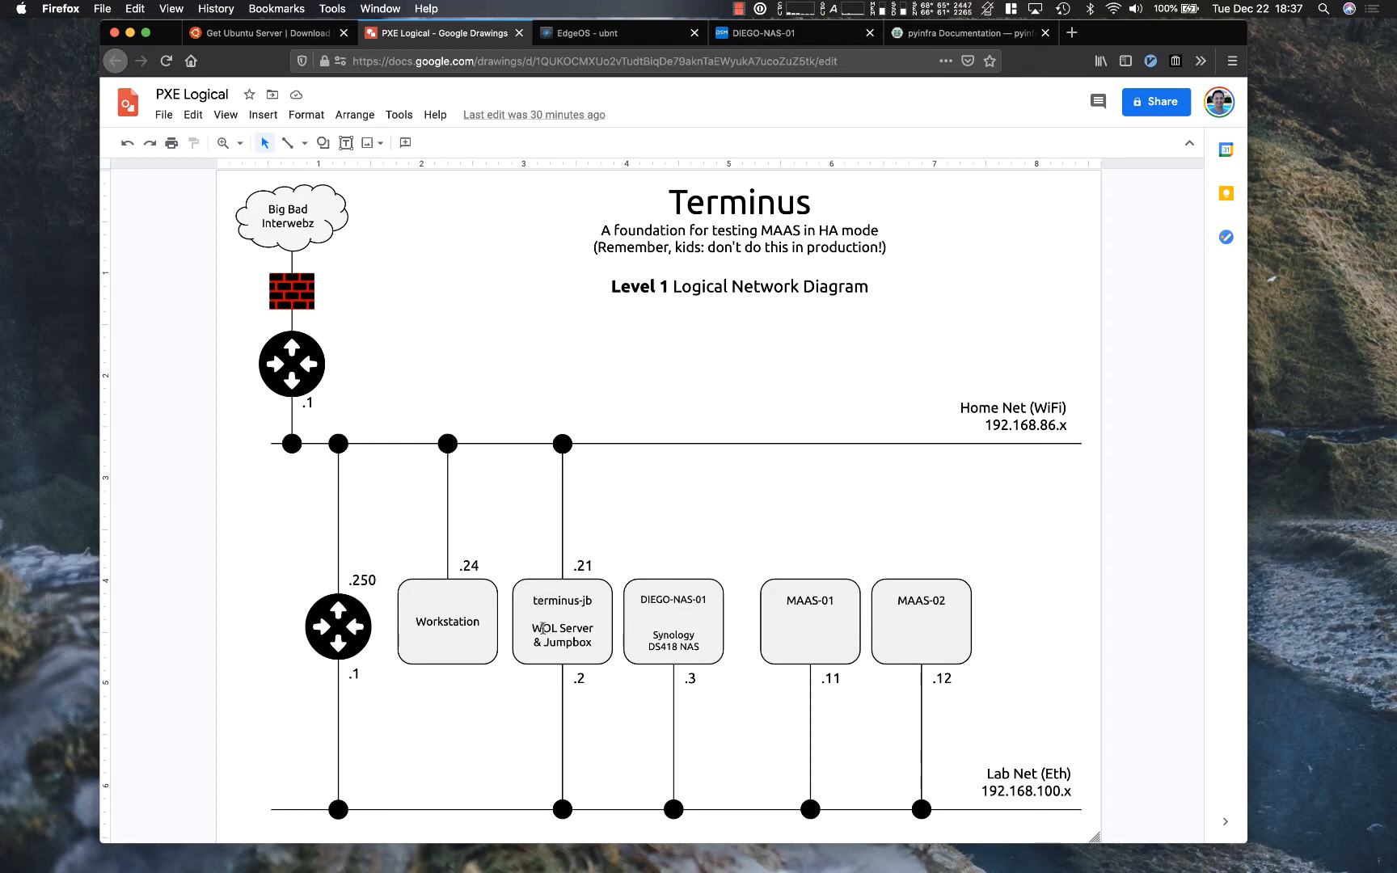
{"action": "mouse_move", "coordinate": [482, 622]}
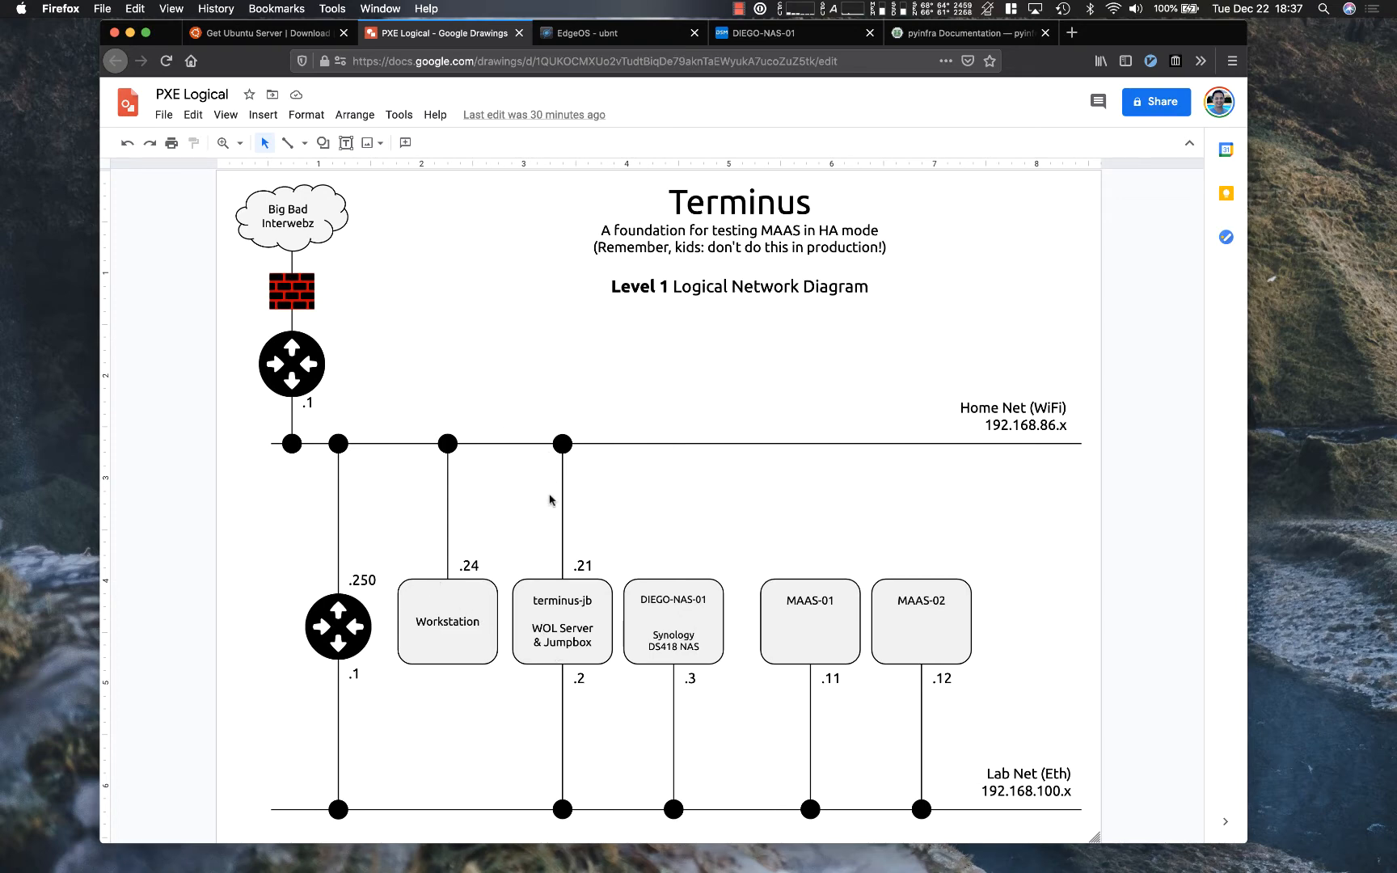
{"action": "mouse_move", "coordinate": [679, 637]}
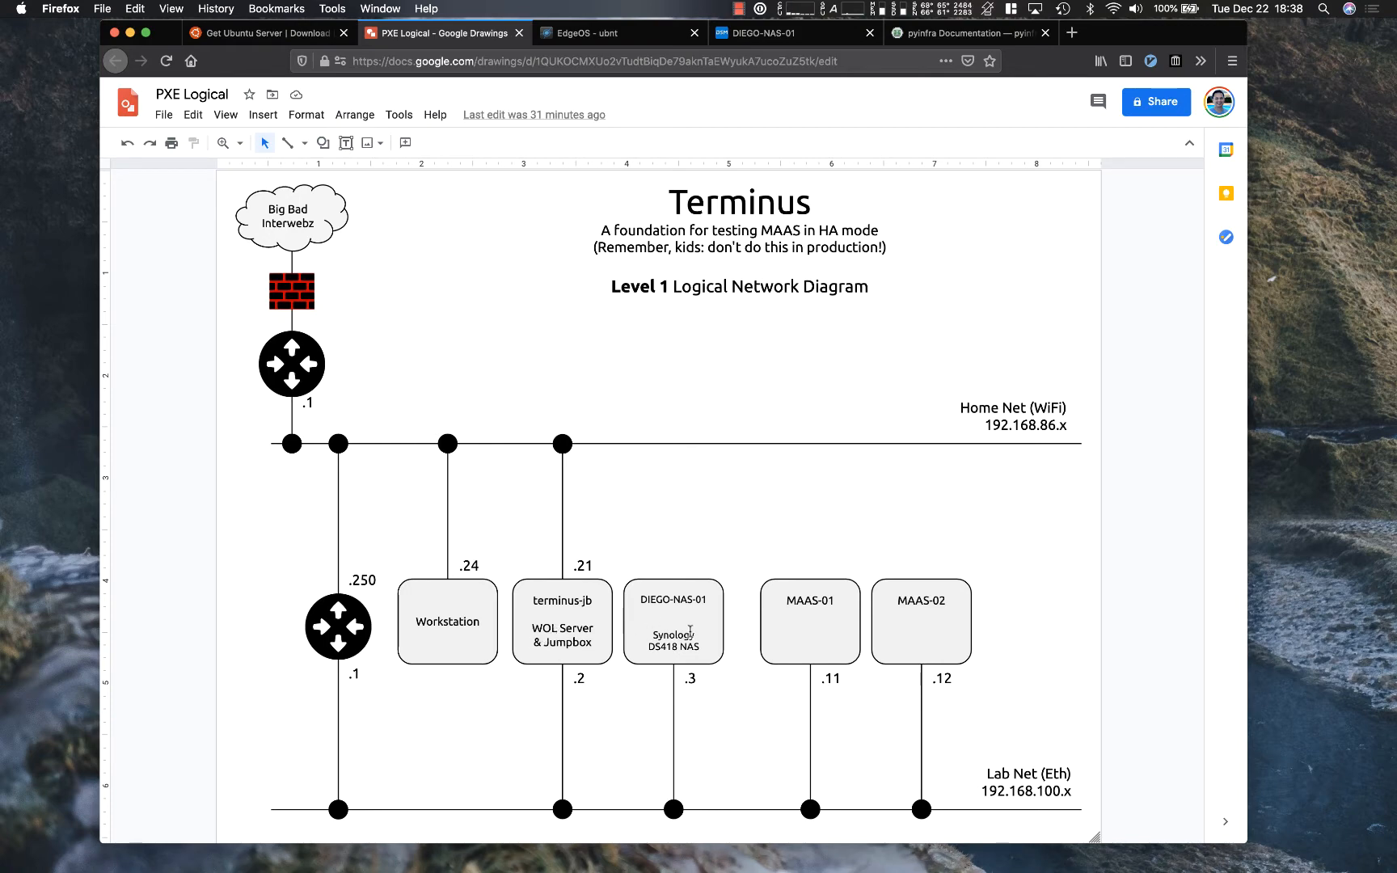
{"action": "mouse_move", "coordinate": [688, 628]}
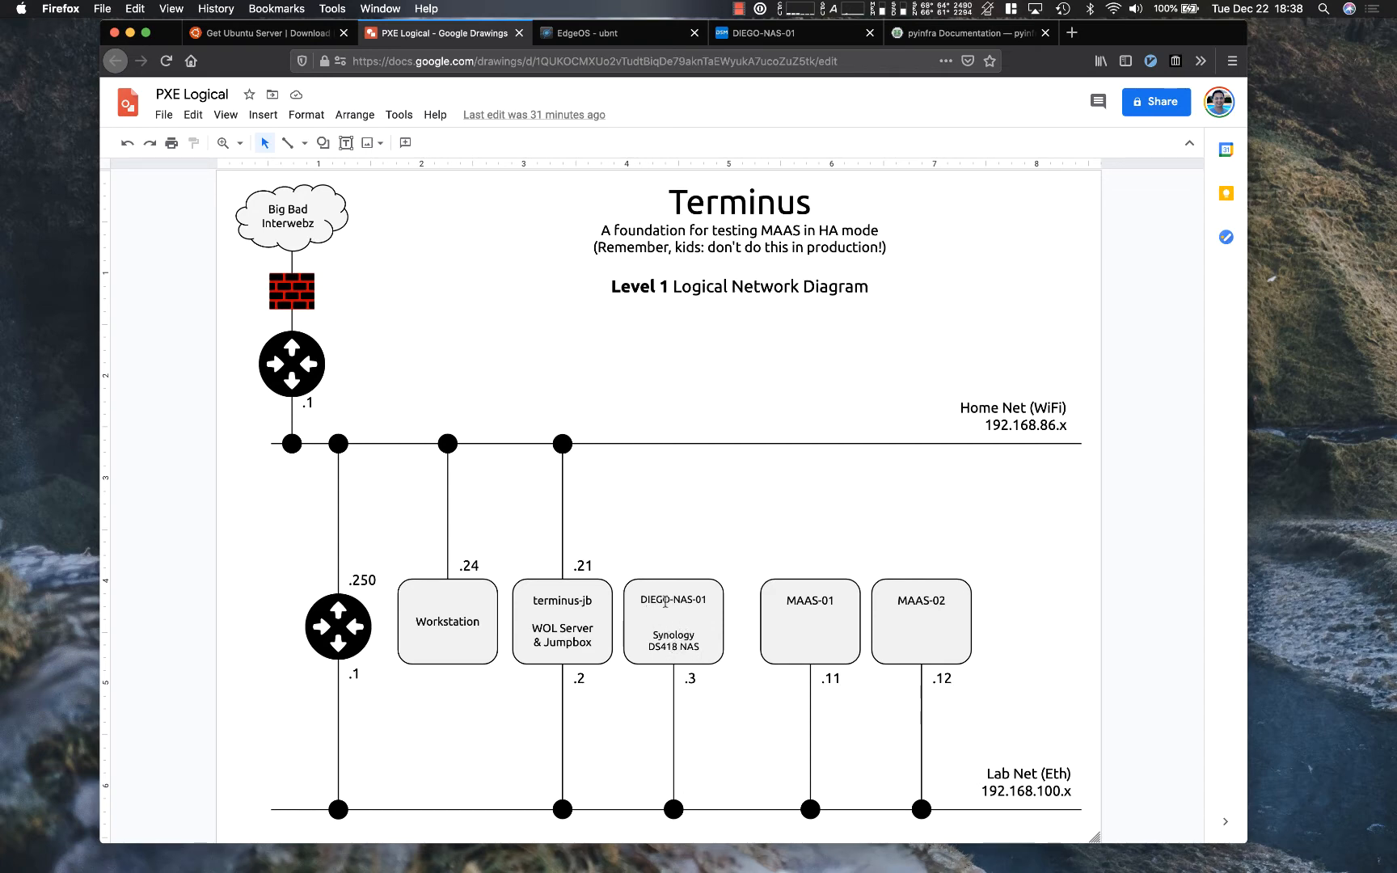
{"action": "mouse_move", "coordinate": [676, 584]}
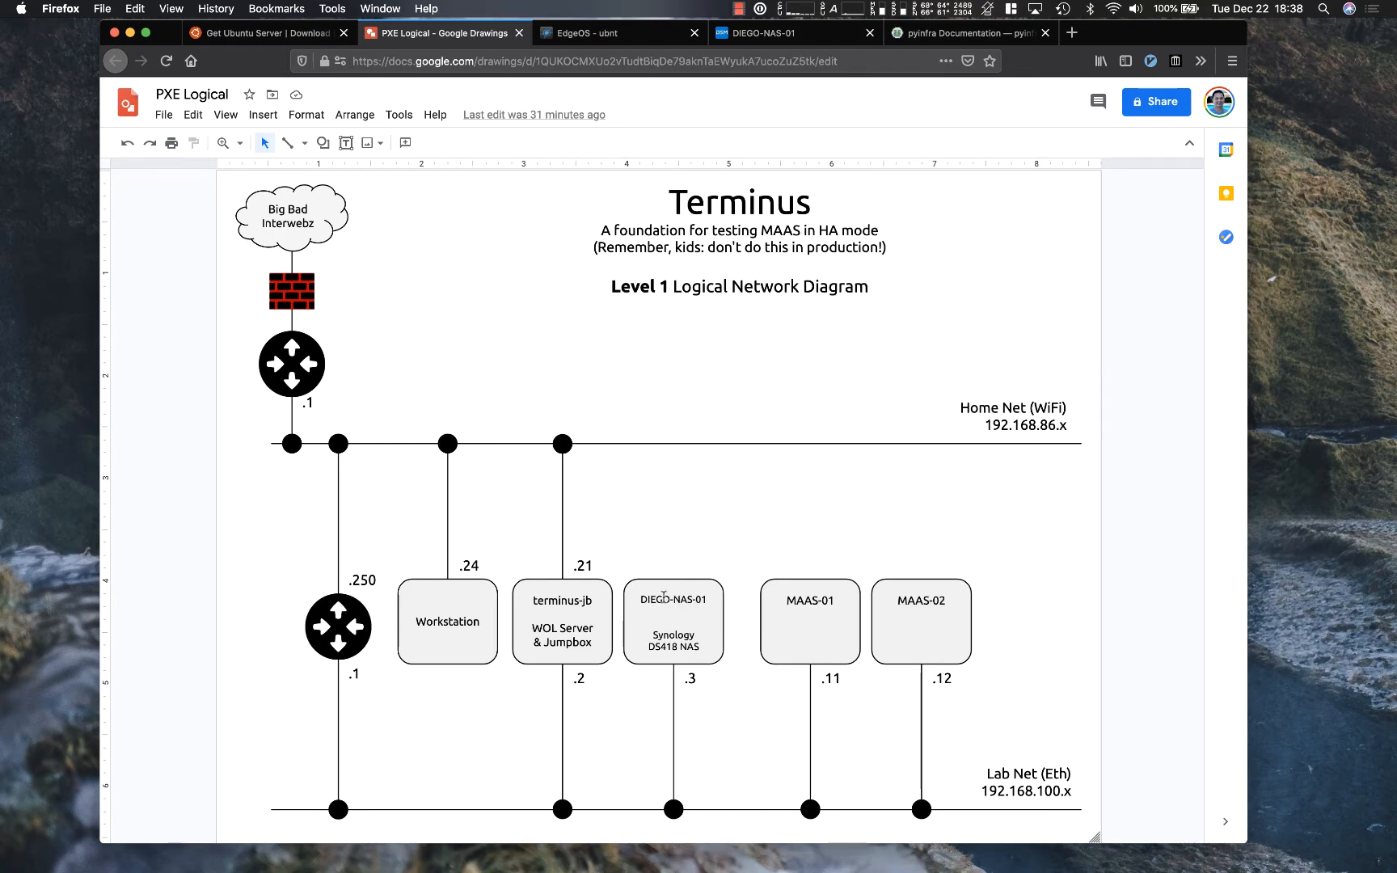
{"action": "mouse_move", "coordinate": [809, 618]}
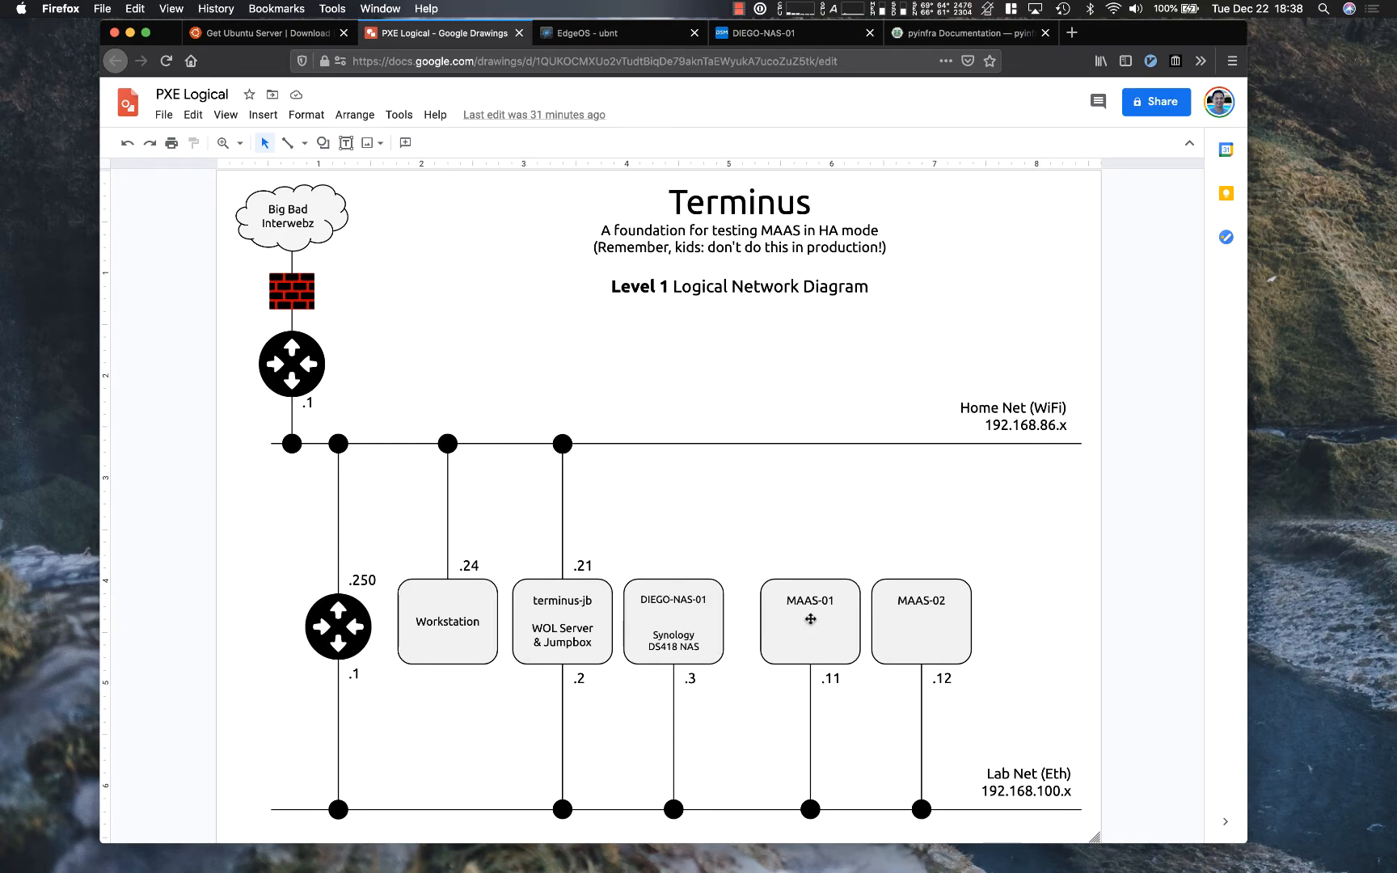
{"action": "mouse_move", "coordinate": [818, 623]}
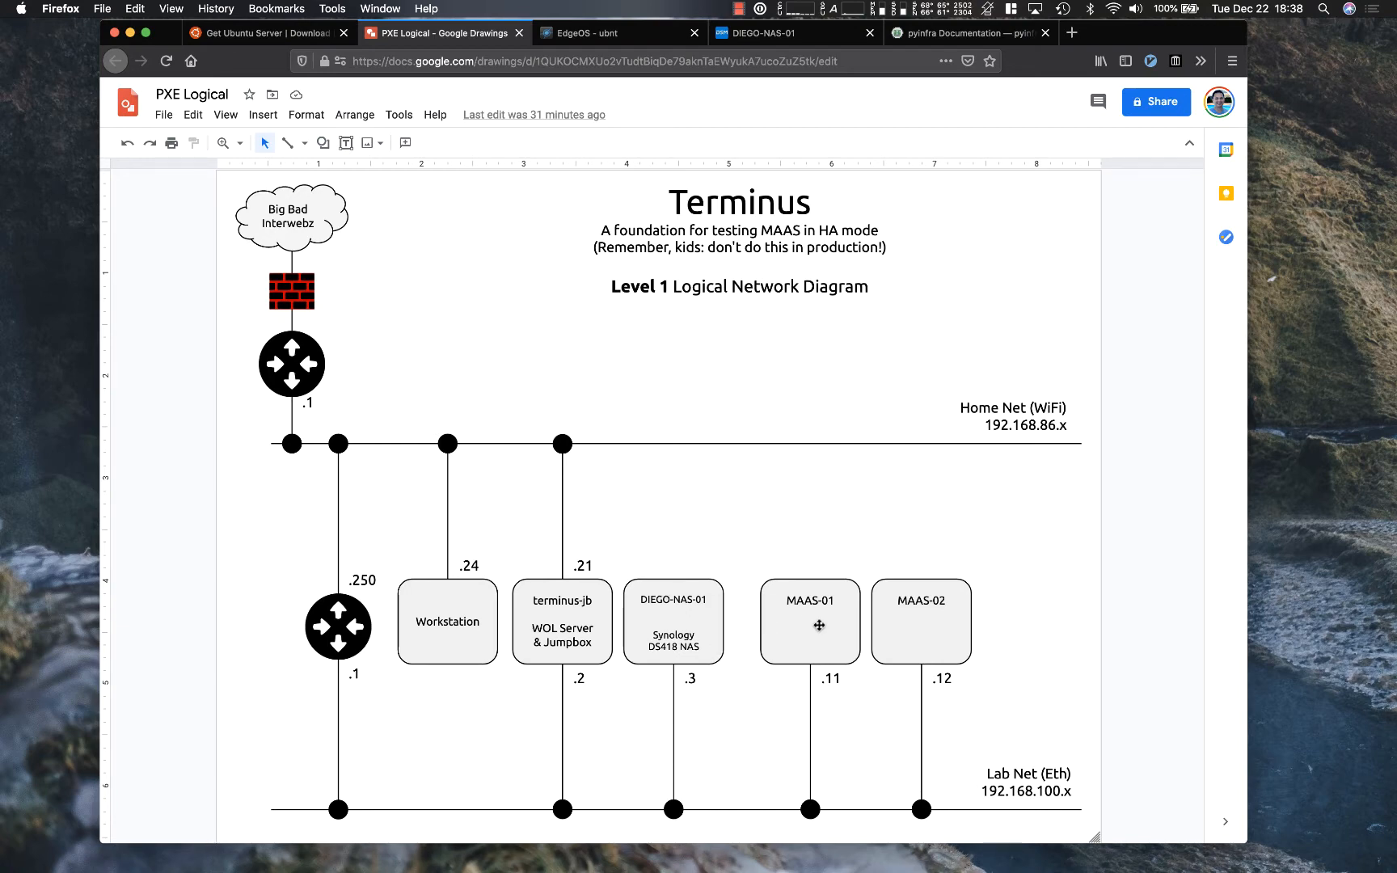
{"action": "mouse_move", "coordinate": [811, 668]}
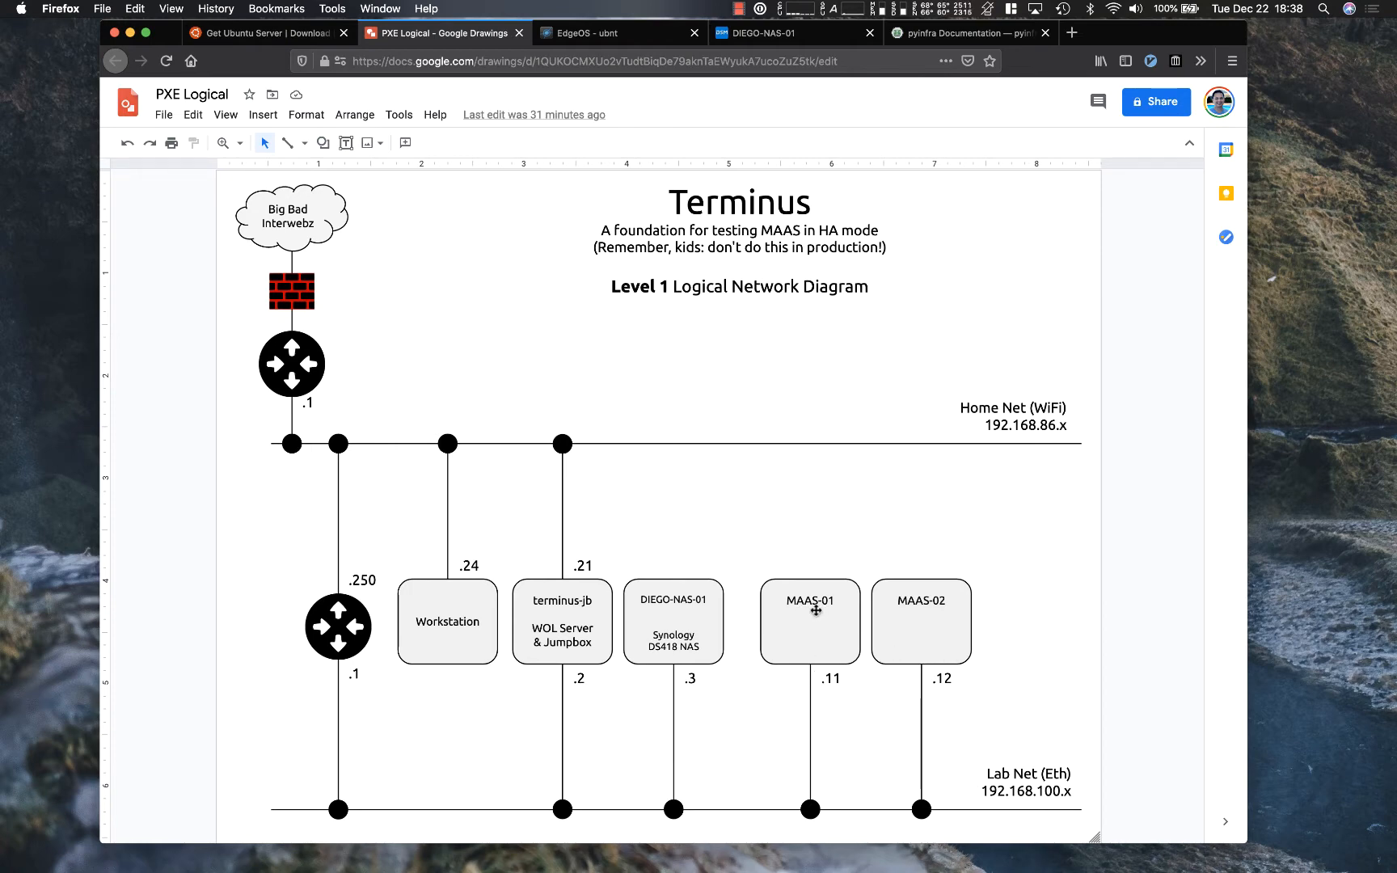
{"action": "mouse_move", "coordinate": [928, 638]}
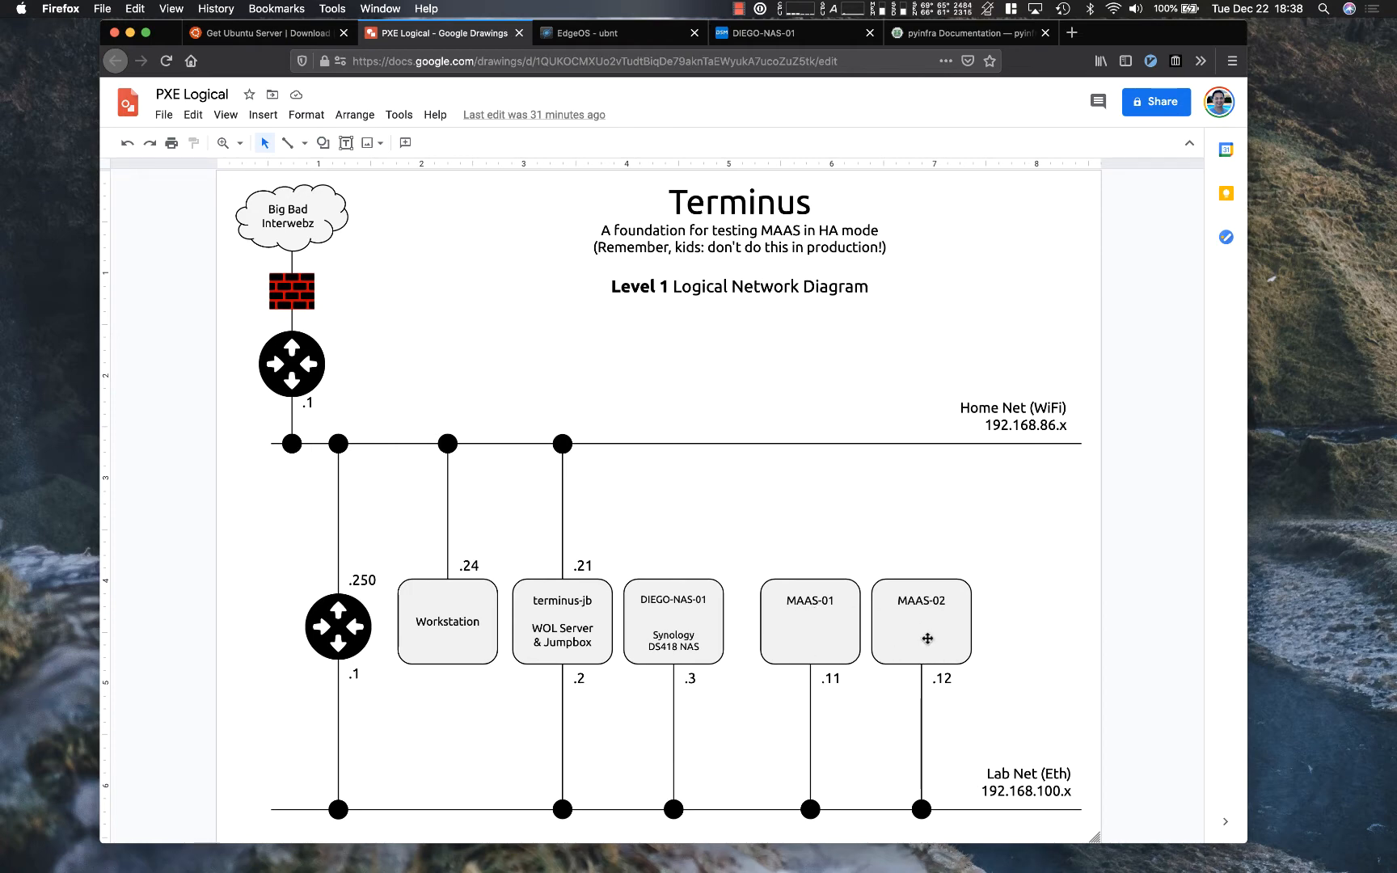
{"action": "mouse_move", "coordinate": [827, 588]}
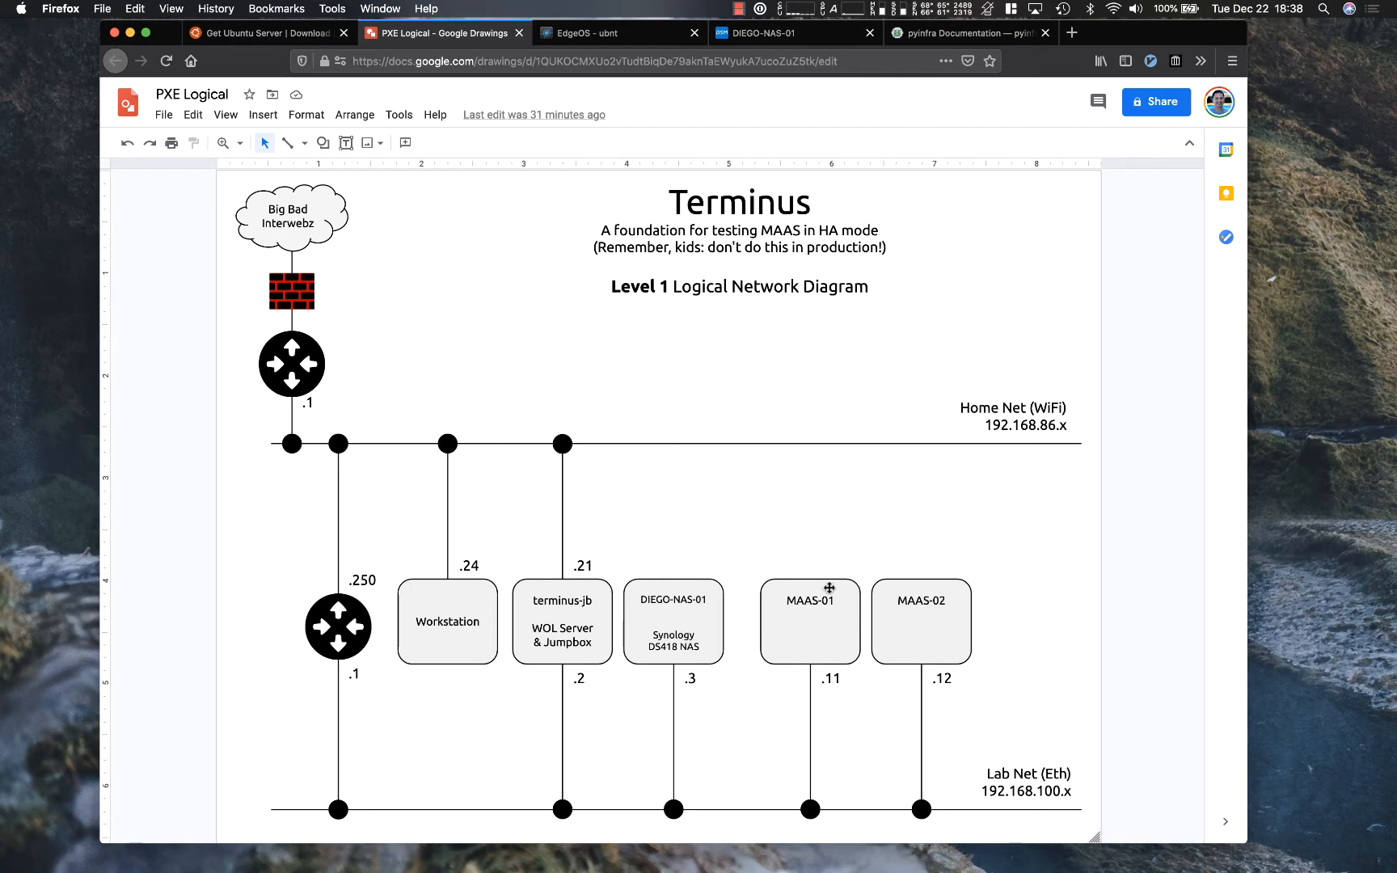
{"action": "mouse_move", "coordinate": [883, 630]}
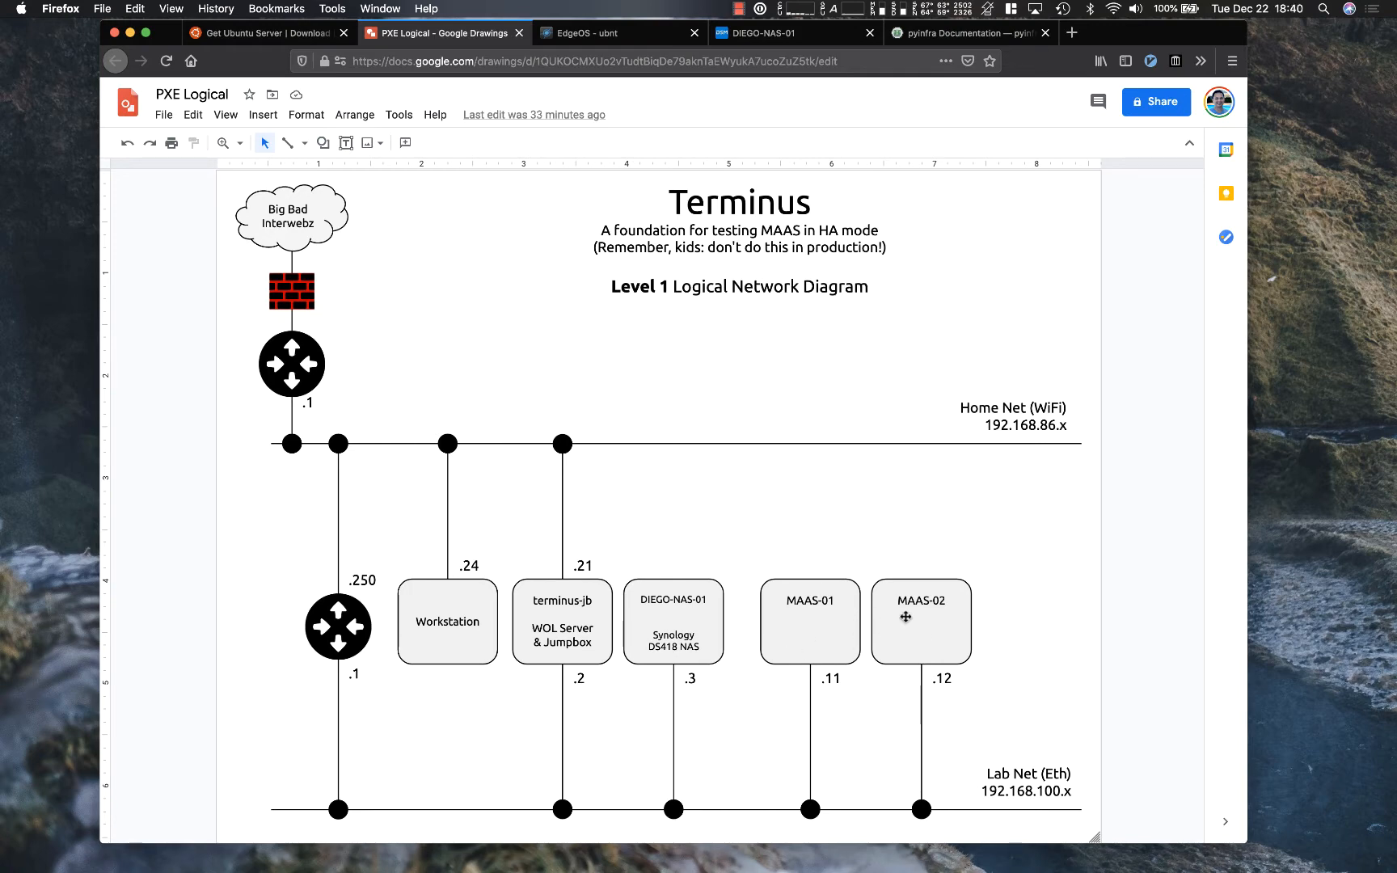
{"action": "mouse_move", "coordinate": [810, 613]}
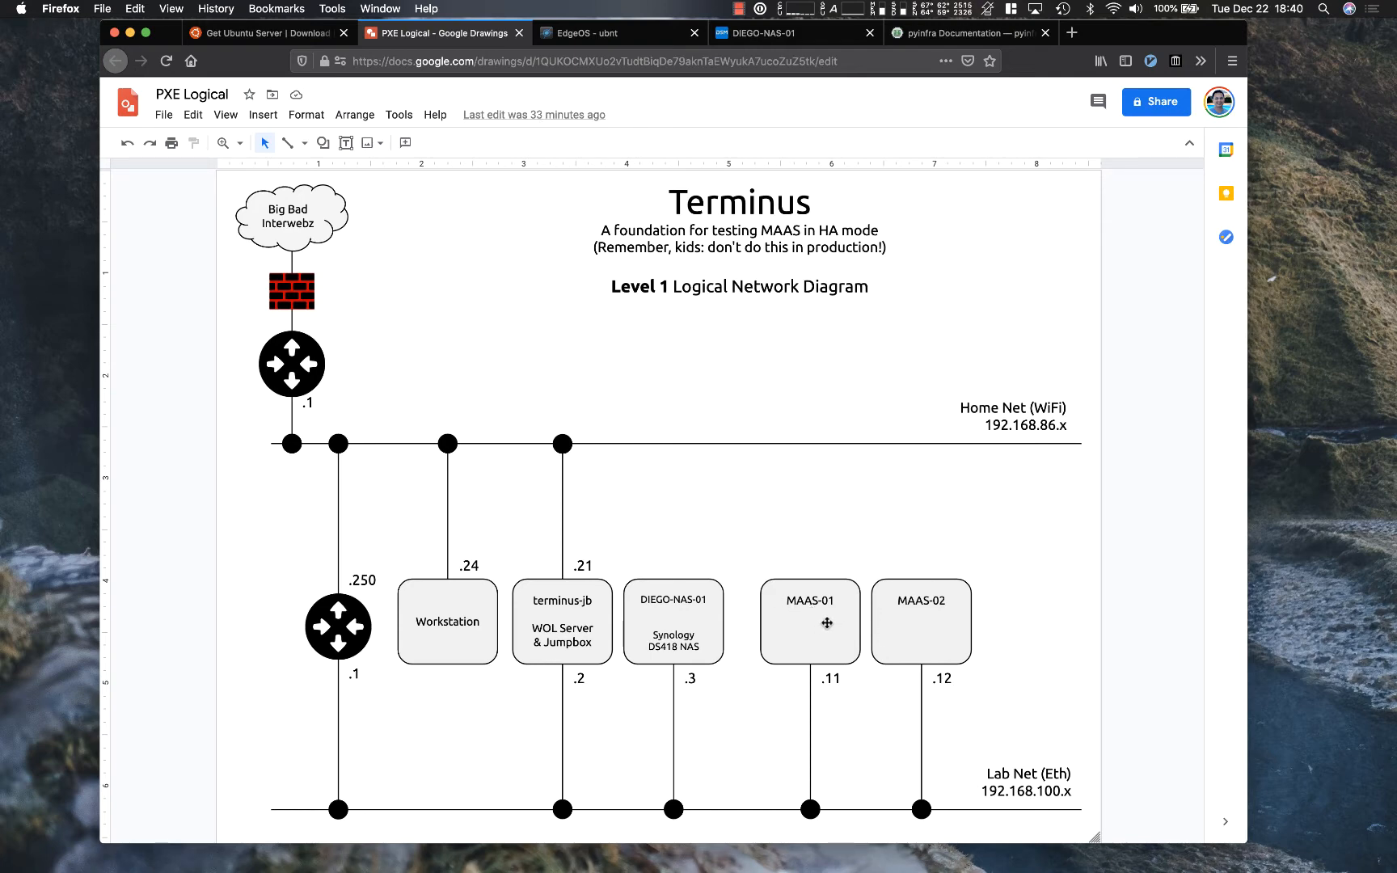
{"action": "mouse_move", "coordinate": [796, 619]}
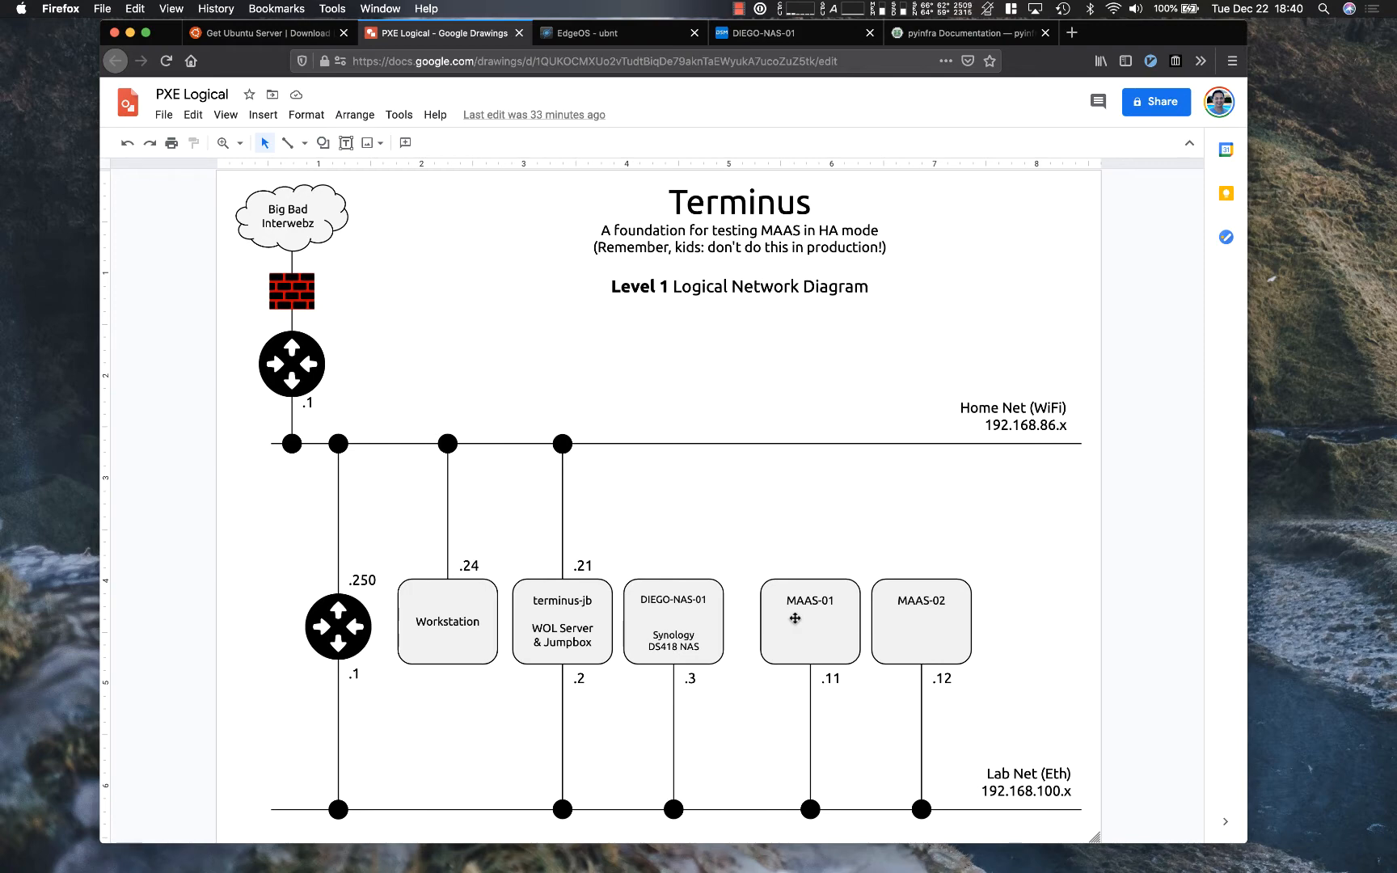
{"action": "mouse_move", "coordinate": [845, 639]}
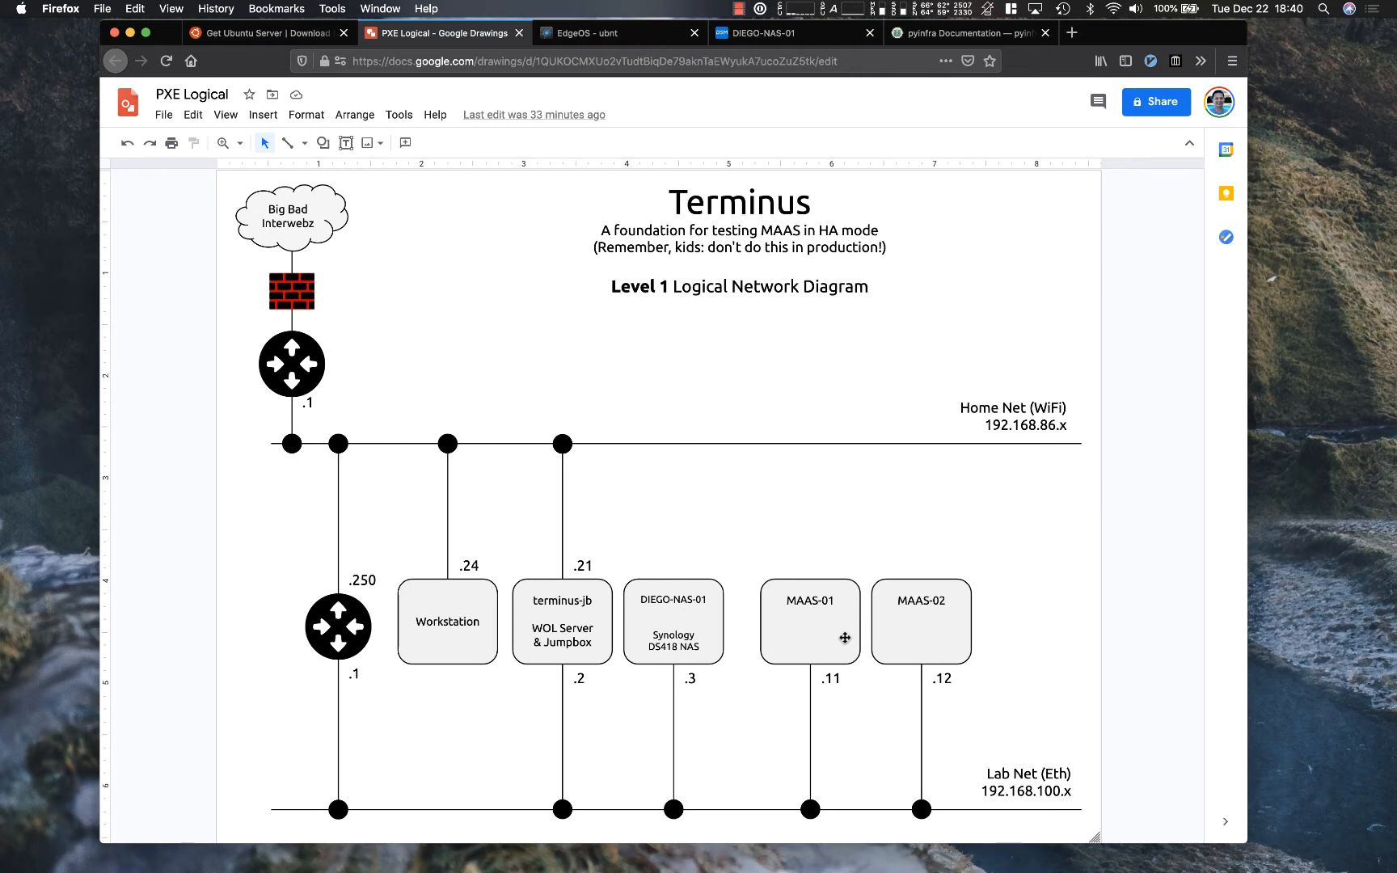
{"action": "mouse_move", "coordinate": [821, 637]}
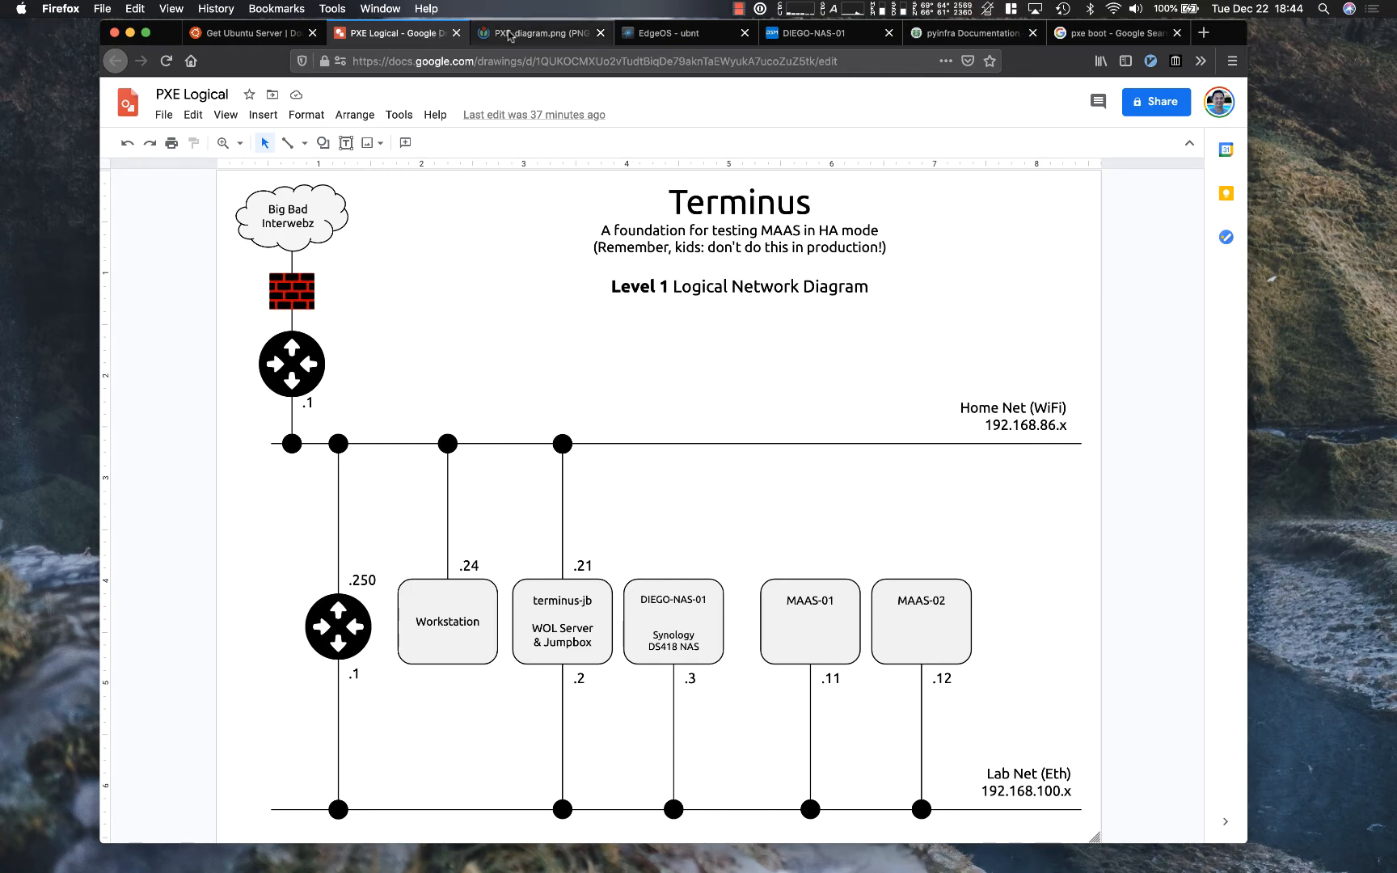
{"action": "mouse_move", "coordinate": [539, 33]}
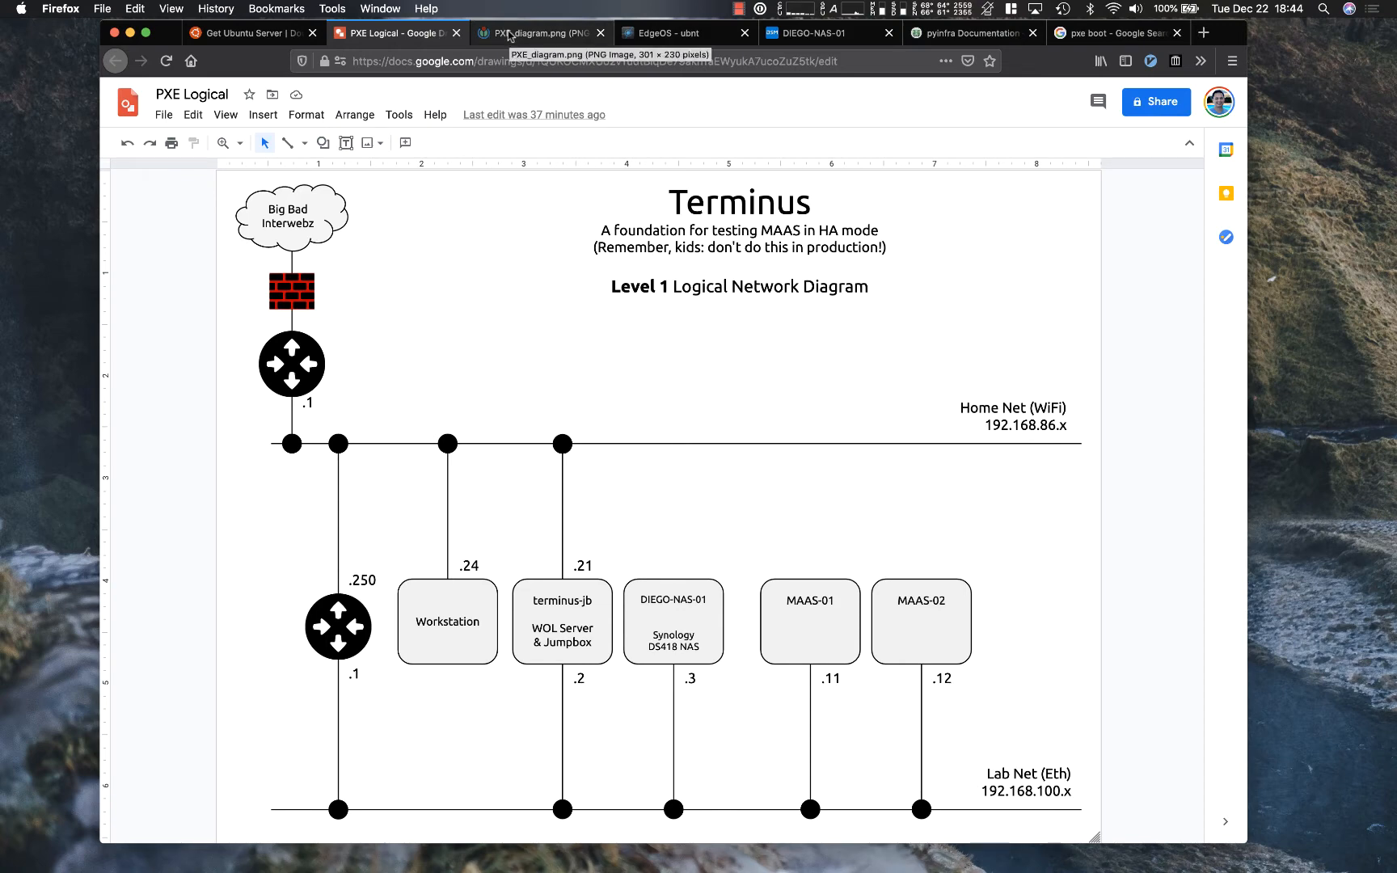
{"action": "mouse_move", "coordinate": [772, 548]}
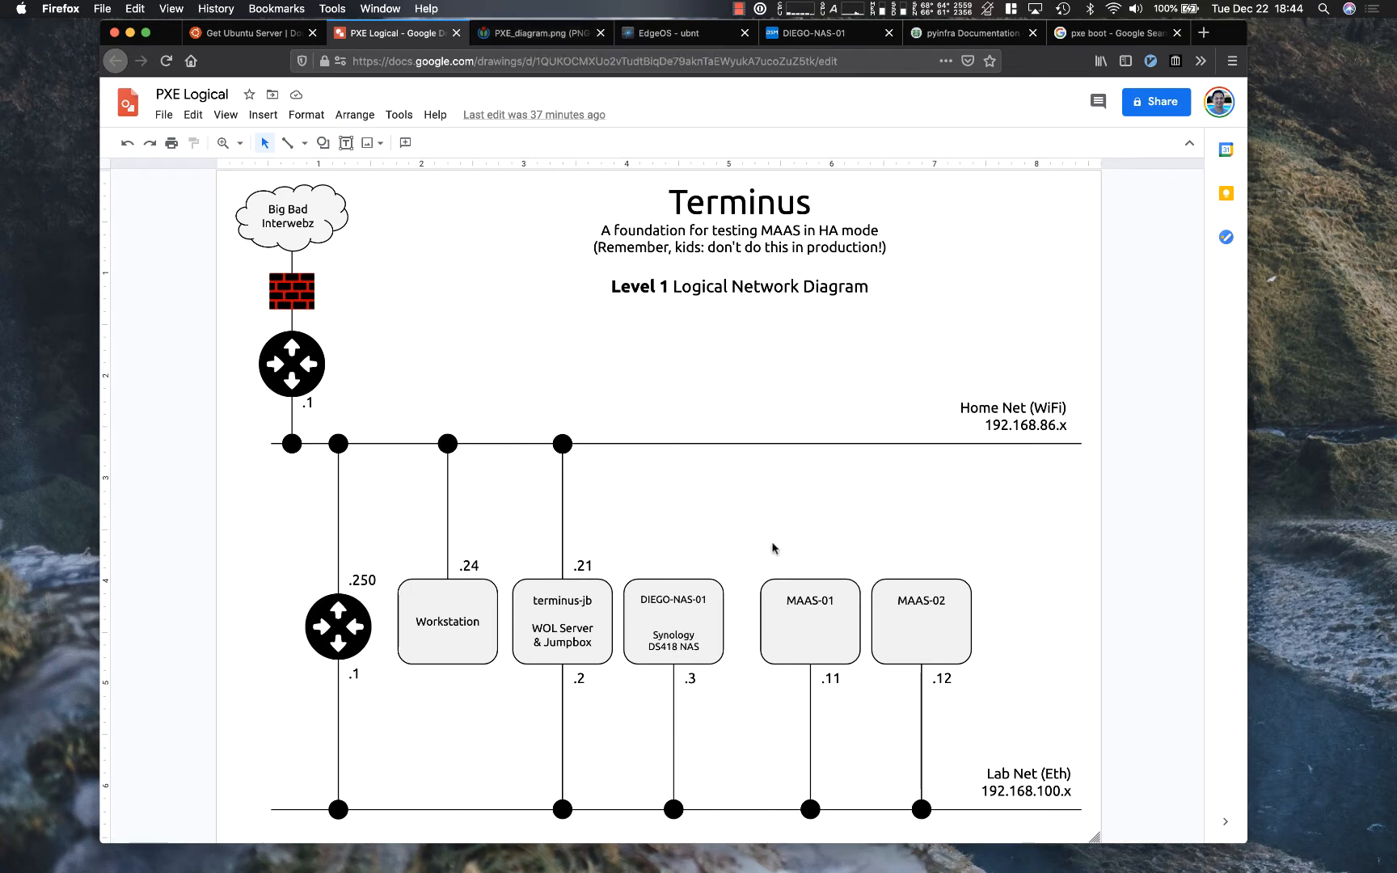
{"action": "mouse_move", "coordinate": [652, 238]}
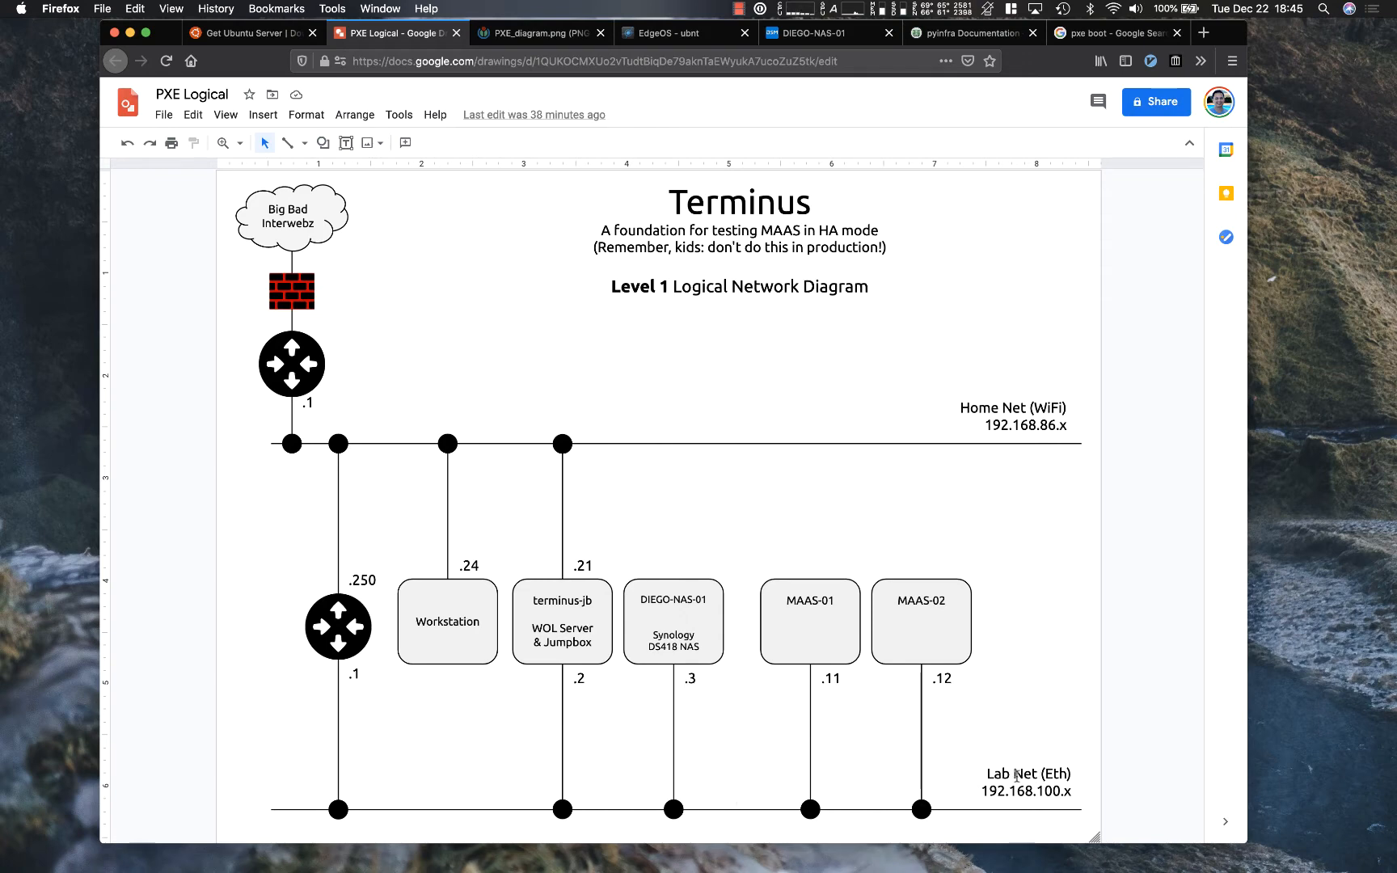
Step: View the Wikimedia PXE_diagram.png image of PXE clients and a DHCP/TFTP server
{"action": "left_click", "coordinate": [539, 33]}
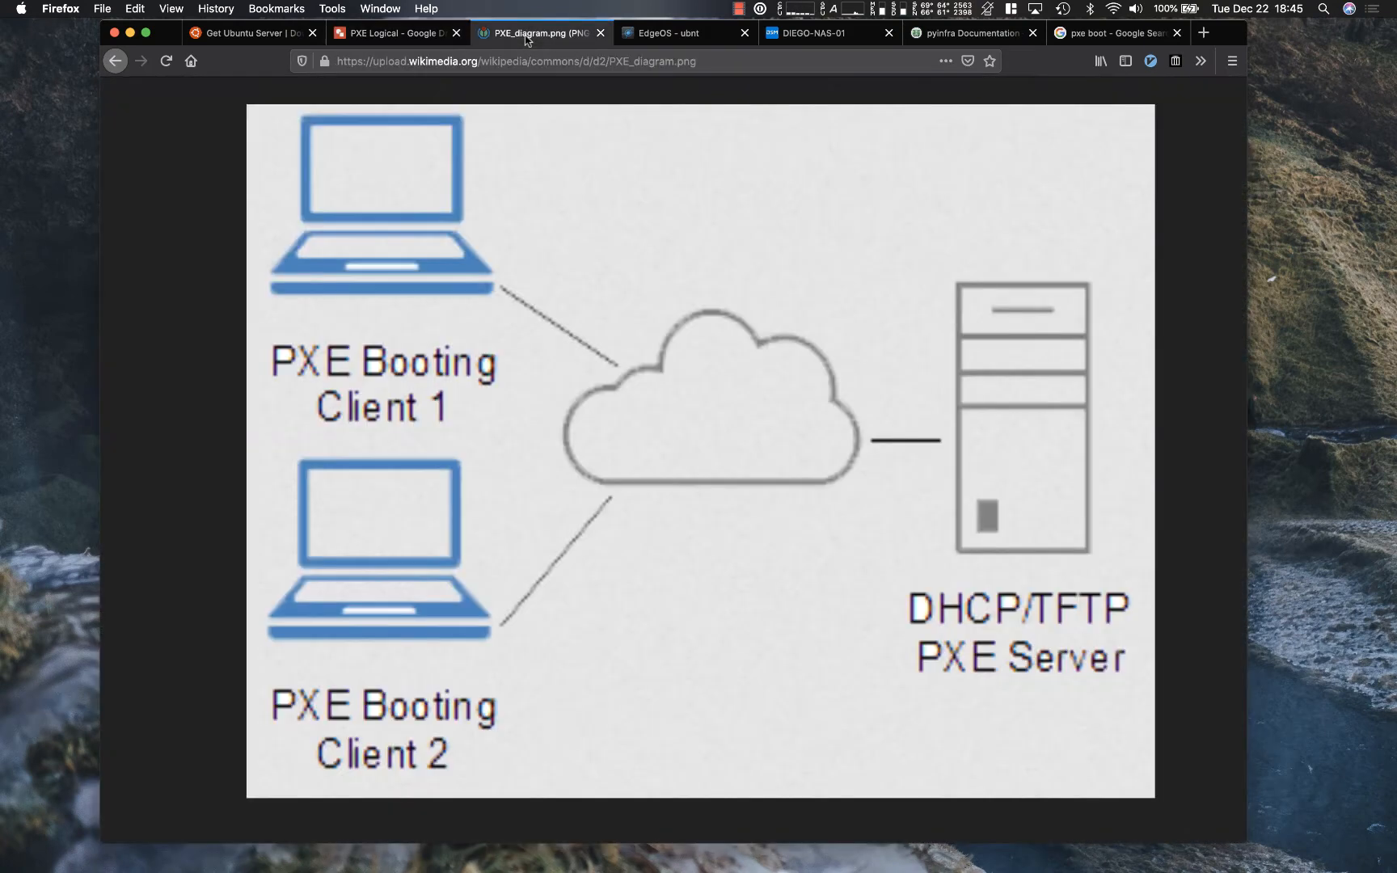
{"action": "mouse_move", "coordinate": [405, 639]}
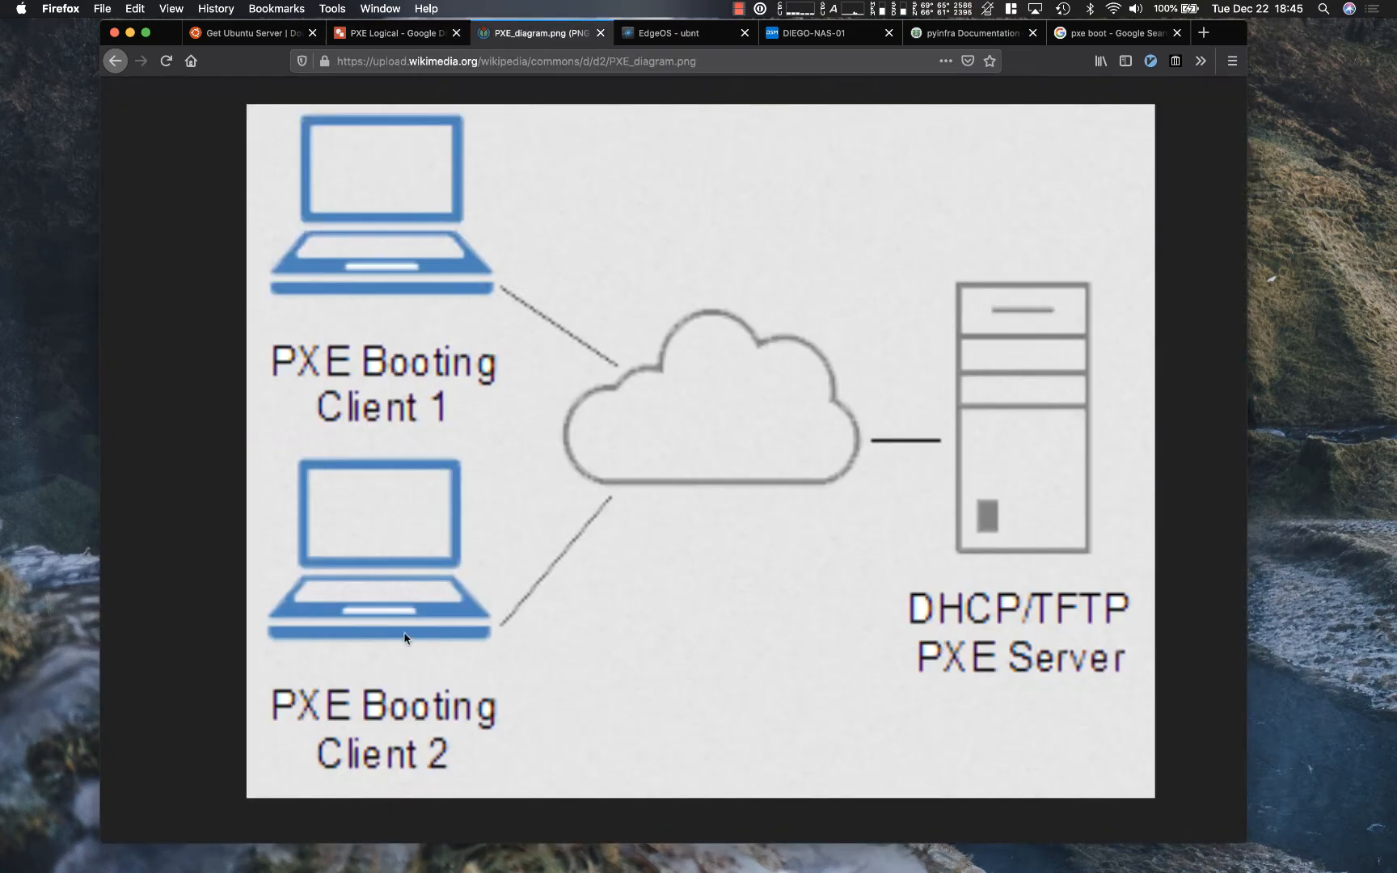
{"action": "mouse_move", "coordinate": [397, 294]}
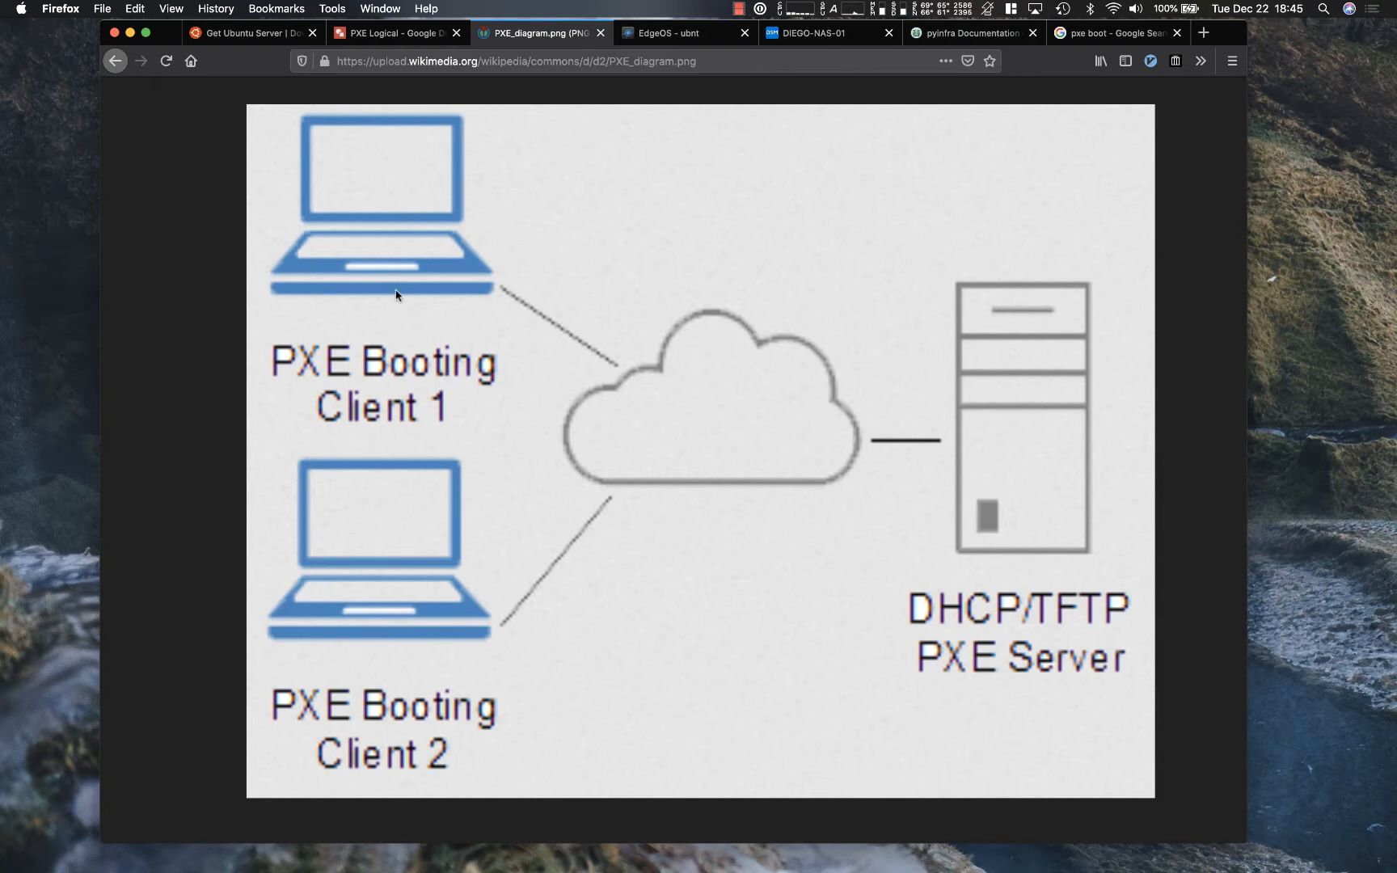
{"action": "mouse_move", "coordinate": [400, 294]}
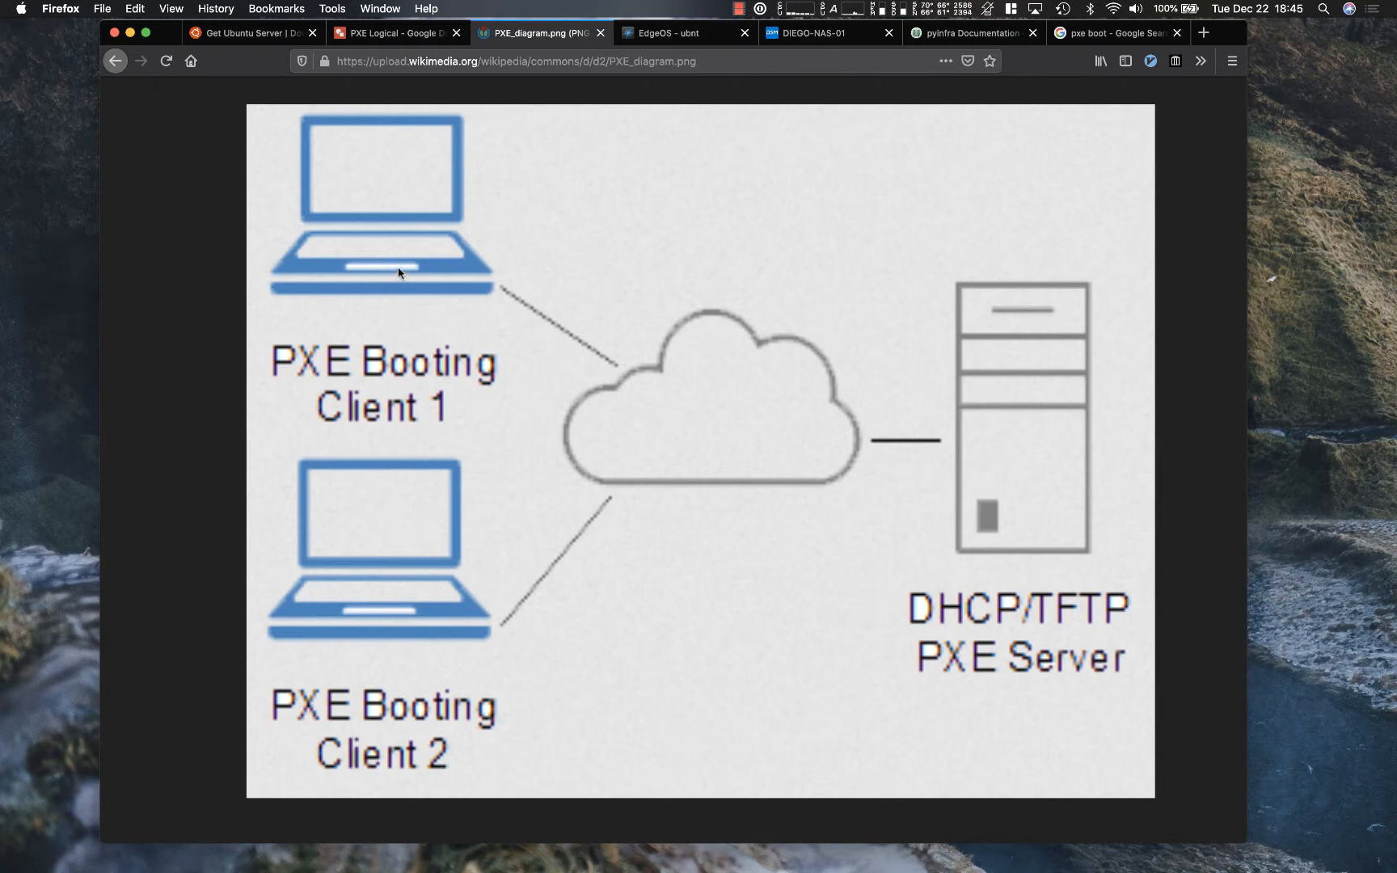
{"action": "mouse_move", "coordinate": [1037, 474]}
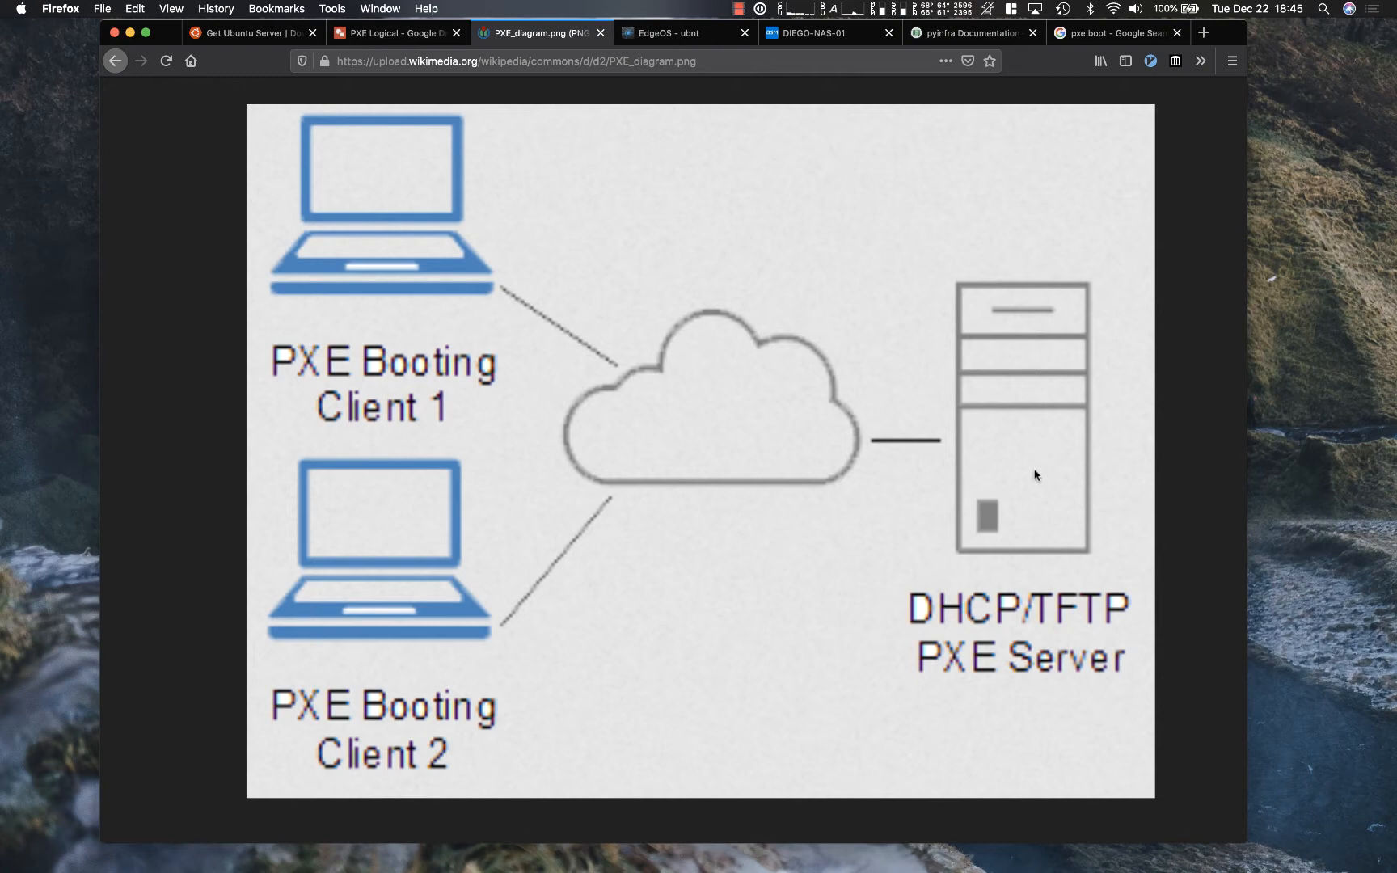
{"action": "mouse_move", "coordinate": [1003, 518]}
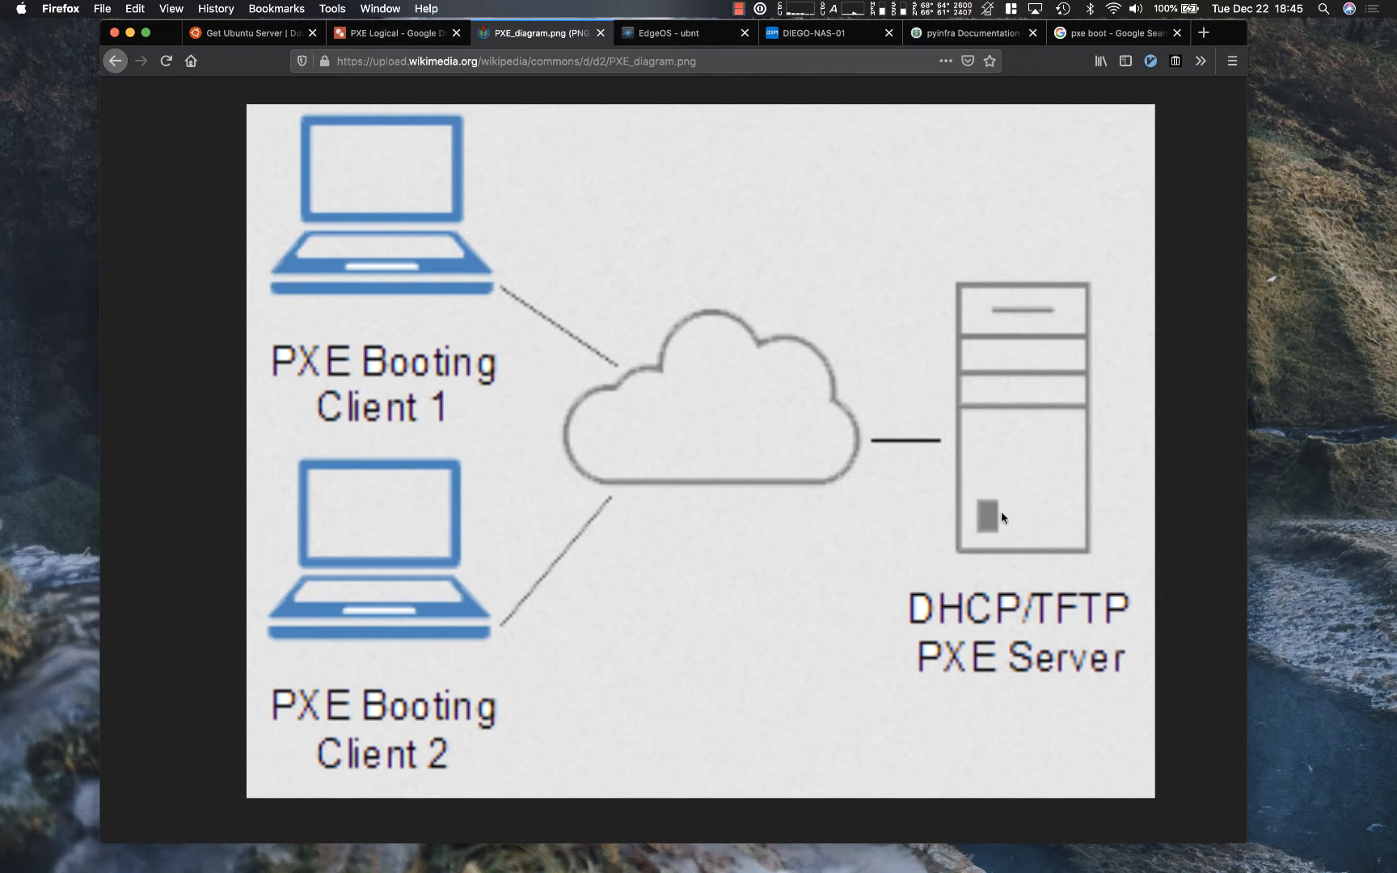
{"action": "mouse_move", "coordinate": [969, 663]}
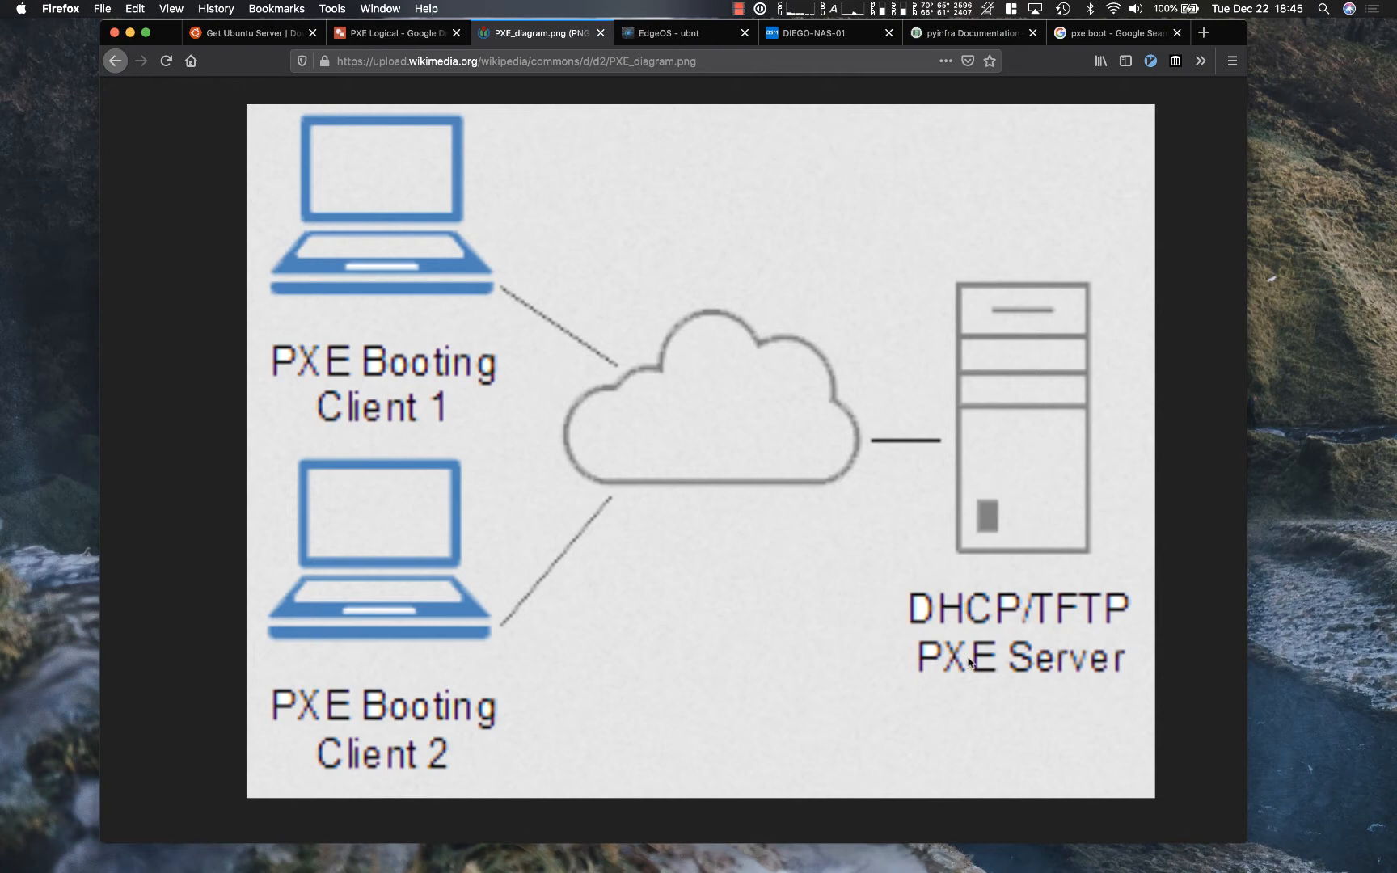
{"action": "mouse_move", "coordinate": [1070, 496]}
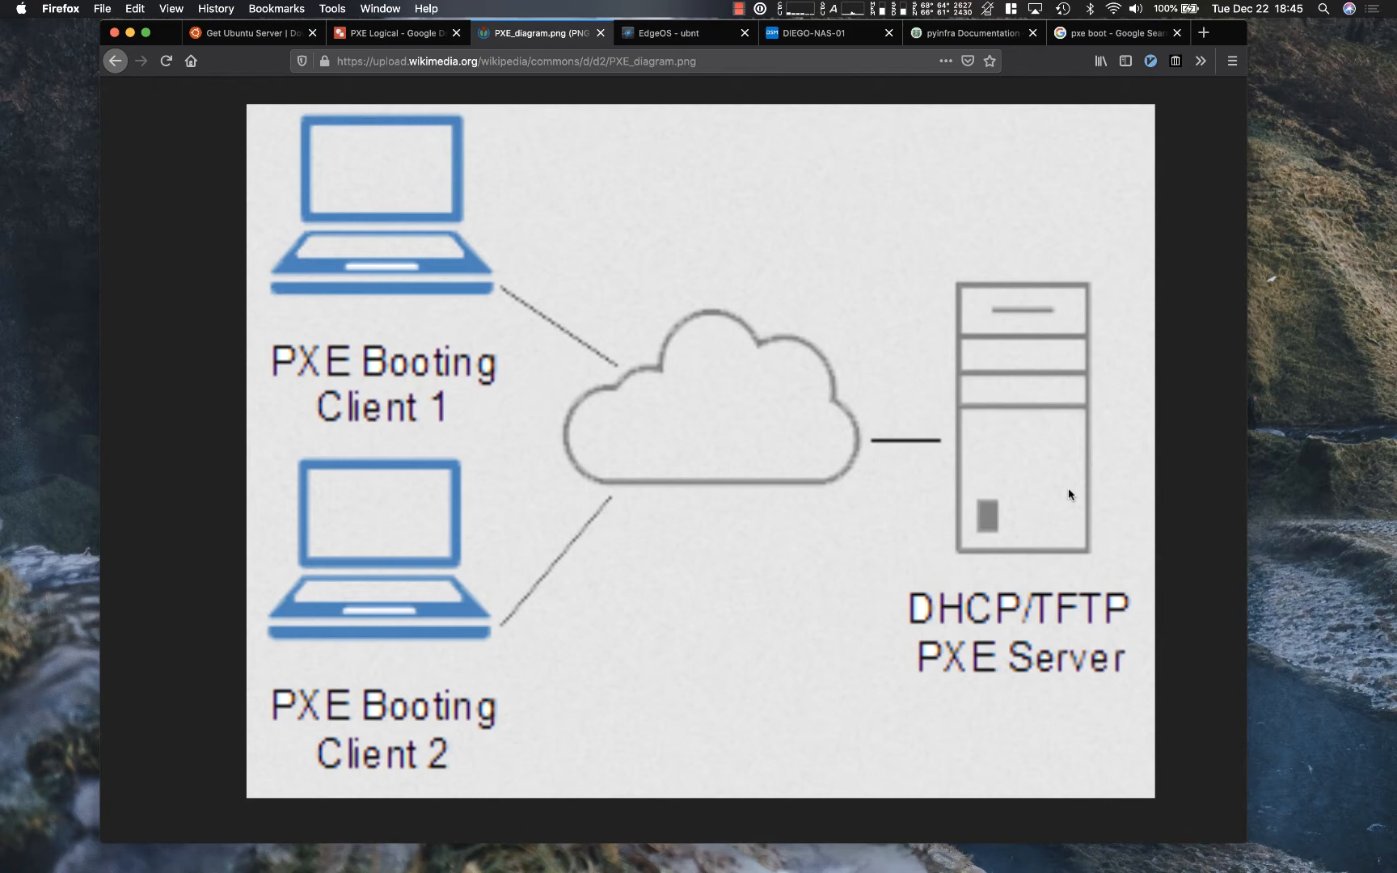
{"action": "mouse_move", "coordinate": [599, 285]}
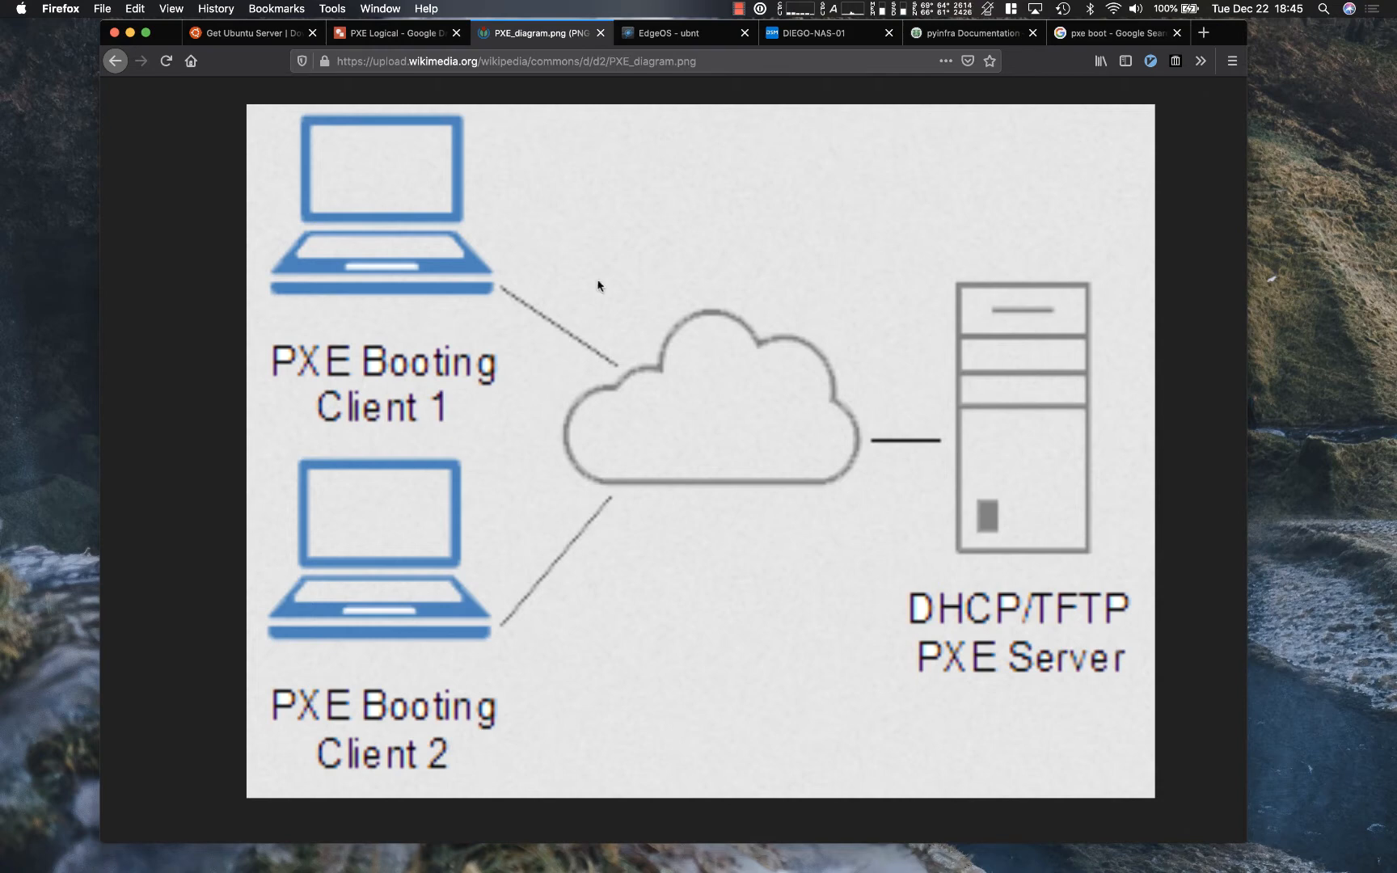
{"action": "mouse_move", "coordinate": [385, 261]}
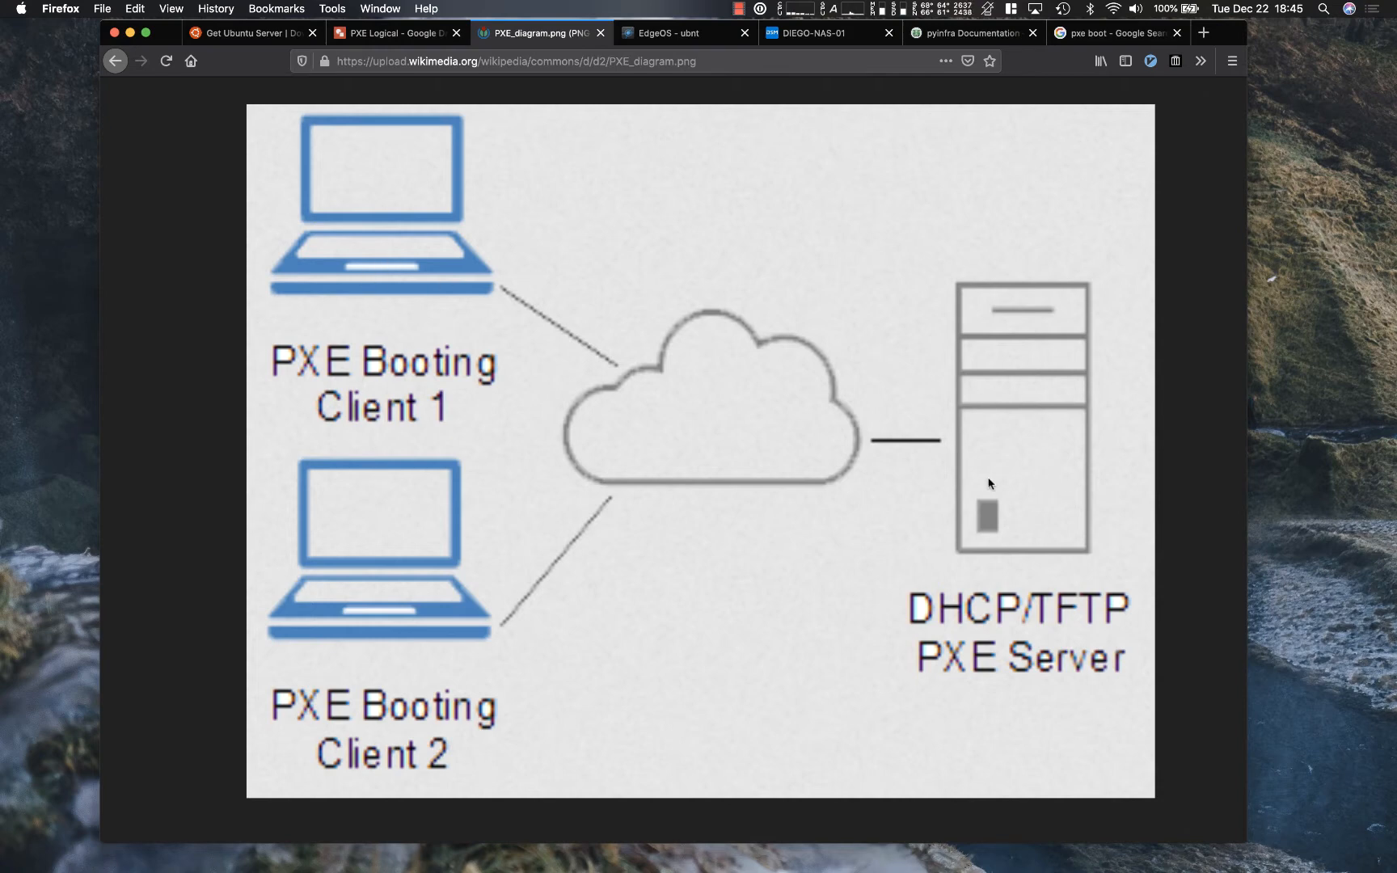
{"action": "mouse_move", "coordinate": [1003, 457]}
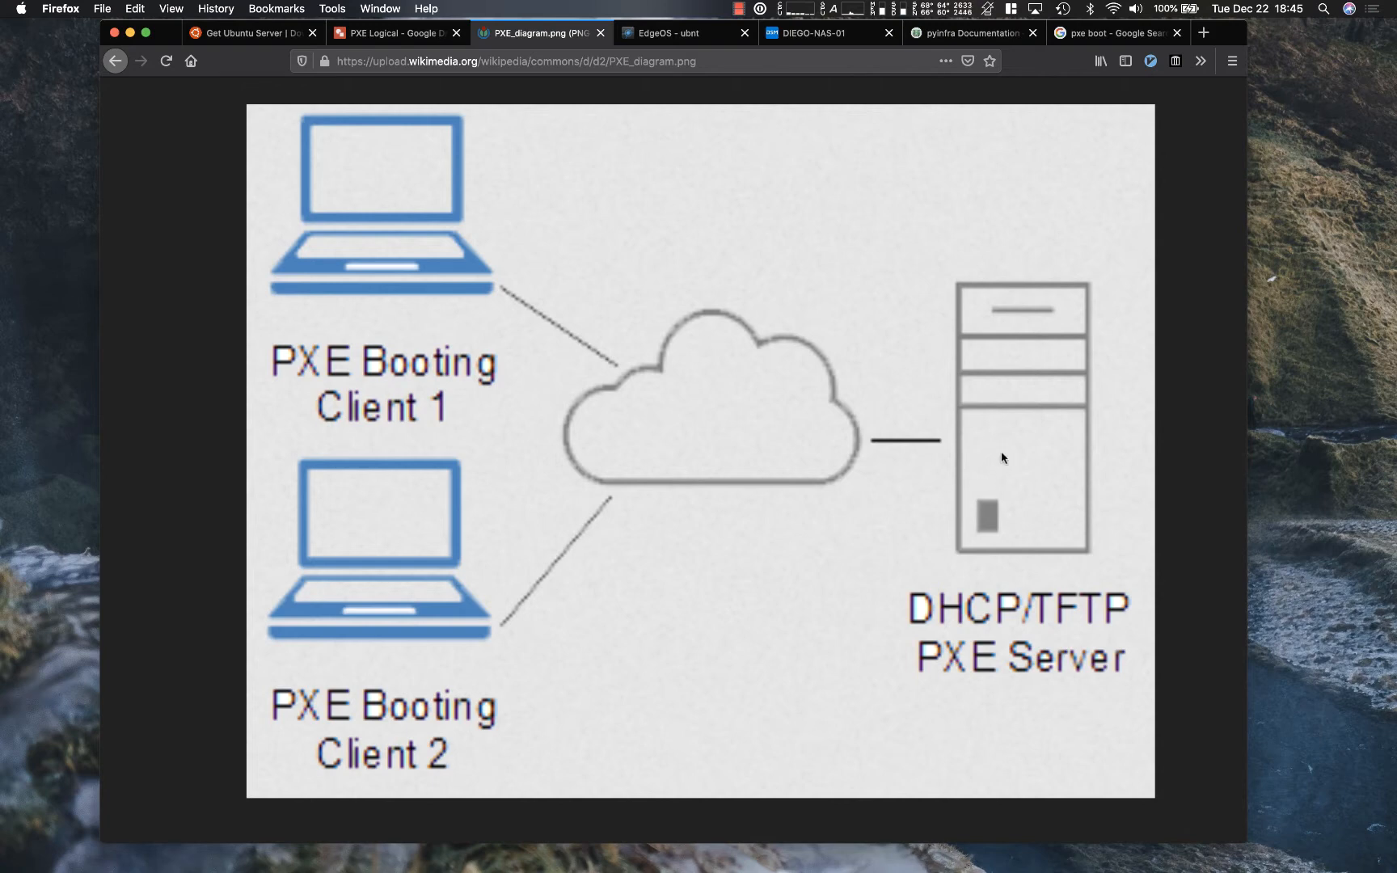
{"action": "mouse_move", "coordinate": [989, 628]}
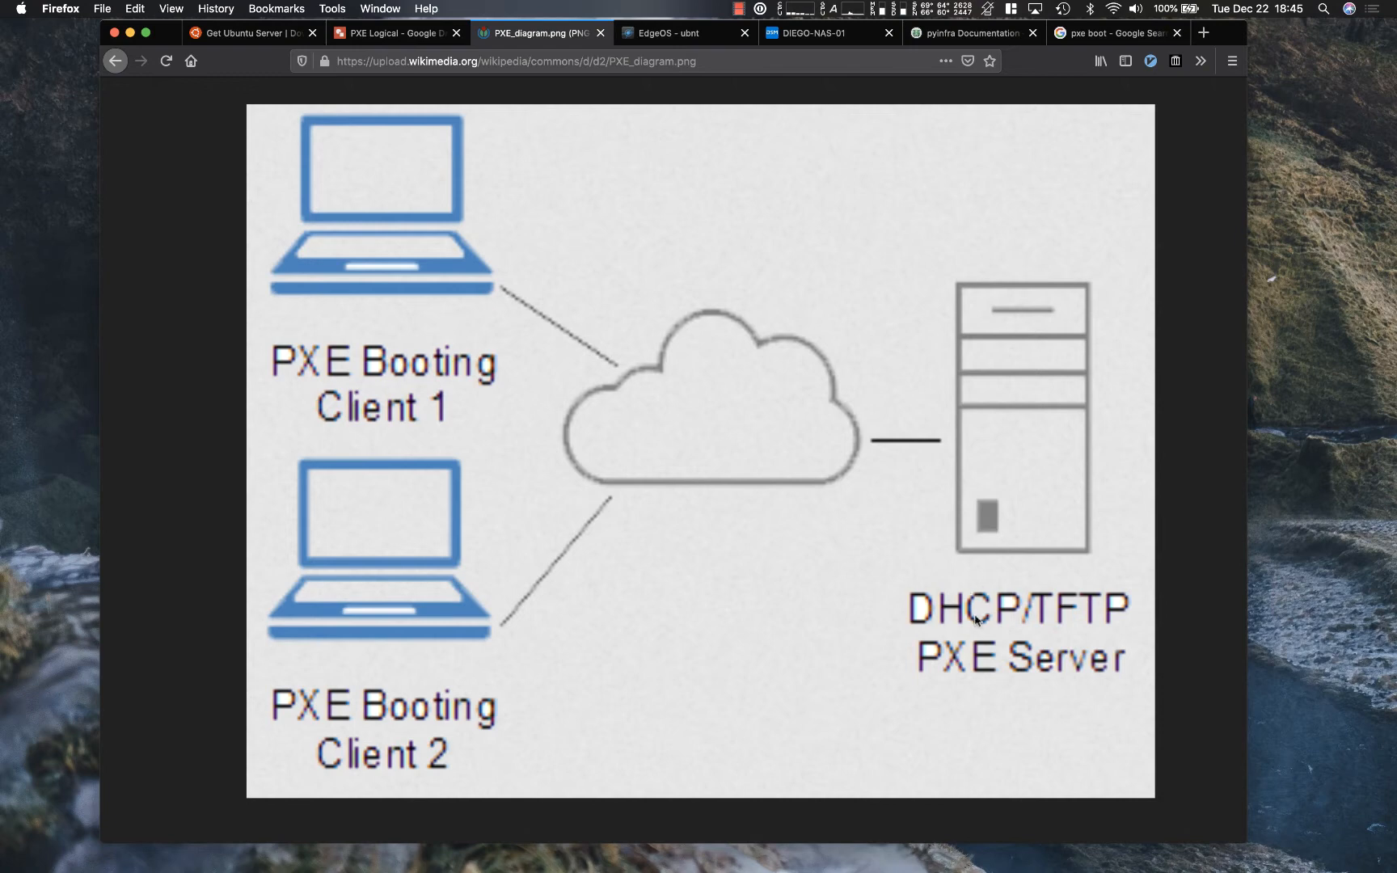
{"action": "mouse_move", "coordinate": [375, 178]}
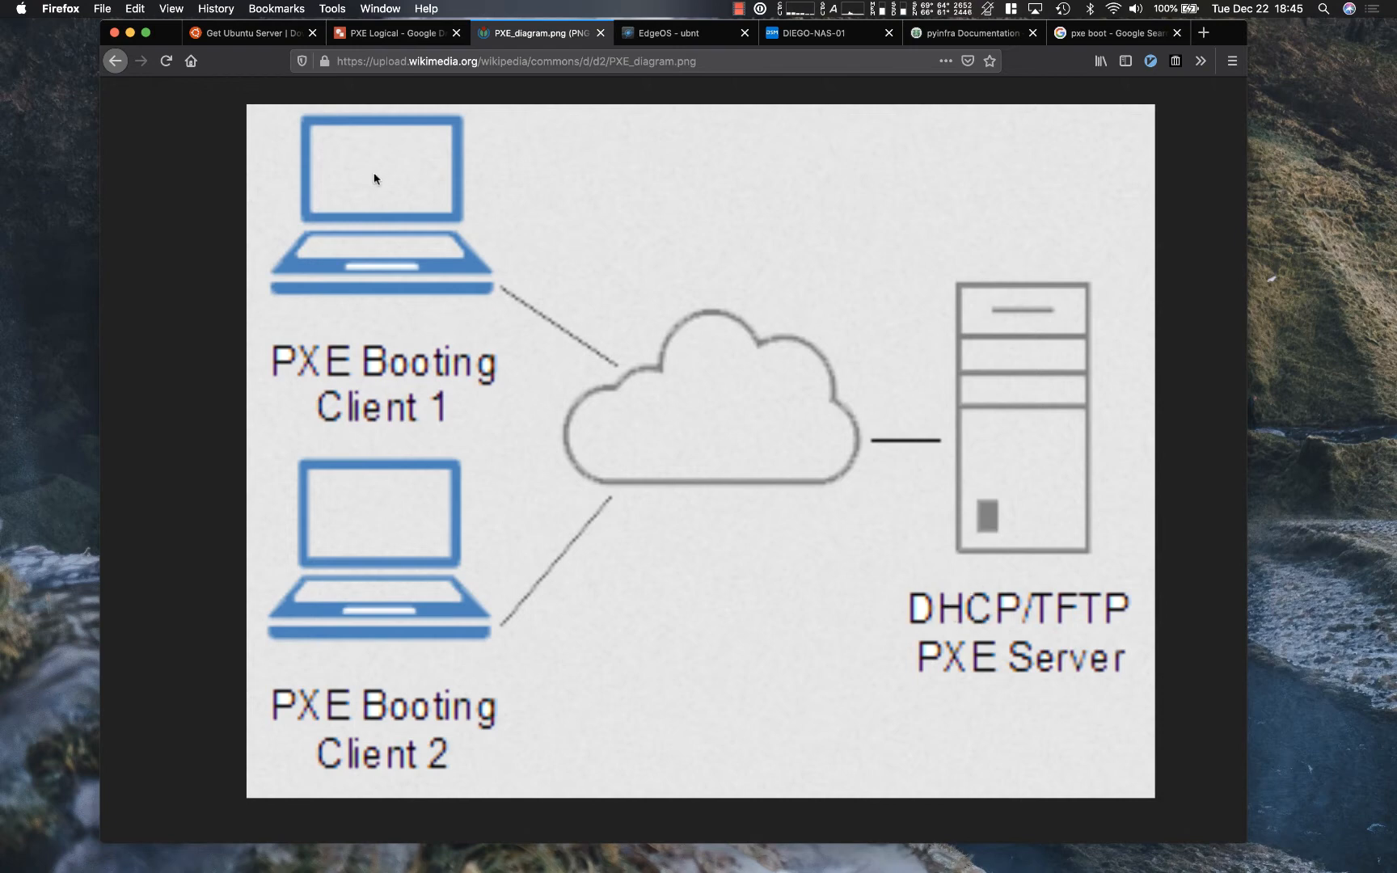
{"action": "mouse_move", "coordinate": [515, 385]}
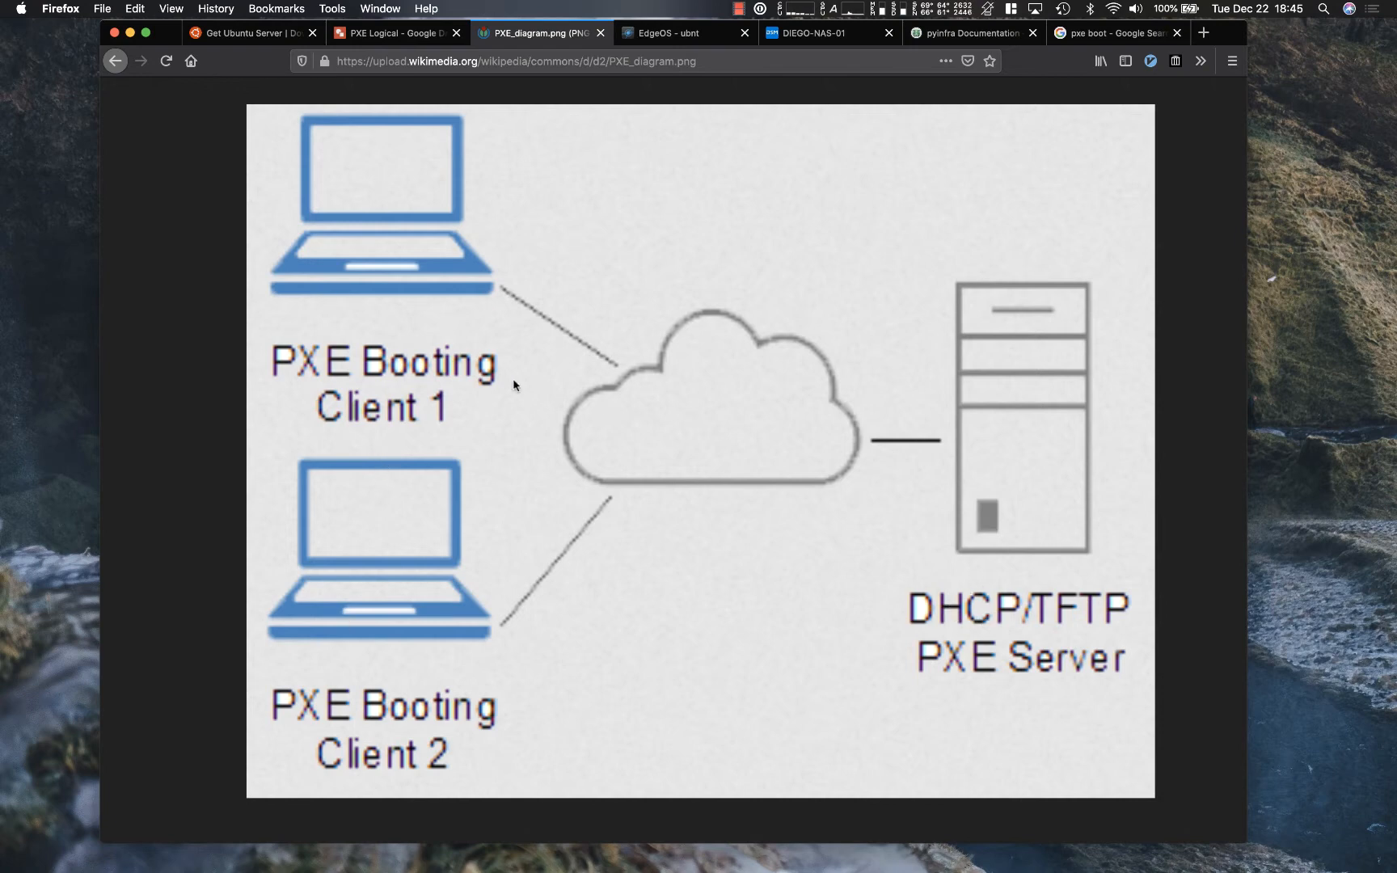
{"action": "mouse_move", "coordinate": [539, 586]}
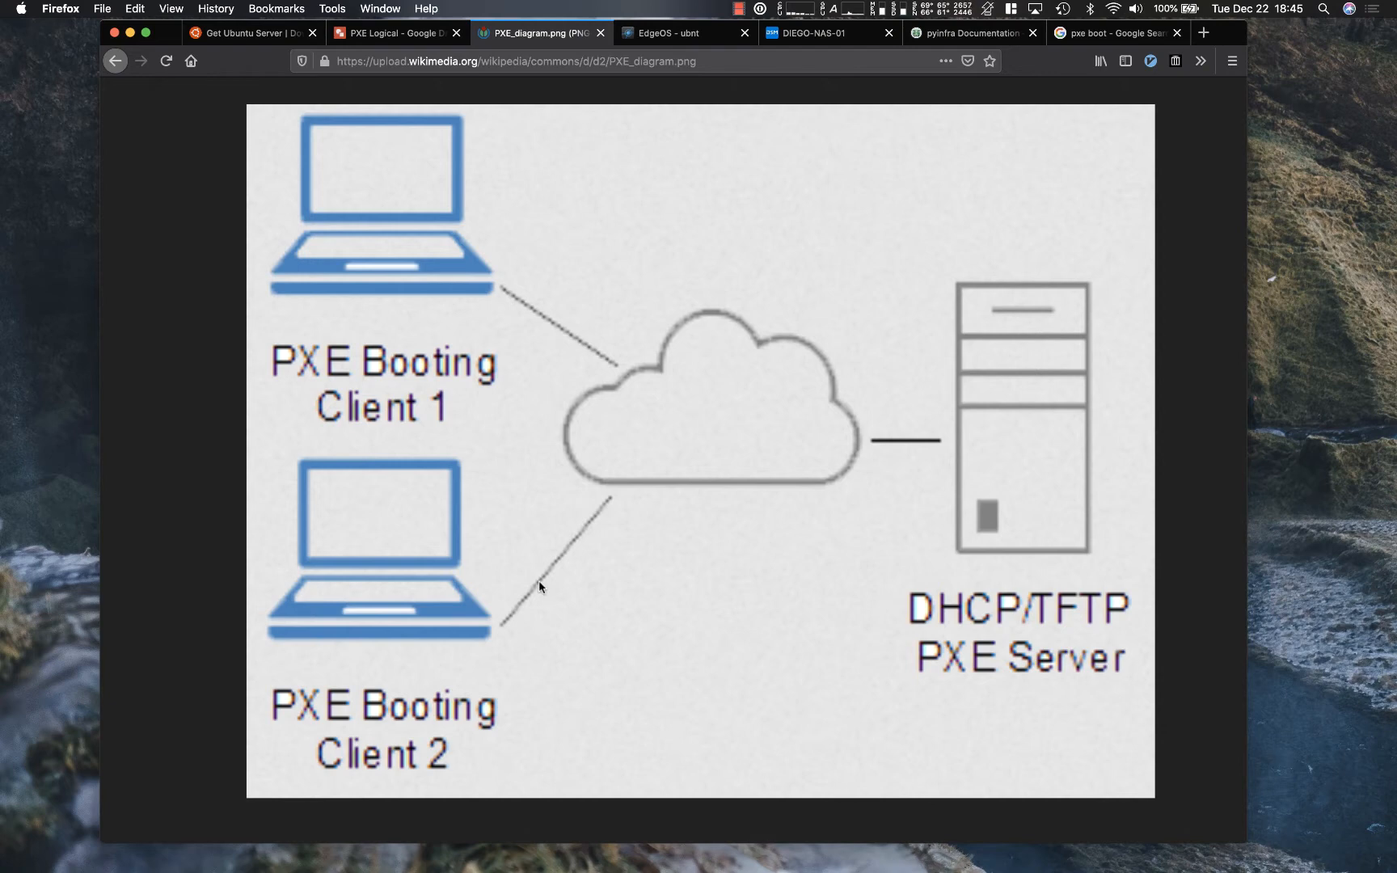
{"action": "mouse_move", "coordinate": [507, 185]}
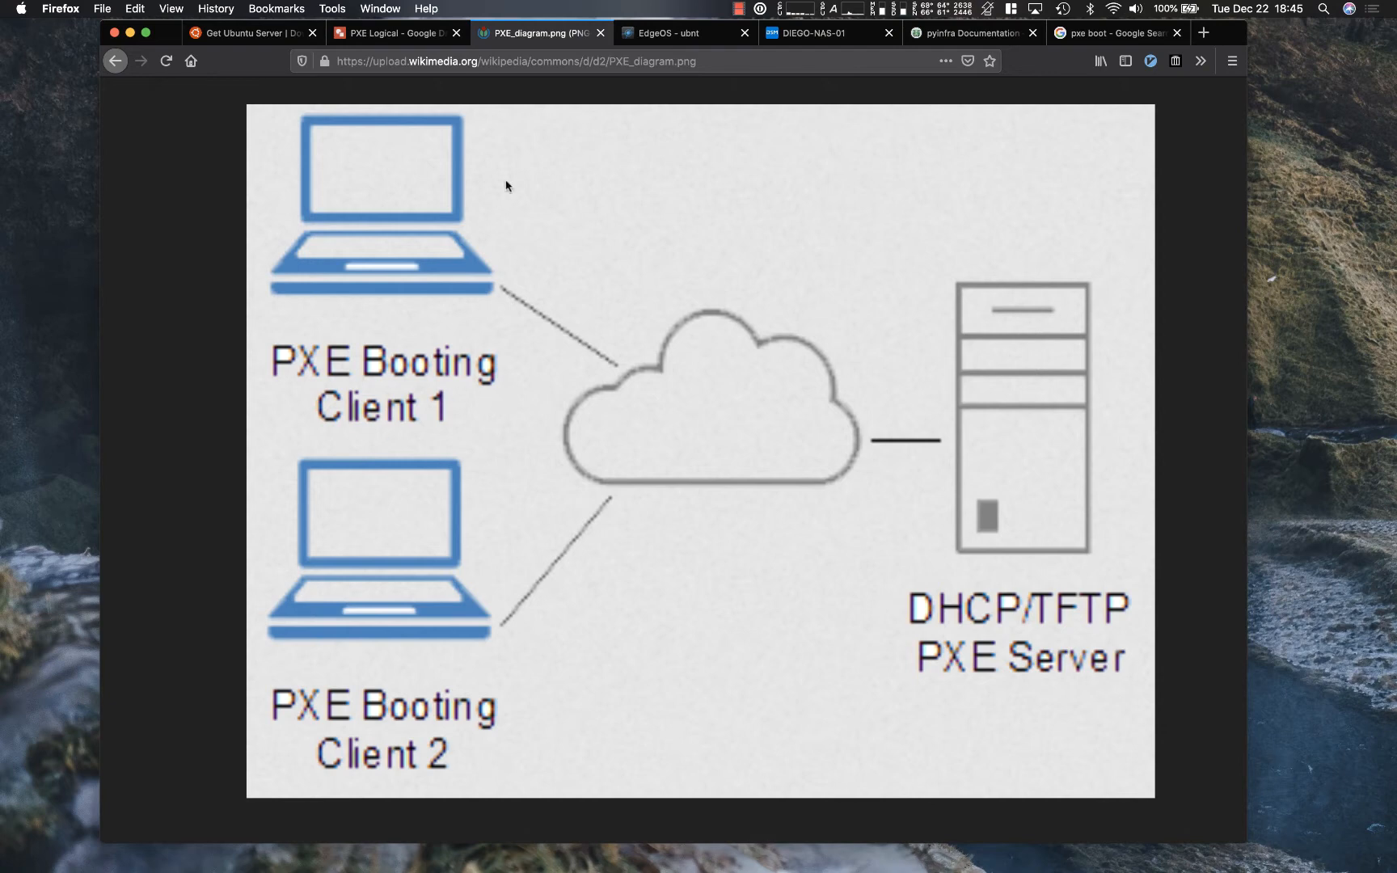
{"action": "mouse_move", "coordinate": [584, 51]}
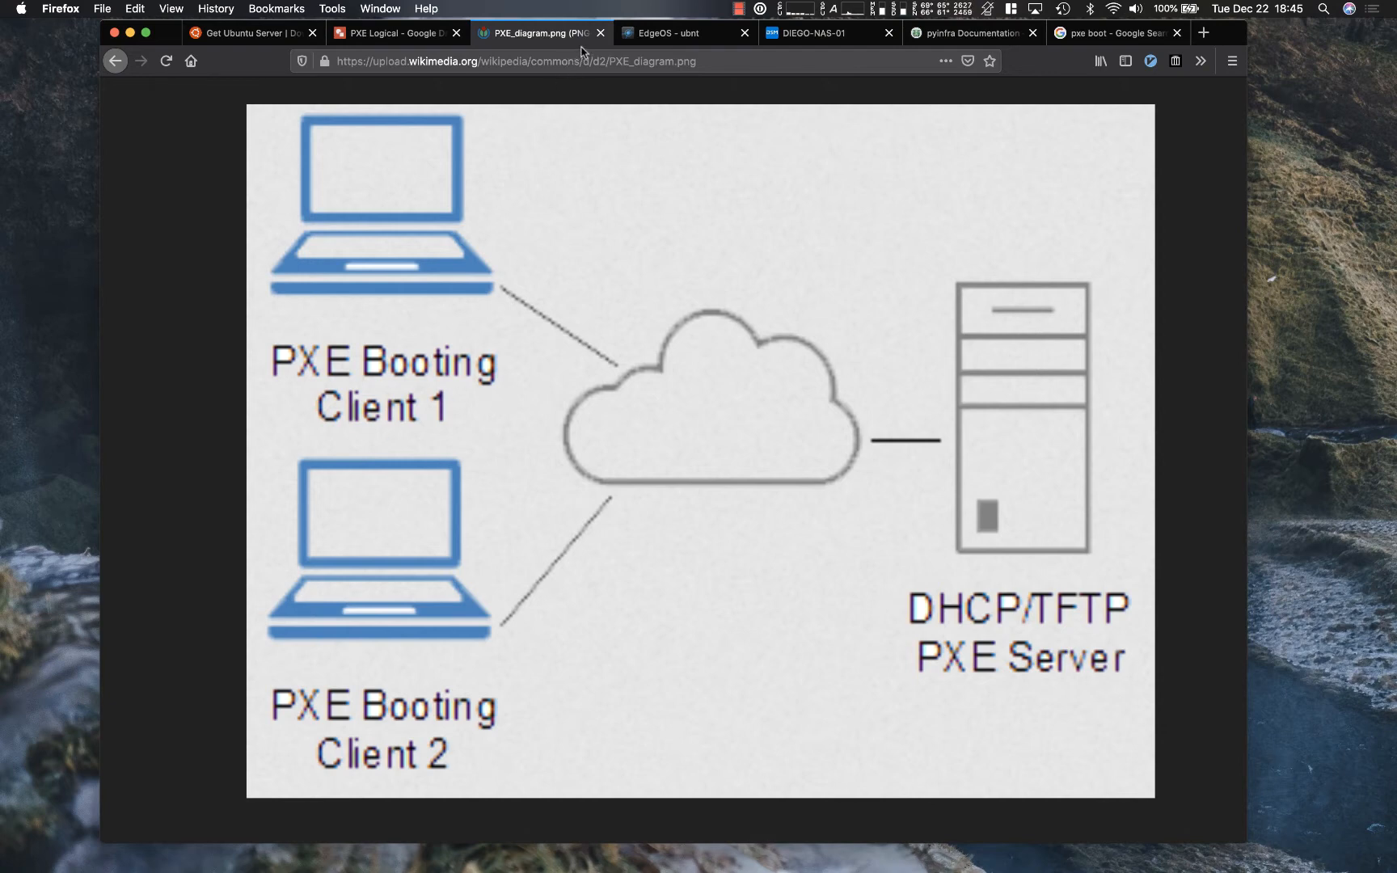
{"action": "mouse_move", "coordinate": [583, 56]}
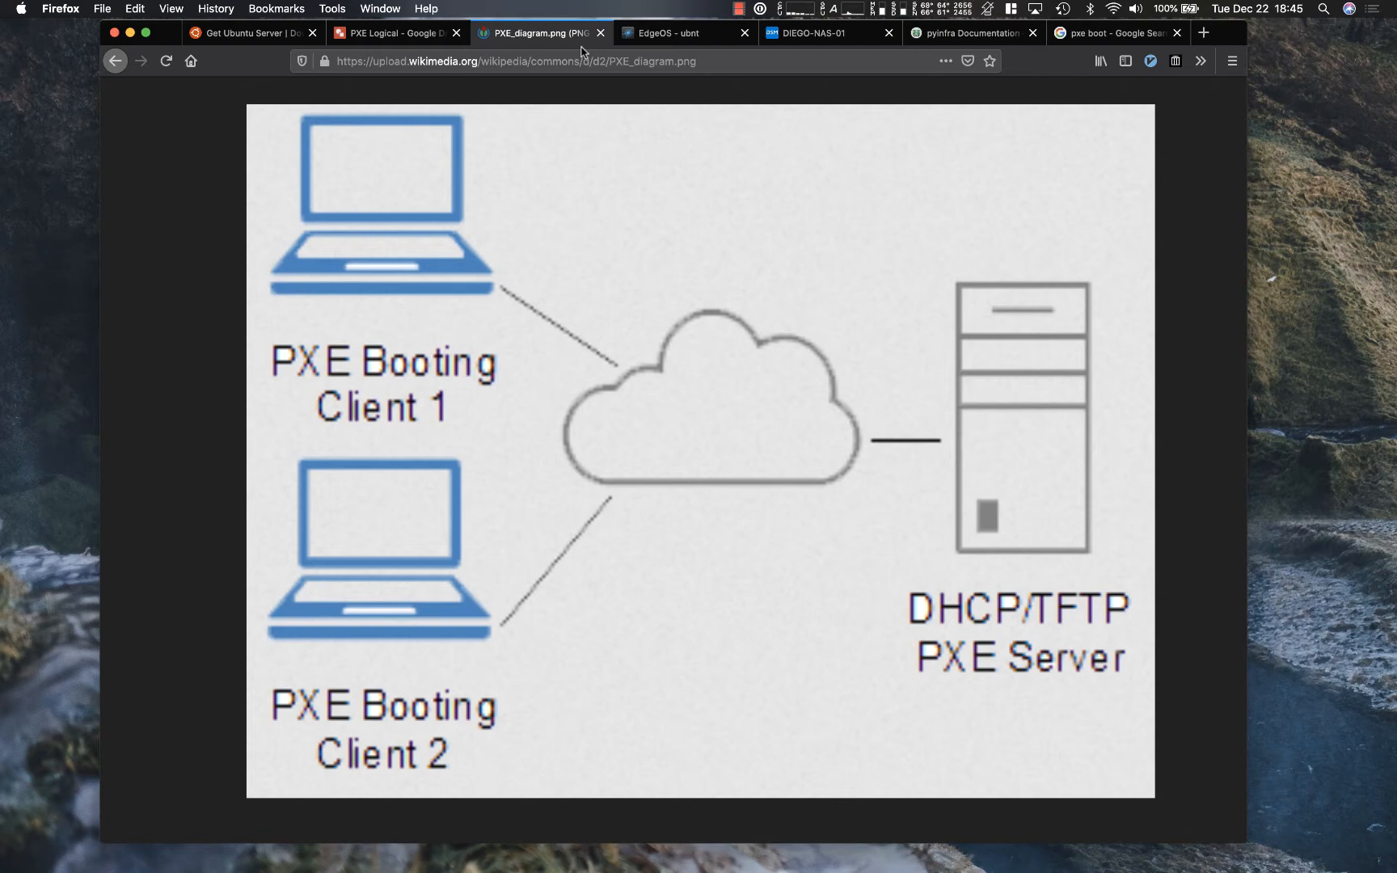
{"action": "mouse_move", "coordinate": [971, 604]}
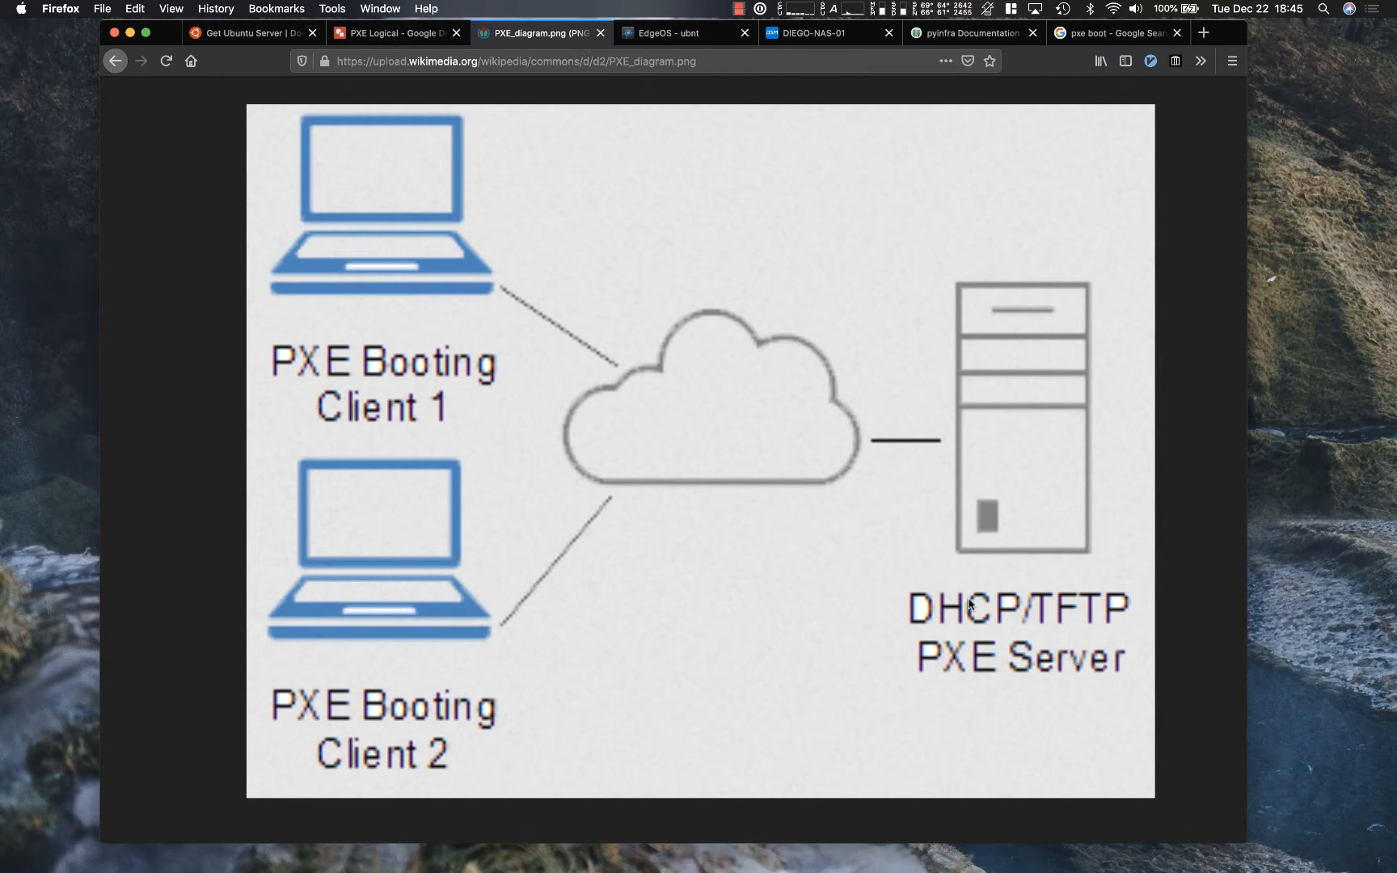
{"action": "mouse_move", "coordinate": [1020, 678]}
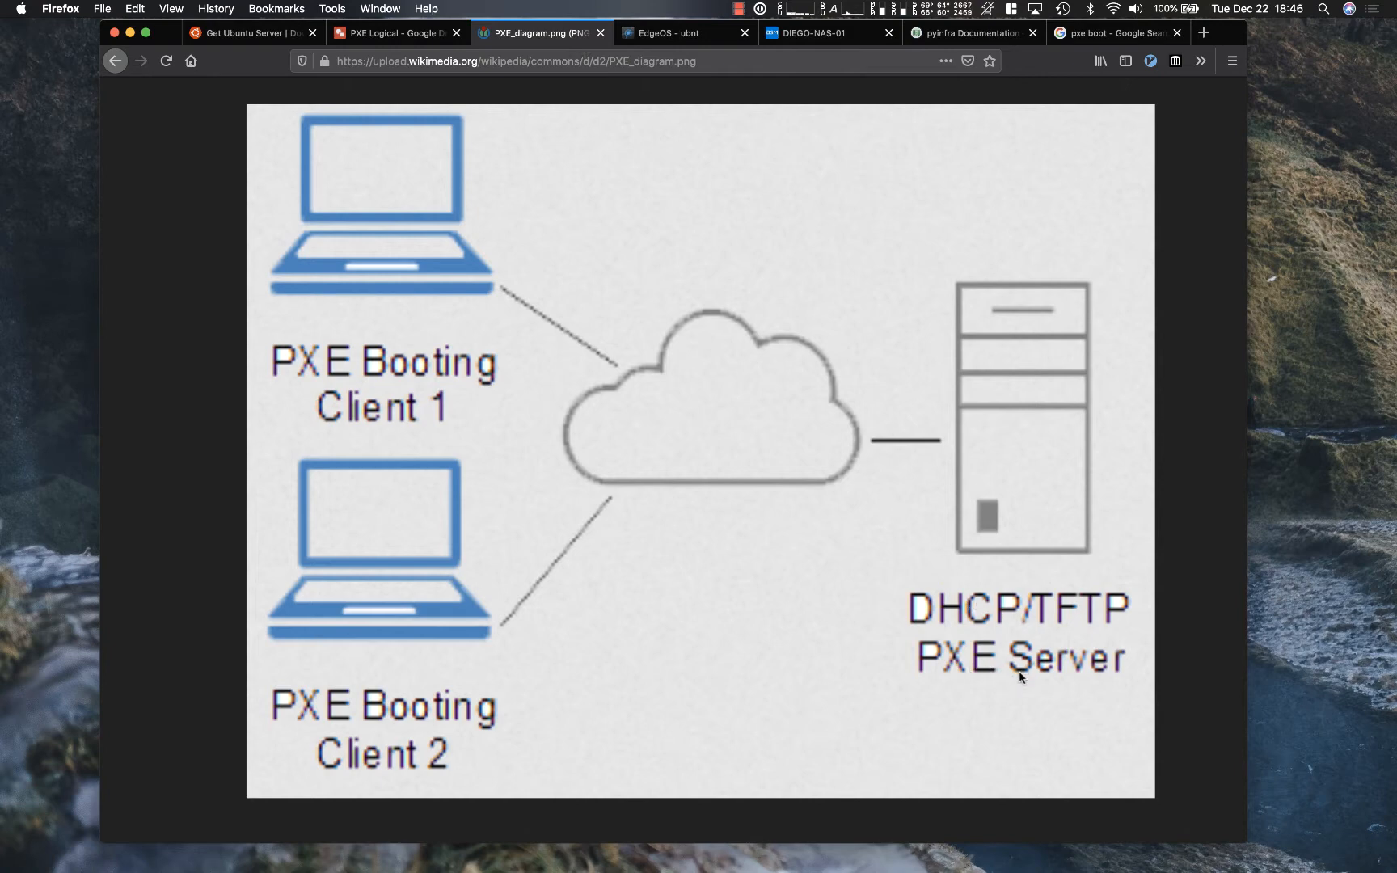
{"action": "mouse_move", "coordinate": [454, 60]}
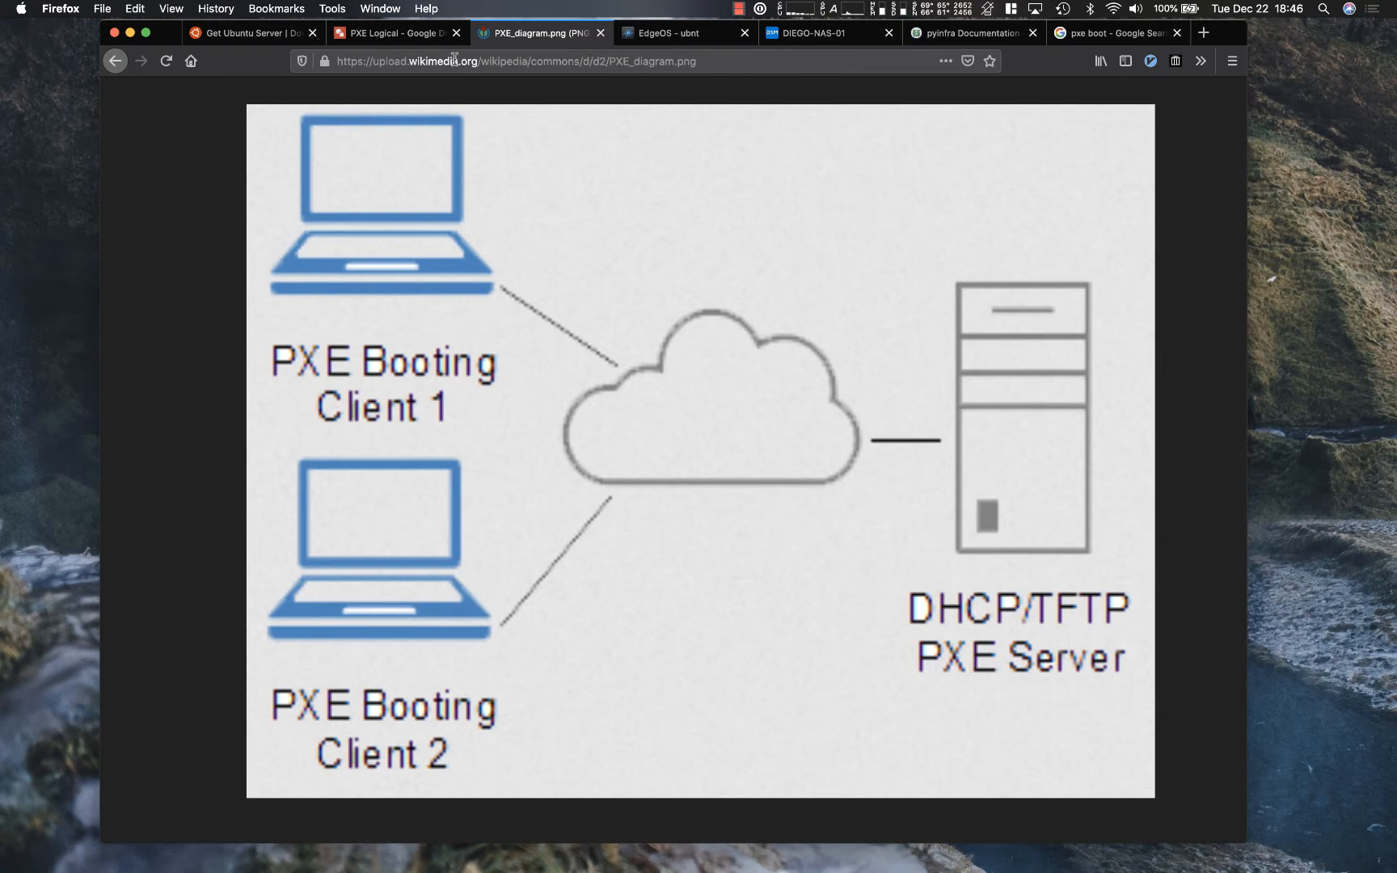
{"action": "mouse_move", "coordinate": [486, 185]}
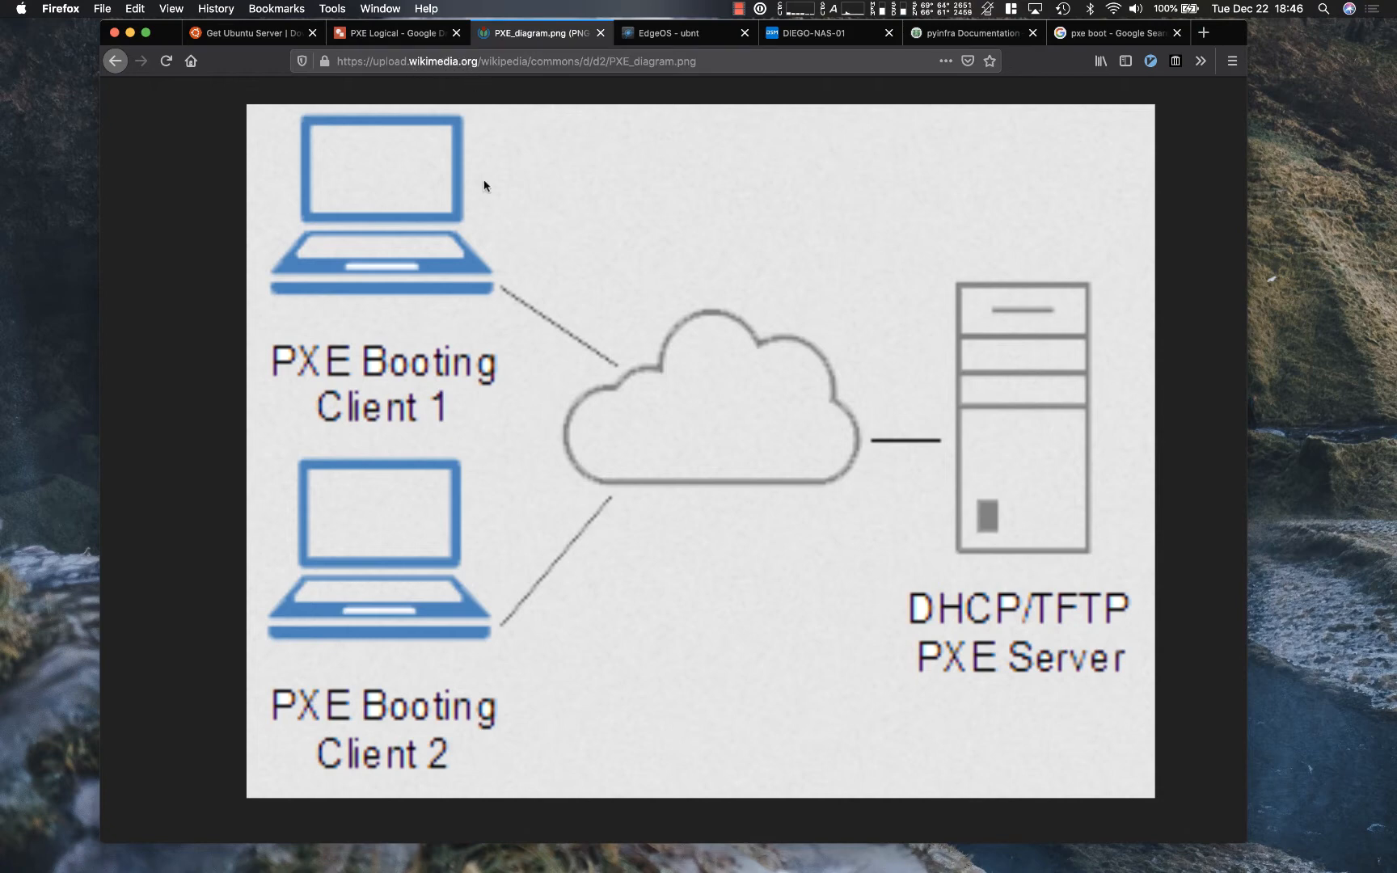
{"action": "mouse_move", "coordinate": [565, 361]}
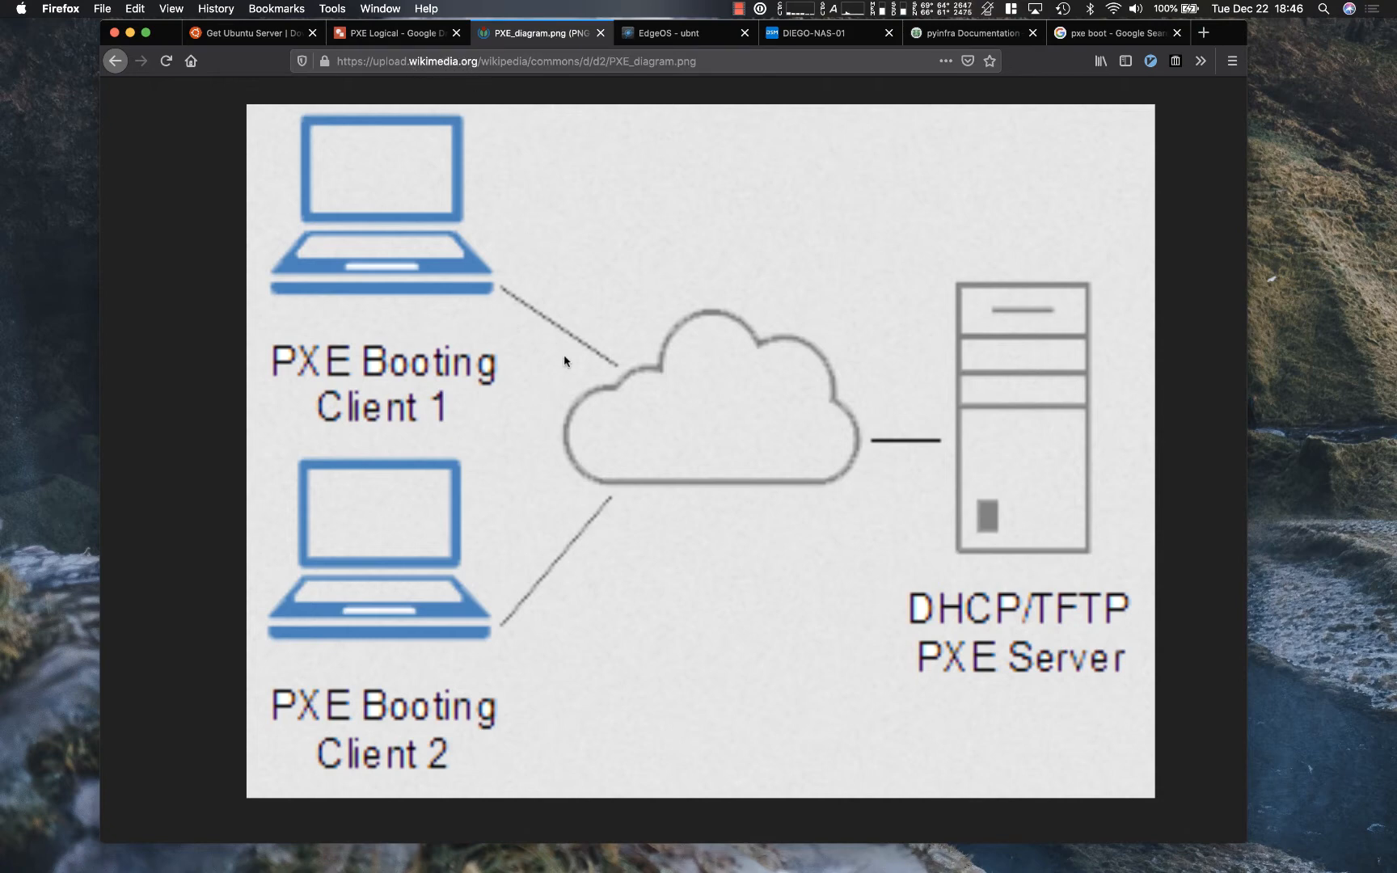
{"action": "mouse_move", "coordinate": [1004, 475]}
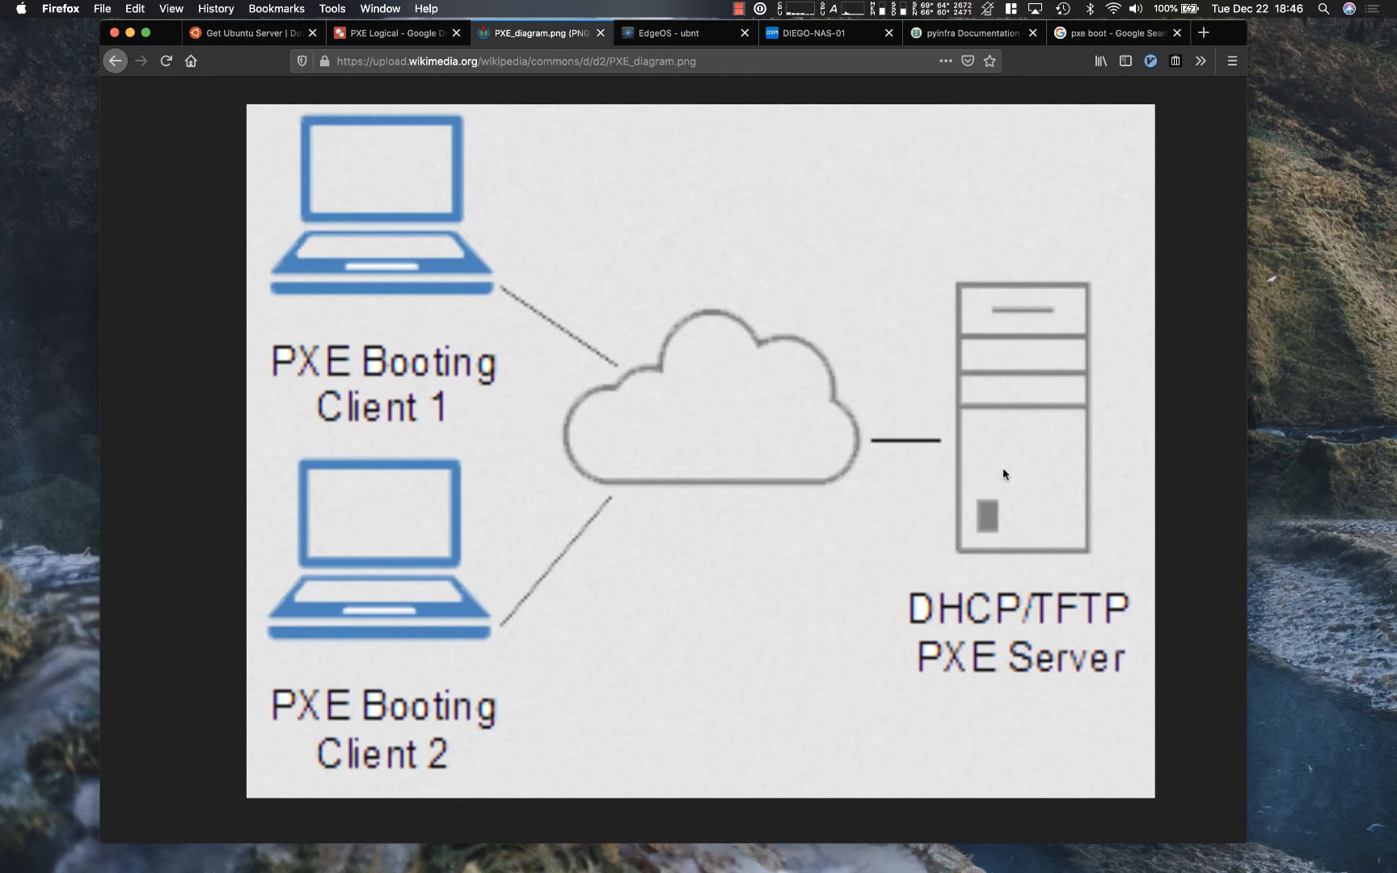
{"action": "mouse_move", "coordinate": [996, 473]}
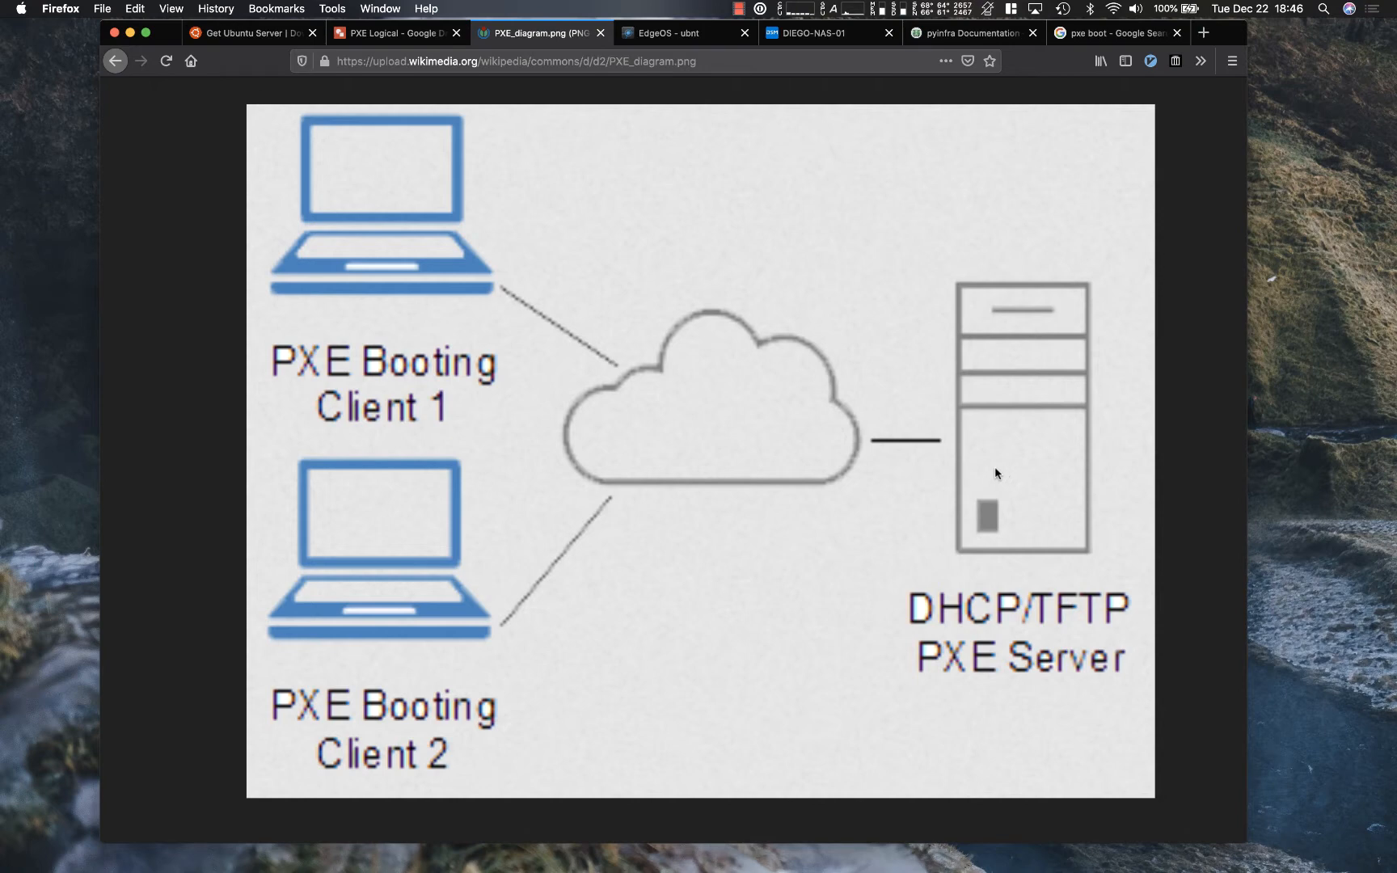
{"action": "mouse_move", "coordinate": [1012, 483]}
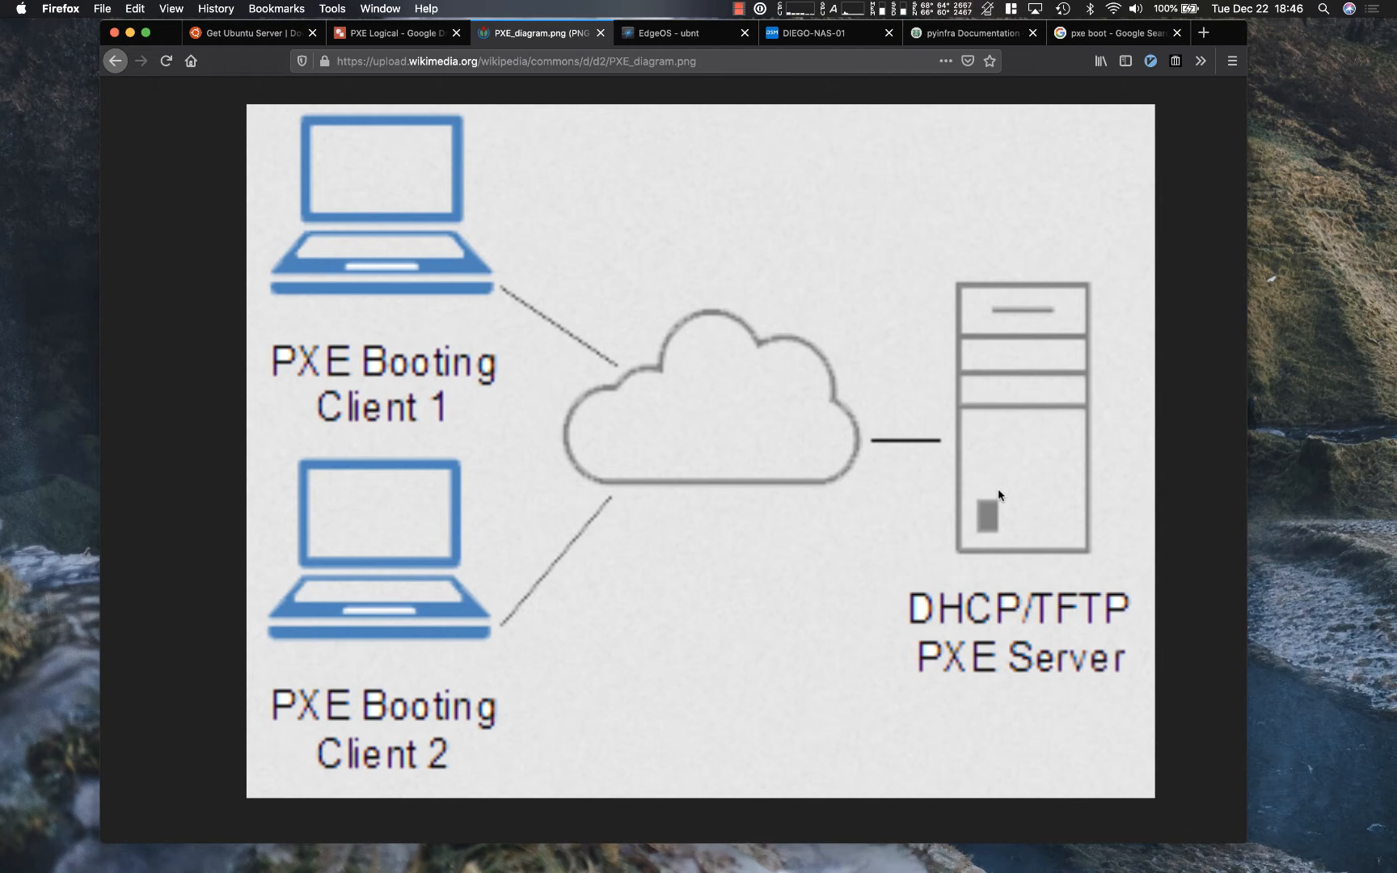
{"action": "mouse_move", "coordinate": [1077, 614]}
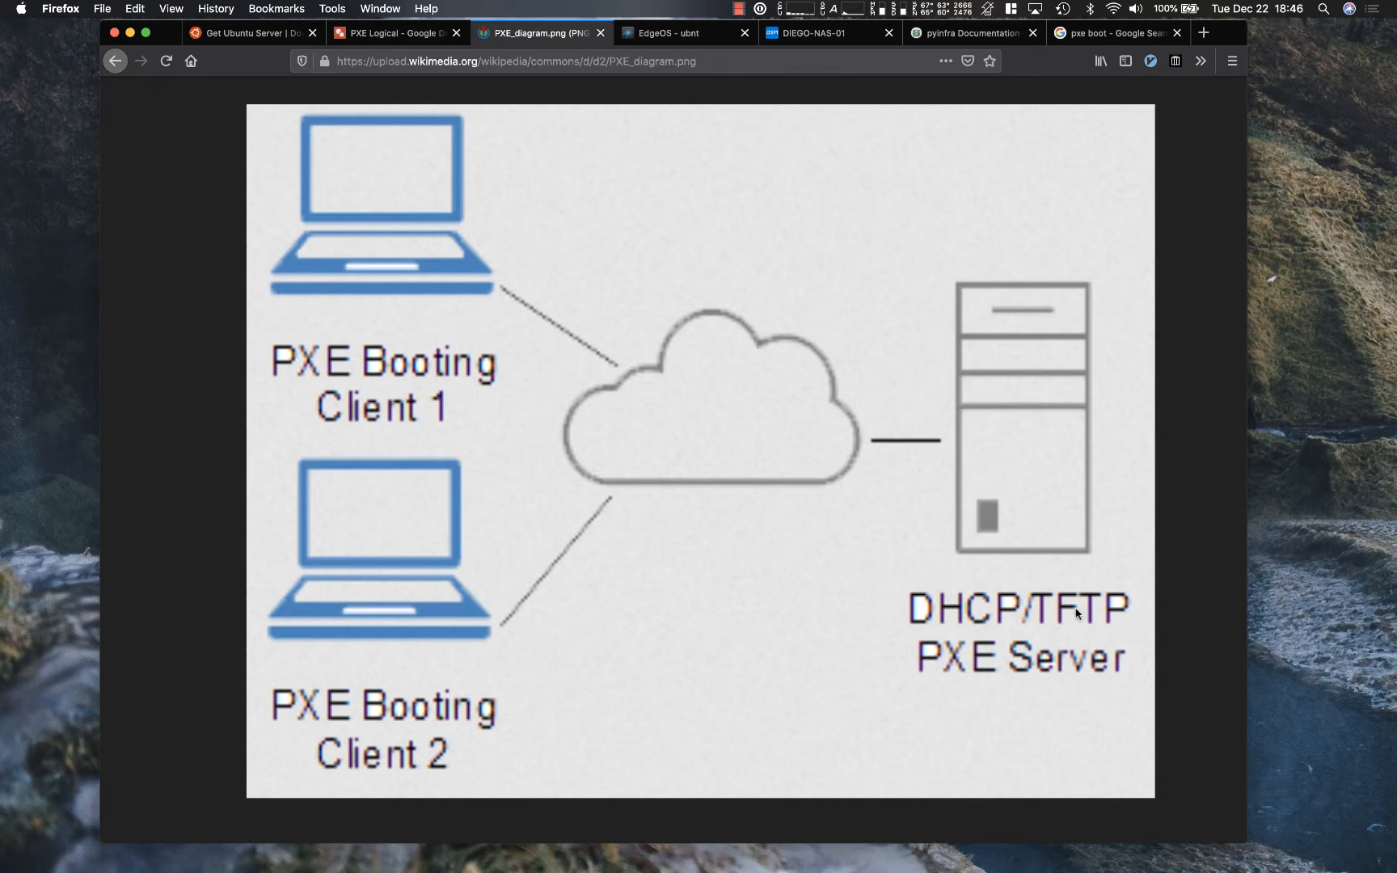
{"action": "mouse_move", "coordinate": [1020, 672]}
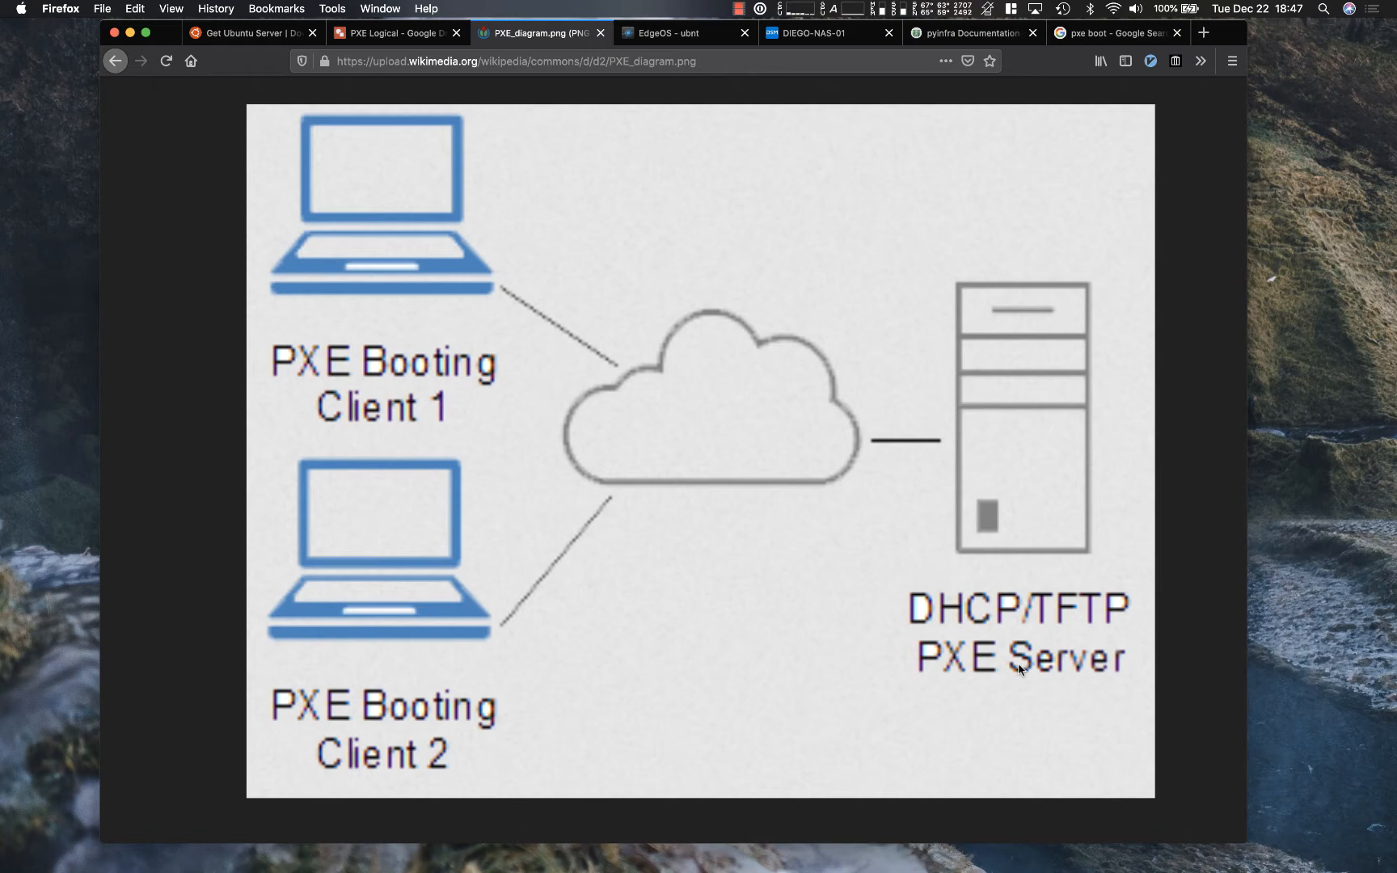
{"action": "mouse_move", "coordinate": [747, 579]}
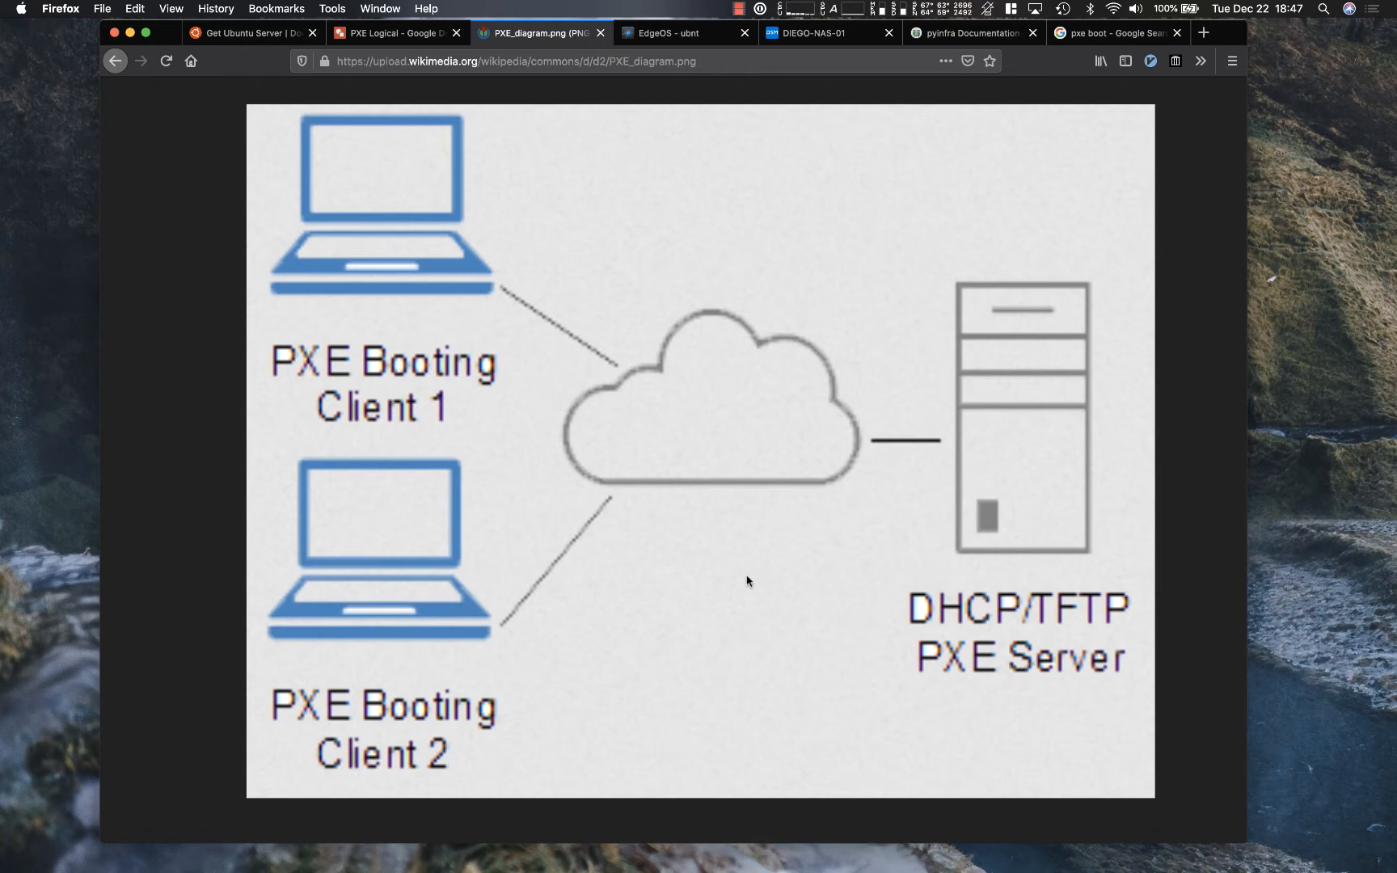
{"action": "mouse_move", "coordinate": [439, 132]}
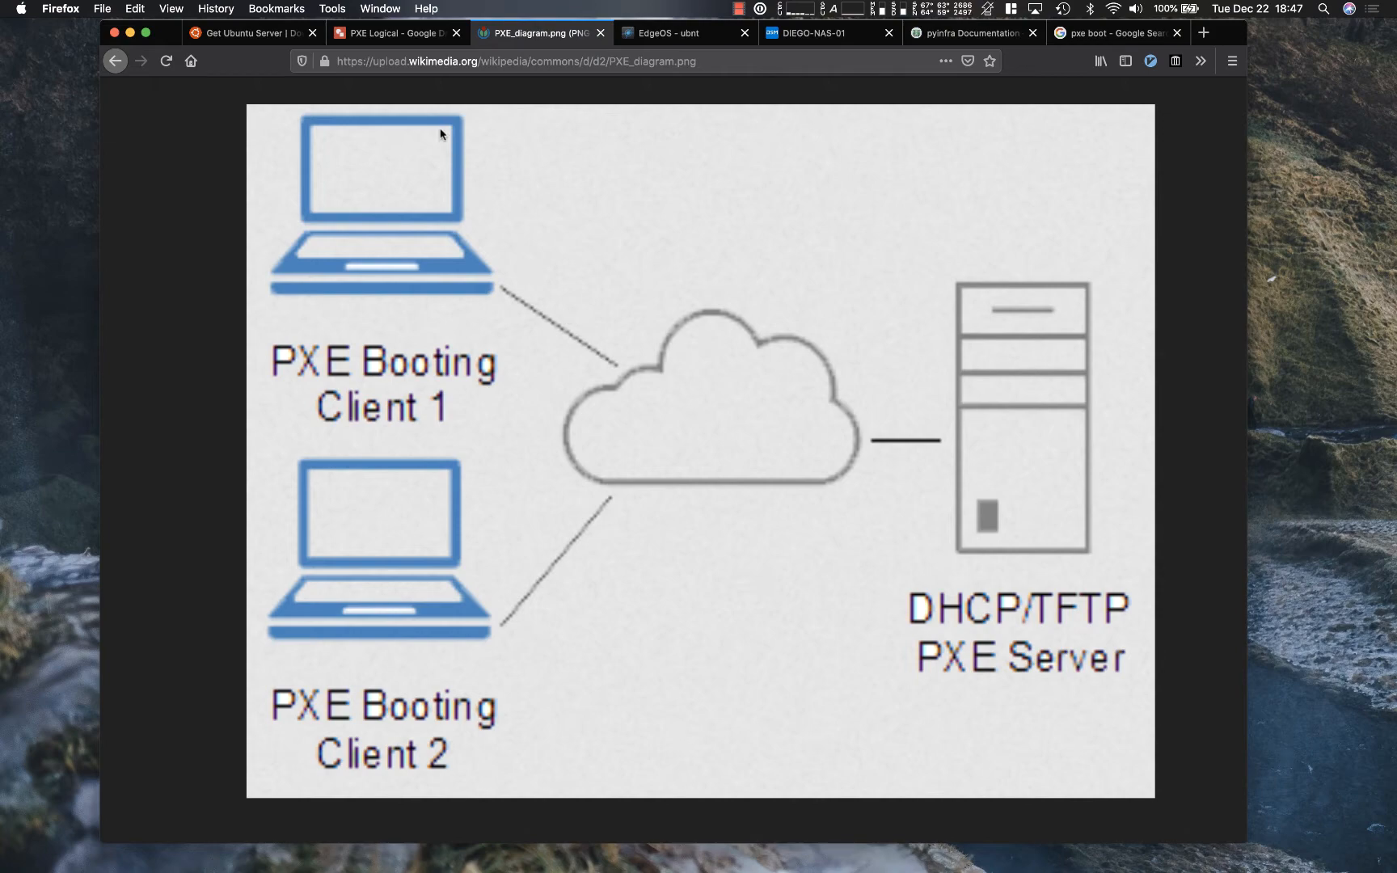
{"action": "mouse_move", "coordinate": [396, 33]}
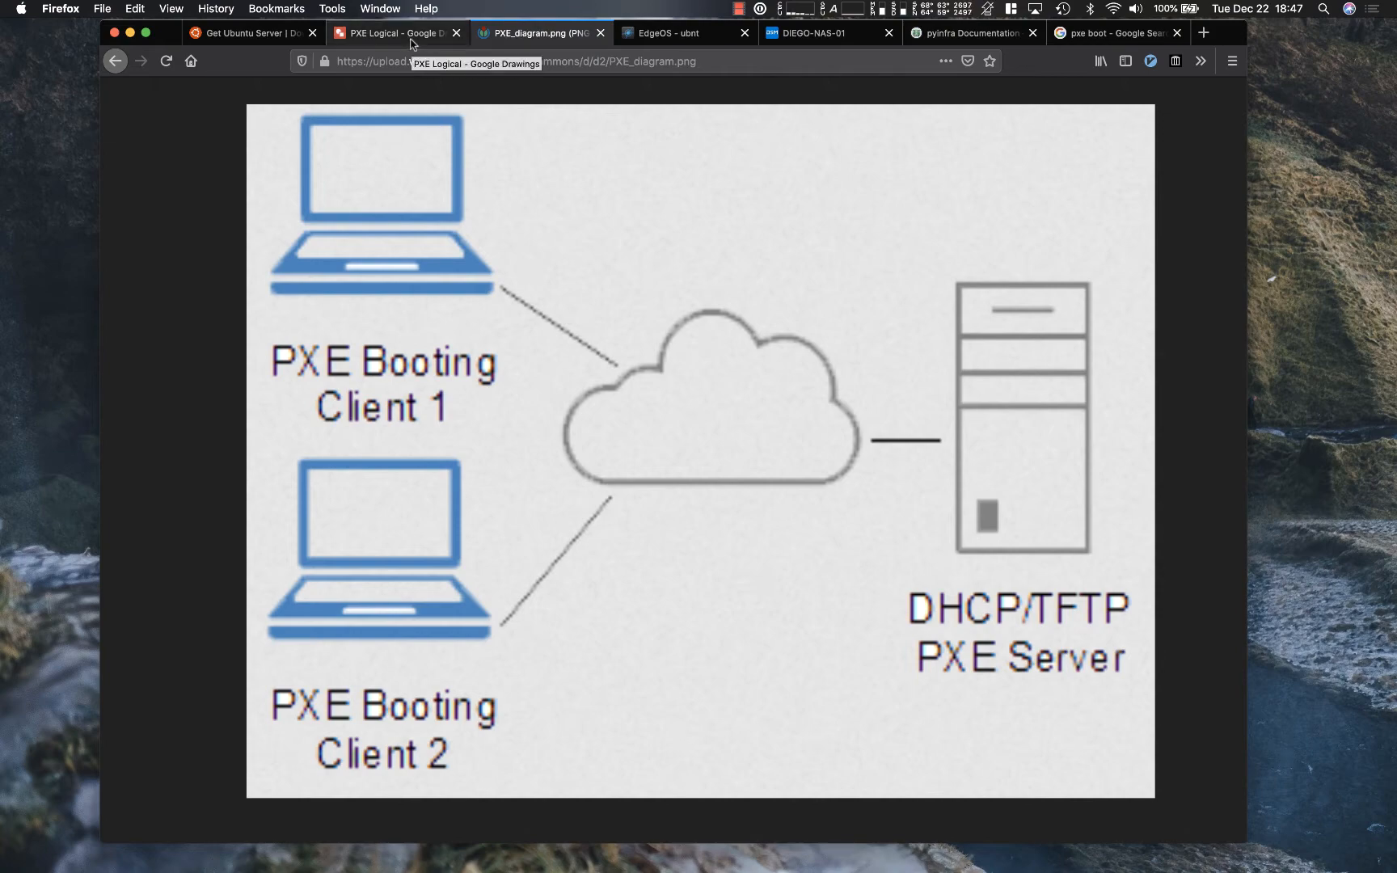
Step: Switch to the PXE Logical Google Drawings network diagram
{"action": "left_click", "coordinate": [395, 33]}
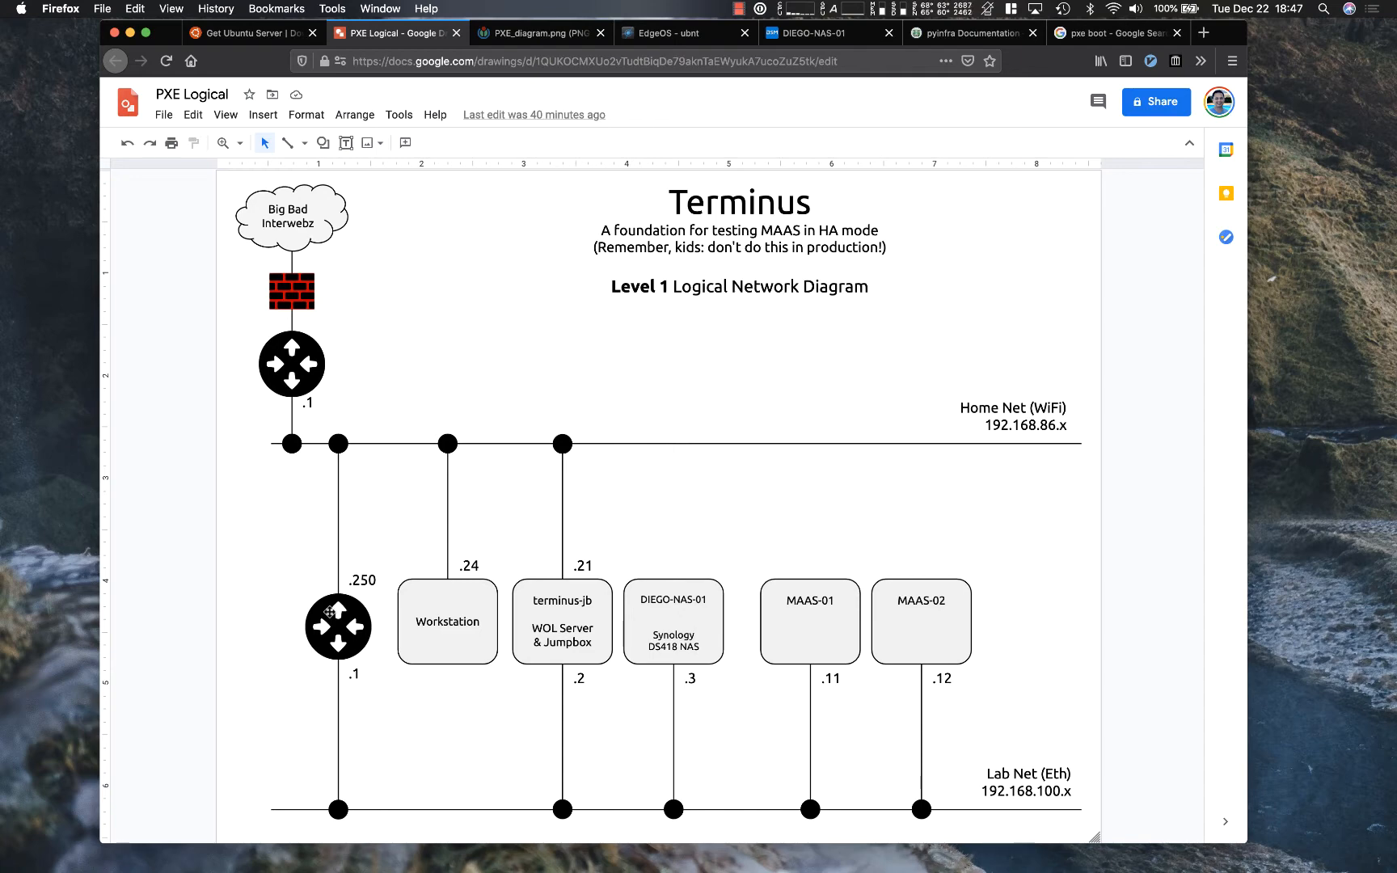
{"action": "mouse_move", "coordinate": [540, 290]}
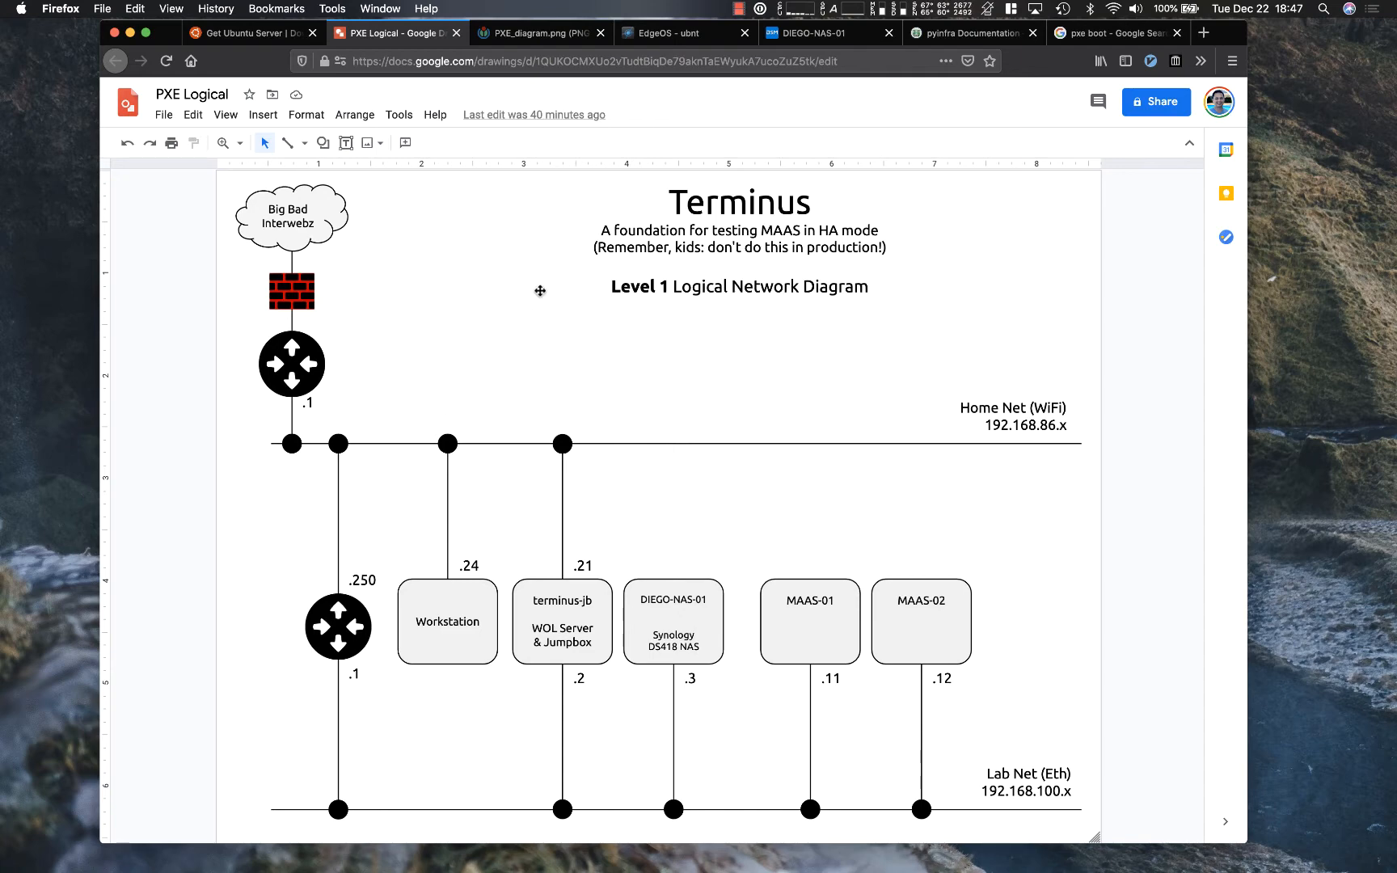
{"action": "mouse_move", "coordinate": [684, 33]}
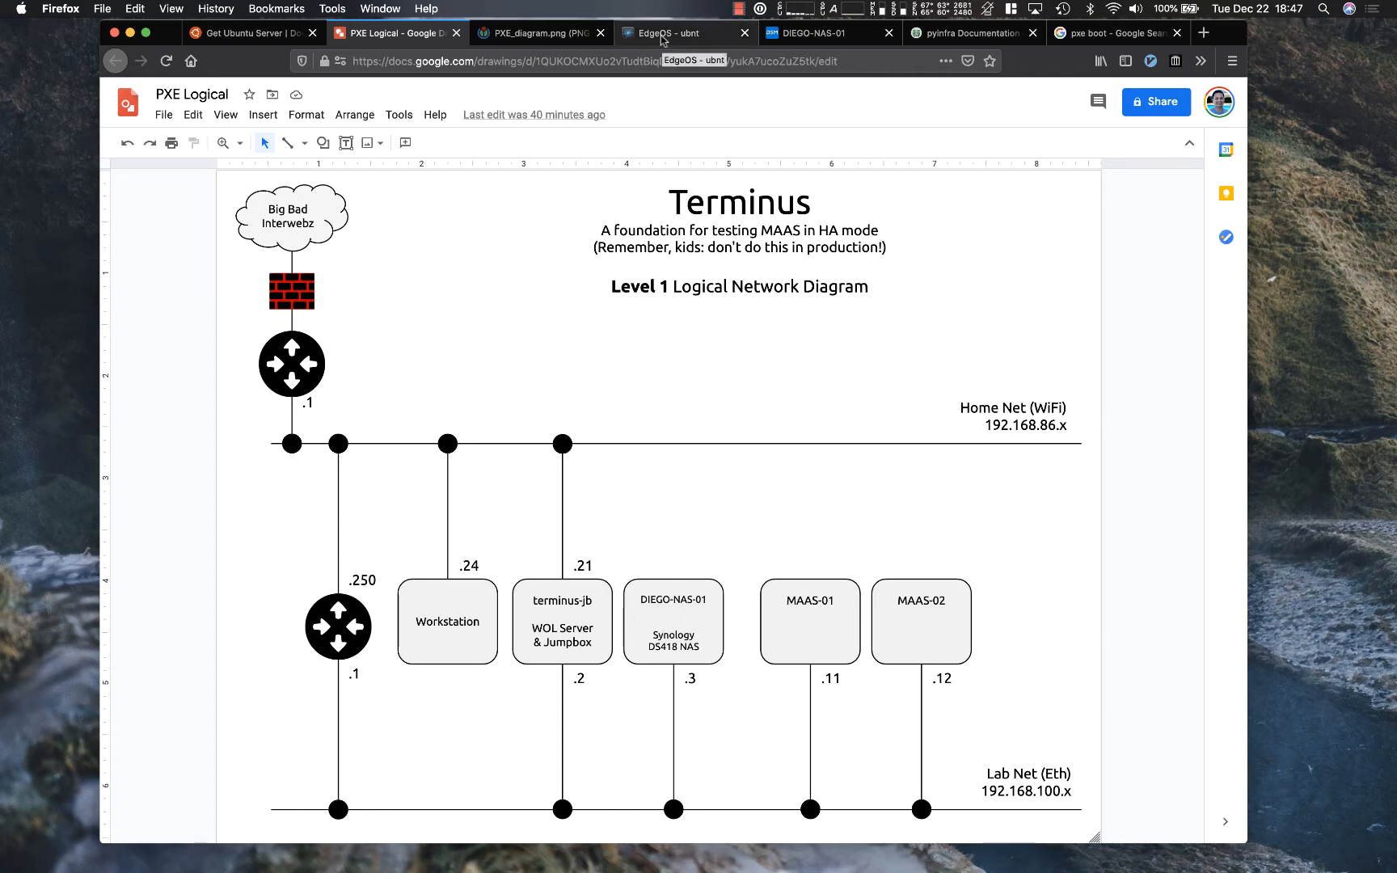
Step: Switch to the EdgeOS router's DHCP Server services page
{"action": "left_click", "coordinate": [684, 34]}
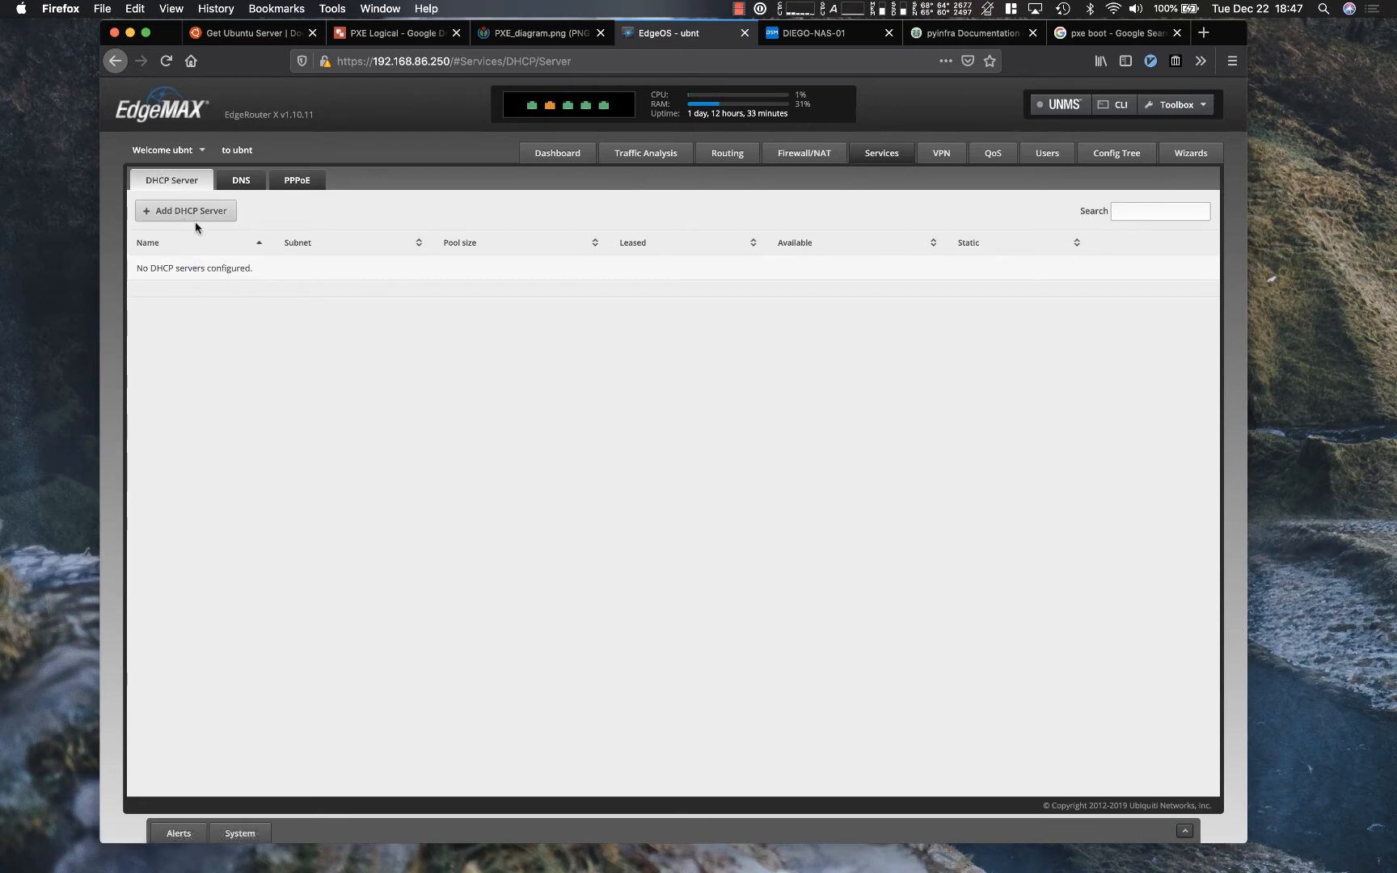
{"action": "mouse_move", "coordinate": [1129, 169]}
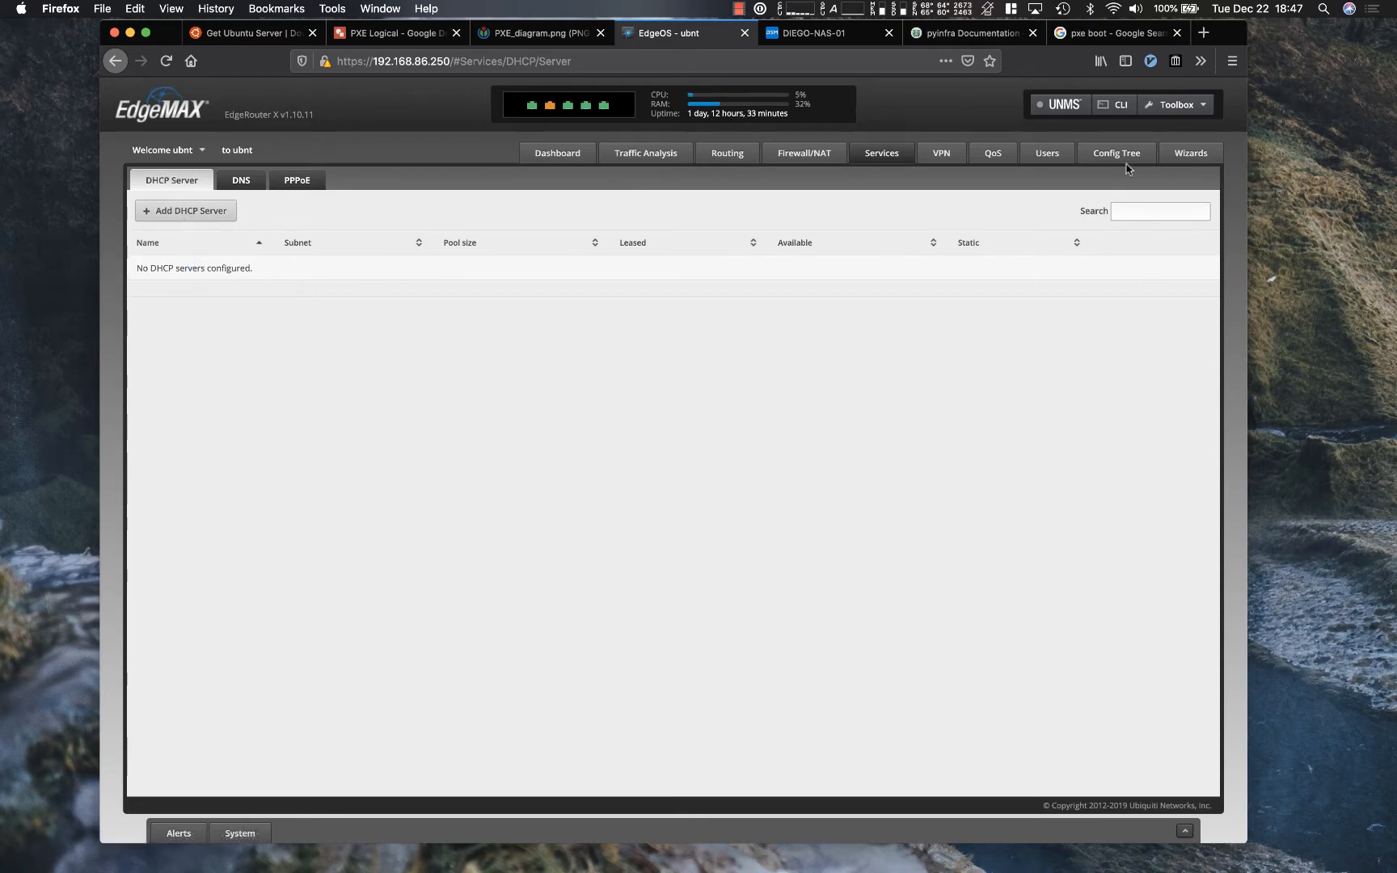
Step: Browse the EdgeOS Config Tree to dhcpv6-server shared-network-name, then return to the drawing
{"action": "left_click", "coordinate": [1115, 152]}
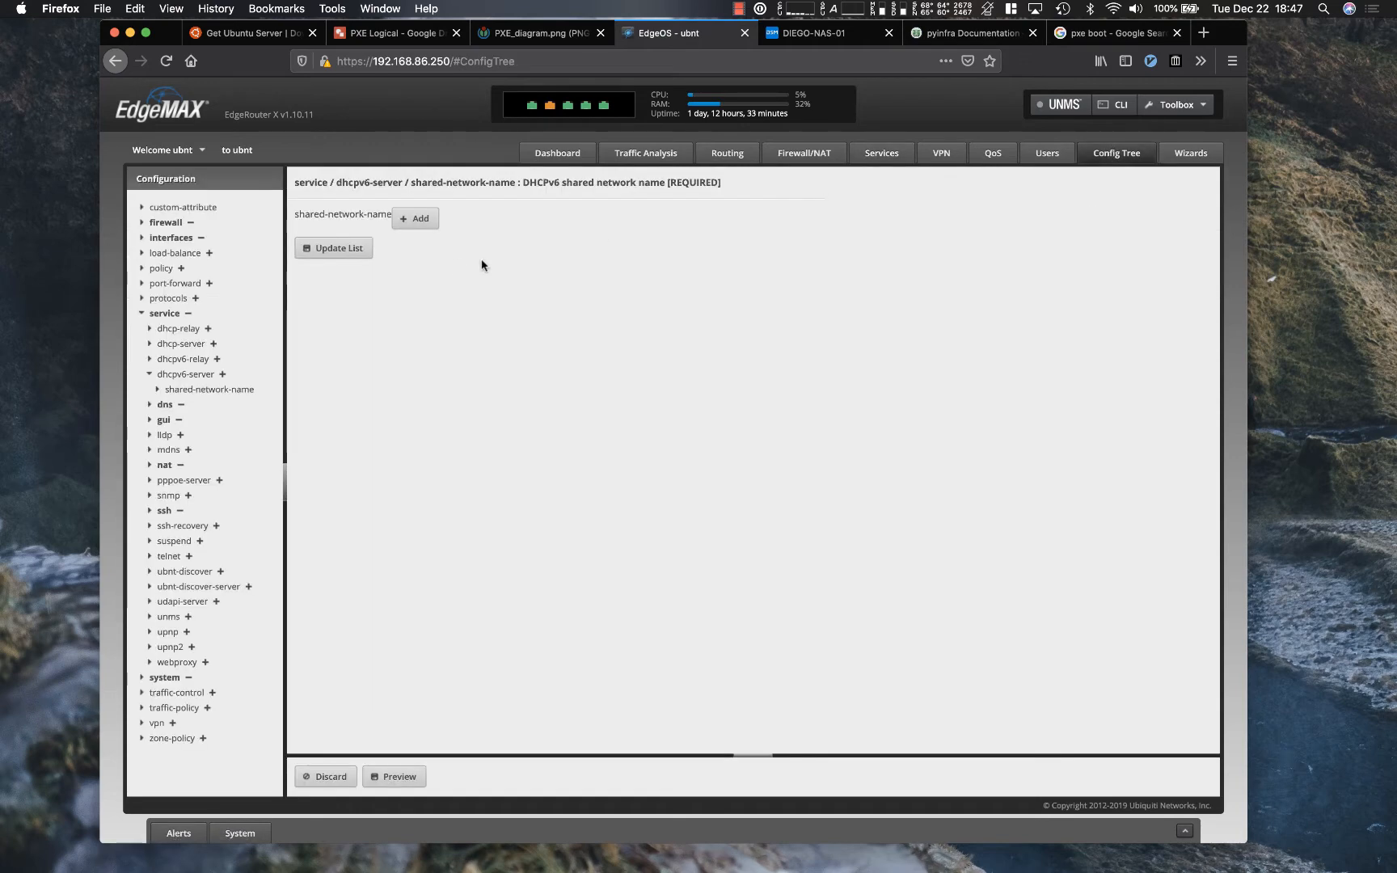
{"action": "mouse_move", "coordinate": [164, 403]}
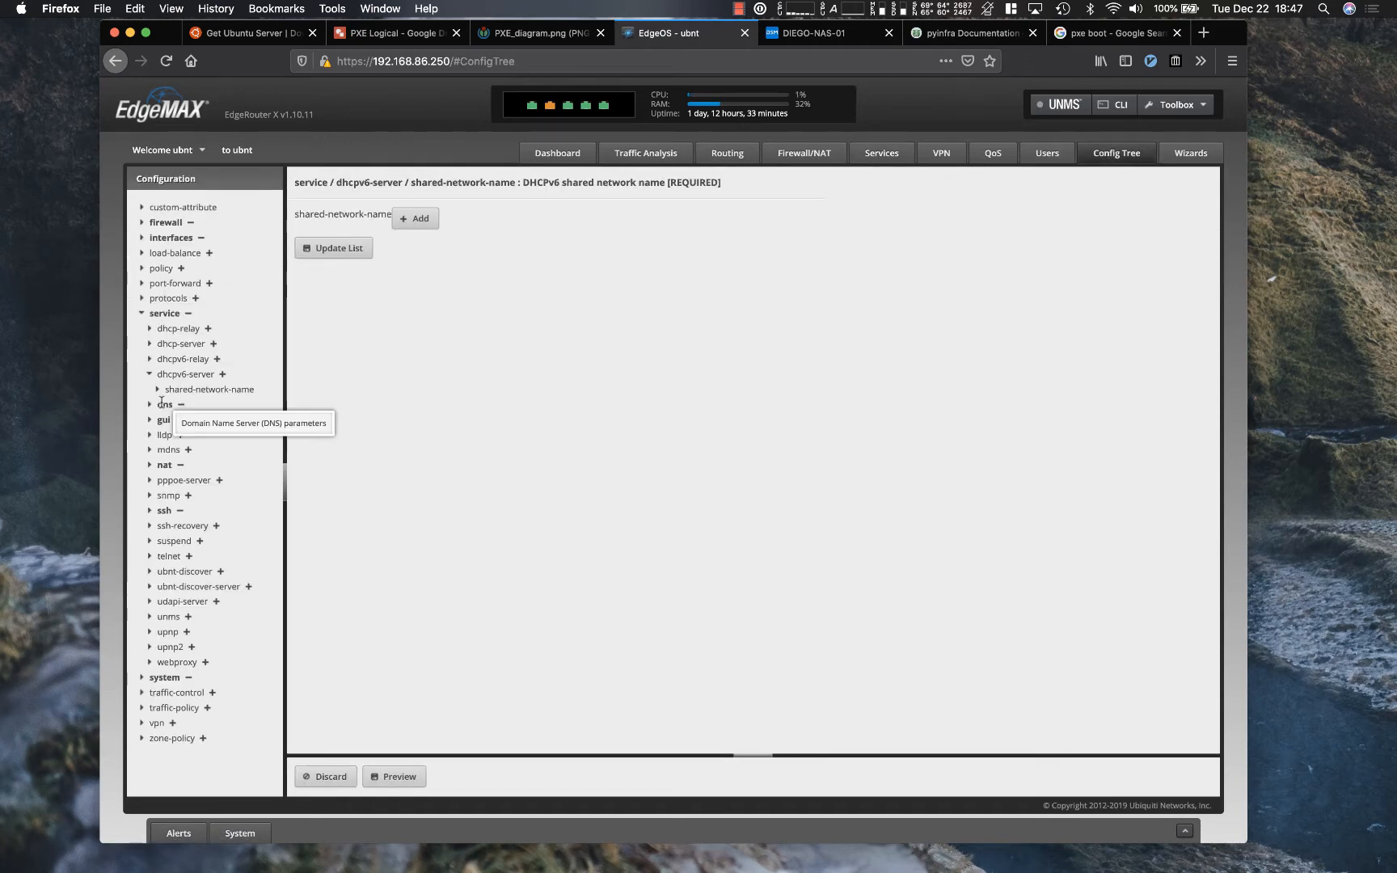
{"action": "mouse_move", "coordinate": [160, 393]}
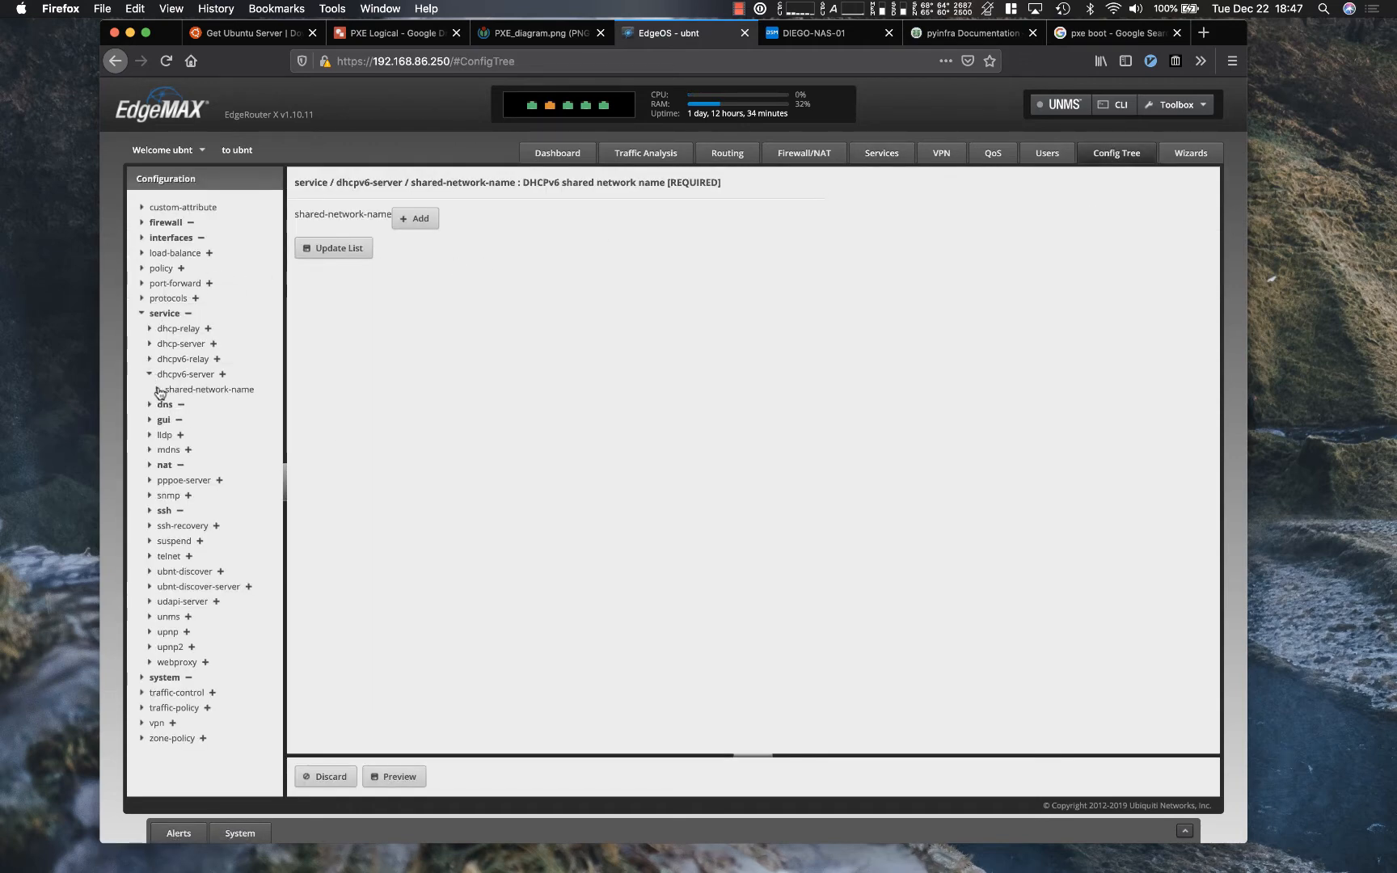
{"action": "mouse_move", "coordinate": [210, 389]}
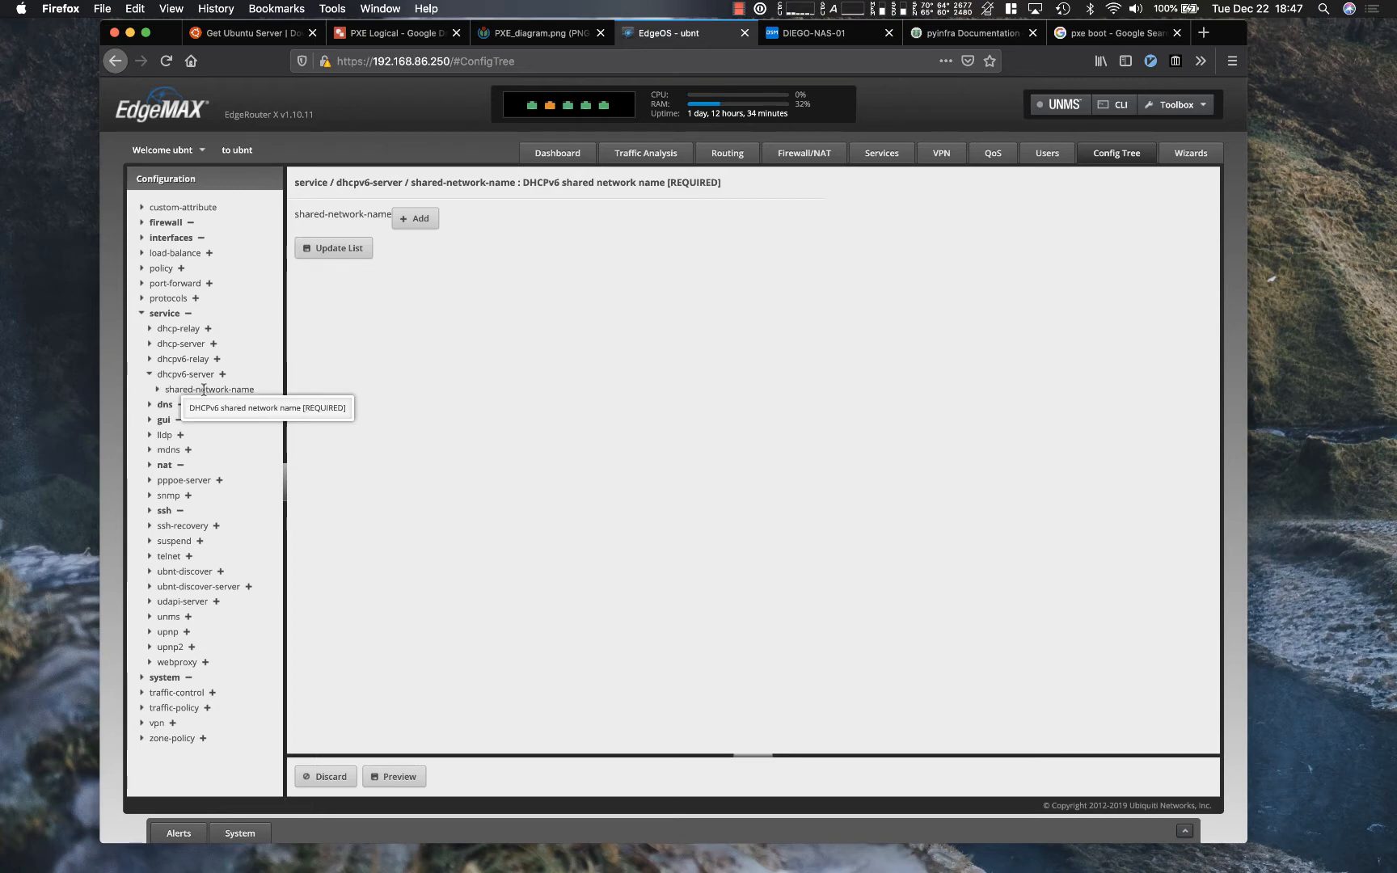
{"action": "mouse_move", "coordinate": [453, 398]}
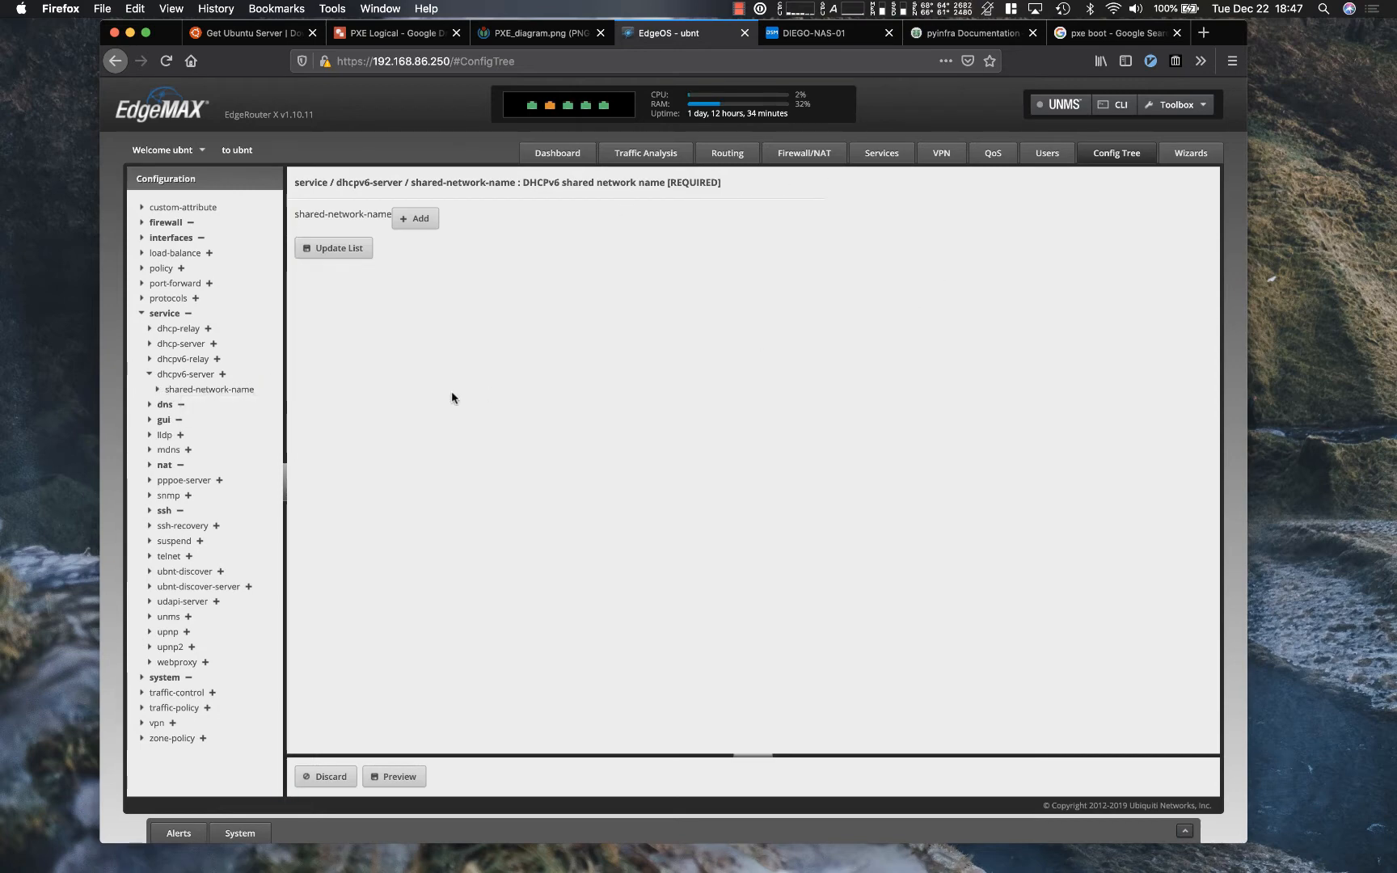
{"action": "mouse_move", "coordinate": [209, 389]}
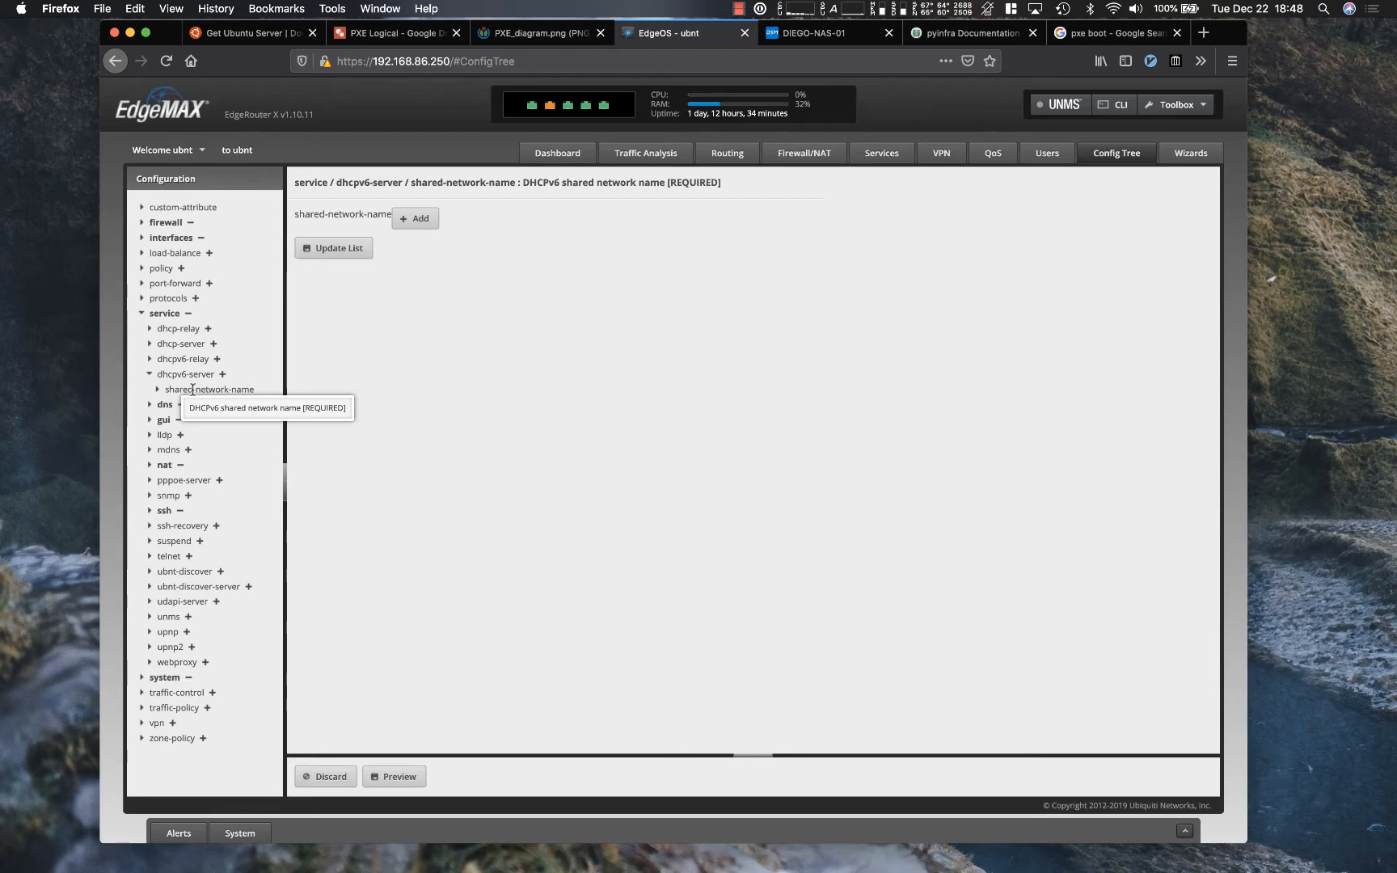
{"action": "mouse_move", "coordinate": [726, 152]}
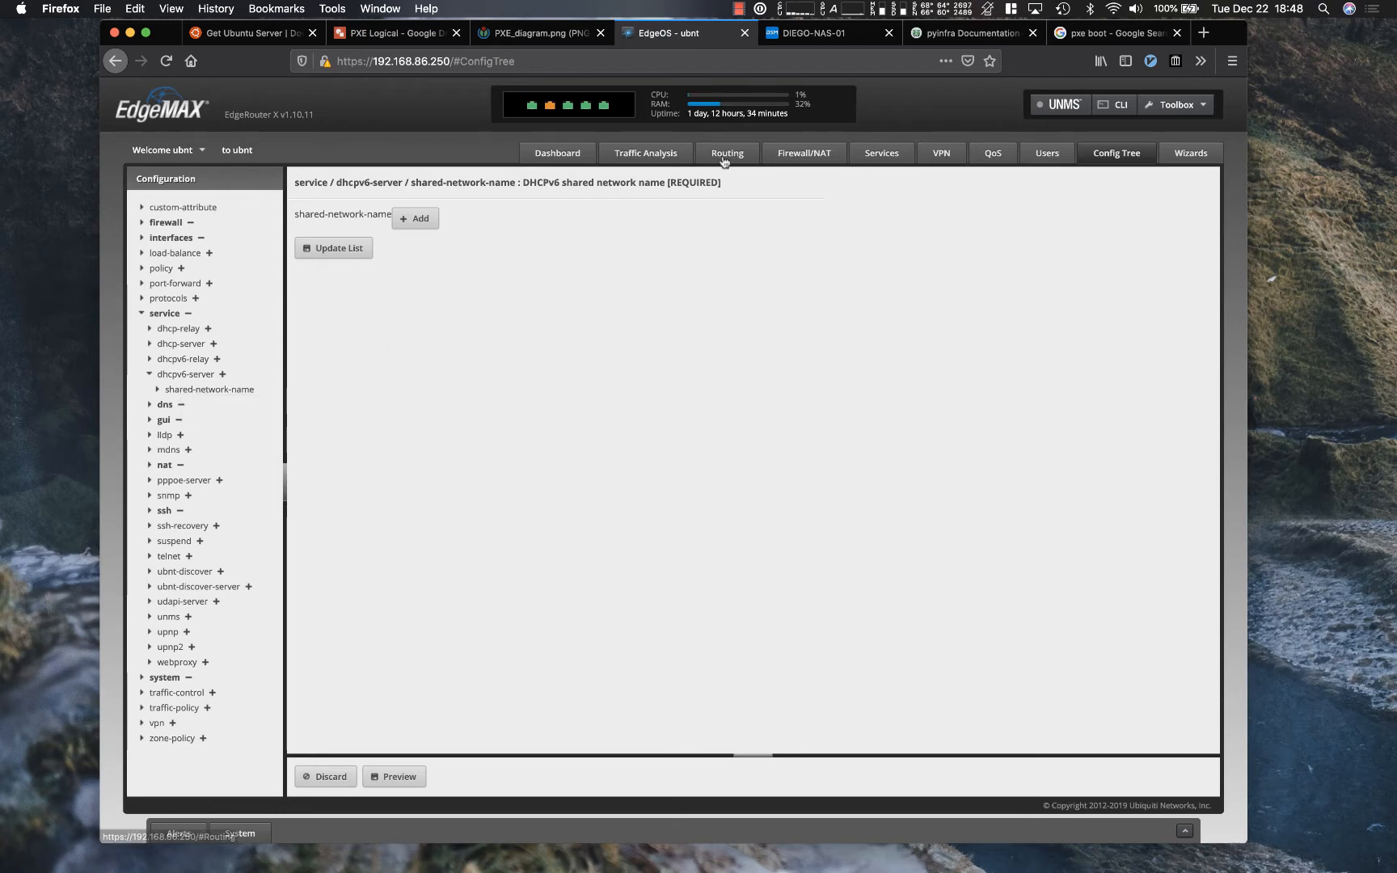
{"action": "left_click", "coordinate": [396, 33]}
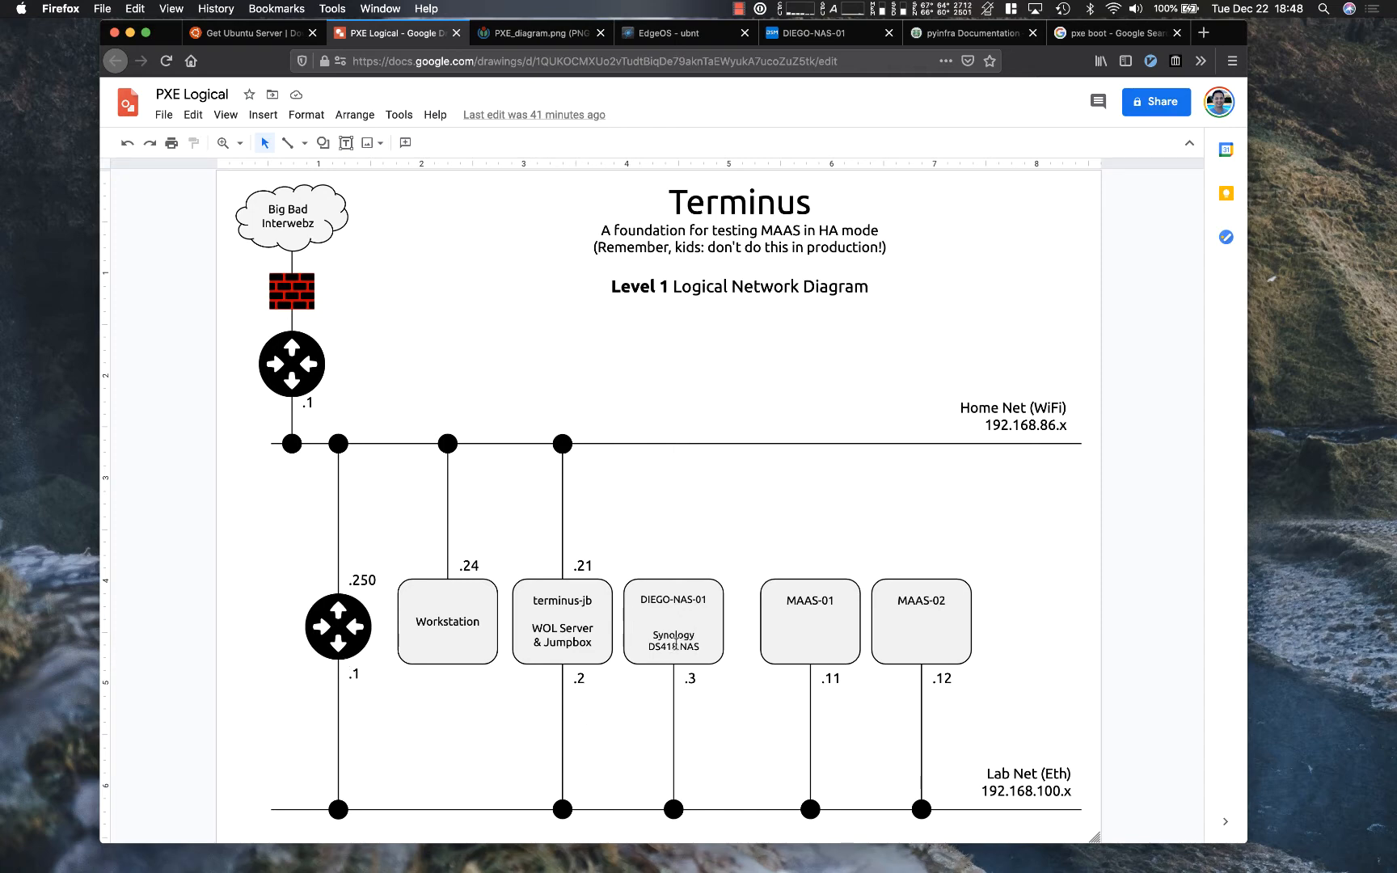
Step: Inspect the DIEGO-NAS-01 Synology box on the Terminus diagram
{"action": "double_click", "coordinate": [672, 621]}
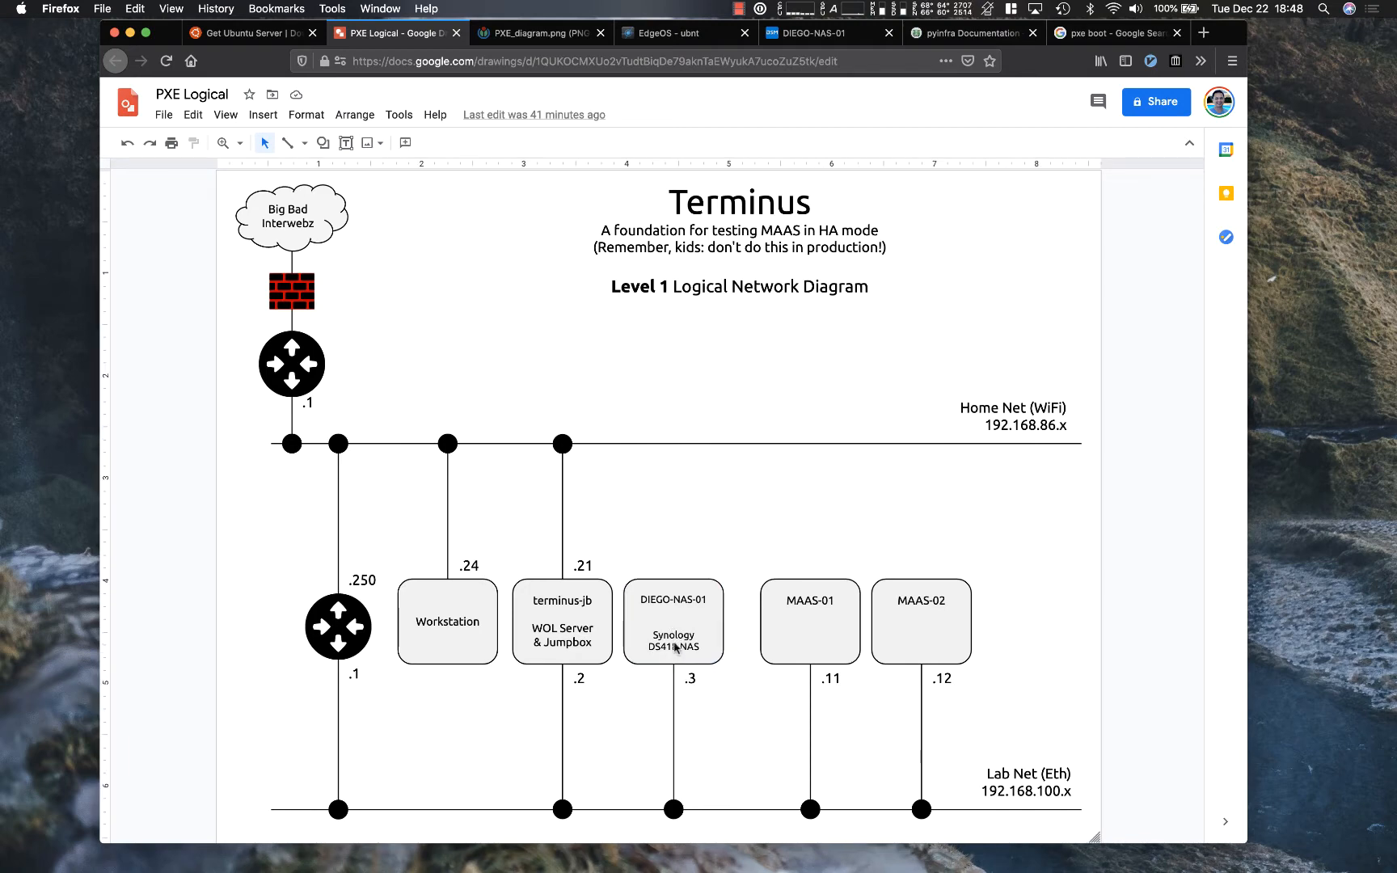
Step: Show the DIEGO-NAS-01 Control Panel File Services with TFTP enabled on root folder pxe
{"action": "left_click", "coordinate": [820, 33]}
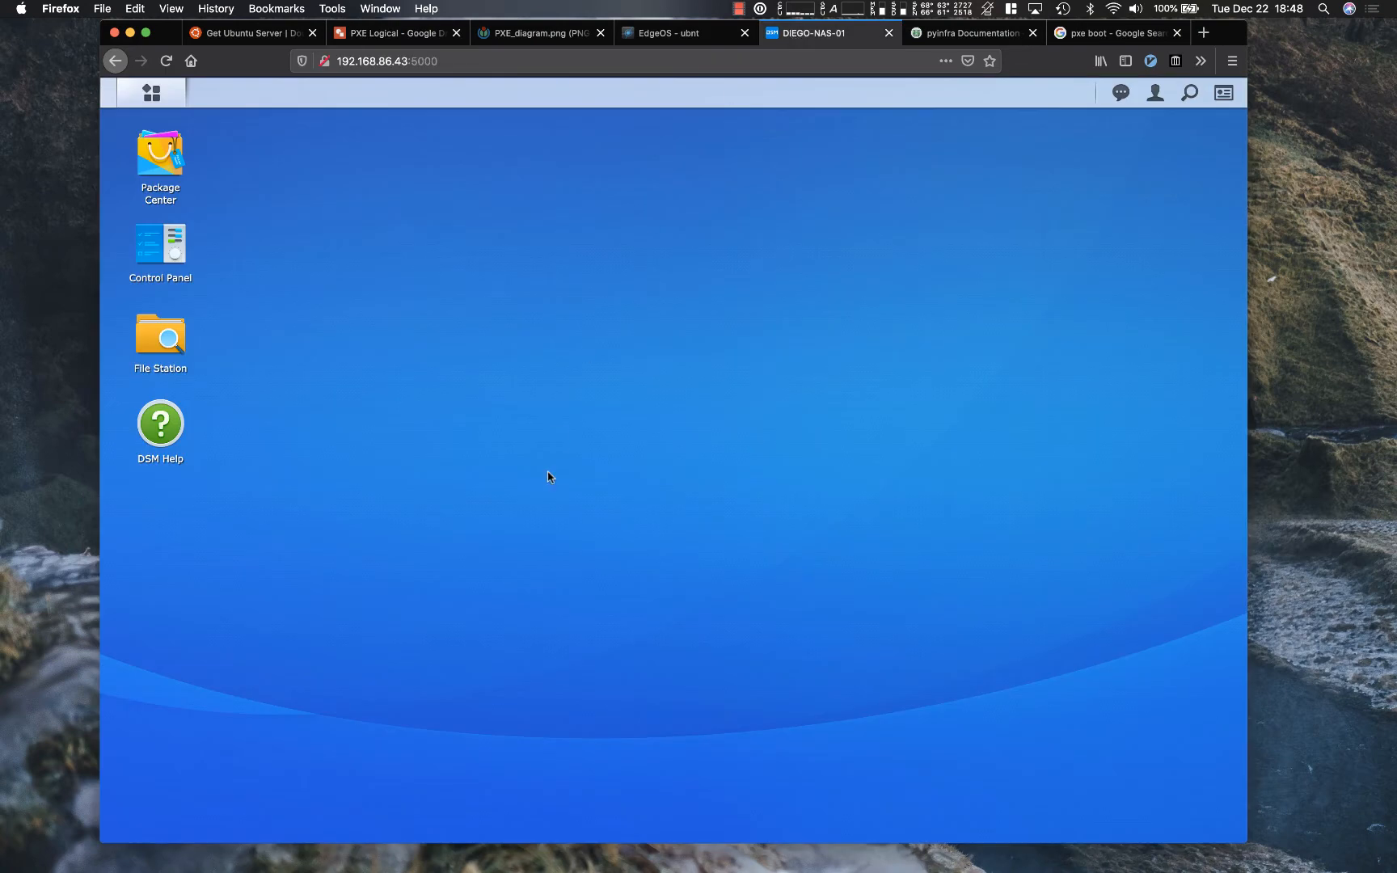
{"action": "mouse_move", "coordinate": [161, 254]}
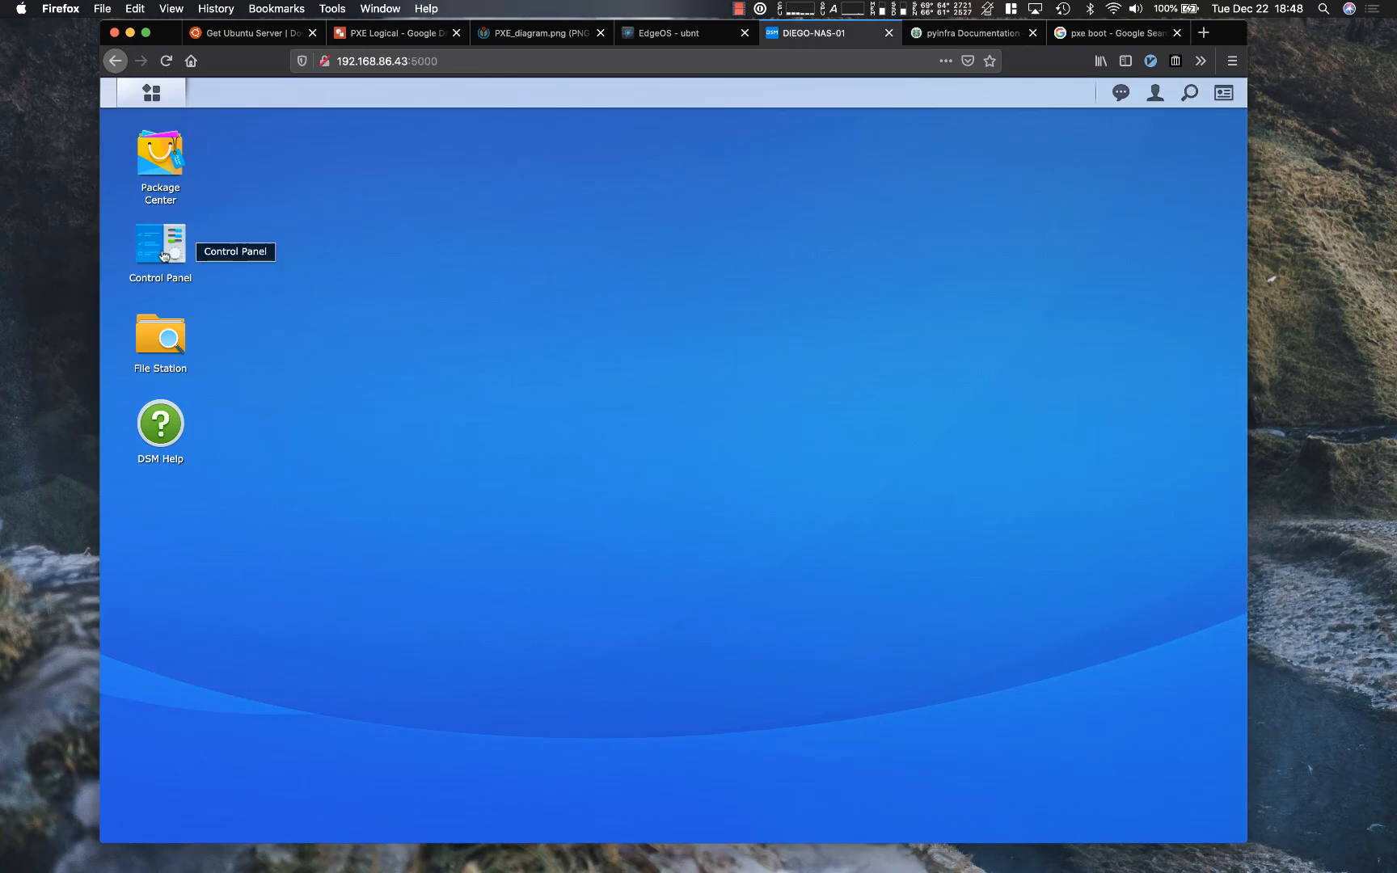
{"action": "double_click", "coordinate": [159, 244]}
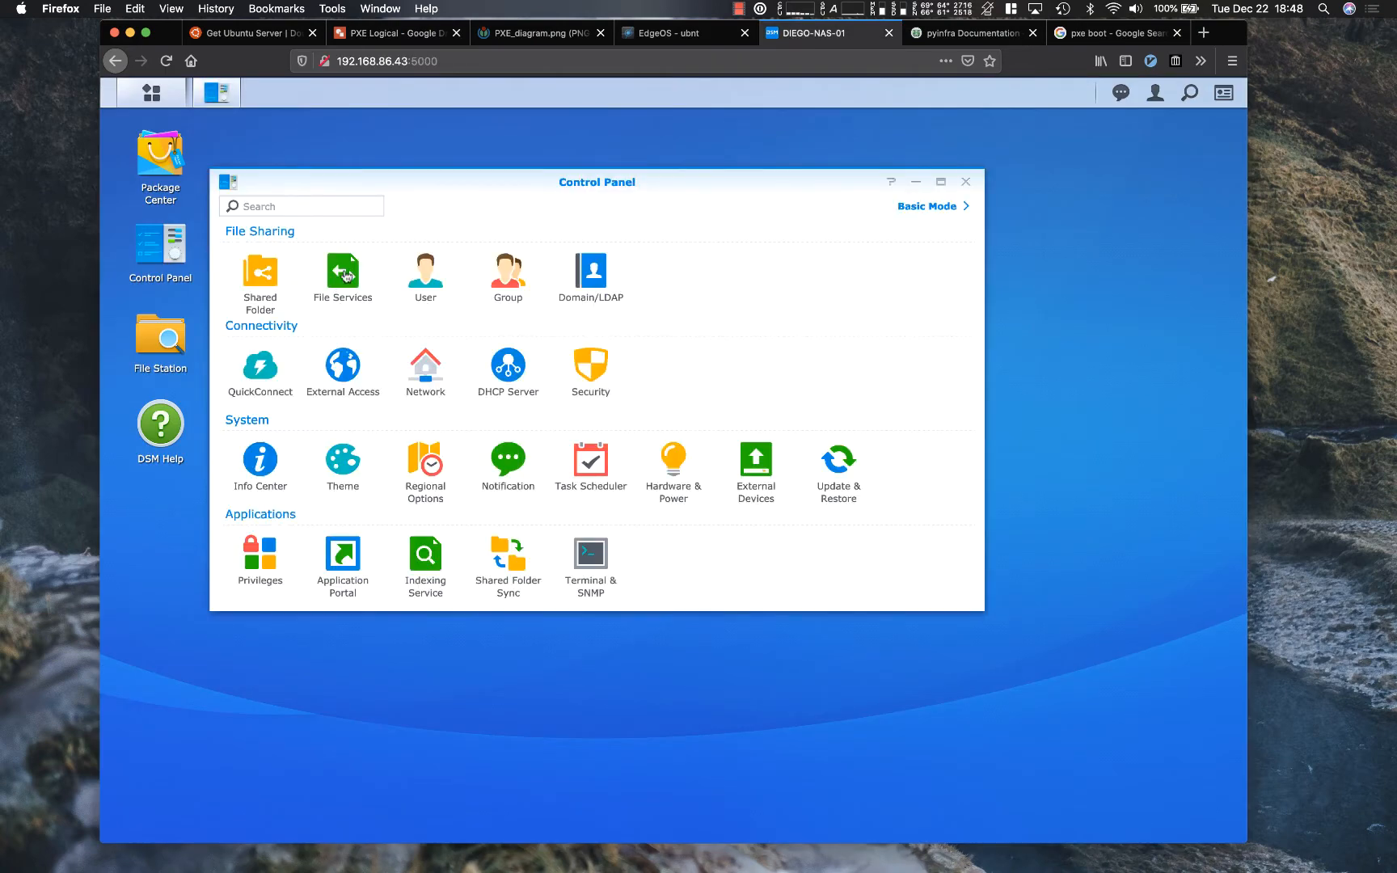
{"action": "left_click", "coordinate": [342, 276]}
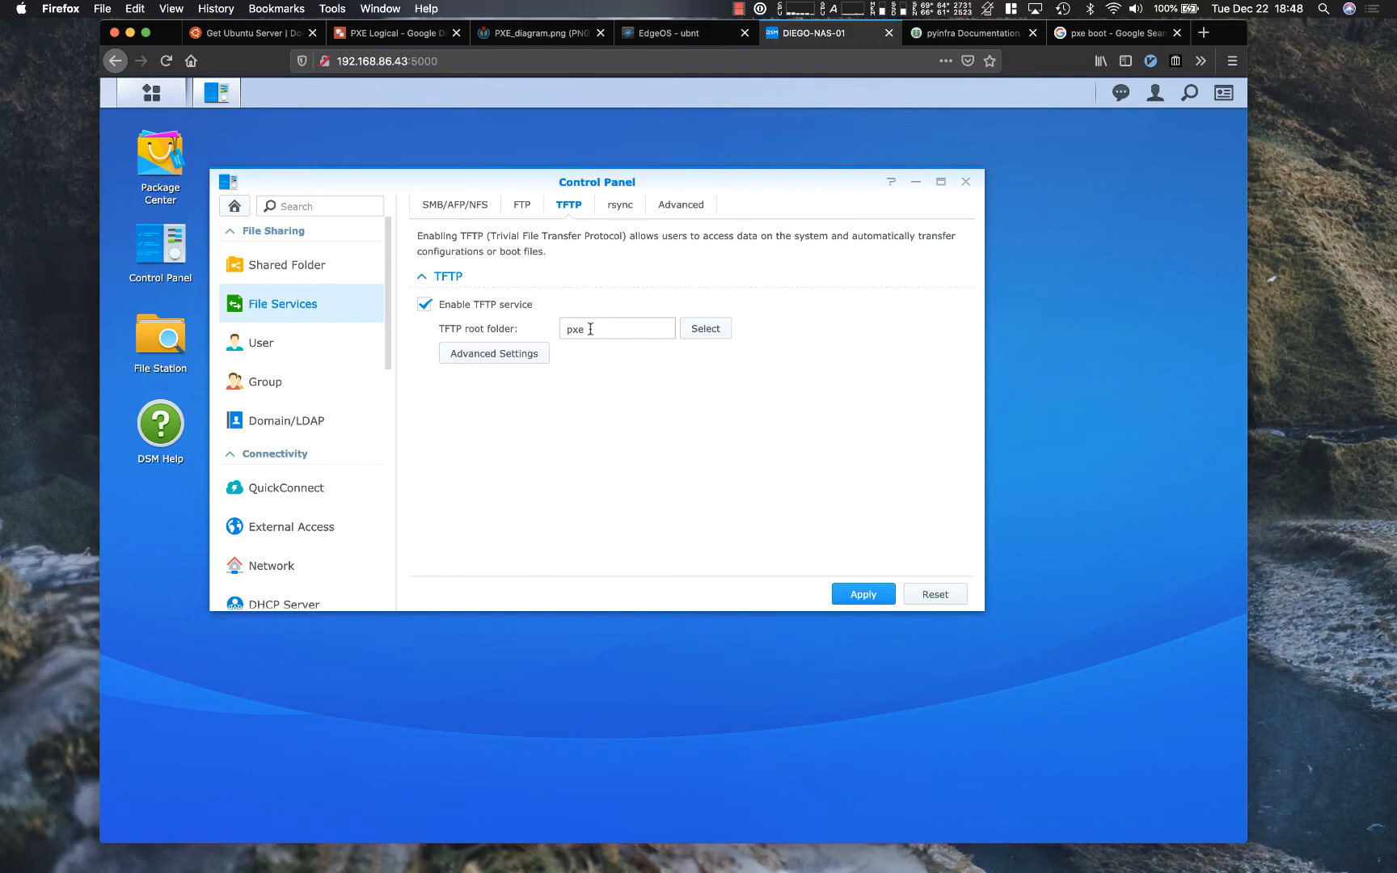
{"action": "mouse_move", "coordinate": [366, 263]}
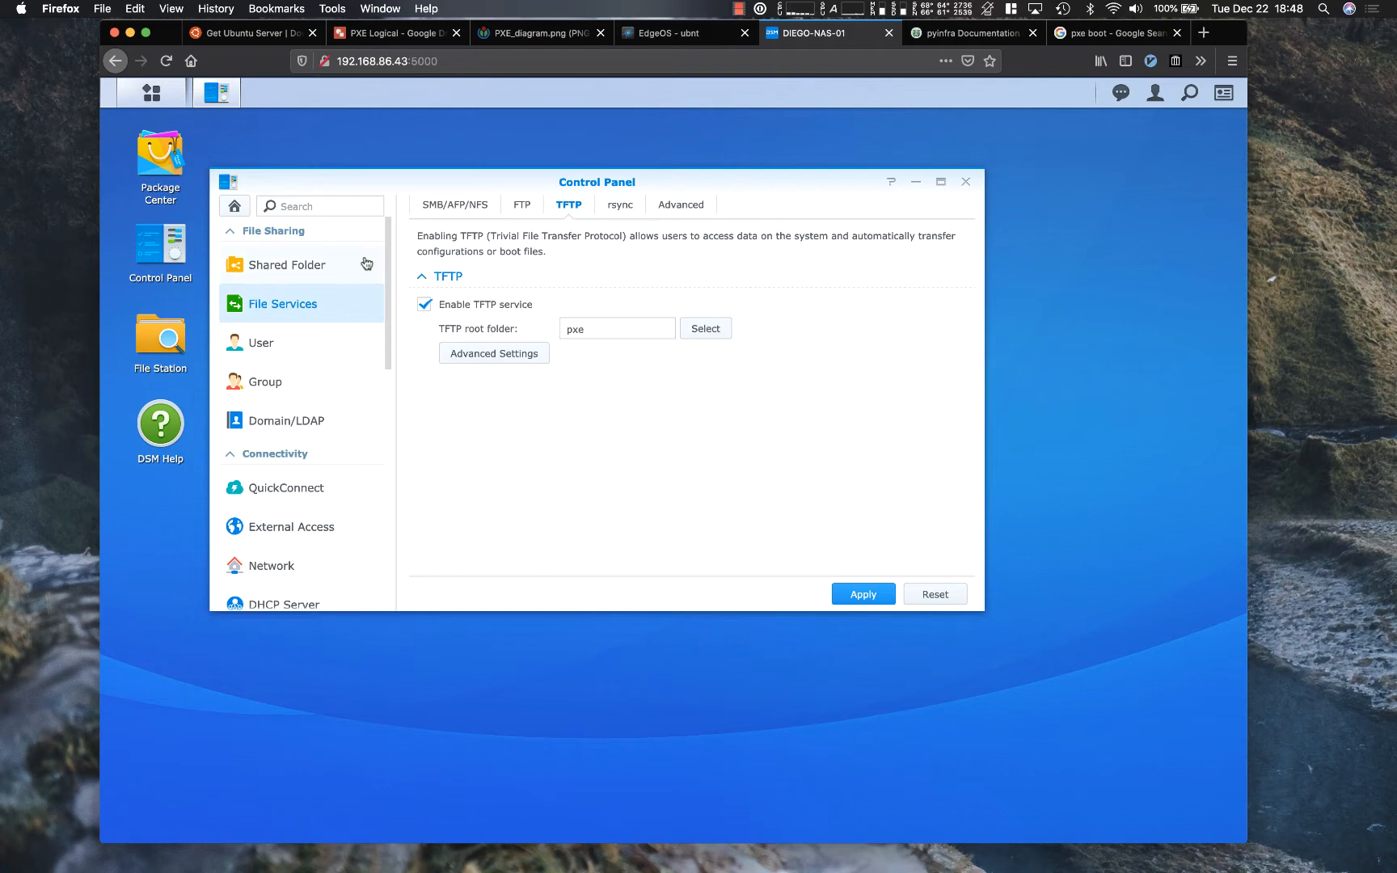
{"action": "left_click", "coordinate": [151, 93]}
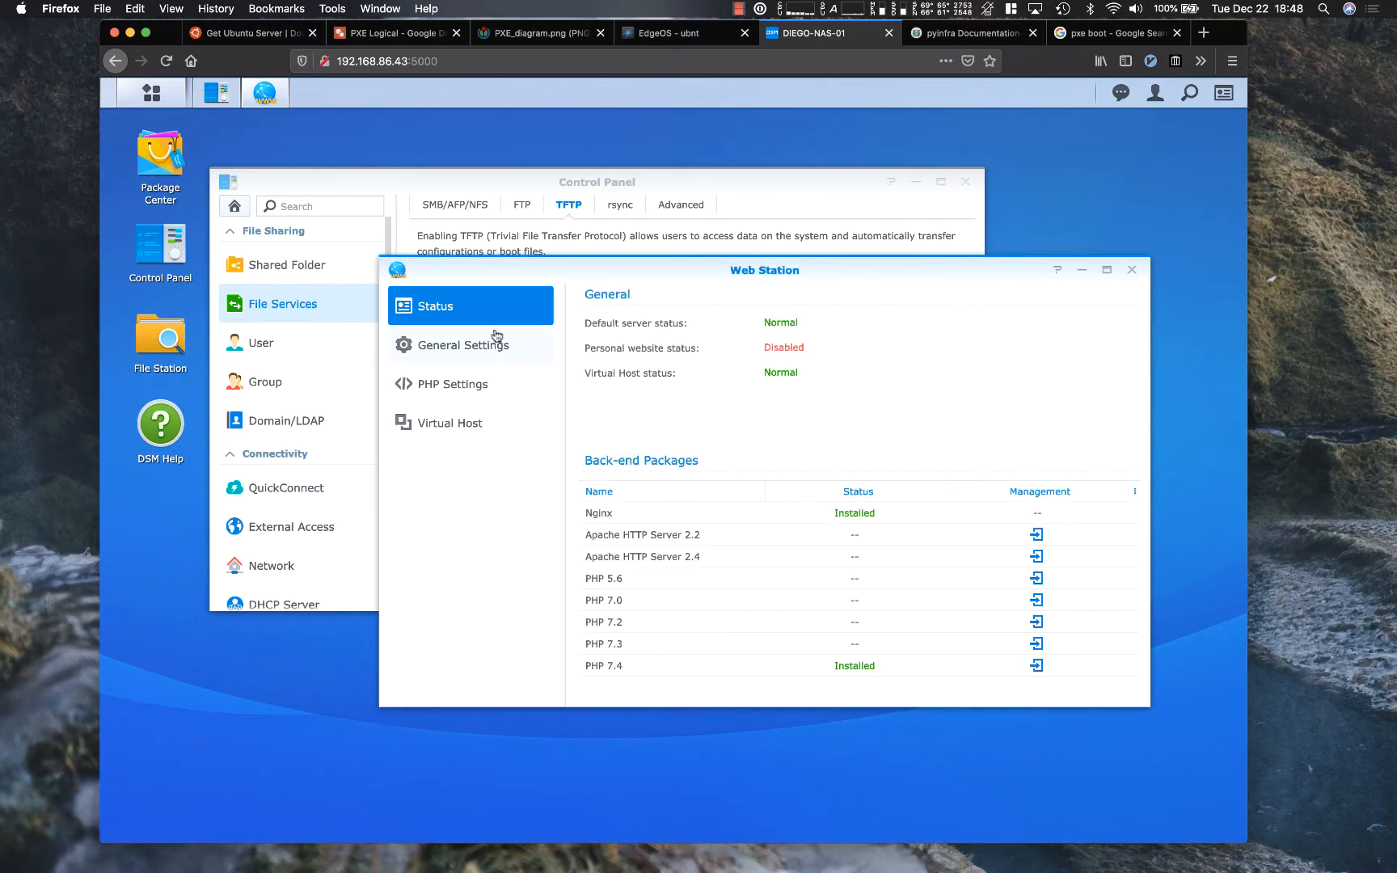
Step: View the Web Station virtual host on port 8080 HTTP serving the pxe subfolder
{"action": "left_click", "coordinate": [450, 422]}
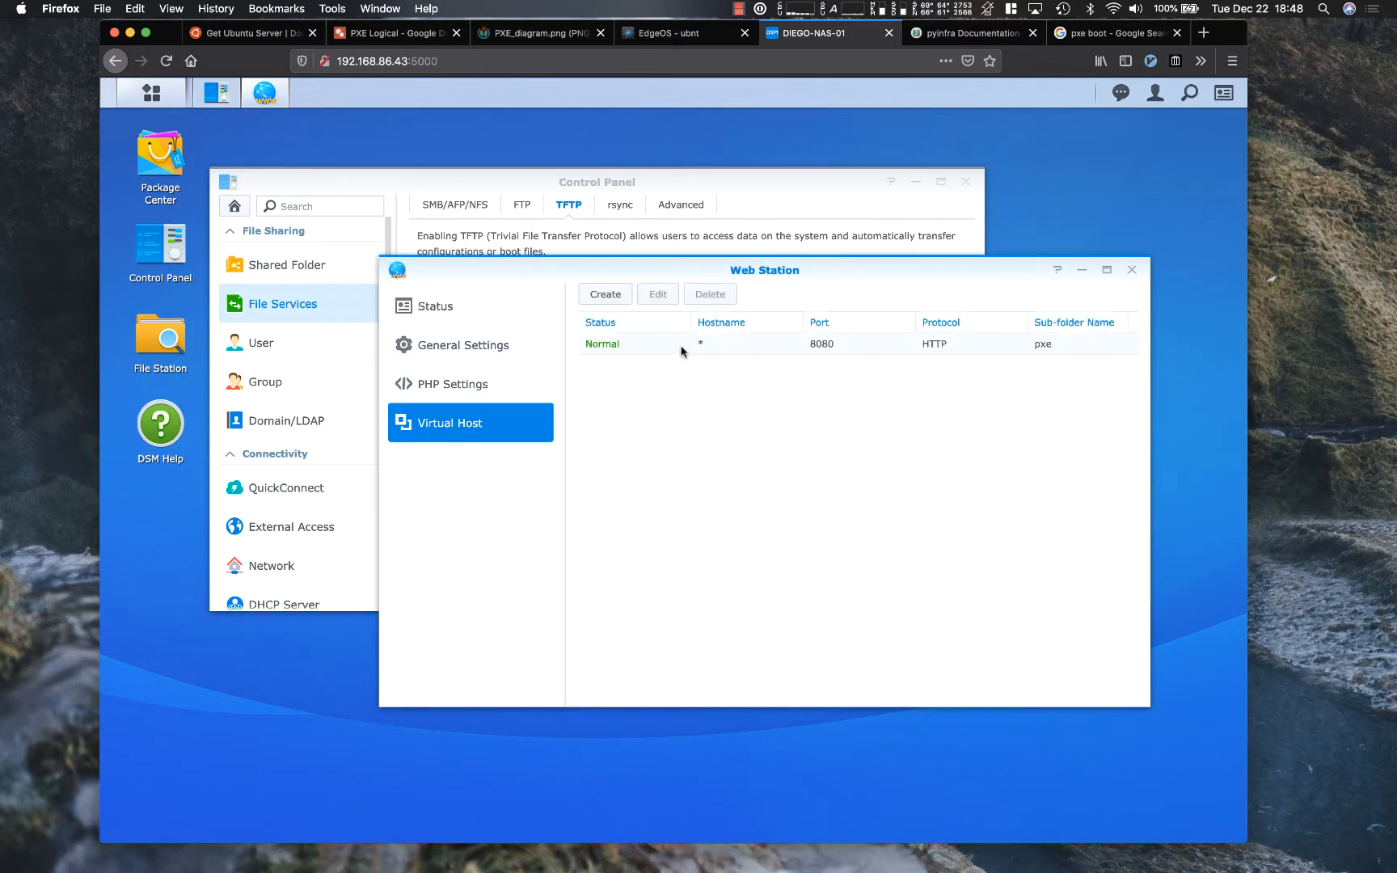
{"action": "left_click", "coordinate": [656, 295]}
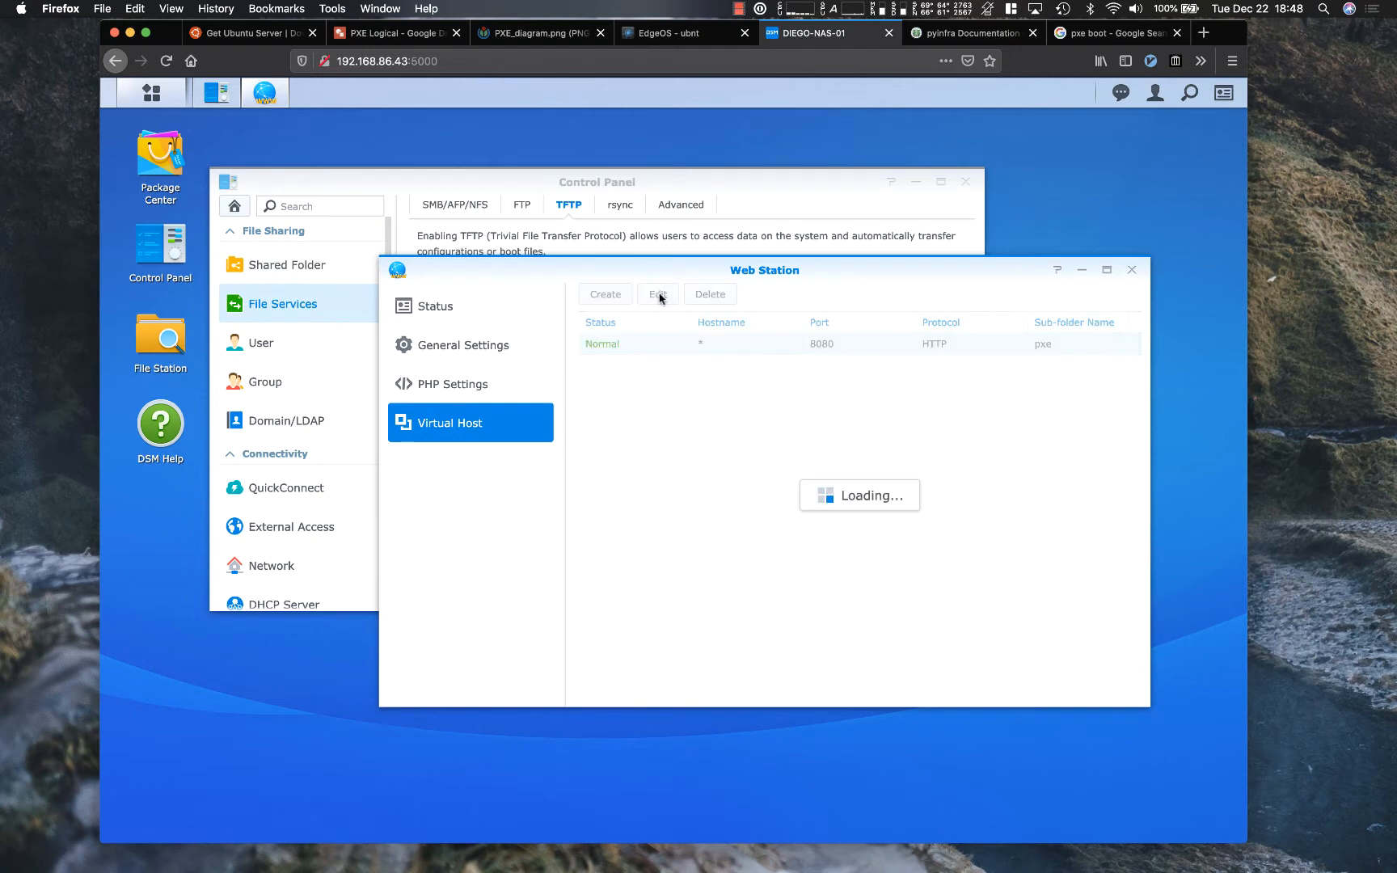
{"action": "left_click", "coordinate": [656, 295]}
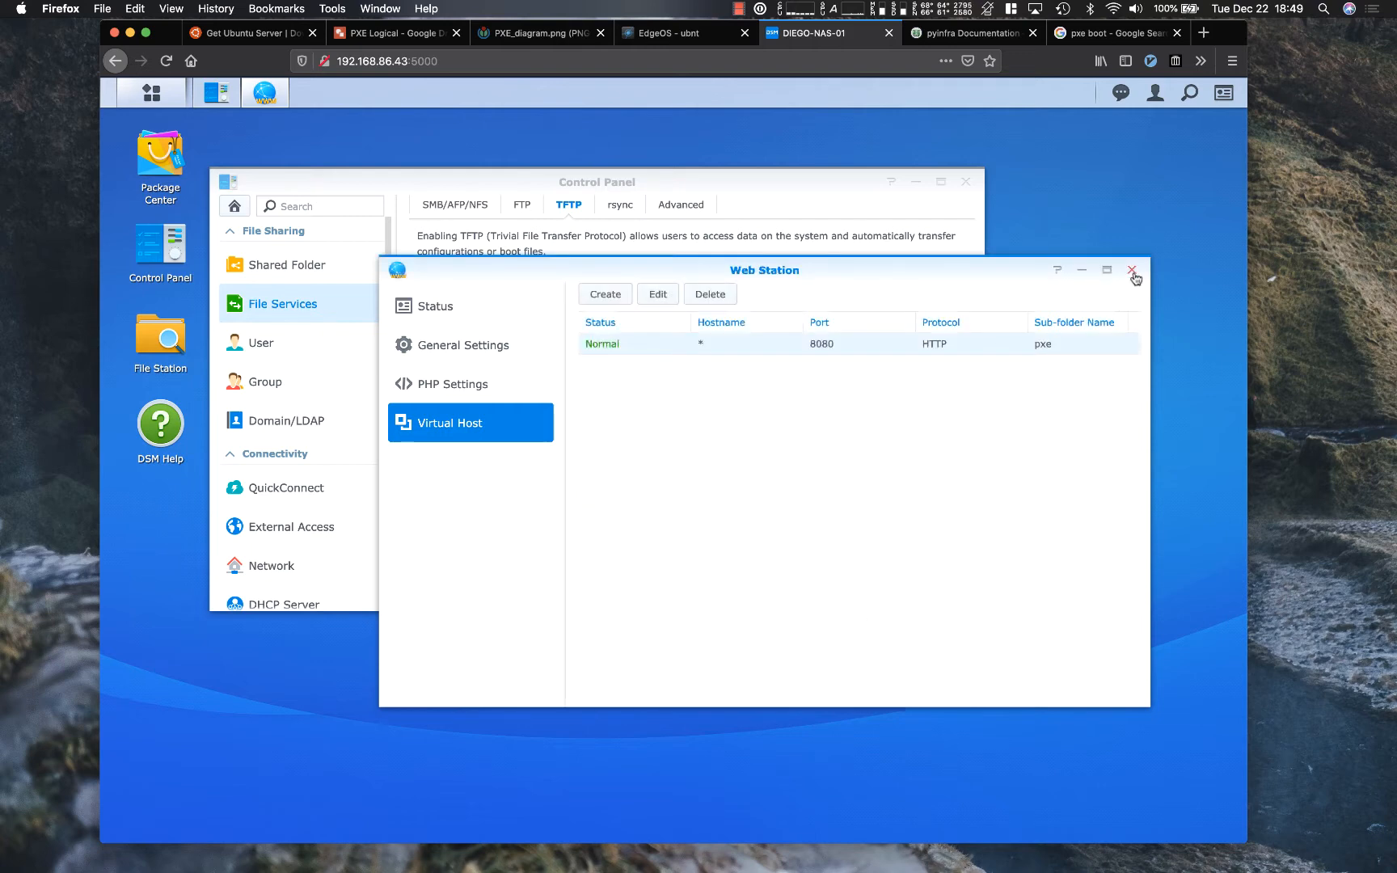
Step: Close the Web Station and Control Panel windows, leaving the DSM desktop
{"action": "left_click", "coordinate": [1135, 270]}
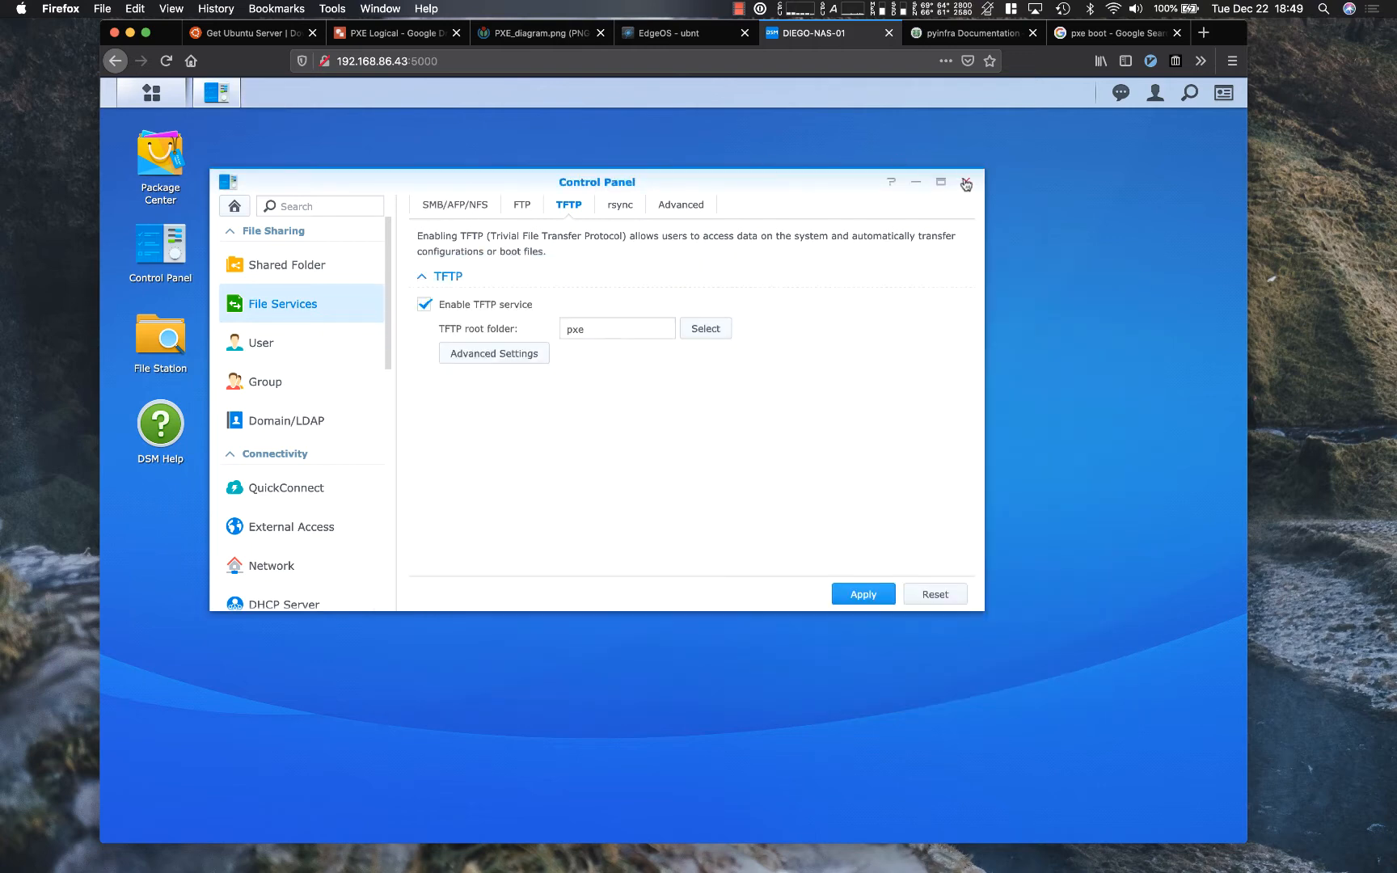
{"action": "left_click", "coordinate": [966, 183]}
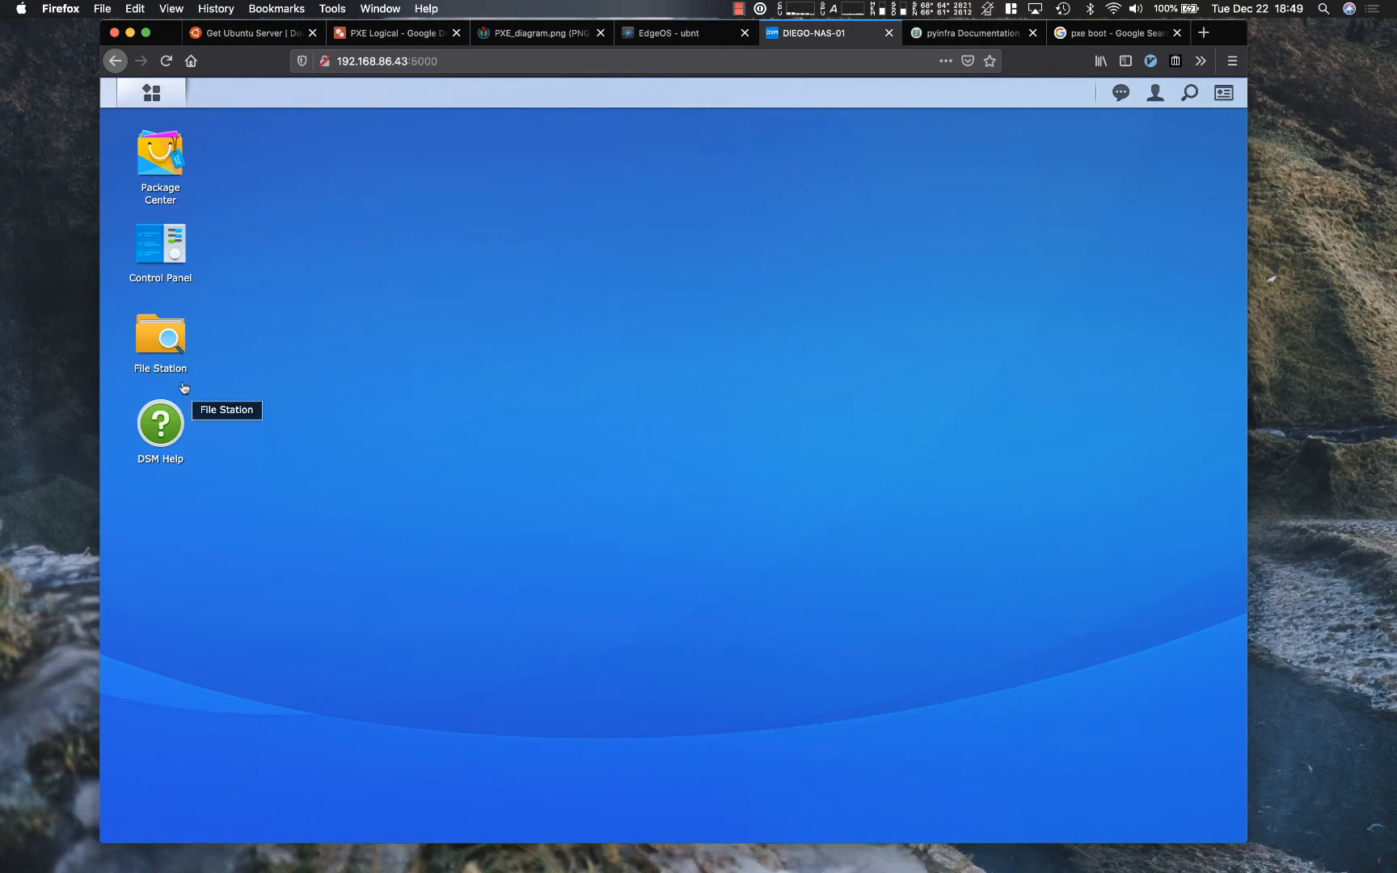
Step: Browse File Station to the empty pxe shared folder
{"action": "double_click", "coordinate": [158, 335]}
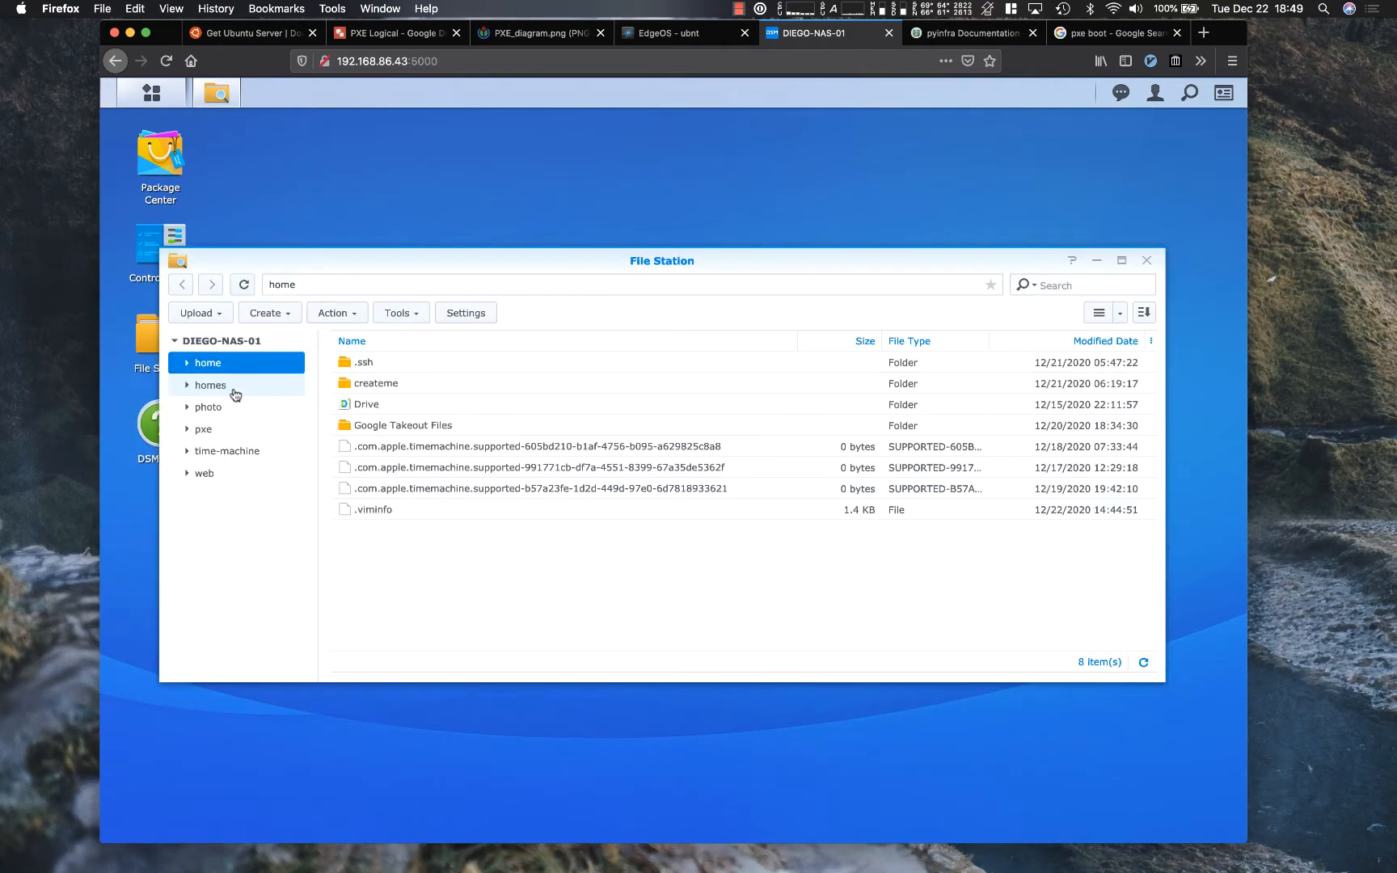
{"action": "left_click", "coordinate": [202, 429]}
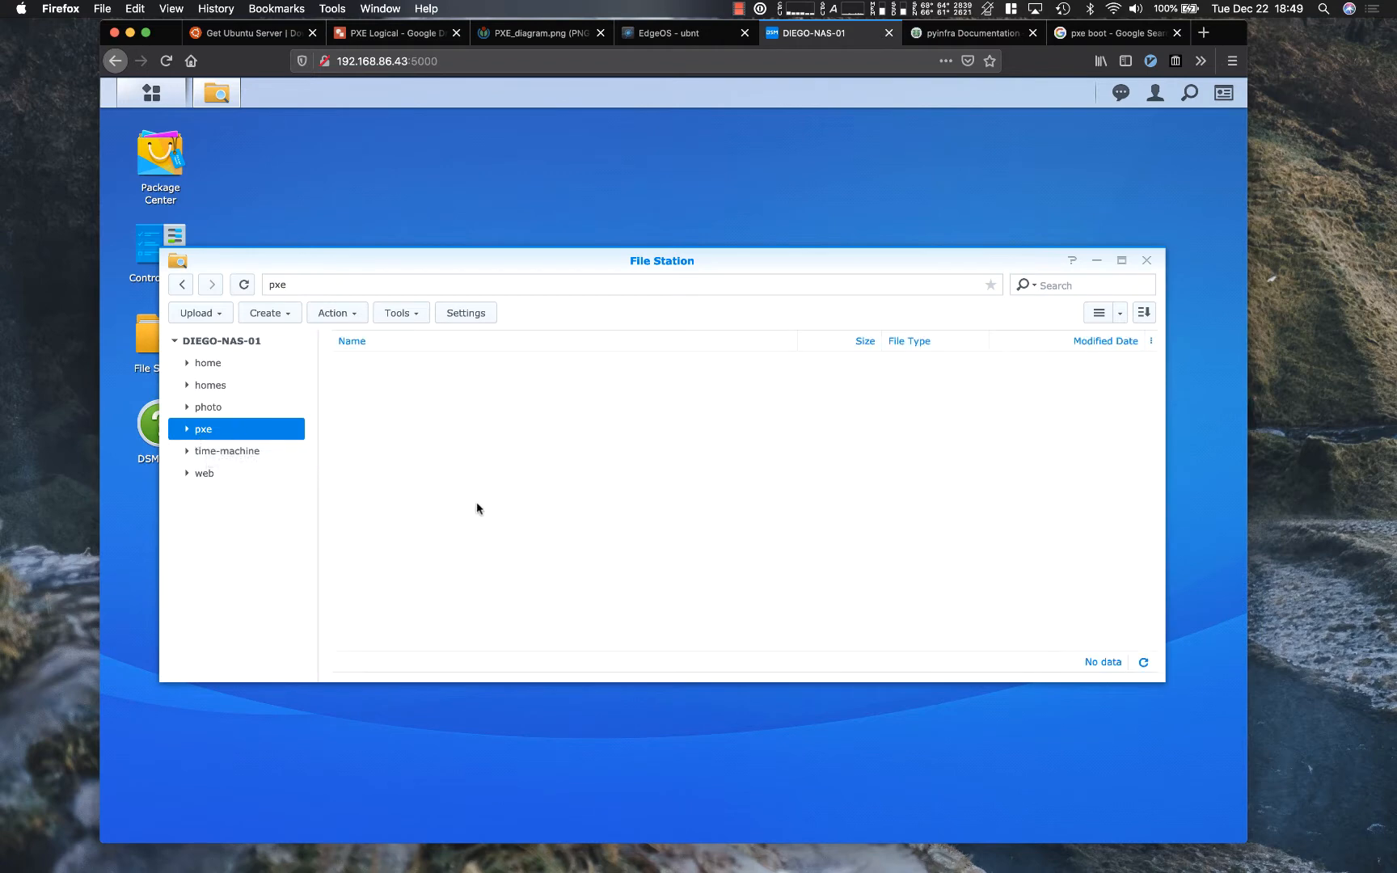
{"action": "mouse_move", "coordinate": [270, 264]}
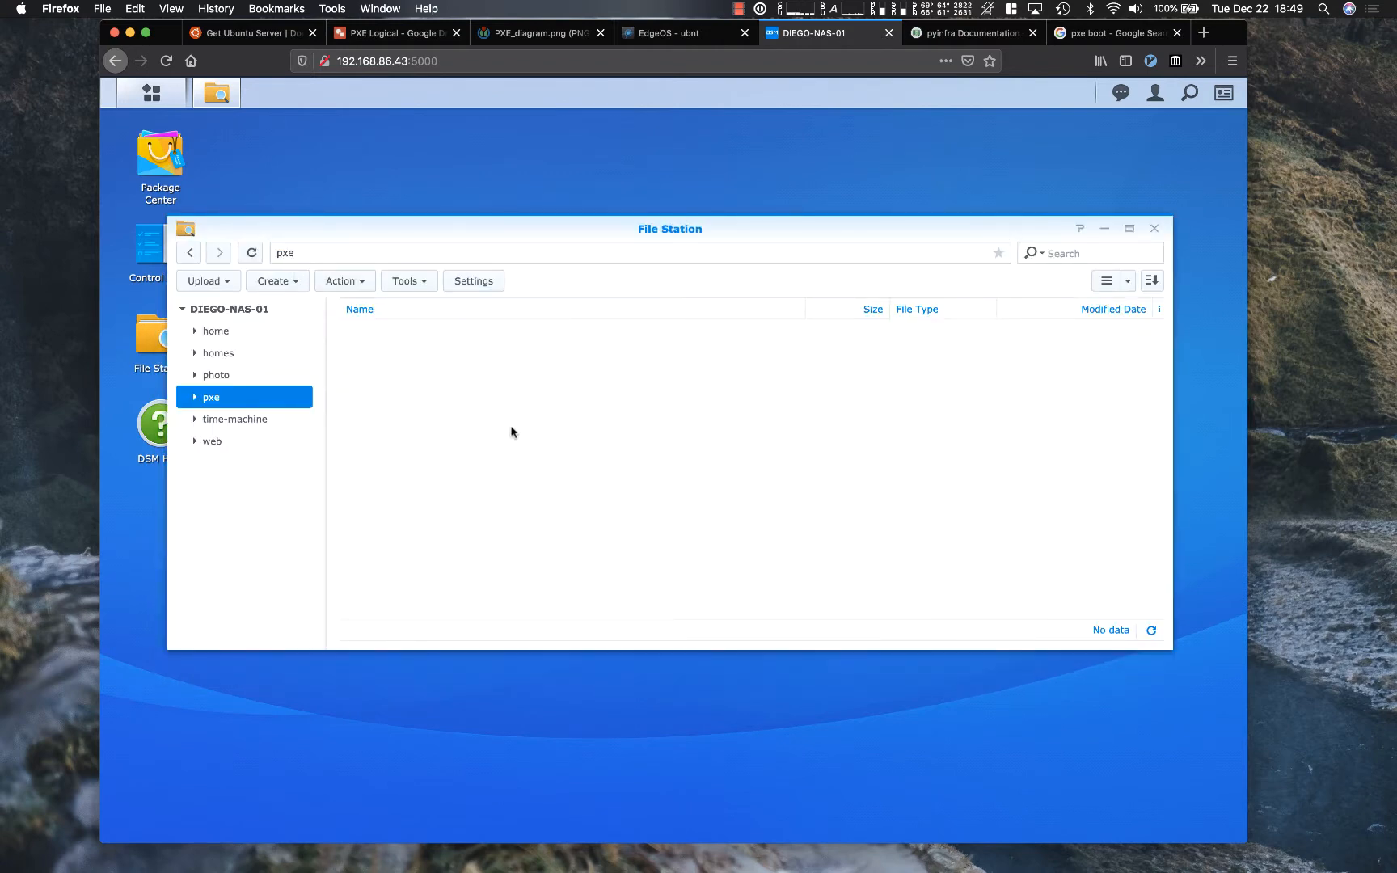
{"action": "mouse_move", "coordinate": [629, 73]}
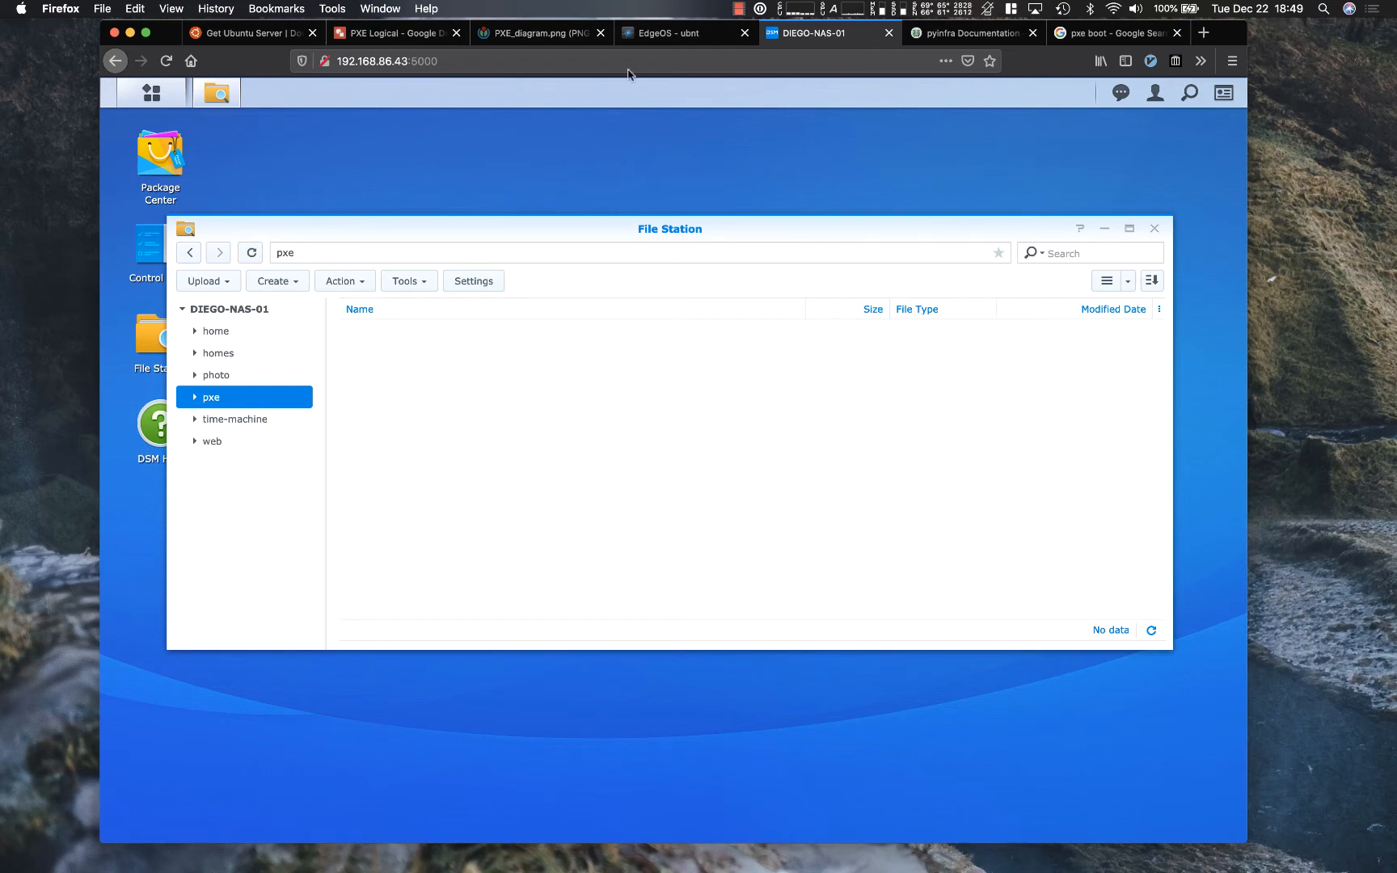
{"action": "left_click", "coordinate": [681, 33]}
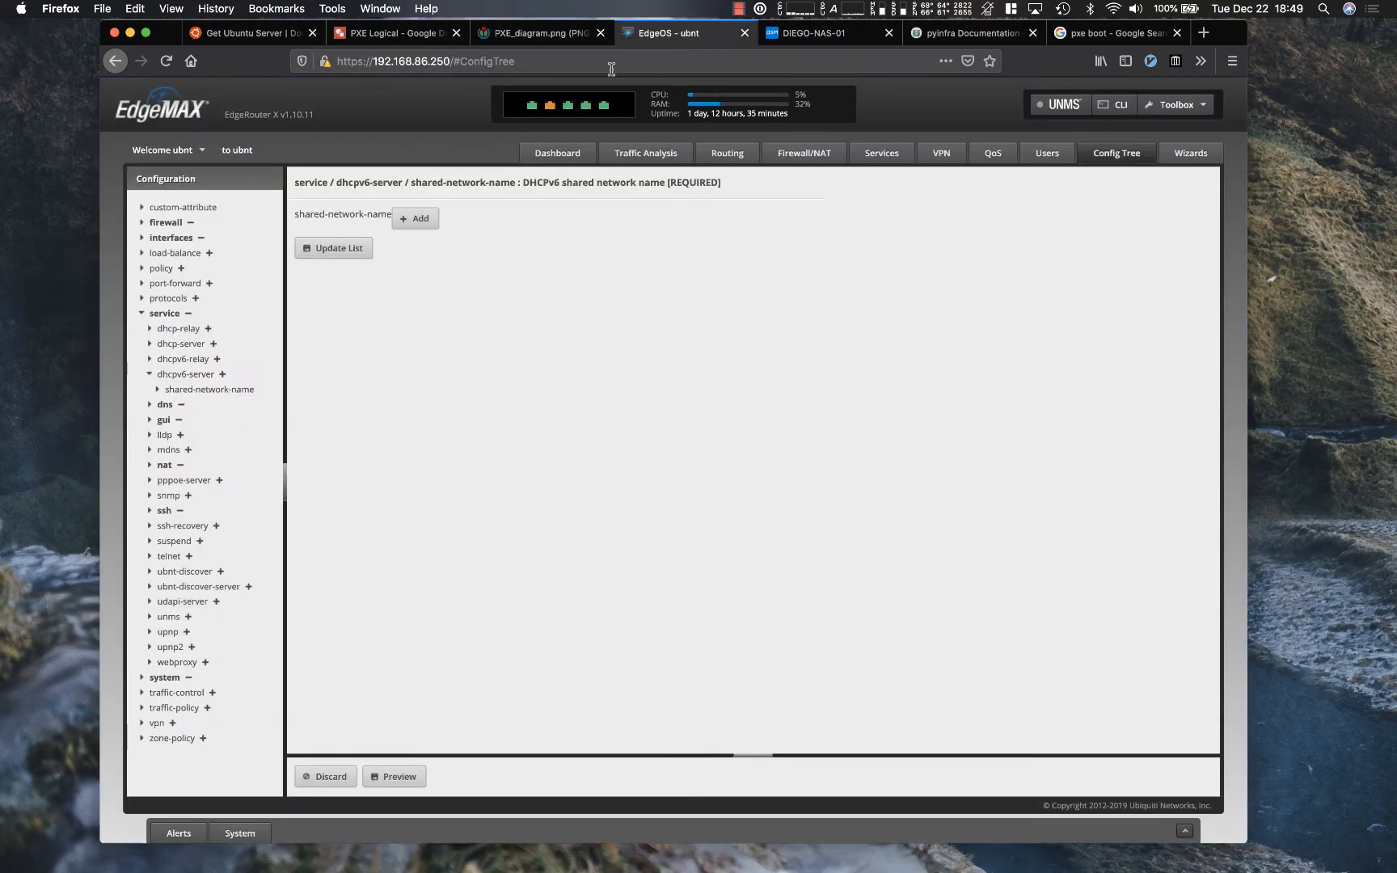
{"action": "left_click", "coordinate": [395, 33]}
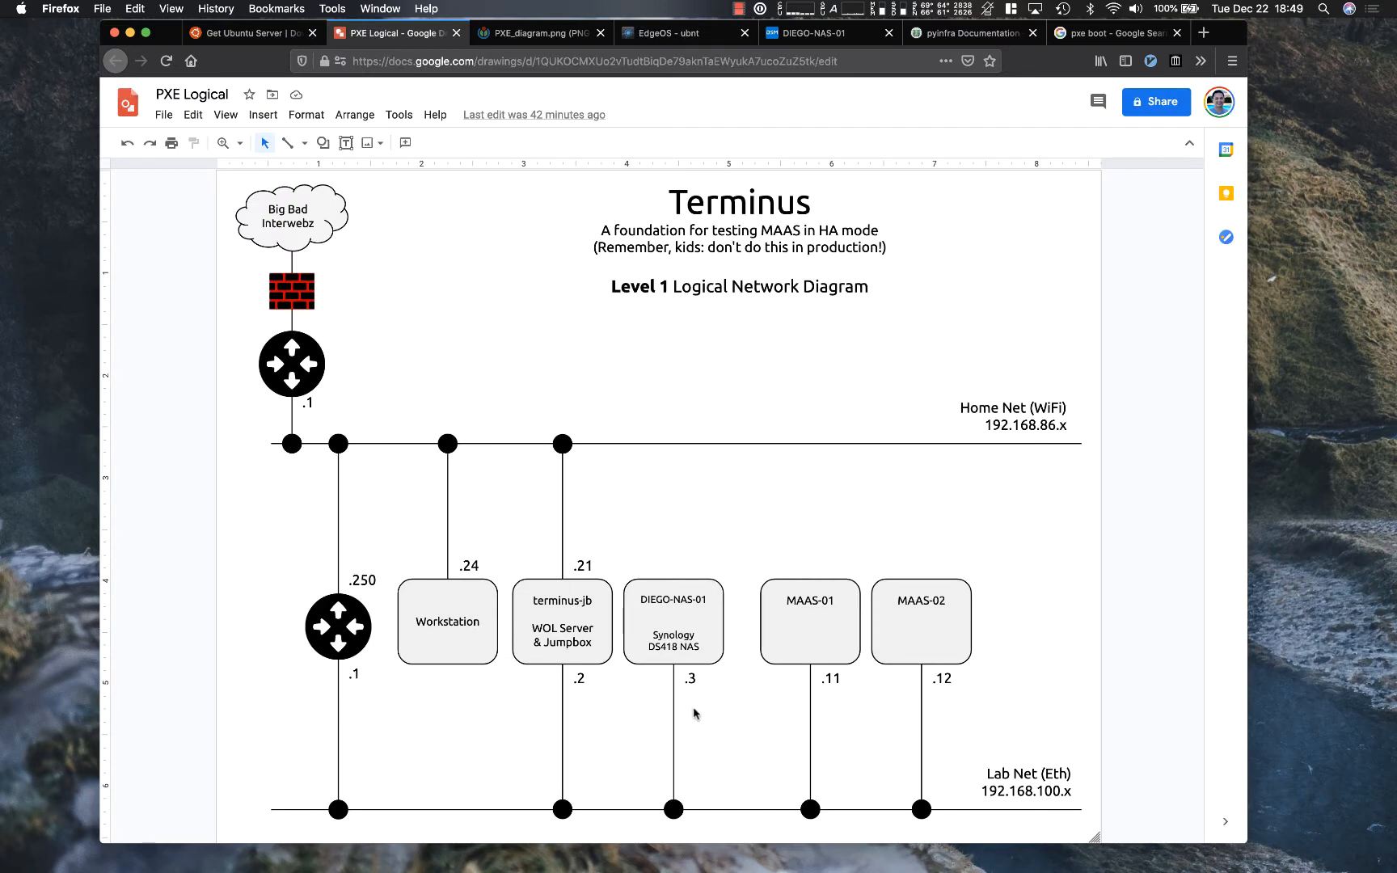
{"action": "mouse_move", "coordinate": [338, 628]}
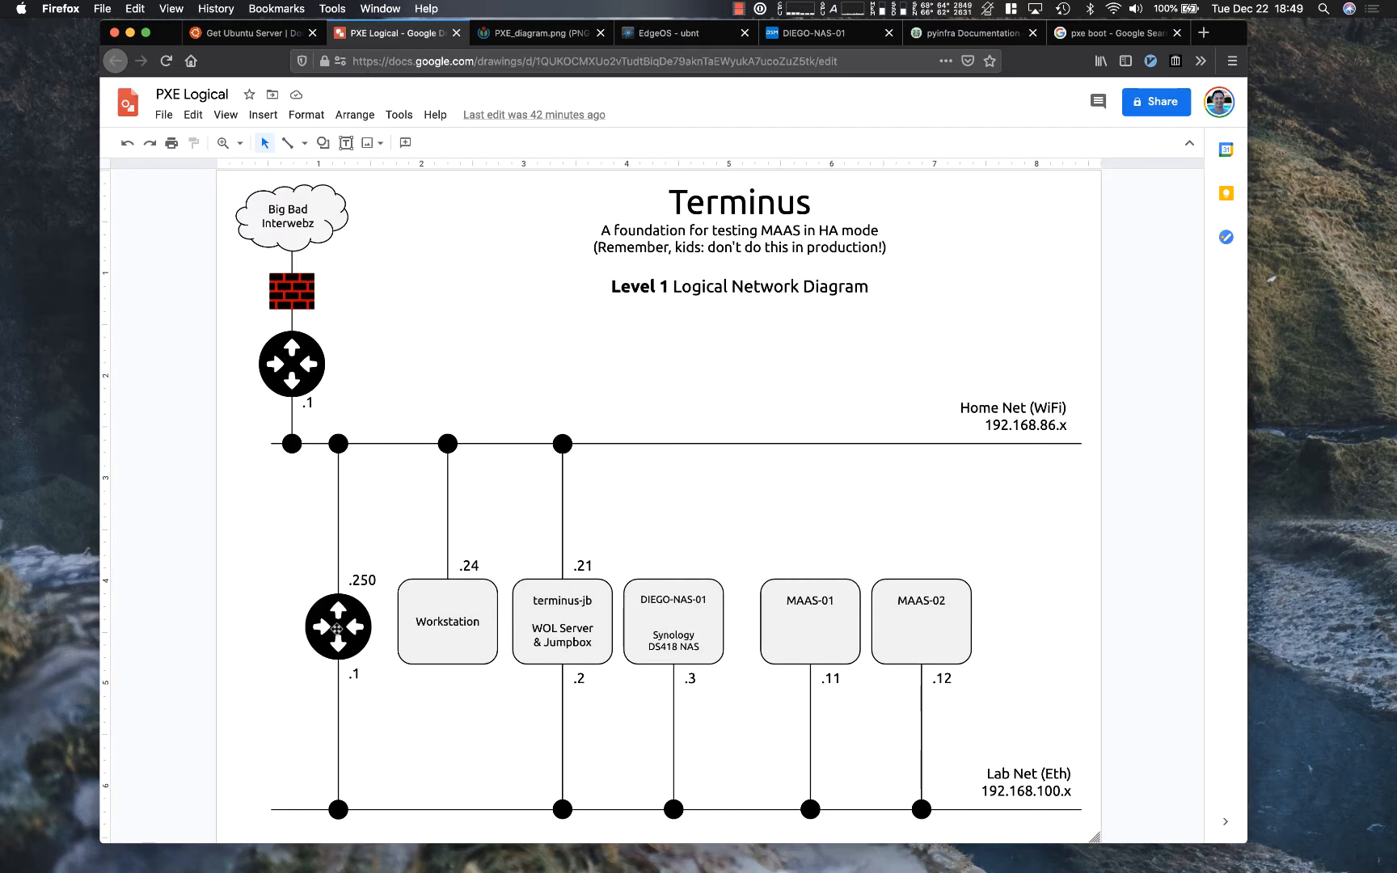
{"action": "mouse_move", "coordinate": [355, 614]}
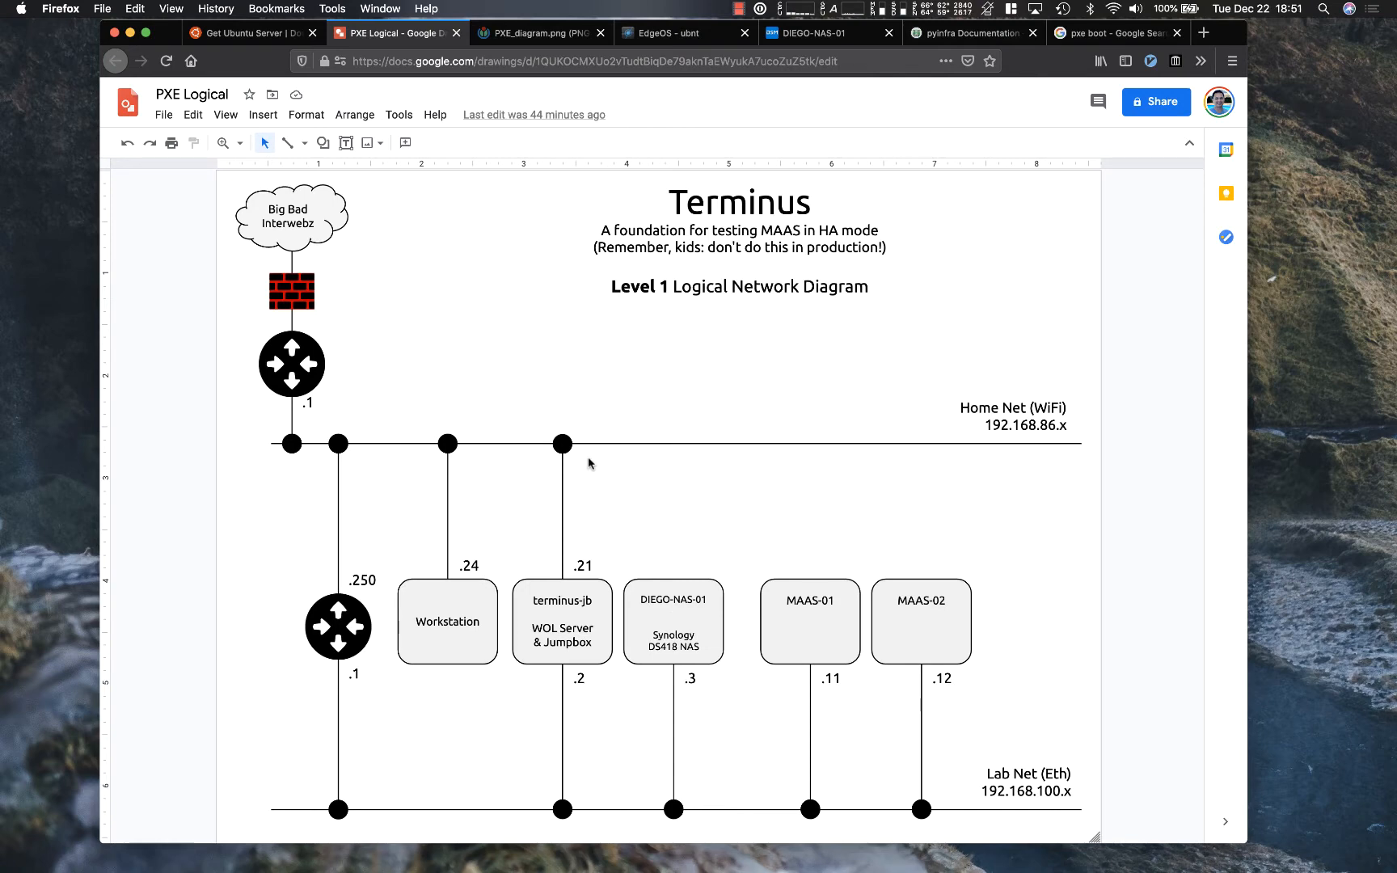
{"action": "mouse_move", "coordinate": [552, 334]}
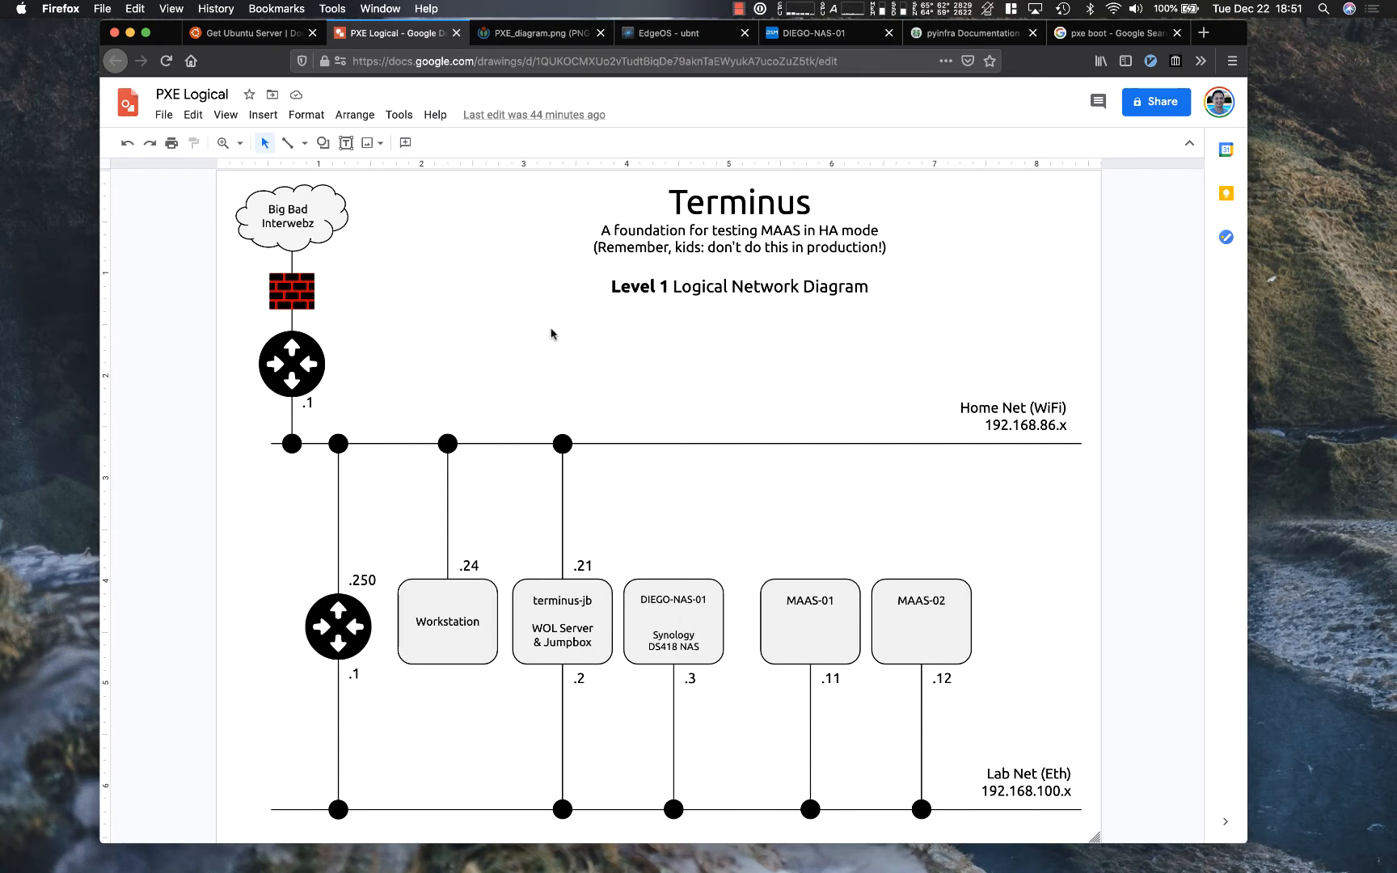
{"action": "left_click", "coordinate": [682, 33]}
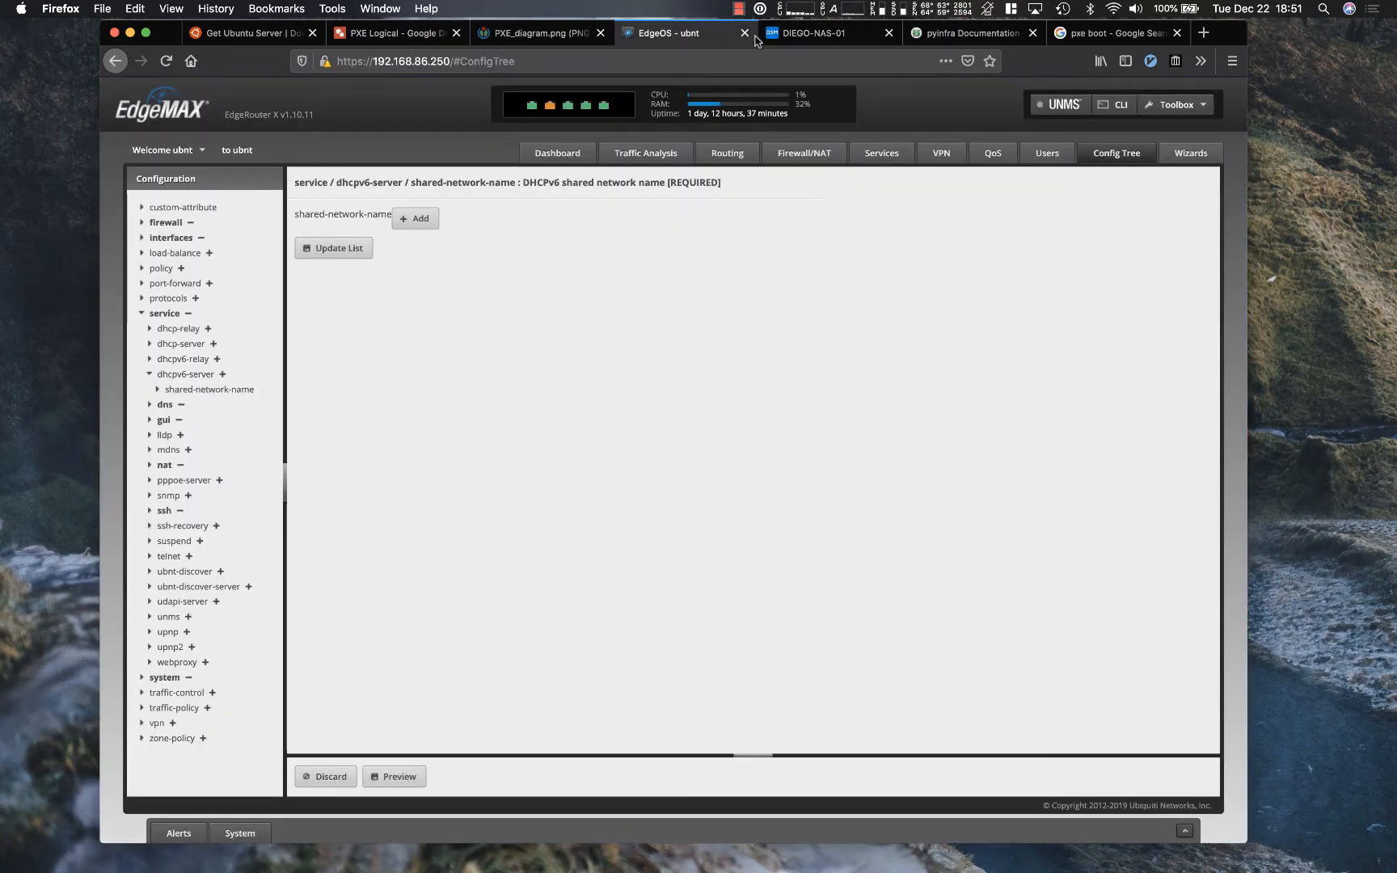
{"action": "mouse_move", "coordinate": [809, 33]}
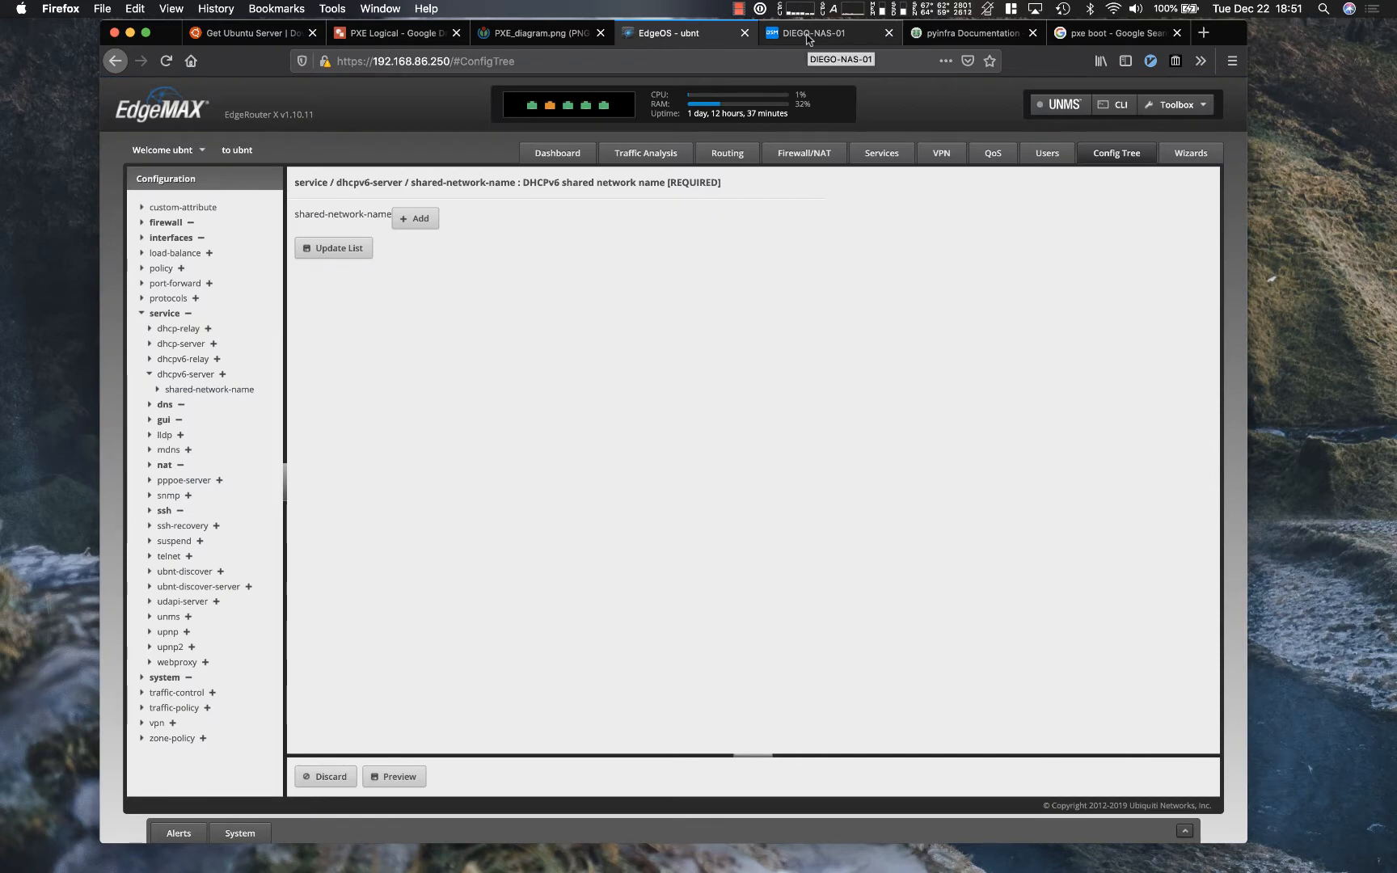
{"action": "left_click", "coordinate": [811, 33]}
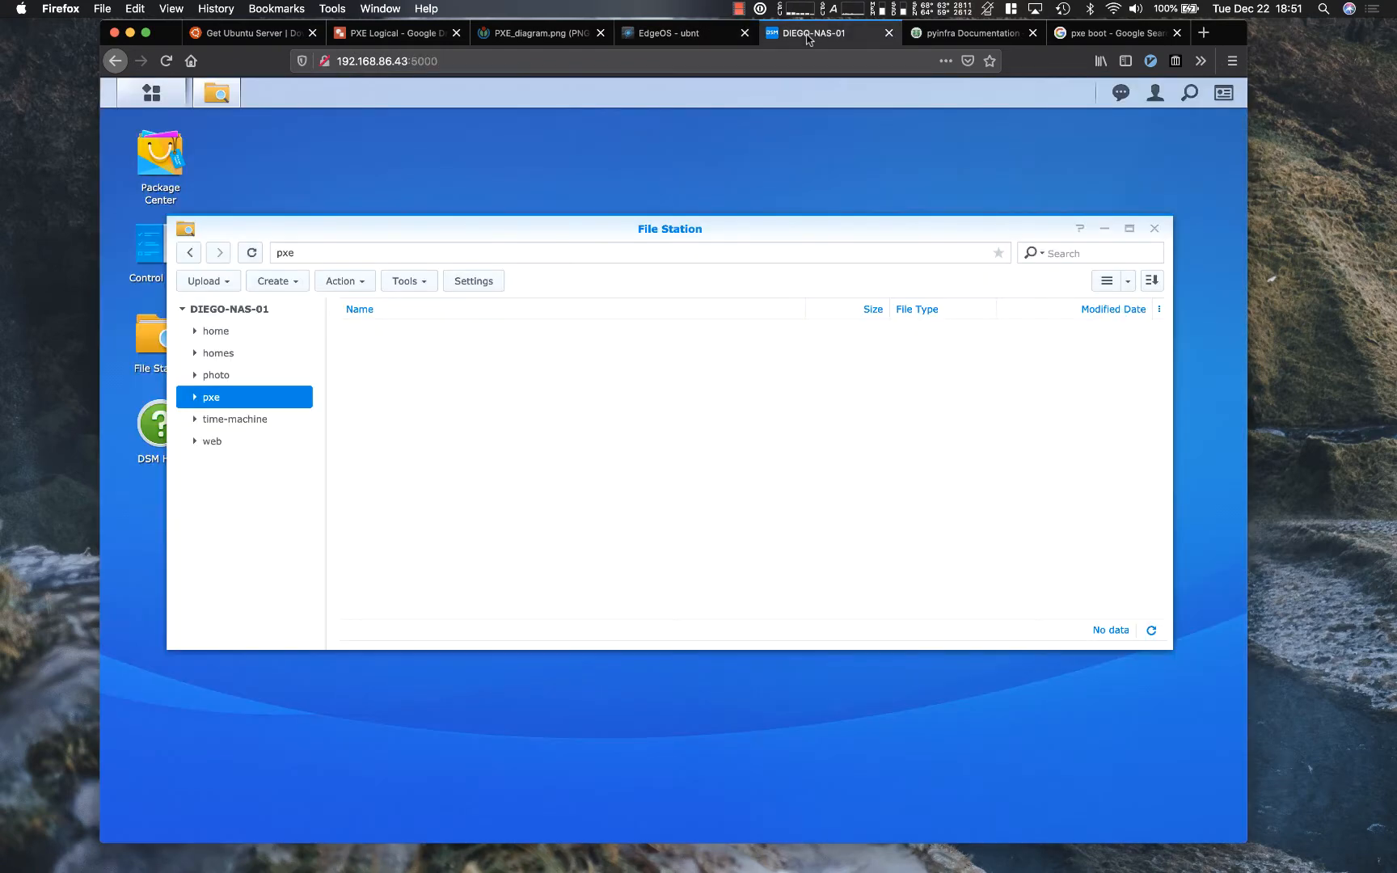
{"action": "mouse_move", "coordinate": [593, 230]}
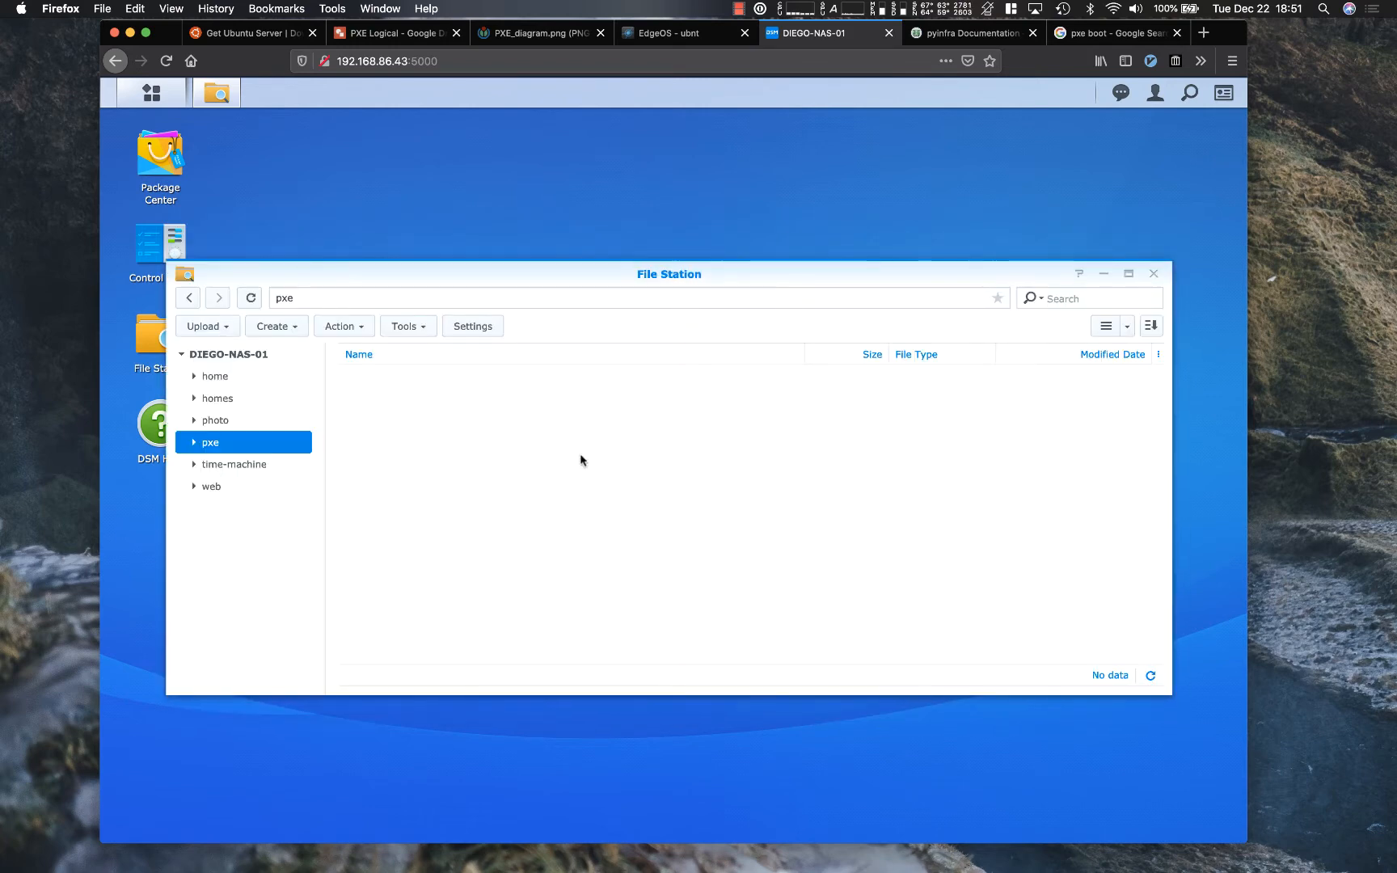
{"action": "mouse_move", "coordinate": [254, 456]}
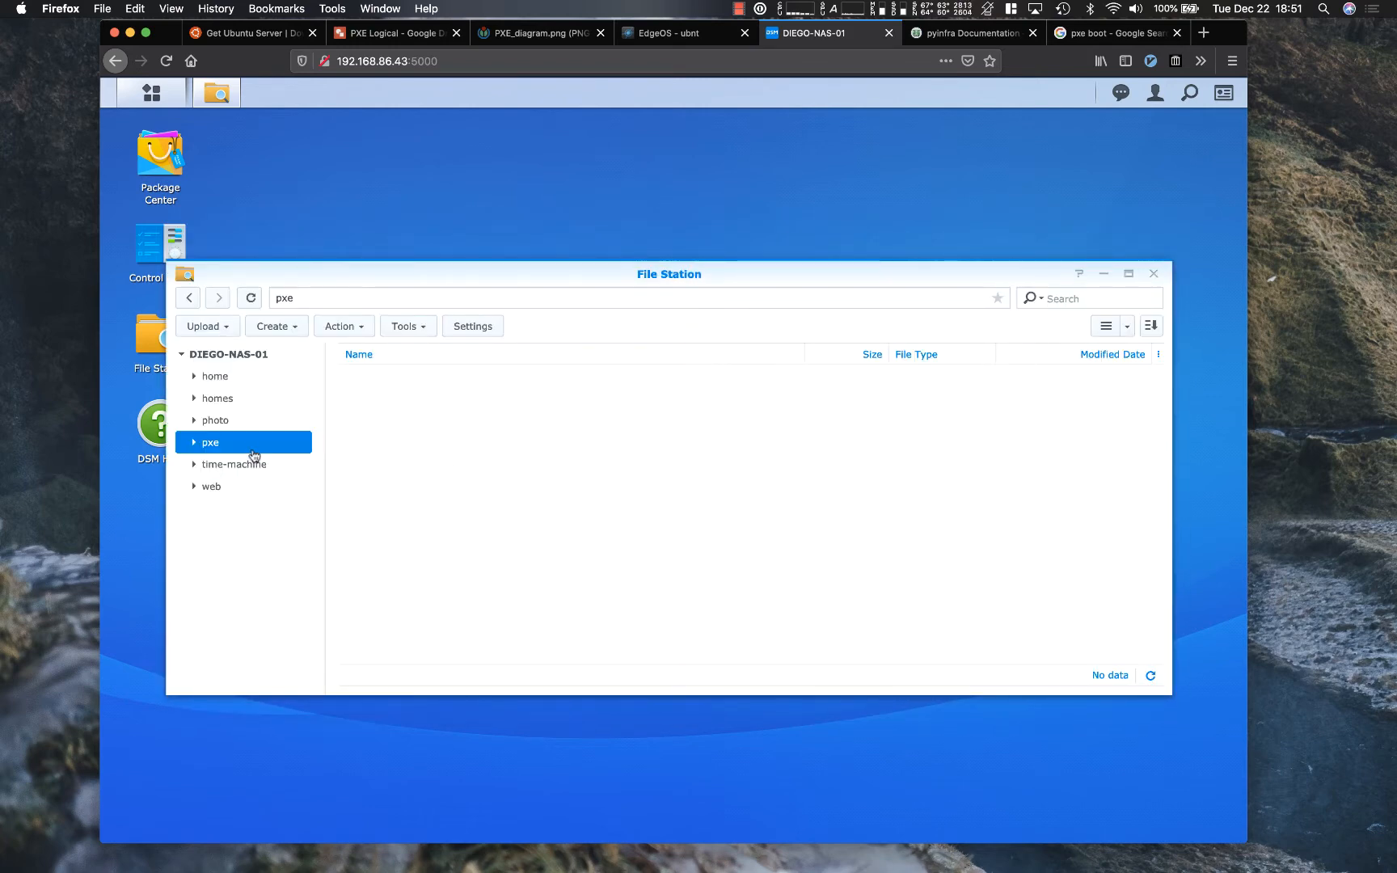
{"action": "mouse_move", "coordinate": [498, 442]}
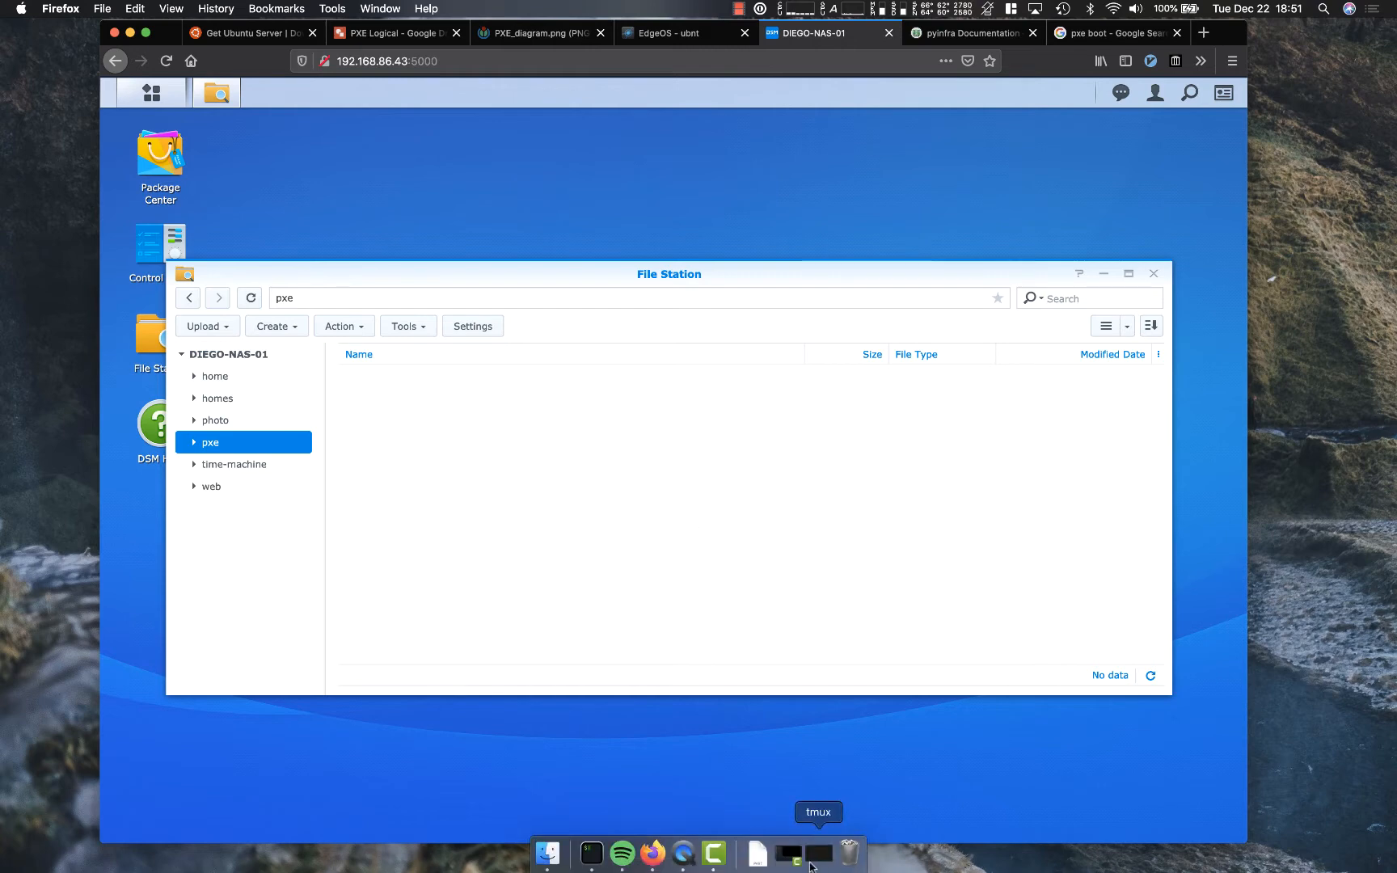
Step: SSH into ERX, print uname -a system info and exit
{"action": "left_click", "coordinate": [787, 853]}
{"action": "type", "text": "ssh"}
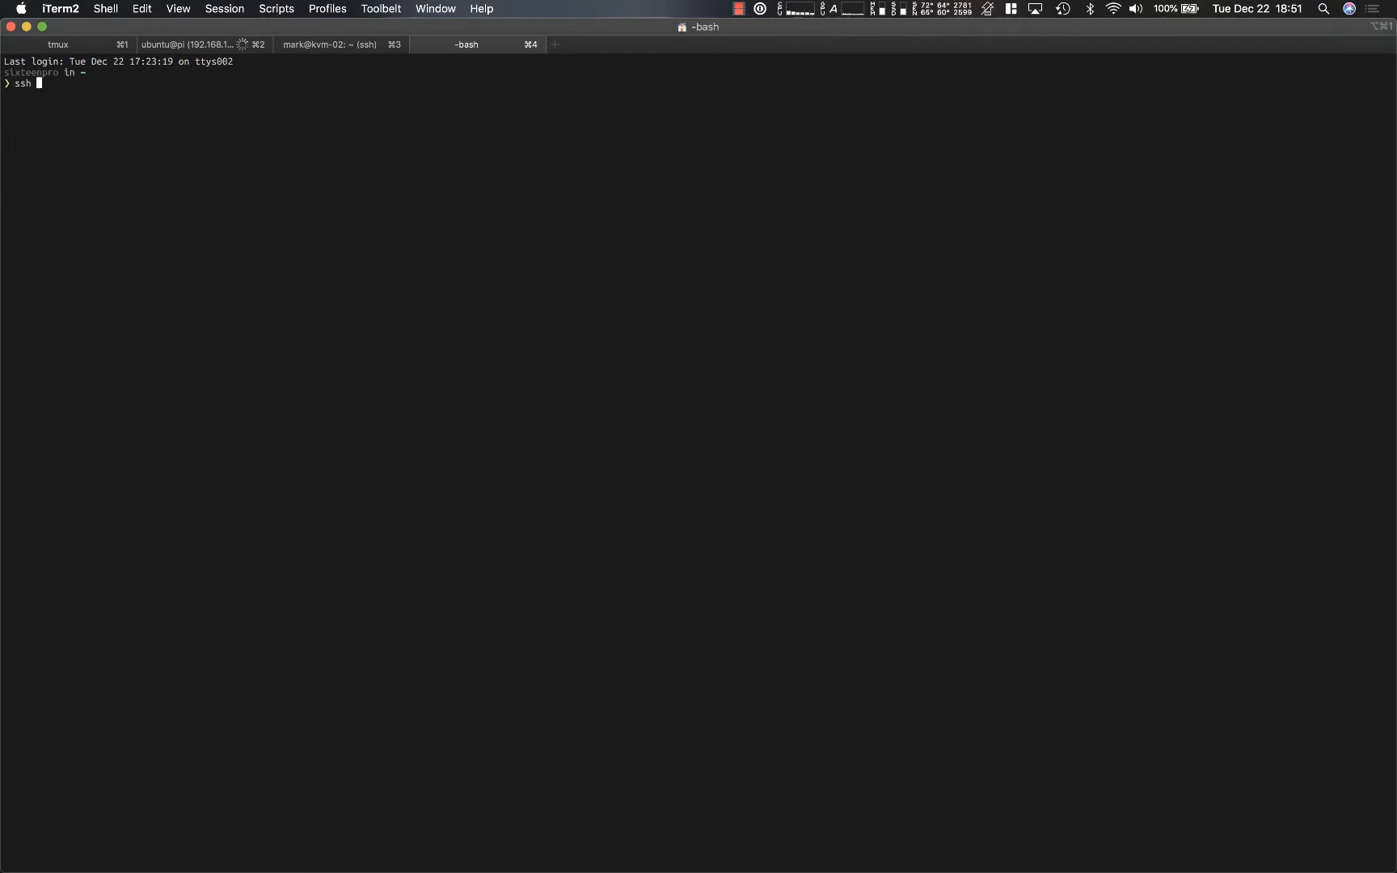
{"action": "type", "text": "ERX"}
{"action": "type", "text": "una"}
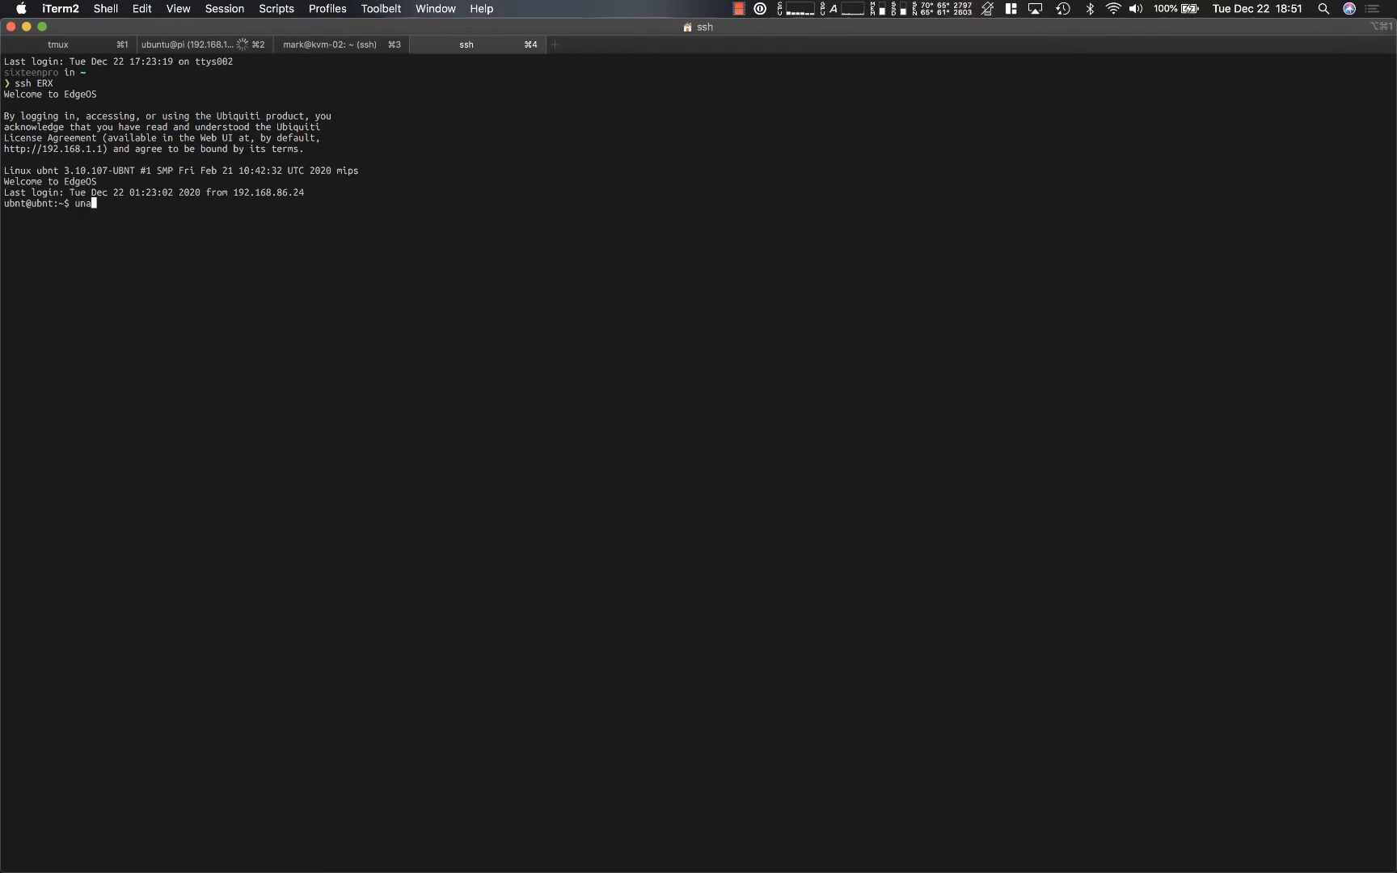
{"action": "key", "text": "Return"}
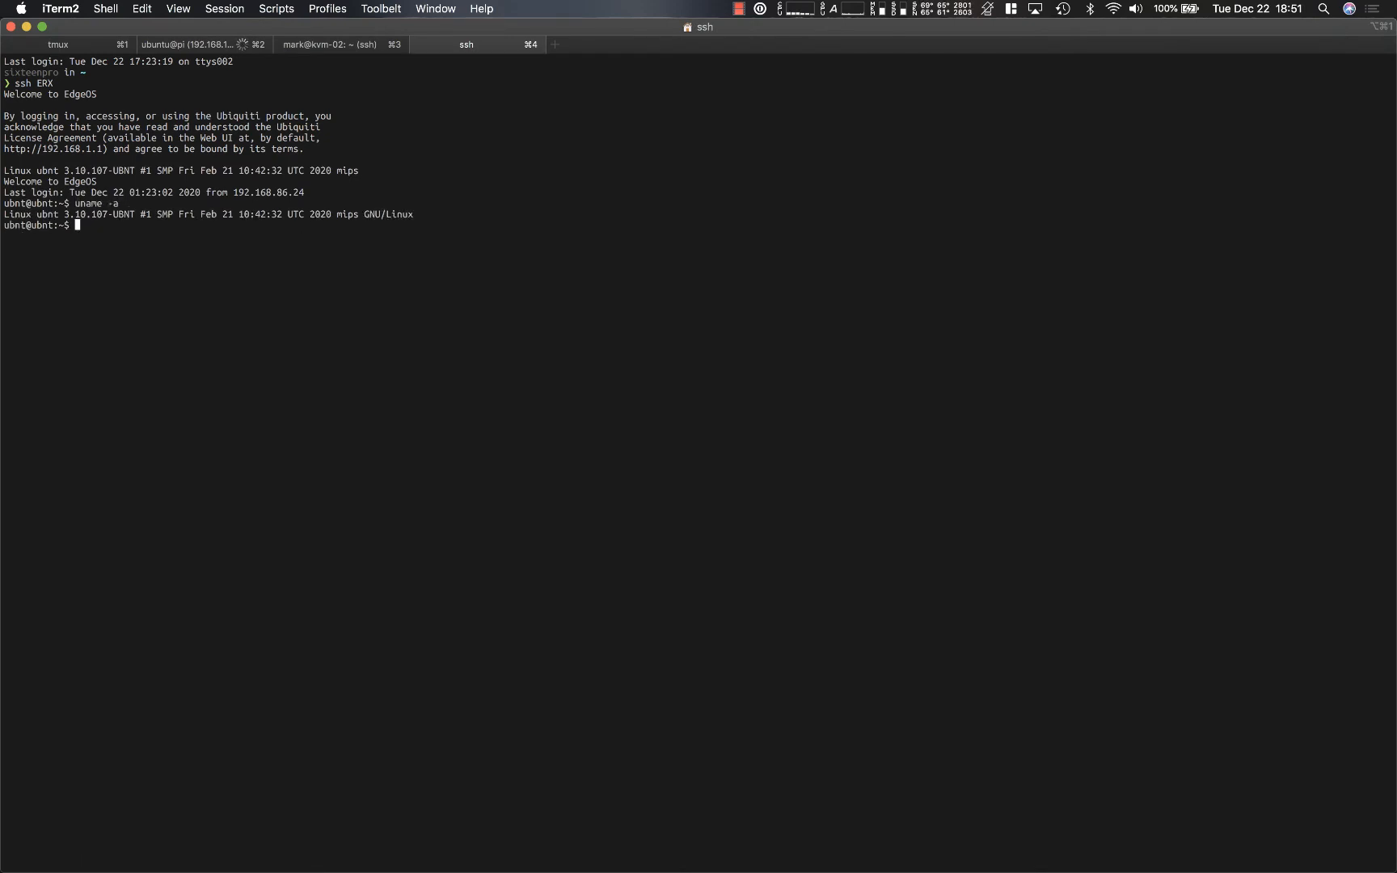
{"action": "type", "text": "exit"}
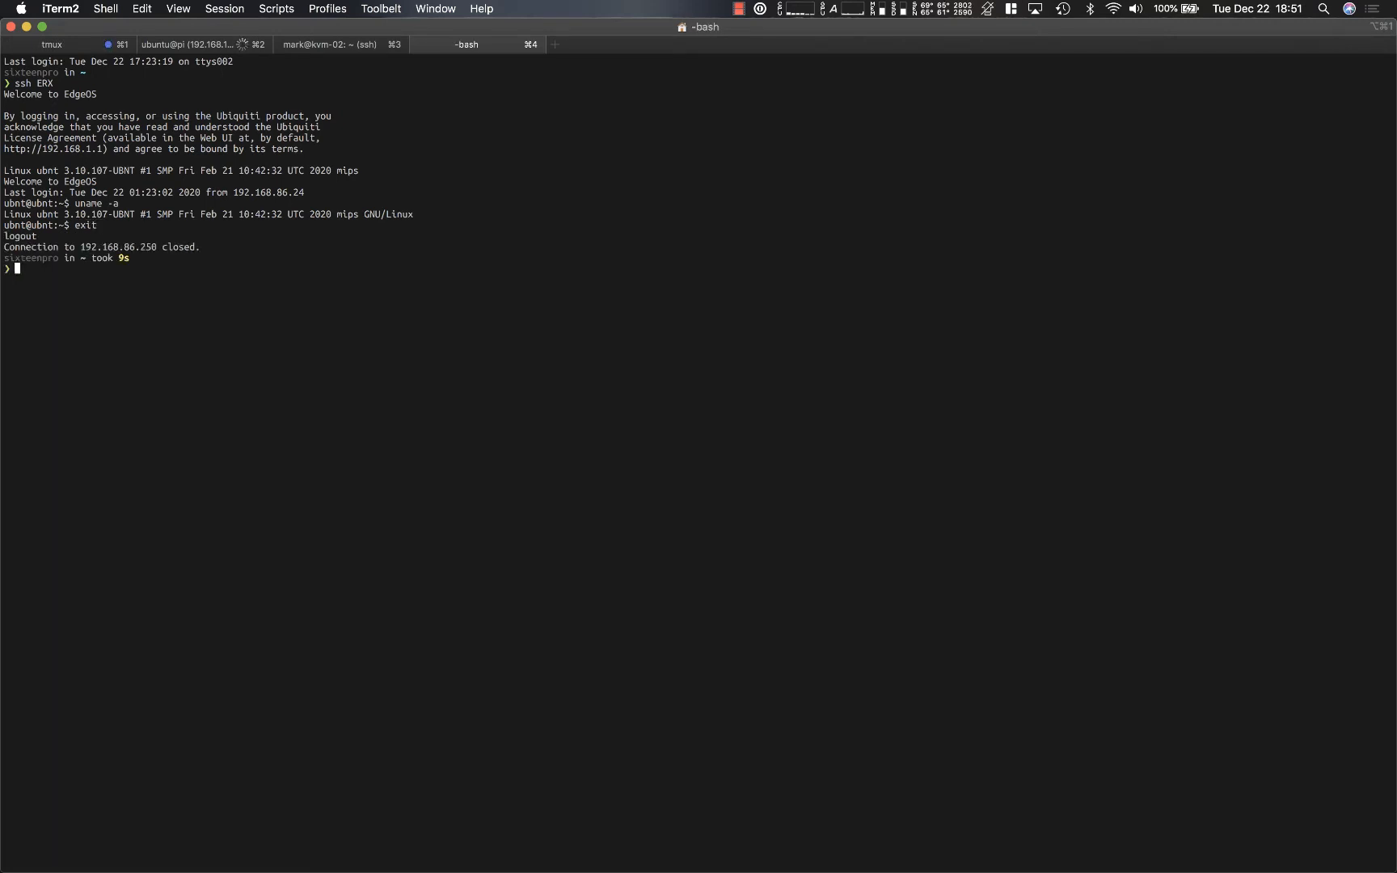
Step: SSH into DIEGO-NAS-01 for its system info, then bring up the pyinfra documentation
{"action": "type", "text": "ssh"}
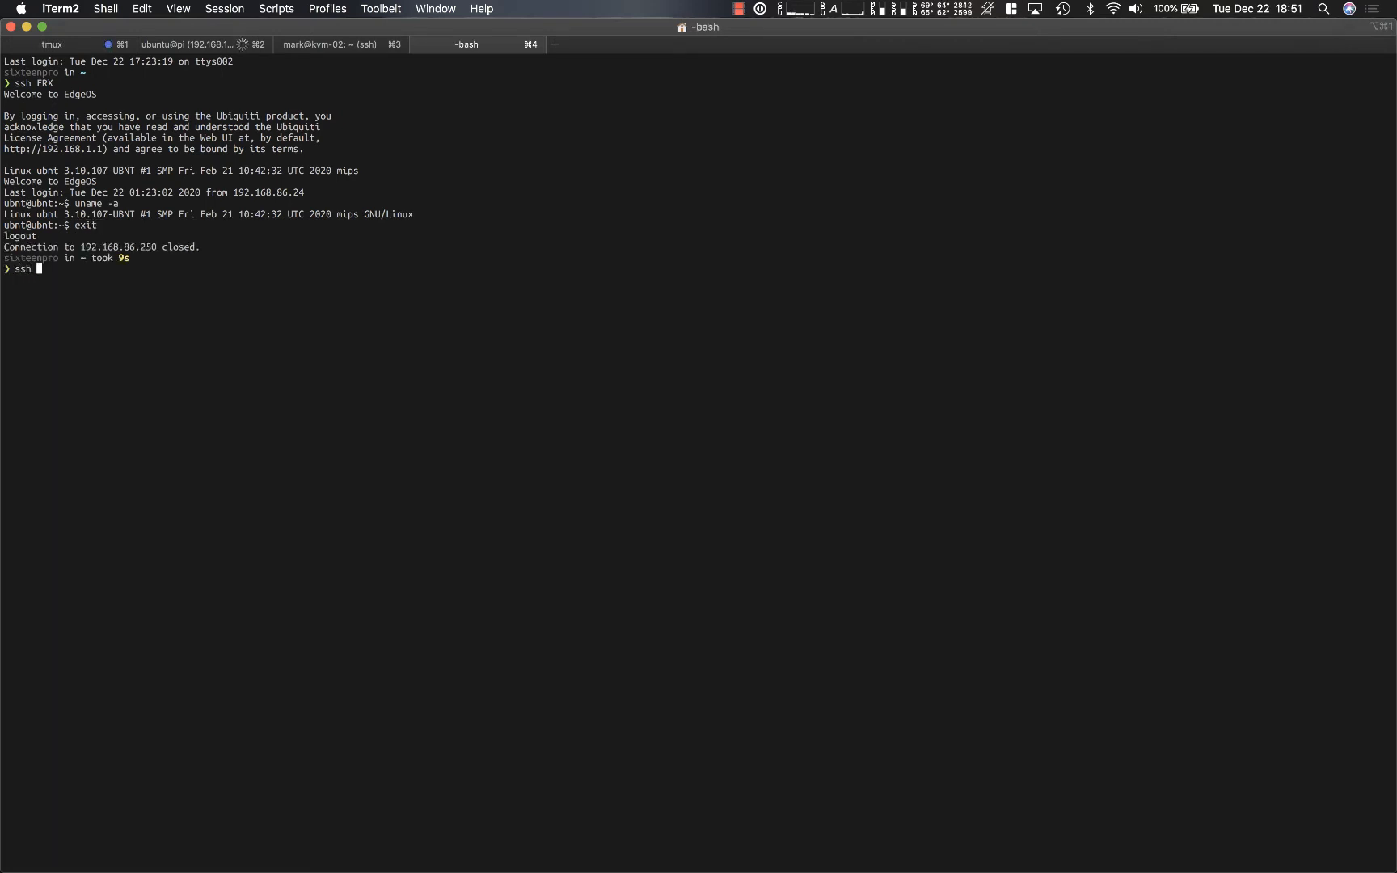
{"action": "type", "text": "DIEGO-NAS-01"}
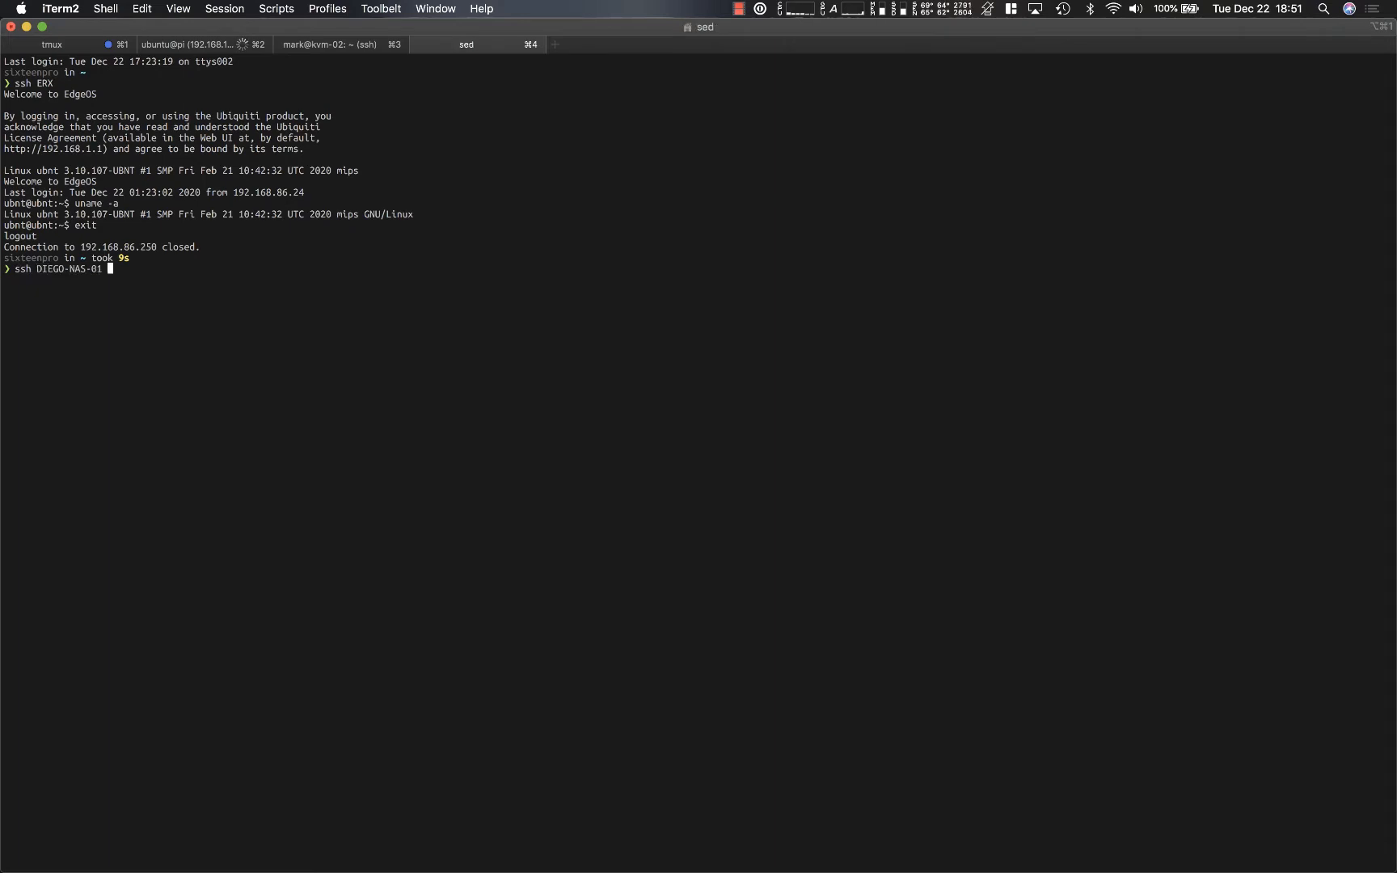
{"action": "key", "text": "Return"}
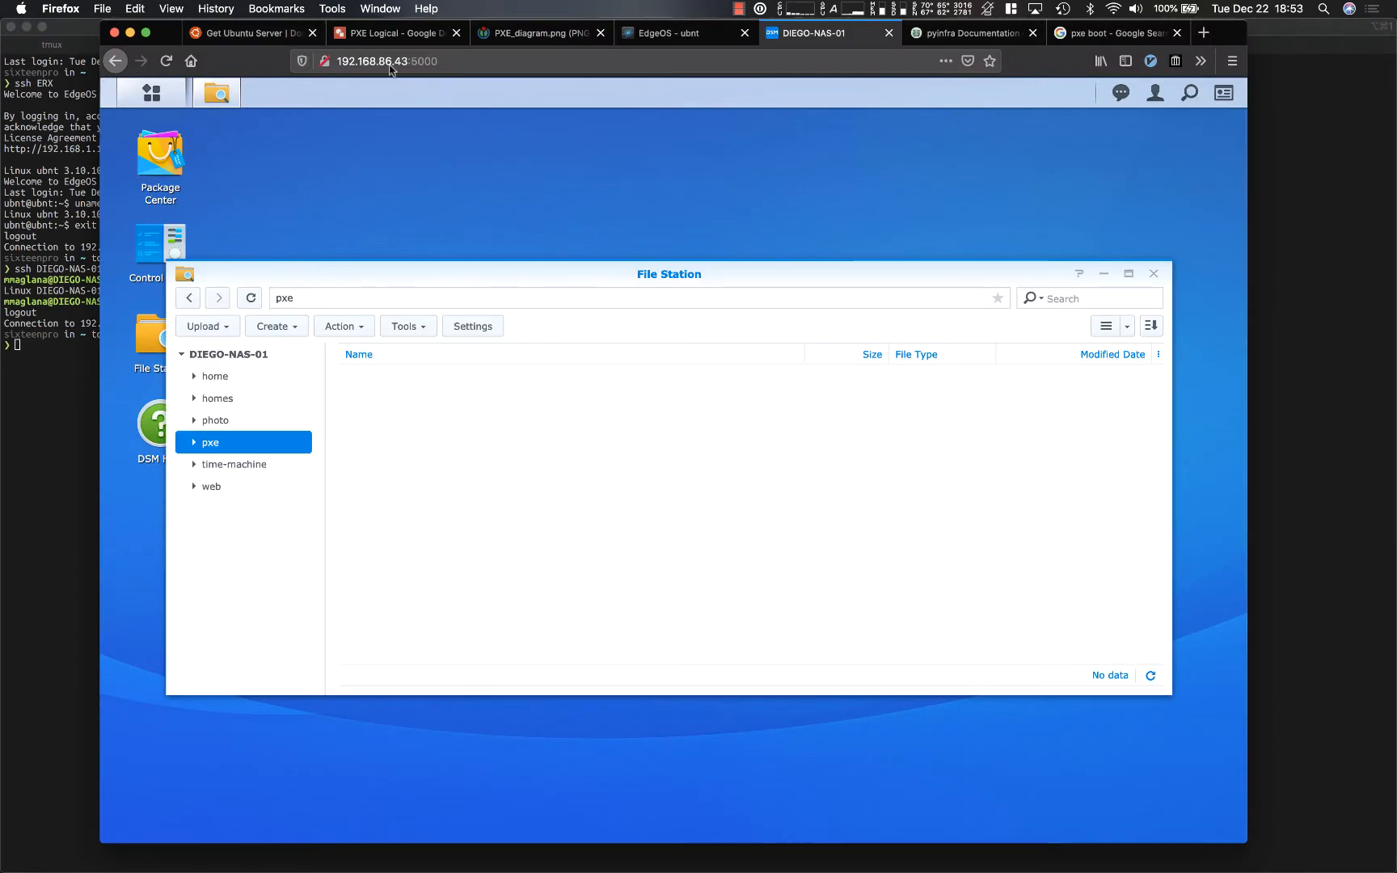
{"action": "left_click", "coordinate": [971, 33]}
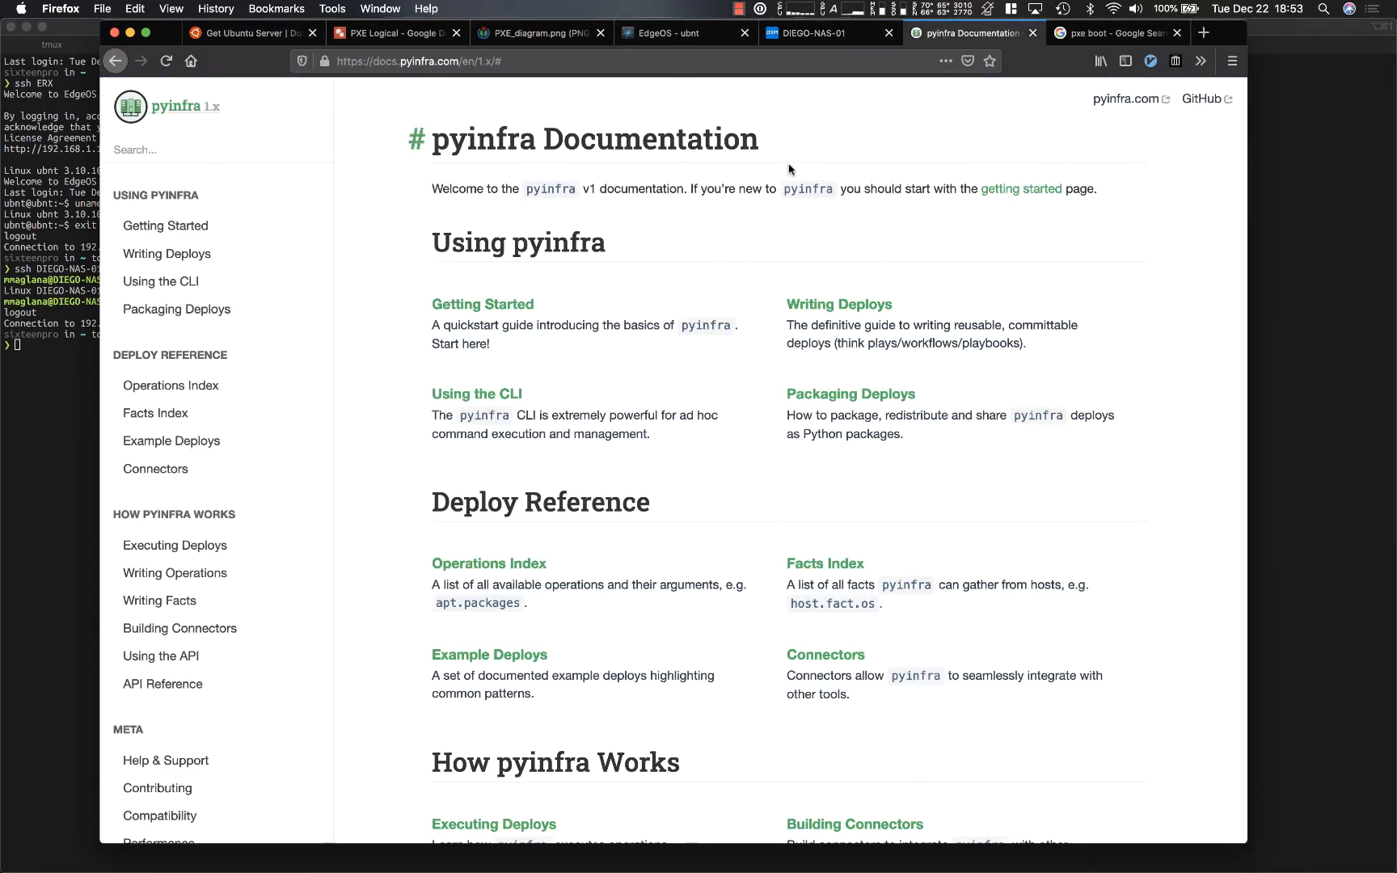
{"action": "mouse_move", "coordinate": [382, 382]}
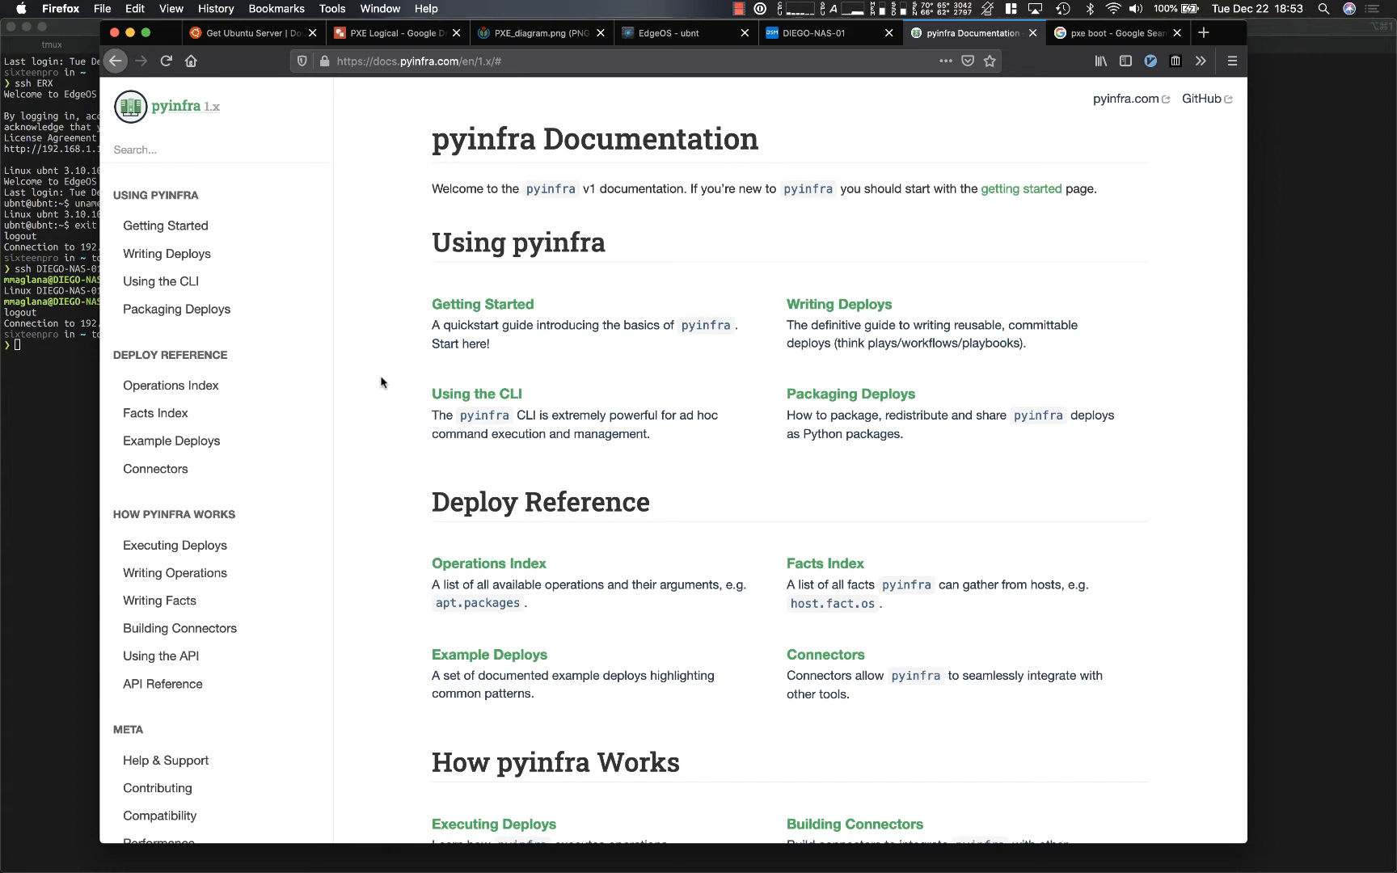
{"action": "mouse_move", "coordinate": [300, 391]}
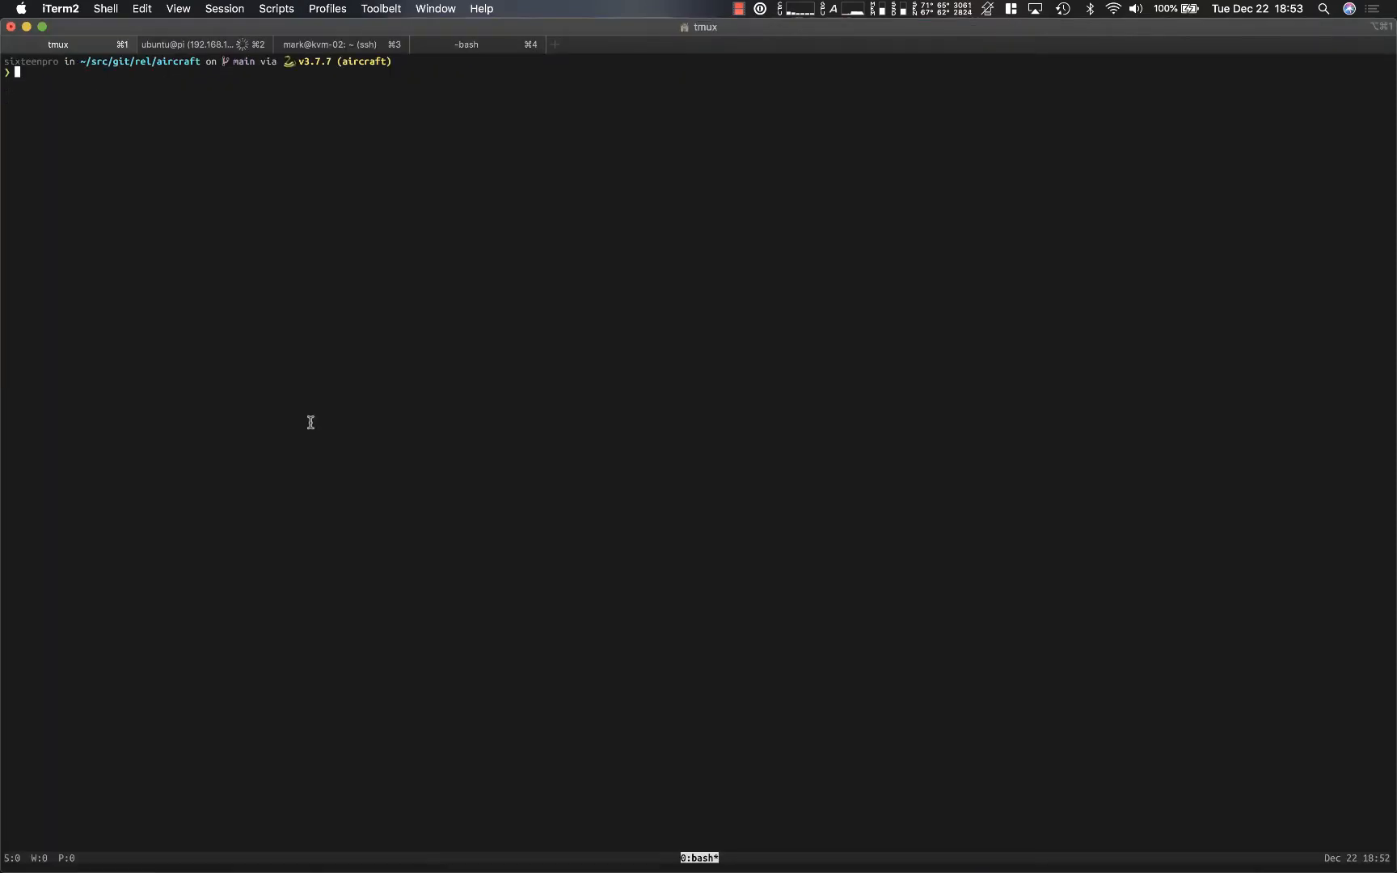
Step: Enter a pyinfra command naming inventory.py and operation.py at the iTerm2 prompt
{"action": "type", "text": "pyinfra inventory."}
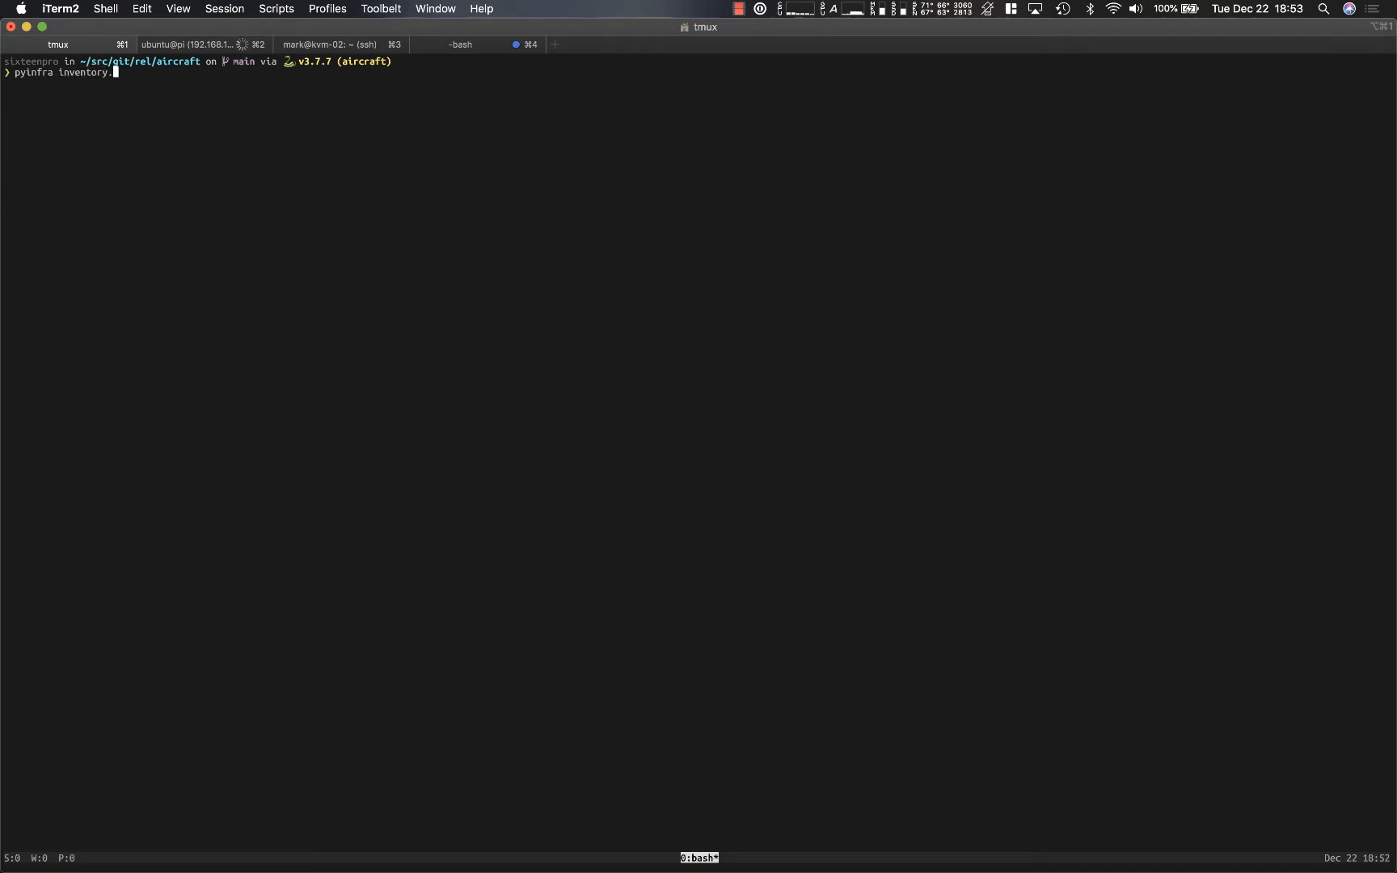
{"action": "type", "text": "py"}
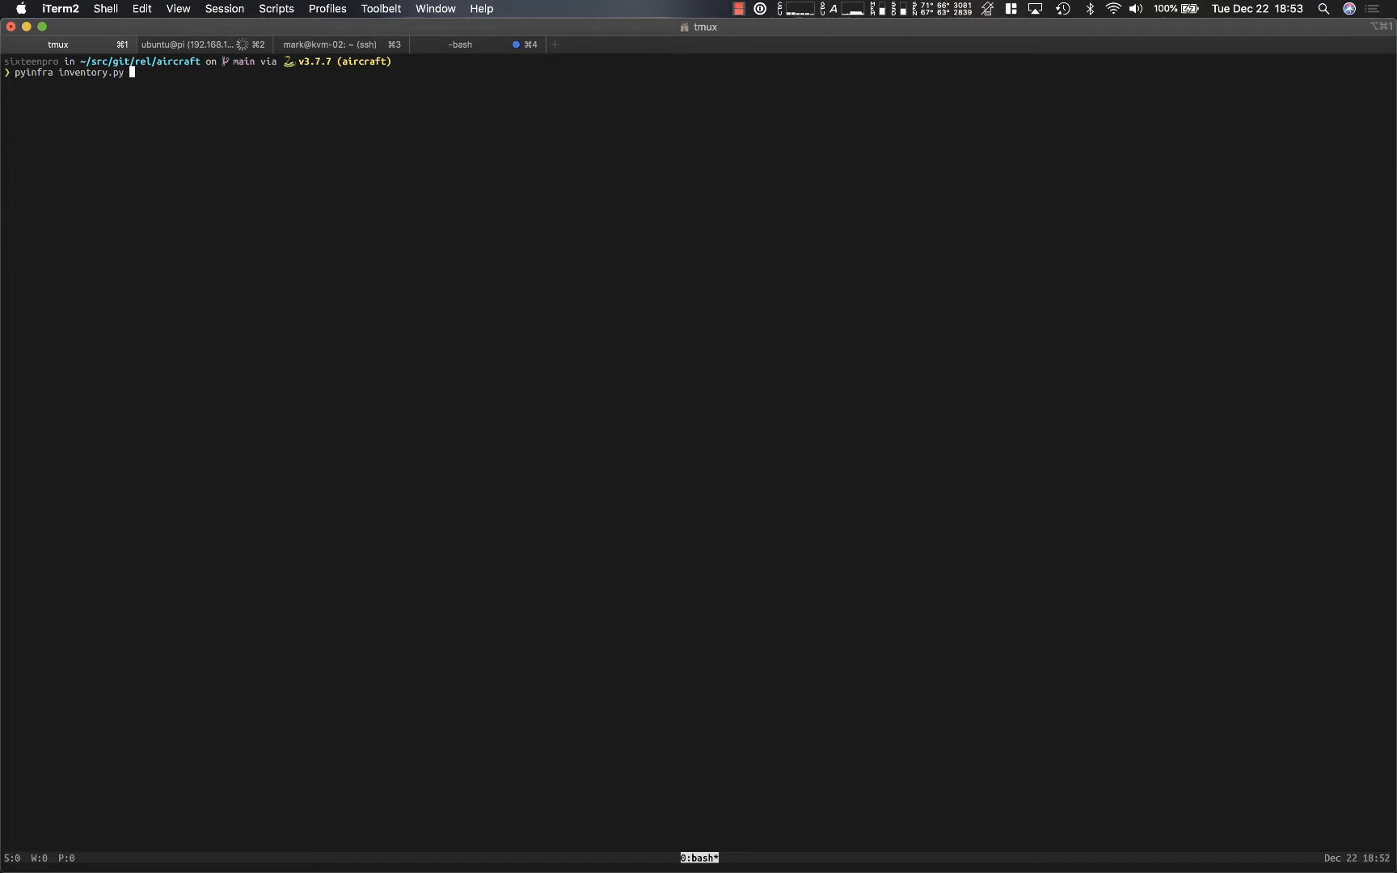
{"action": "type", "text": "operation.py"}
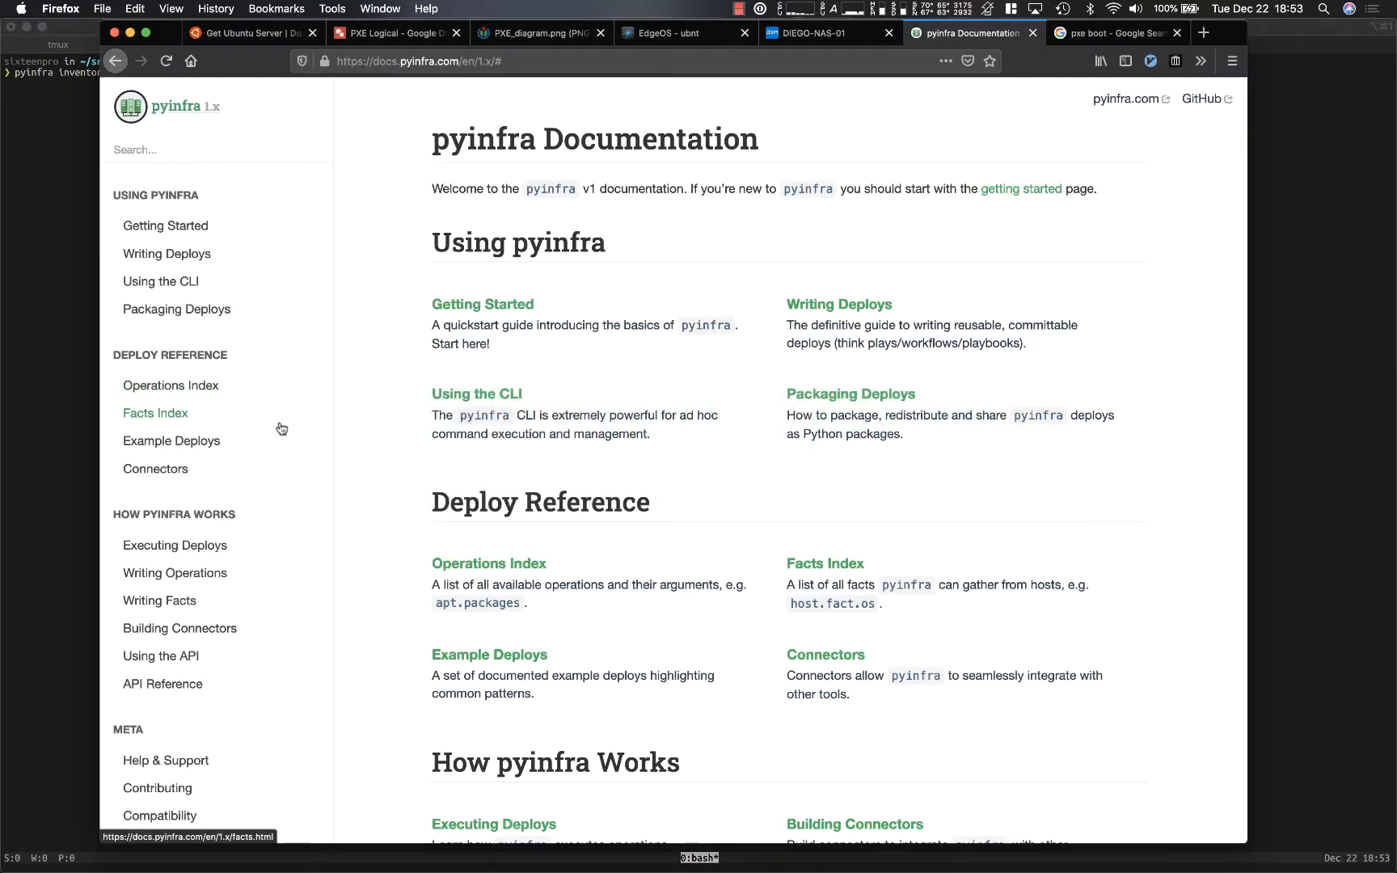
Step: Browse from the Operations Index into Files Operations and read the files.template reference
{"action": "left_click", "coordinate": [170, 385]}
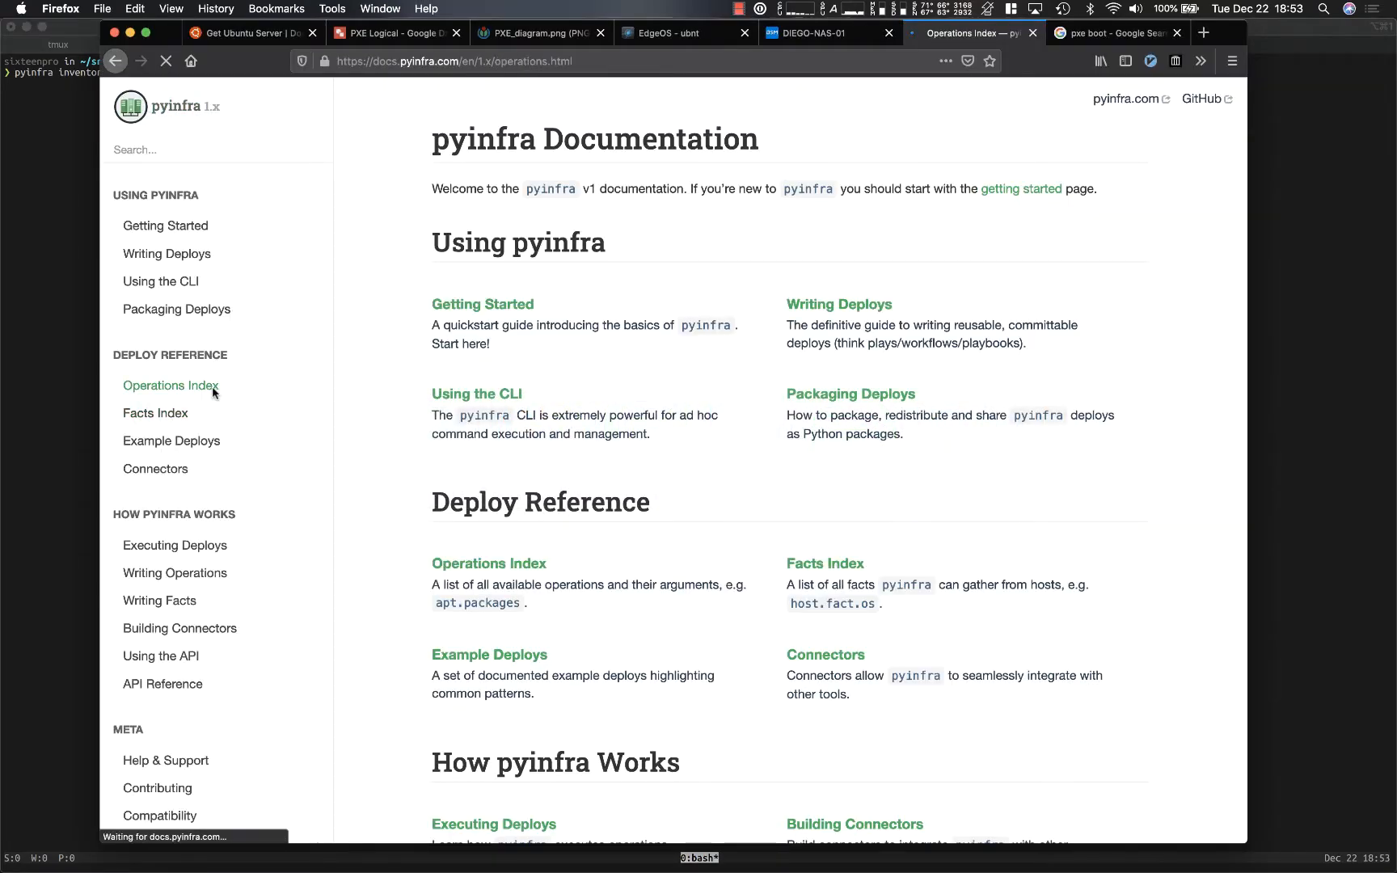
{"action": "left_click", "coordinate": [170, 384]}
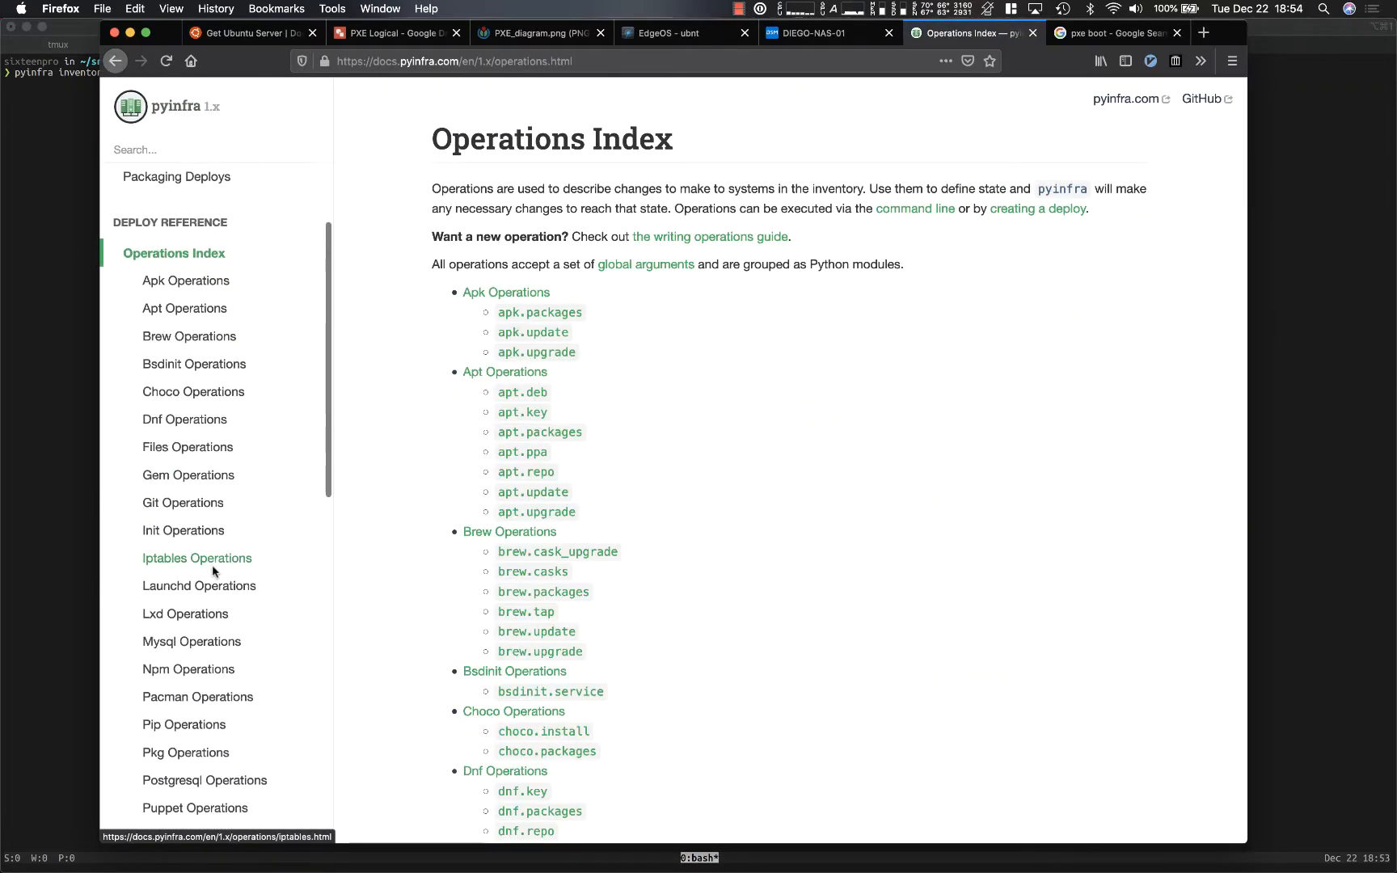
{"action": "left_click", "coordinate": [188, 446]}
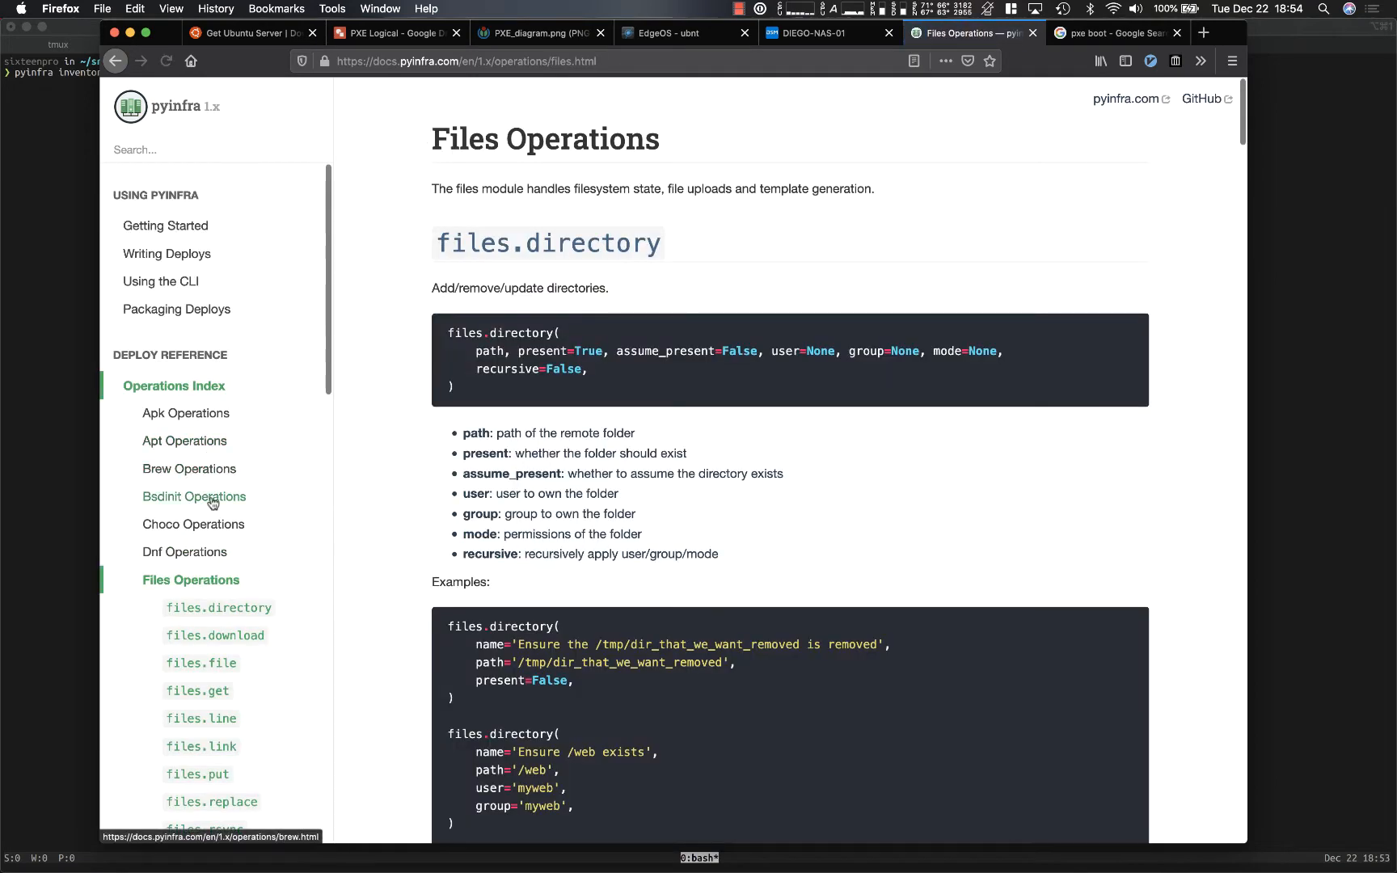
{"action": "scroll", "scroll_direction": "down", "scroll_amount": 3}
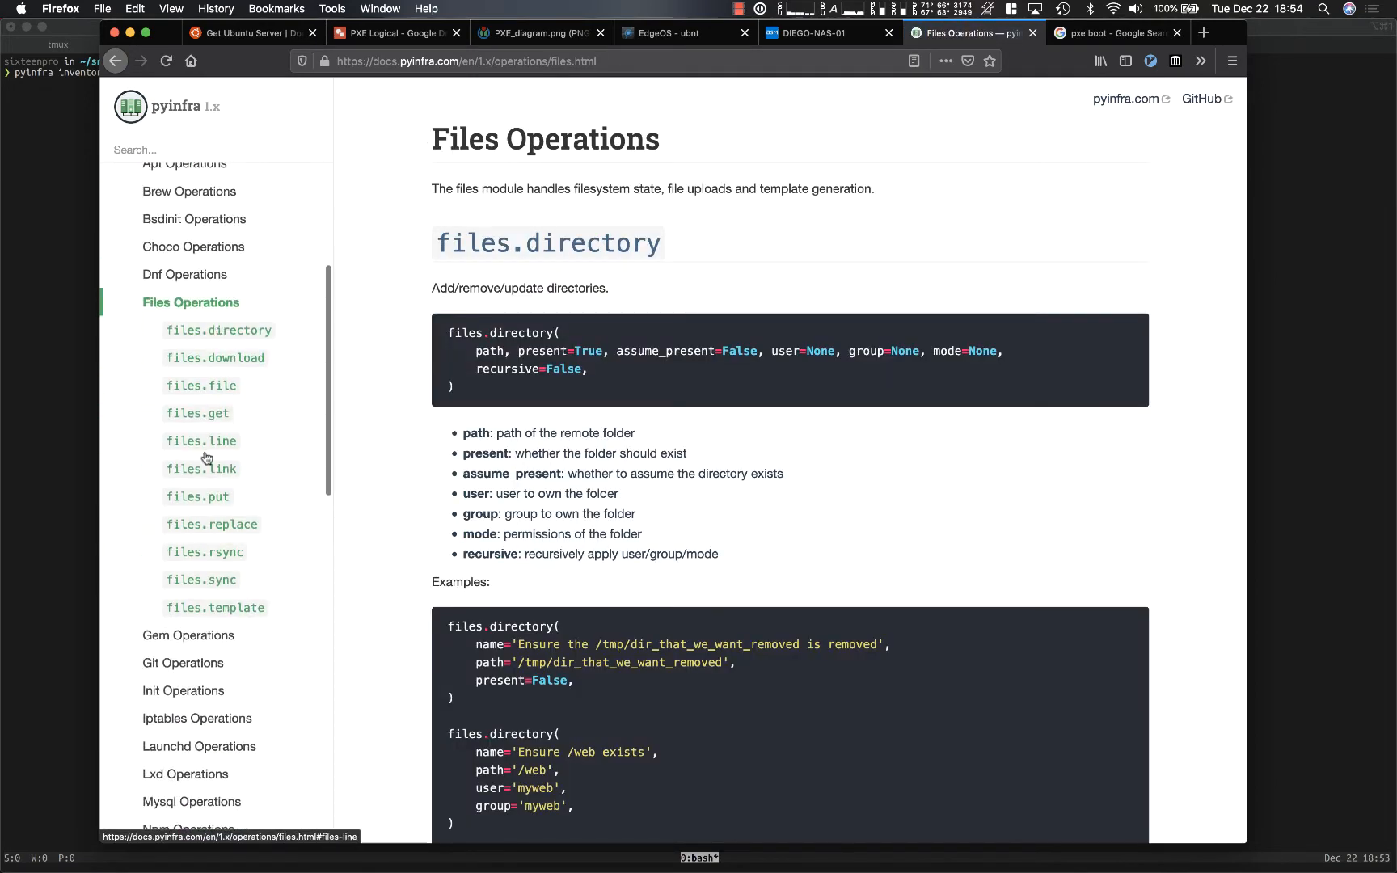
{"action": "left_click", "coordinate": [215, 608]}
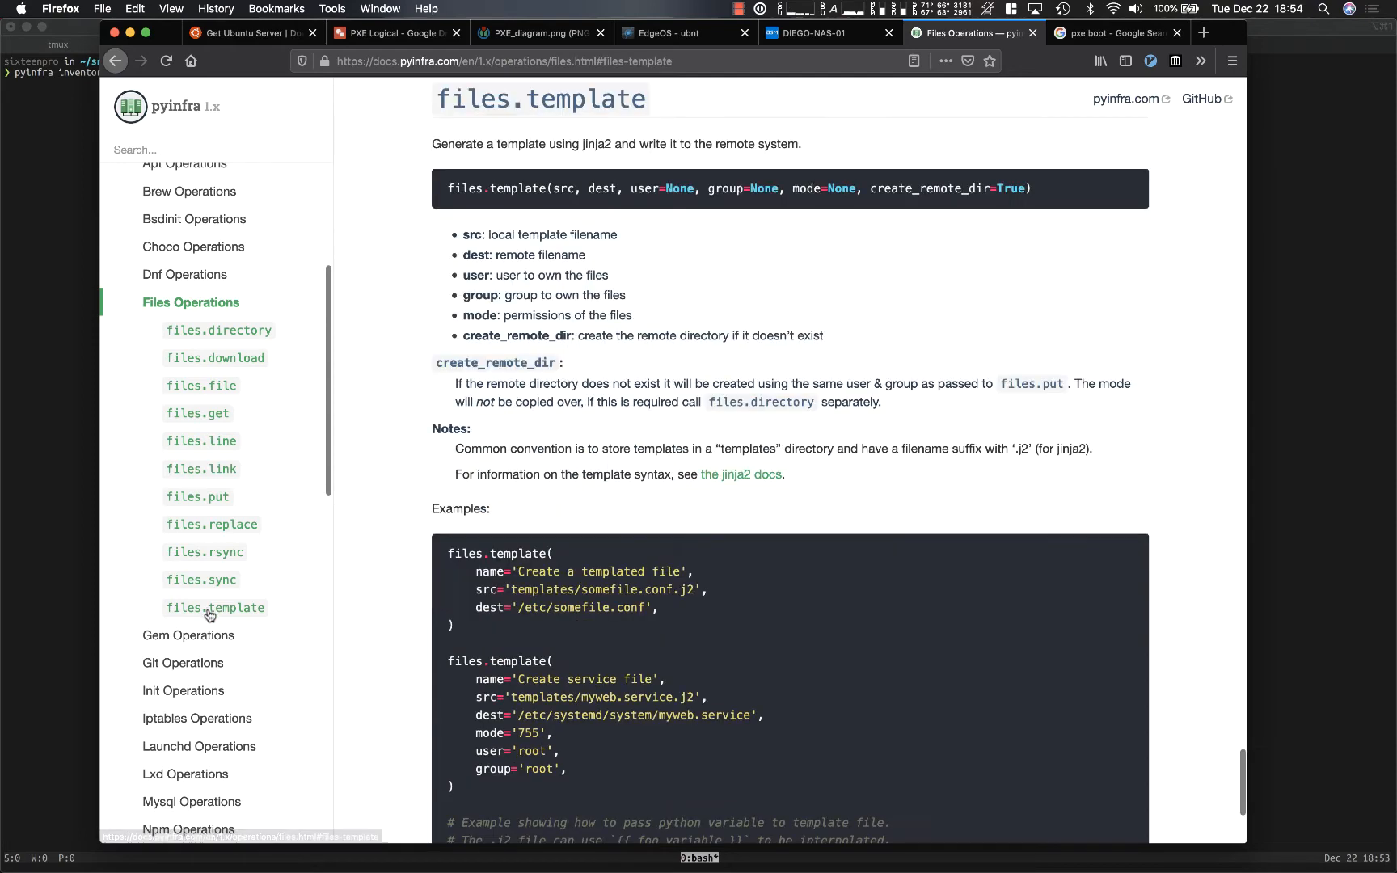
{"action": "mouse_move", "coordinate": [586, 213]}
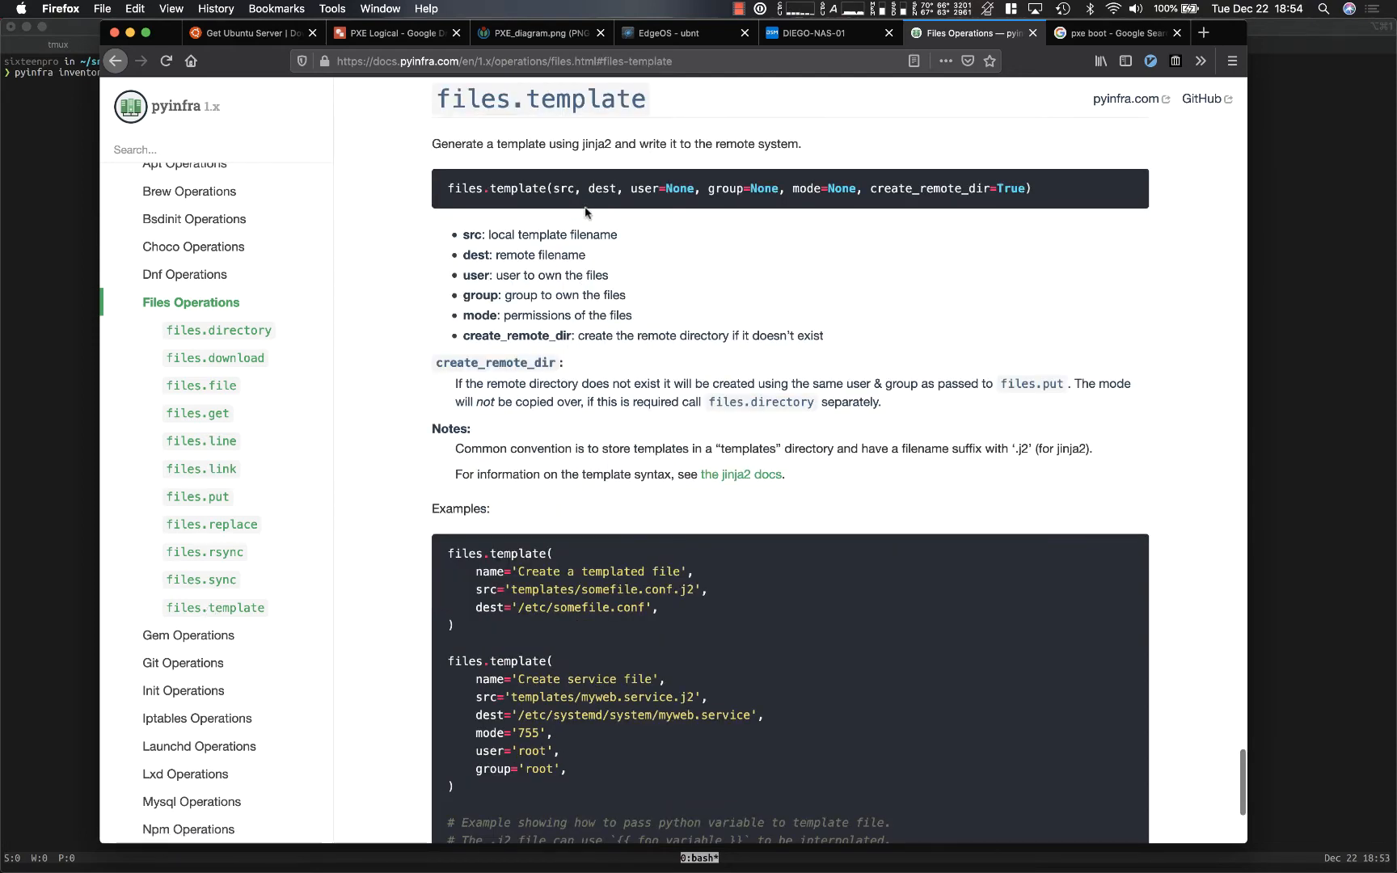
{"action": "mouse_move", "coordinate": [949, 183]}
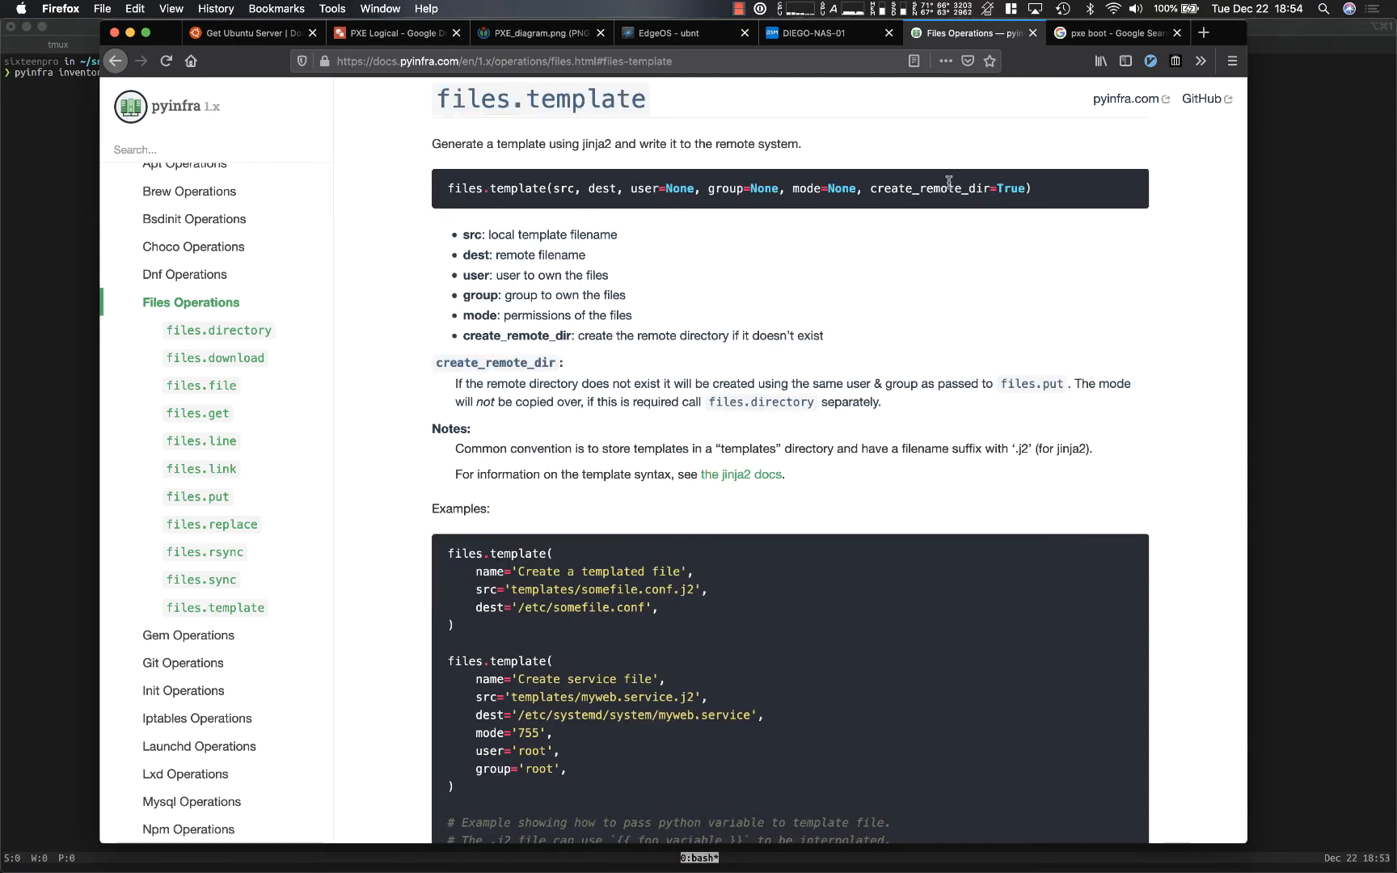
{"action": "mouse_move", "coordinate": [989, 188]}
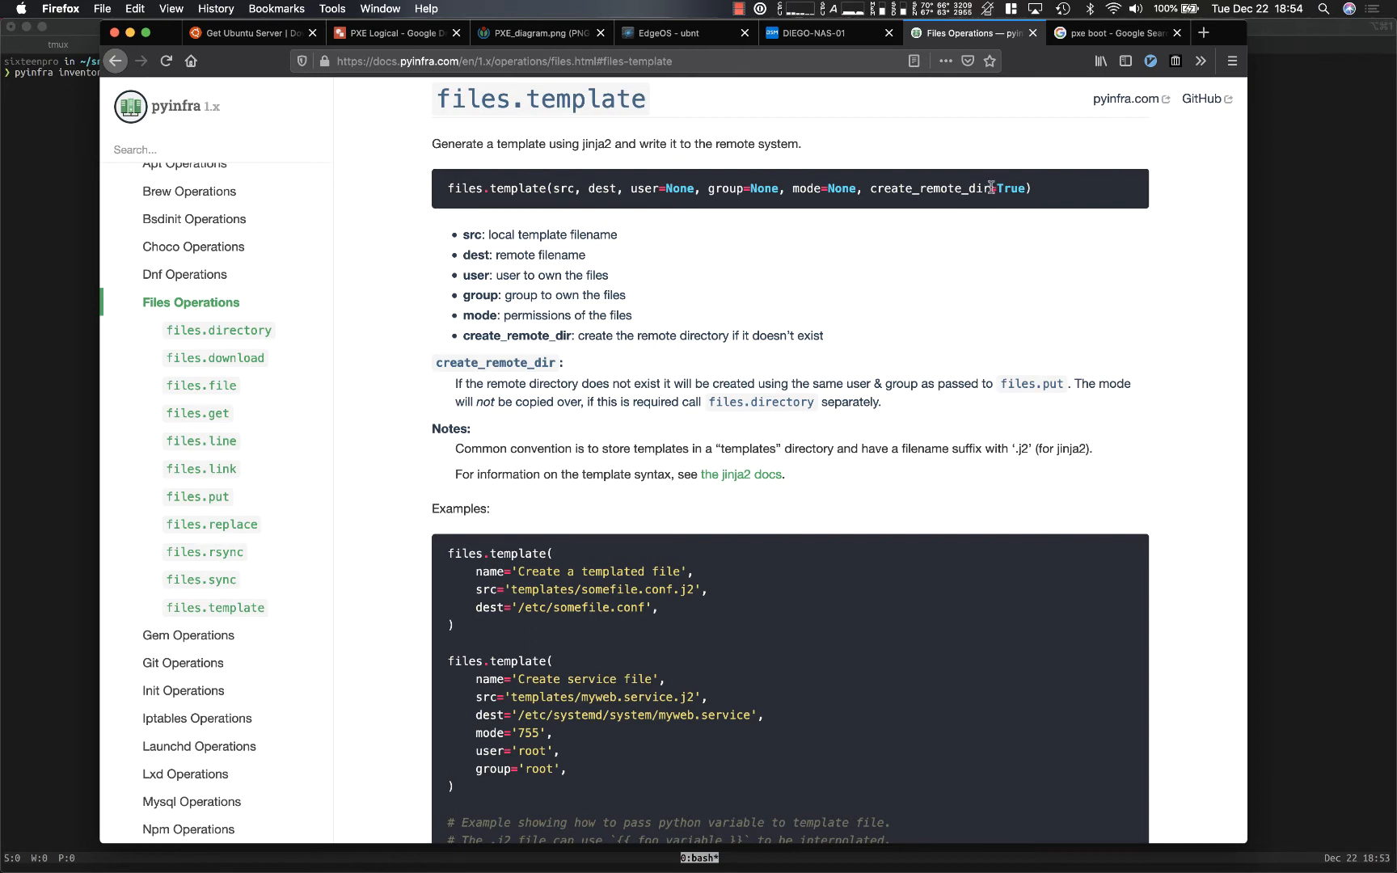
{"action": "scroll", "scroll_direction": "down", "scroll_amount": 3}
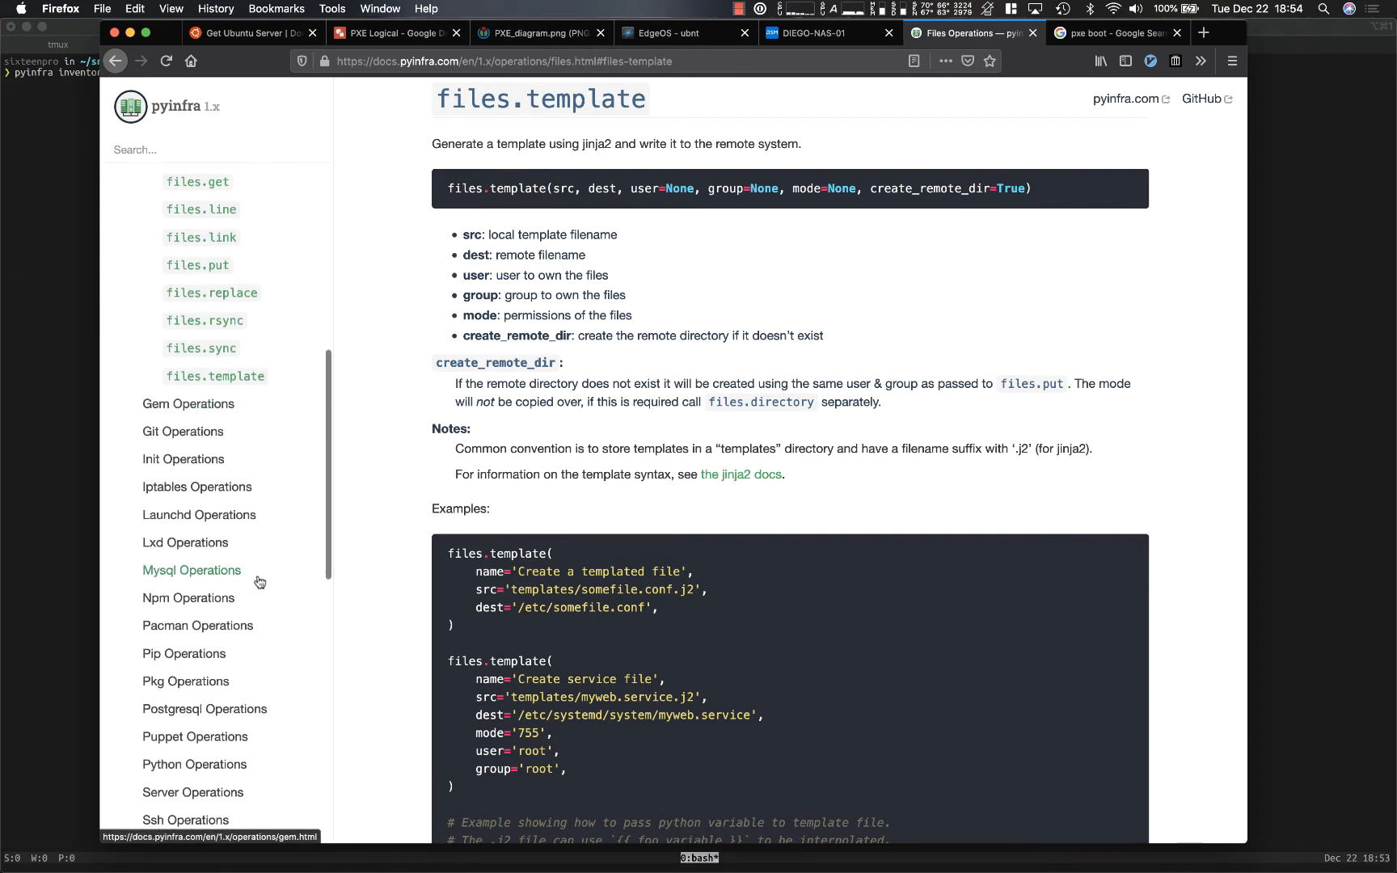
{"action": "scroll", "scroll_direction": "down", "scroll_amount": 3}
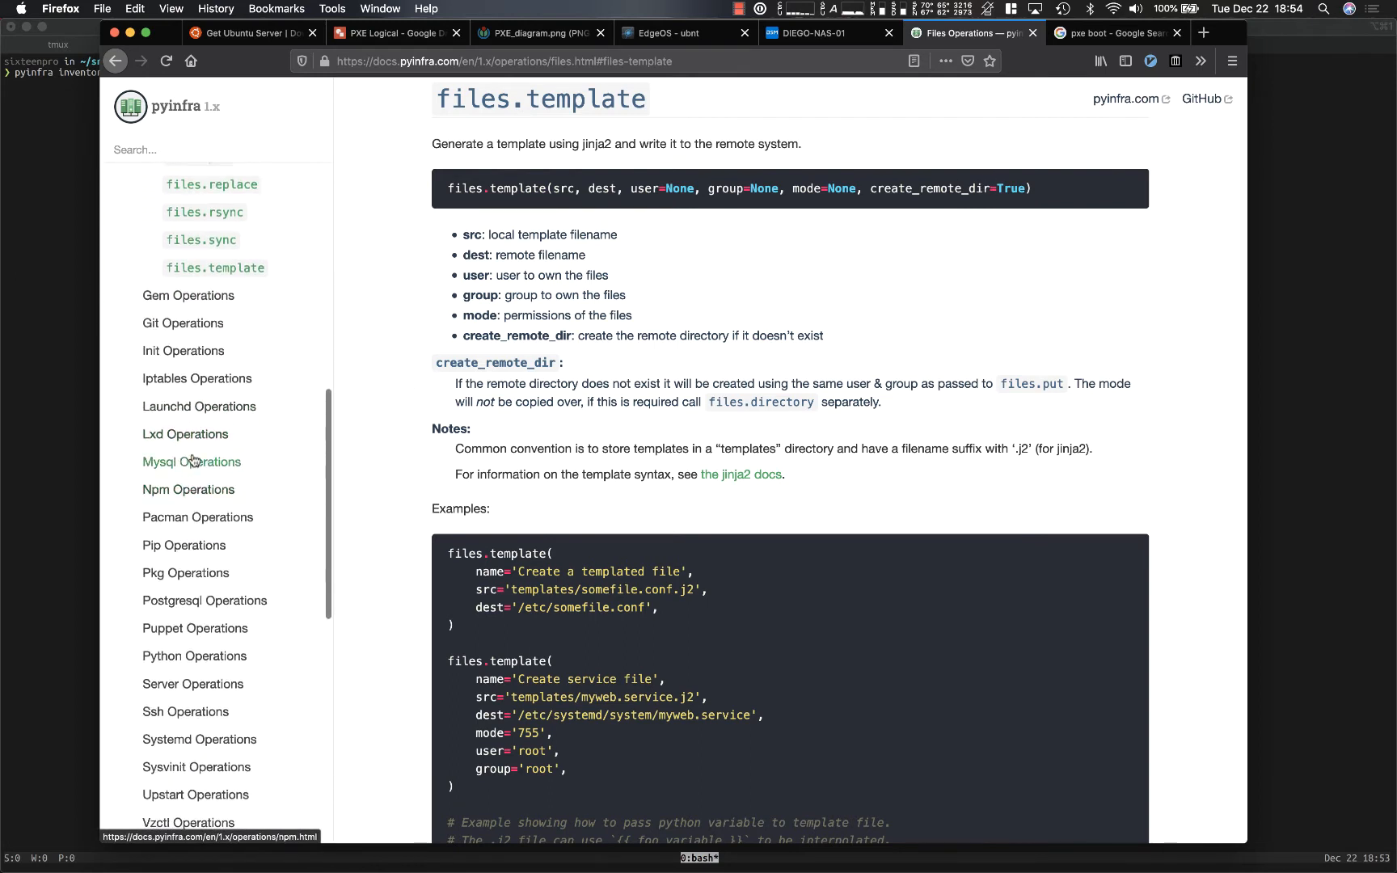
{"action": "scroll", "scroll_direction": "down", "scroll_amount": 3}
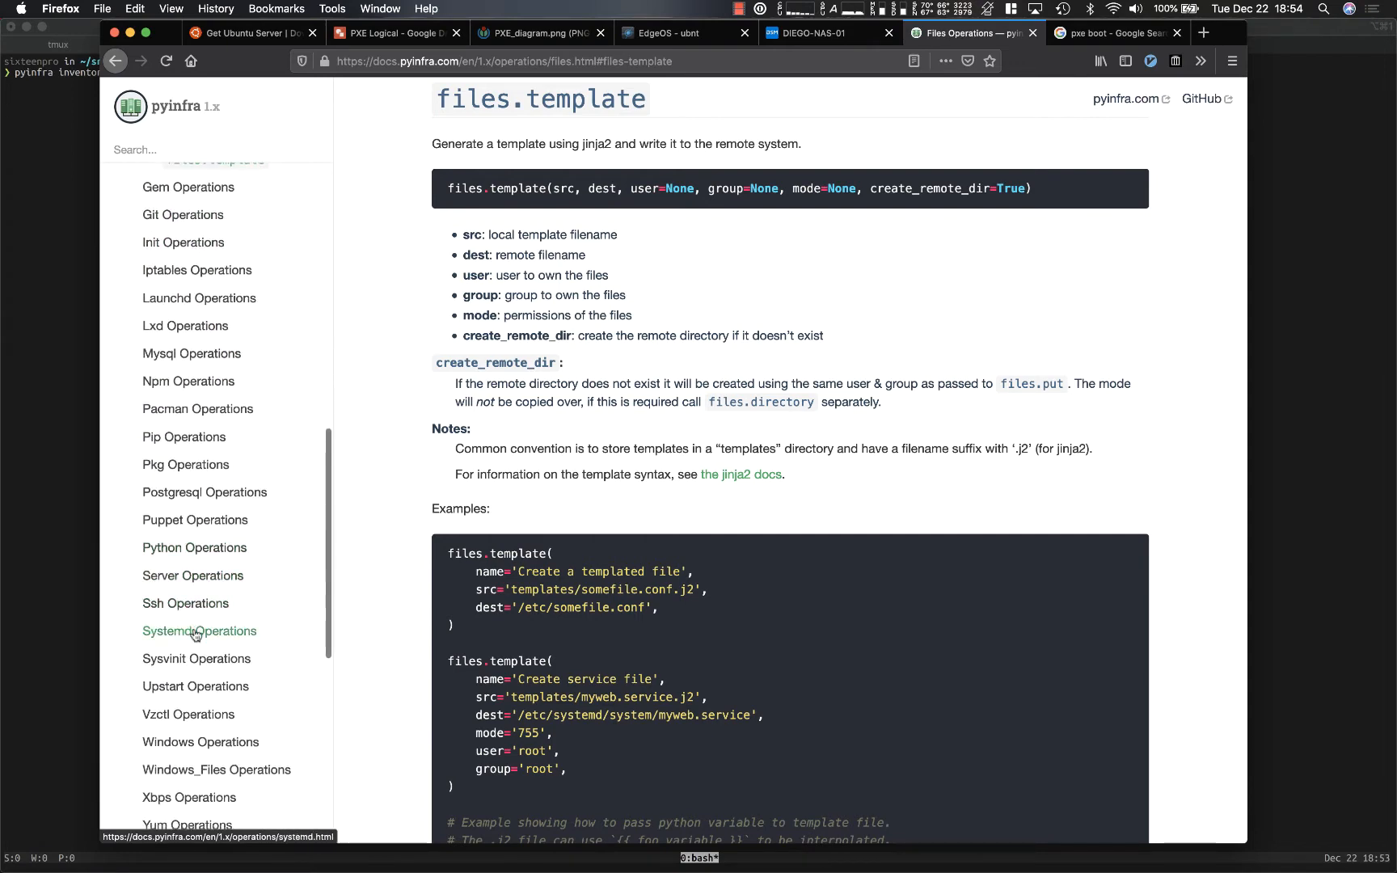
Step: Read the Systemd Operations reference and move on to the Server Operations page
{"action": "left_click", "coordinate": [199, 631]}
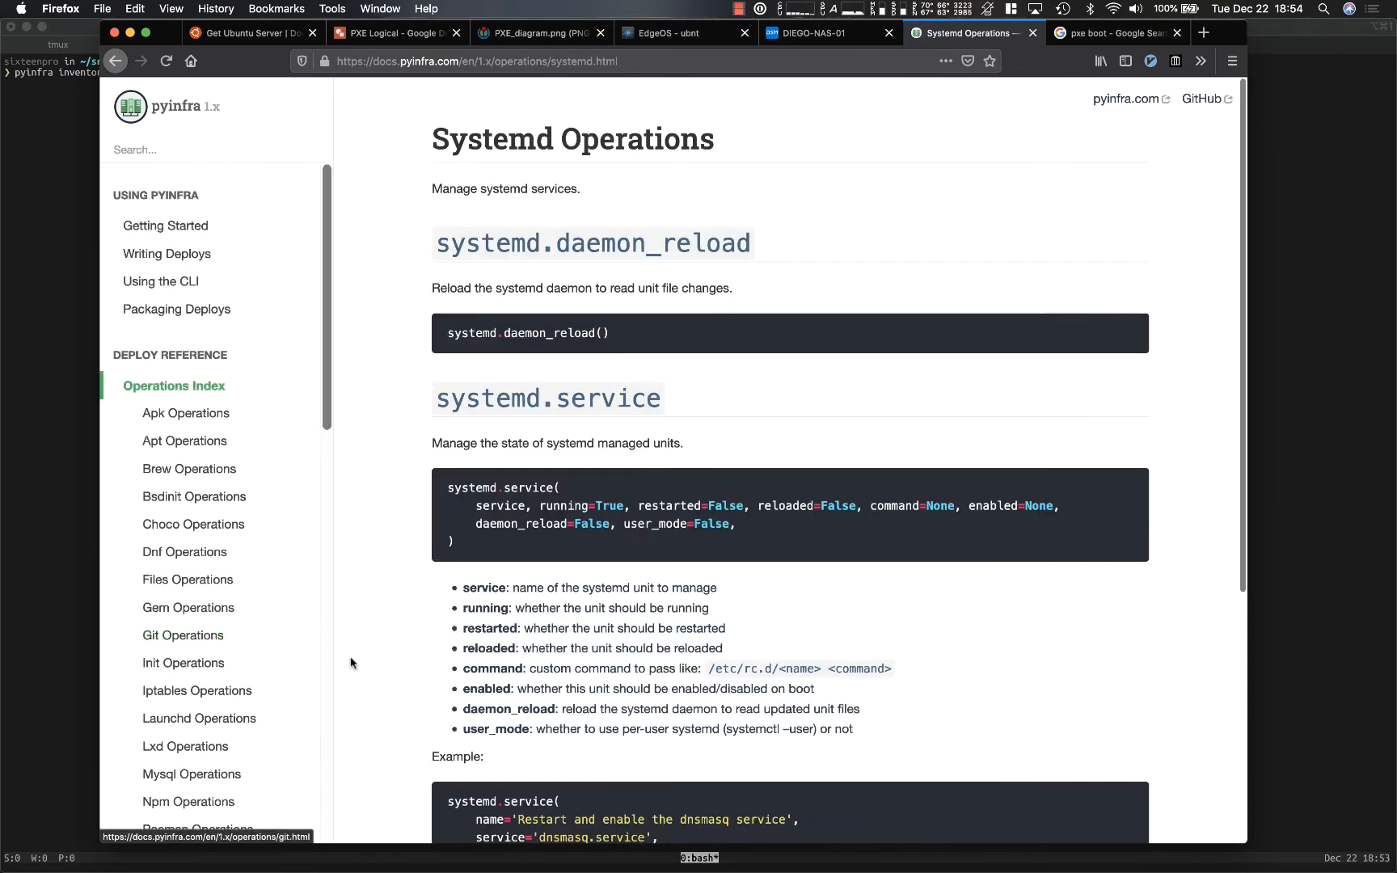
{"action": "scroll", "scroll_direction": "down", "scroll_amount": 3}
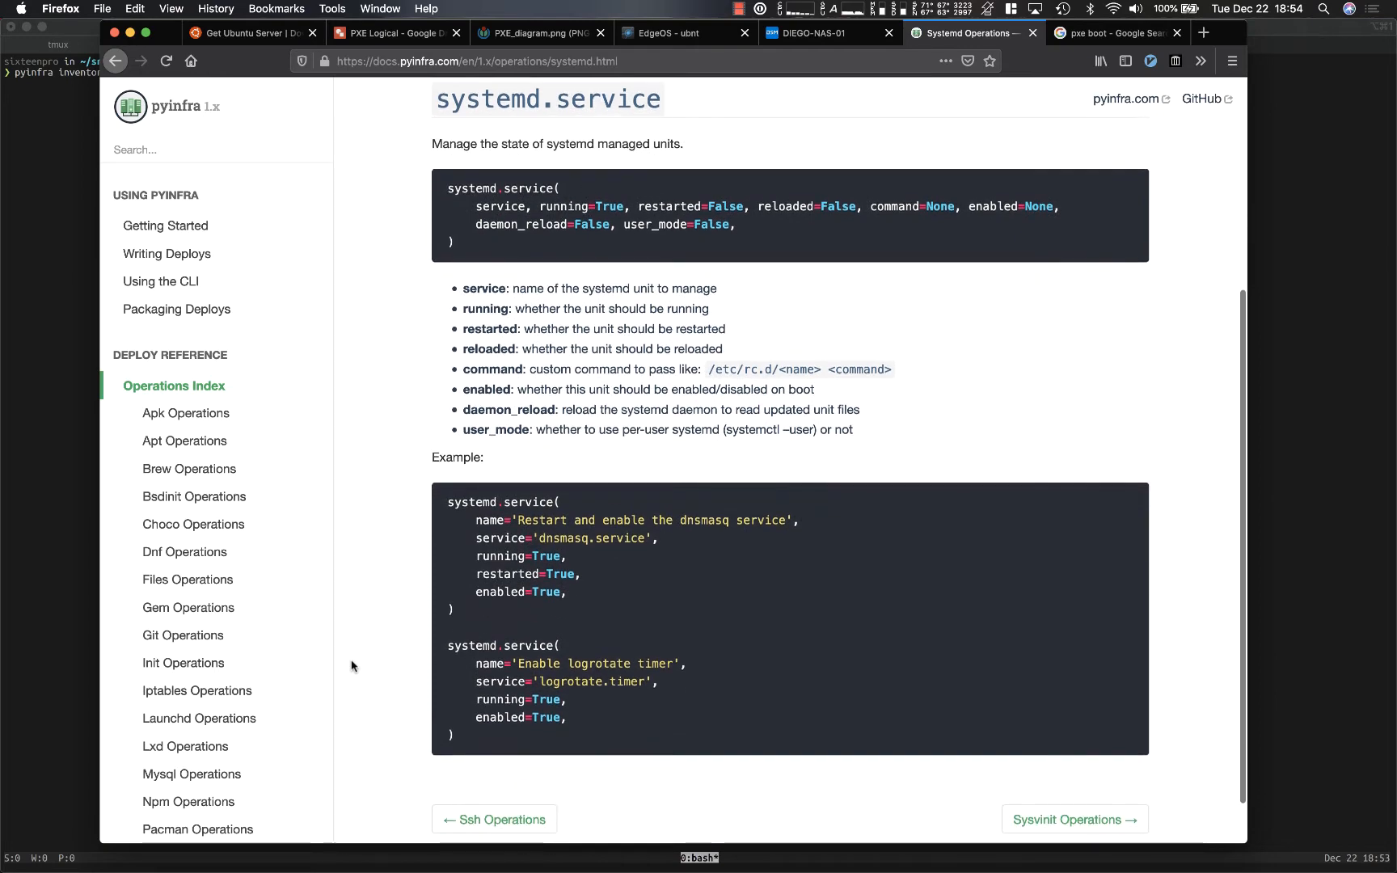
{"action": "scroll", "scroll_direction": "down", "scroll_amount": 3}
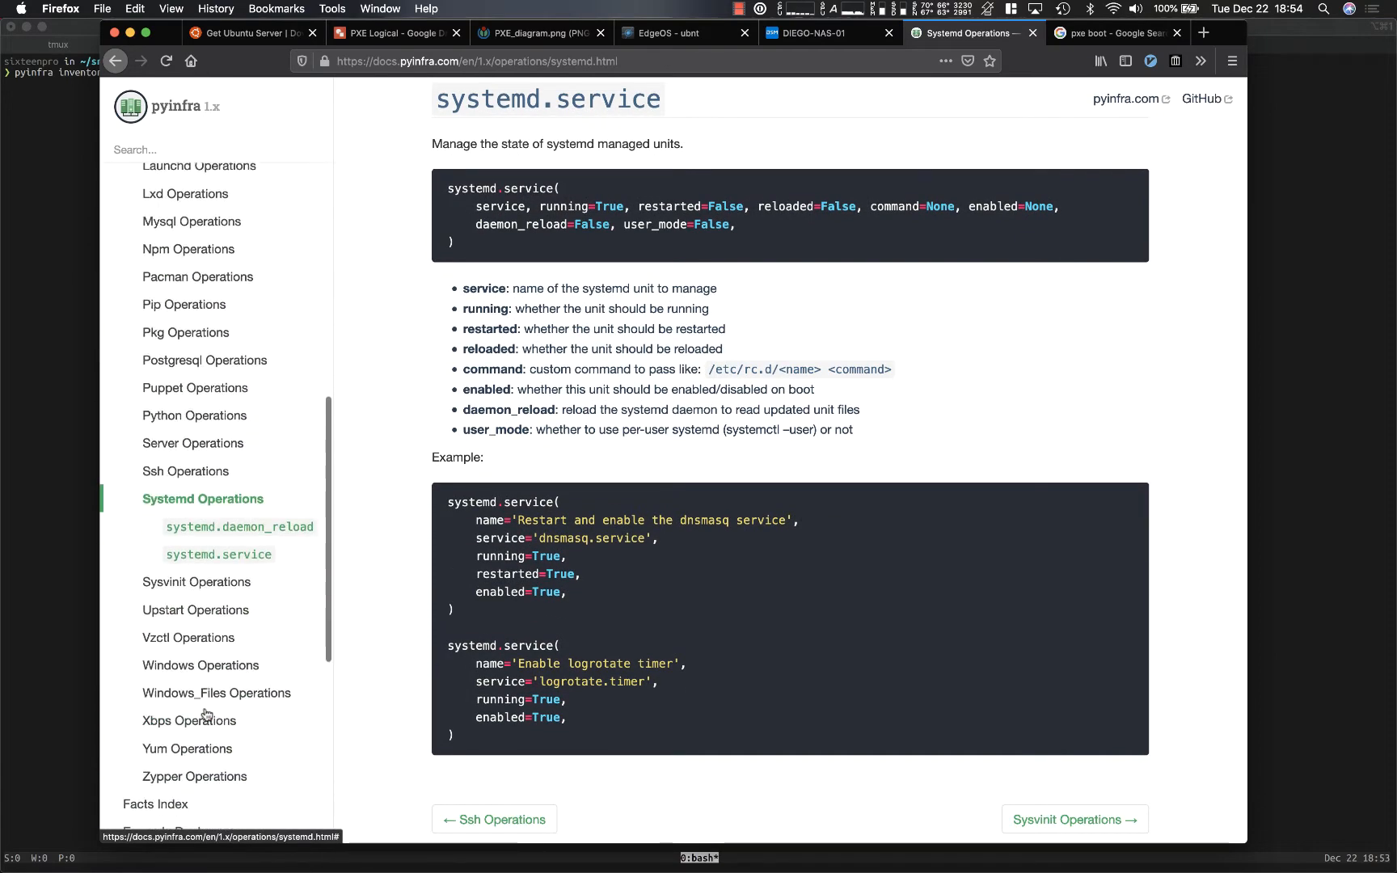
{"action": "left_click", "coordinate": [192, 443]}
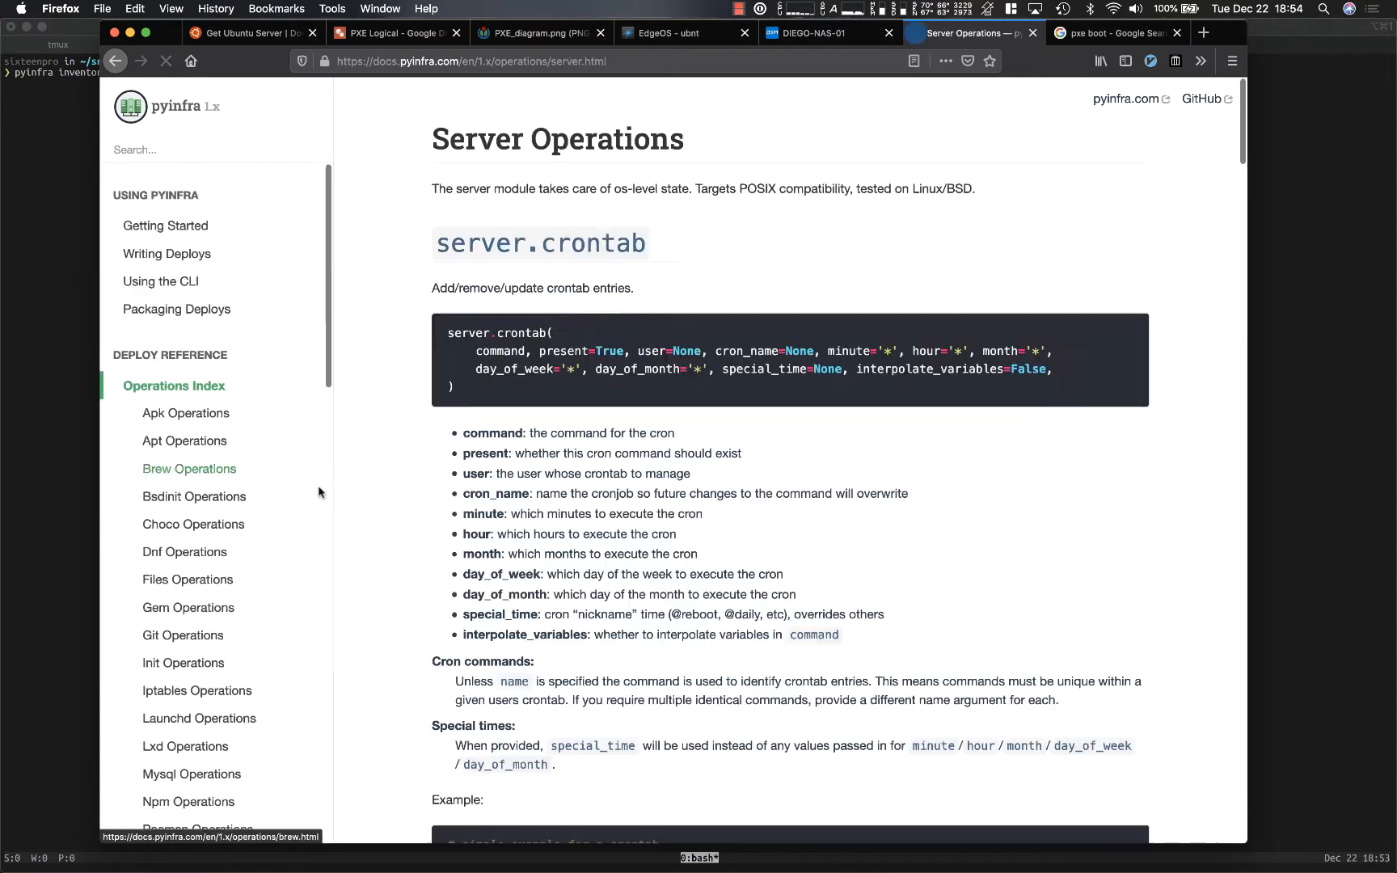
Step: Scroll the Server Operations page and jump to the server.shell reference
{"action": "scroll", "scroll_direction": "down", "scroll_amount": 3}
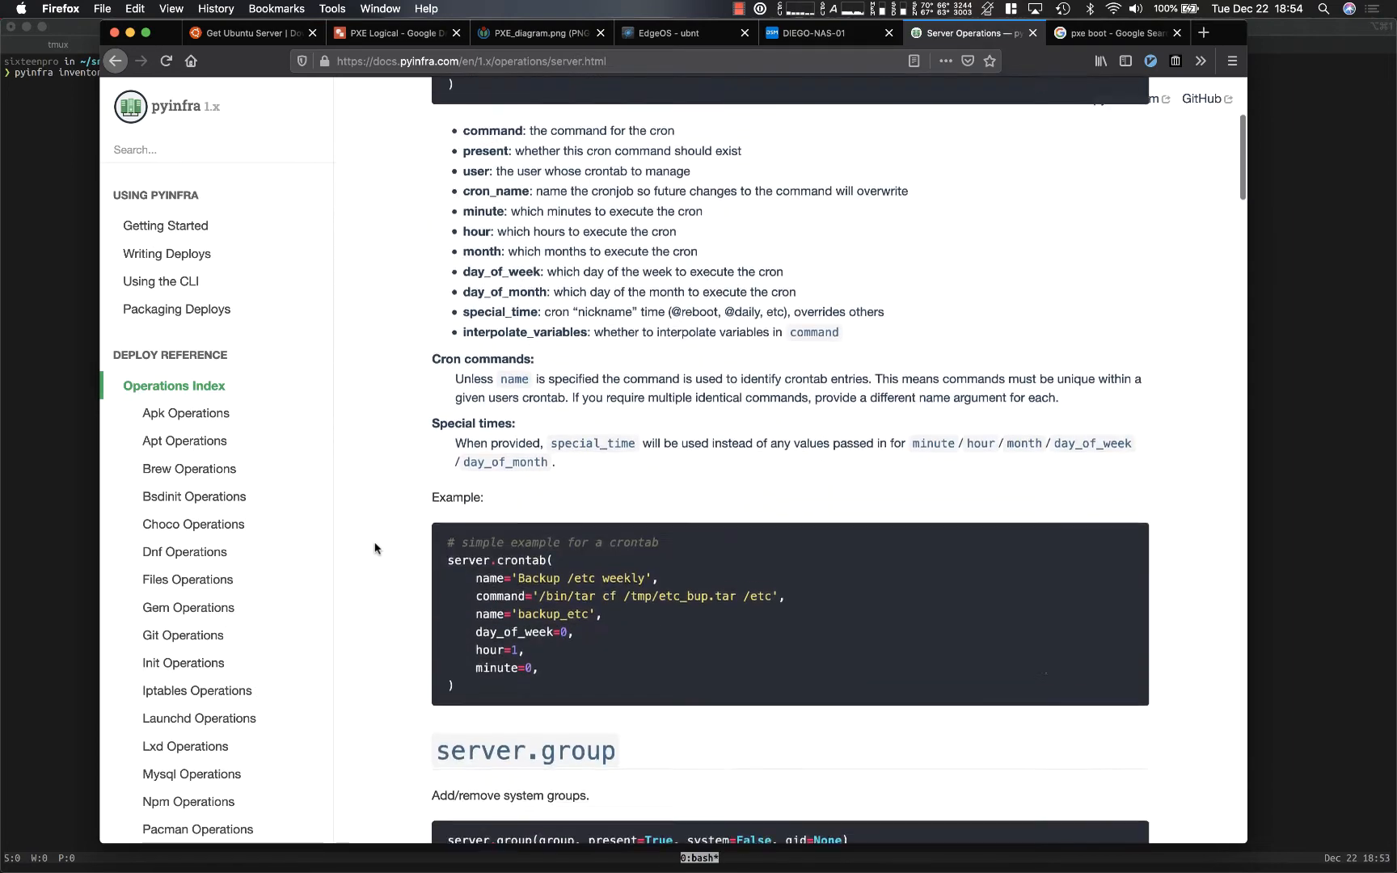
{"action": "scroll", "scroll_direction": "down", "scroll_amount": 3}
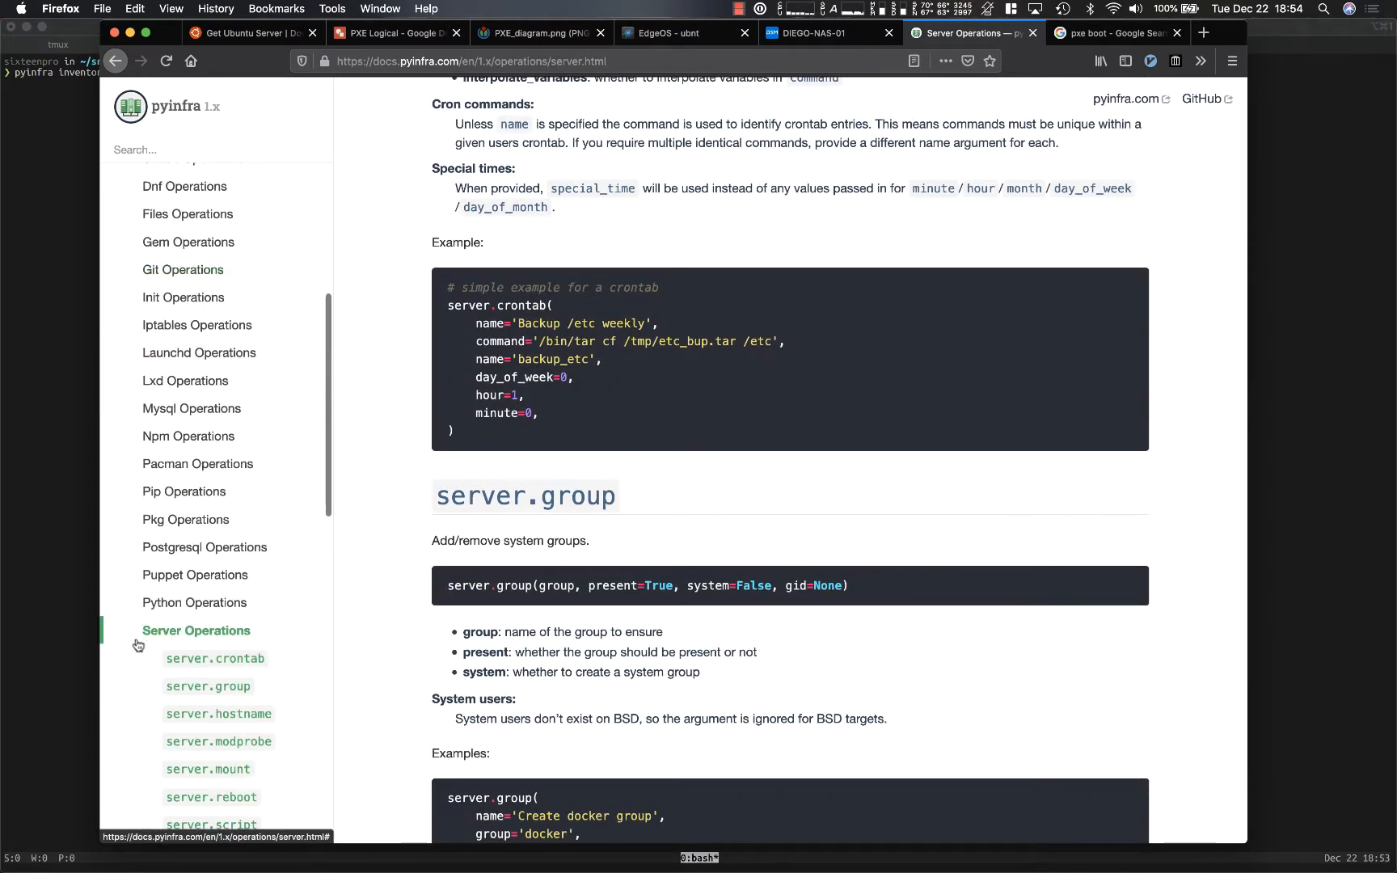
{"action": "scroll", "scroll_direction": "down", "scroll_amount": 3}
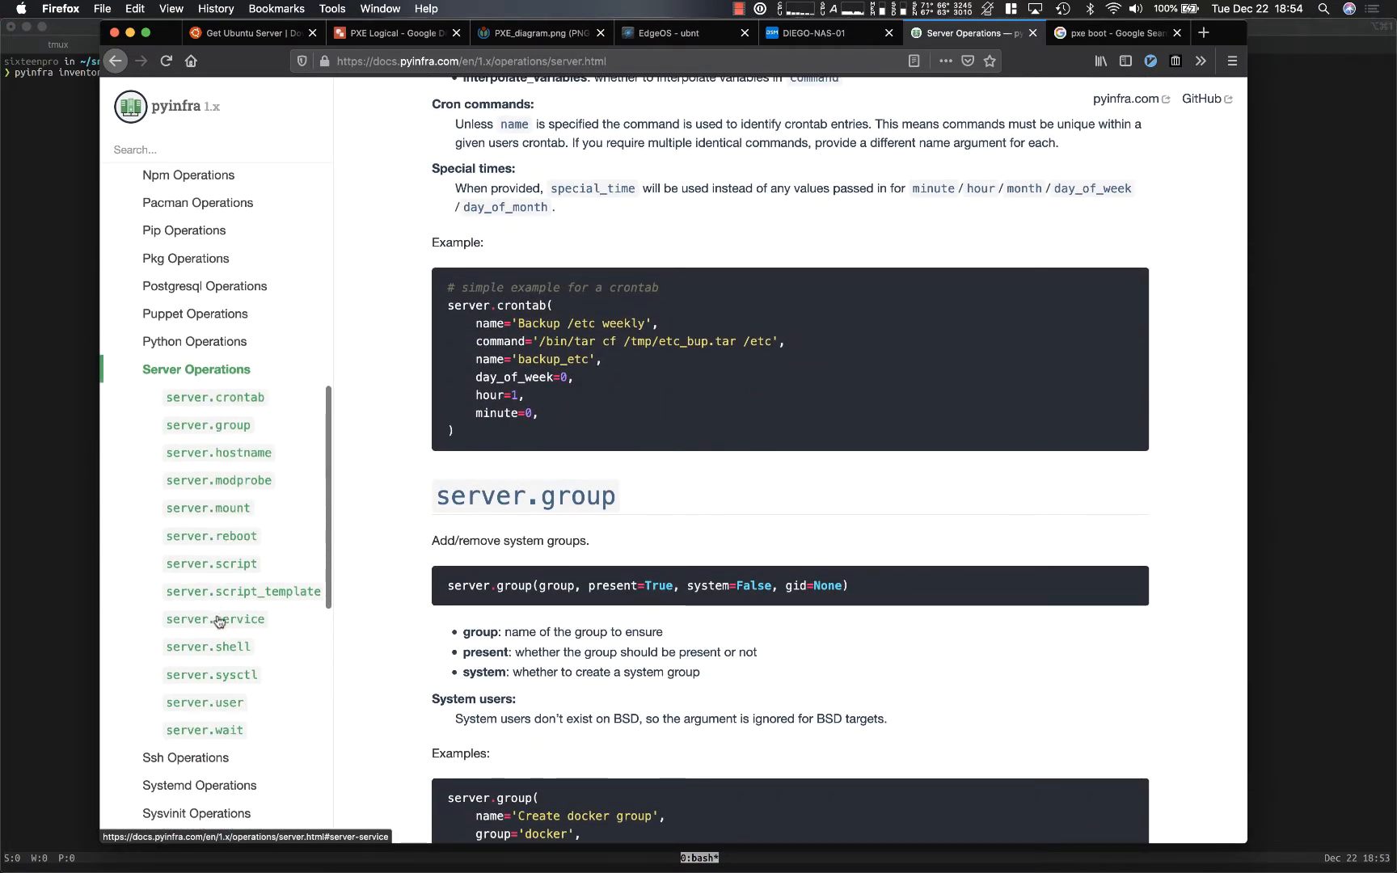
{"action": "left_click", "coordinate": [207, 646]}
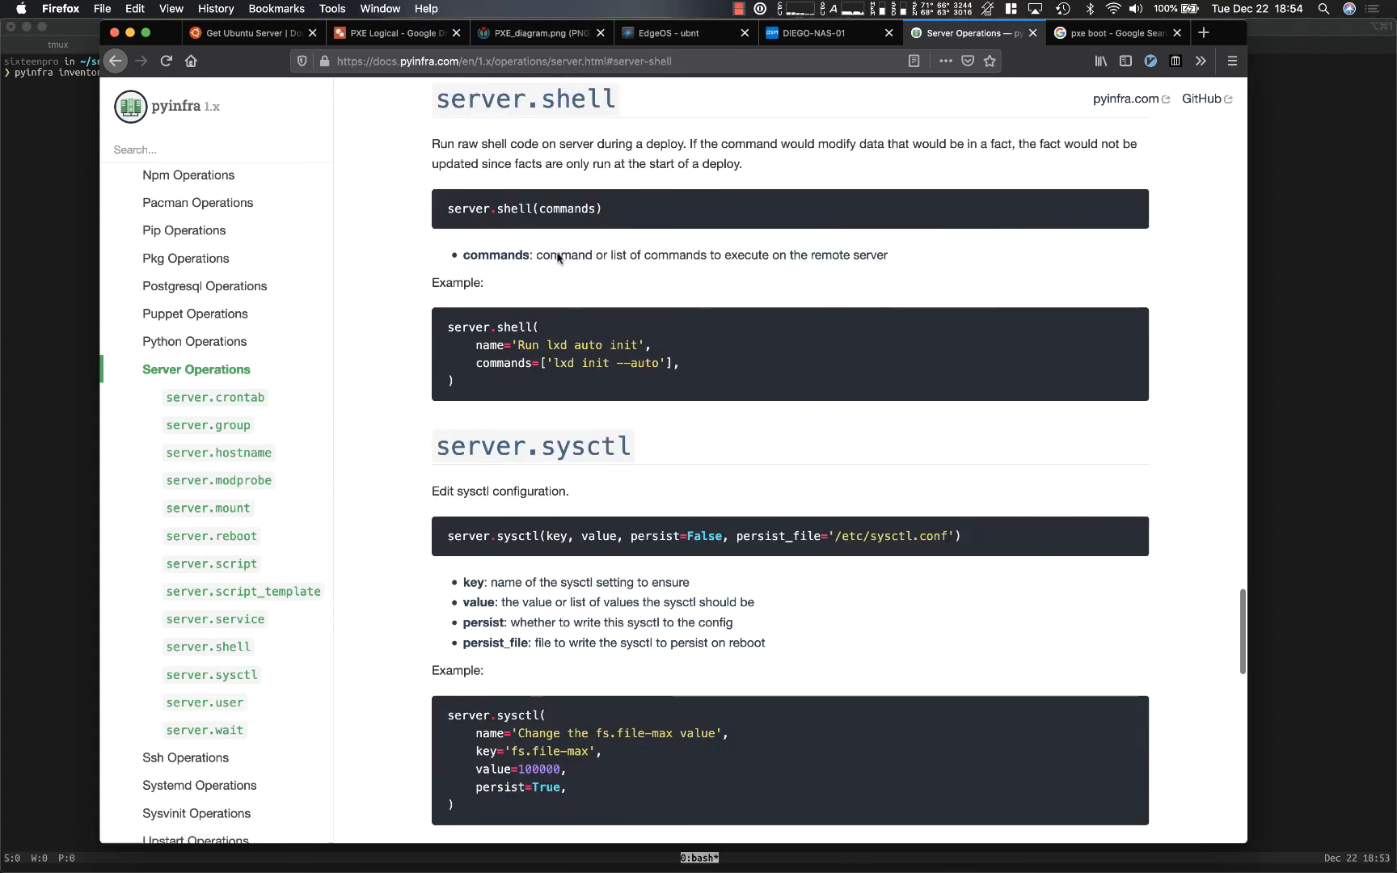
{"action": "mouse_move", "coordinate": [508, 238]}
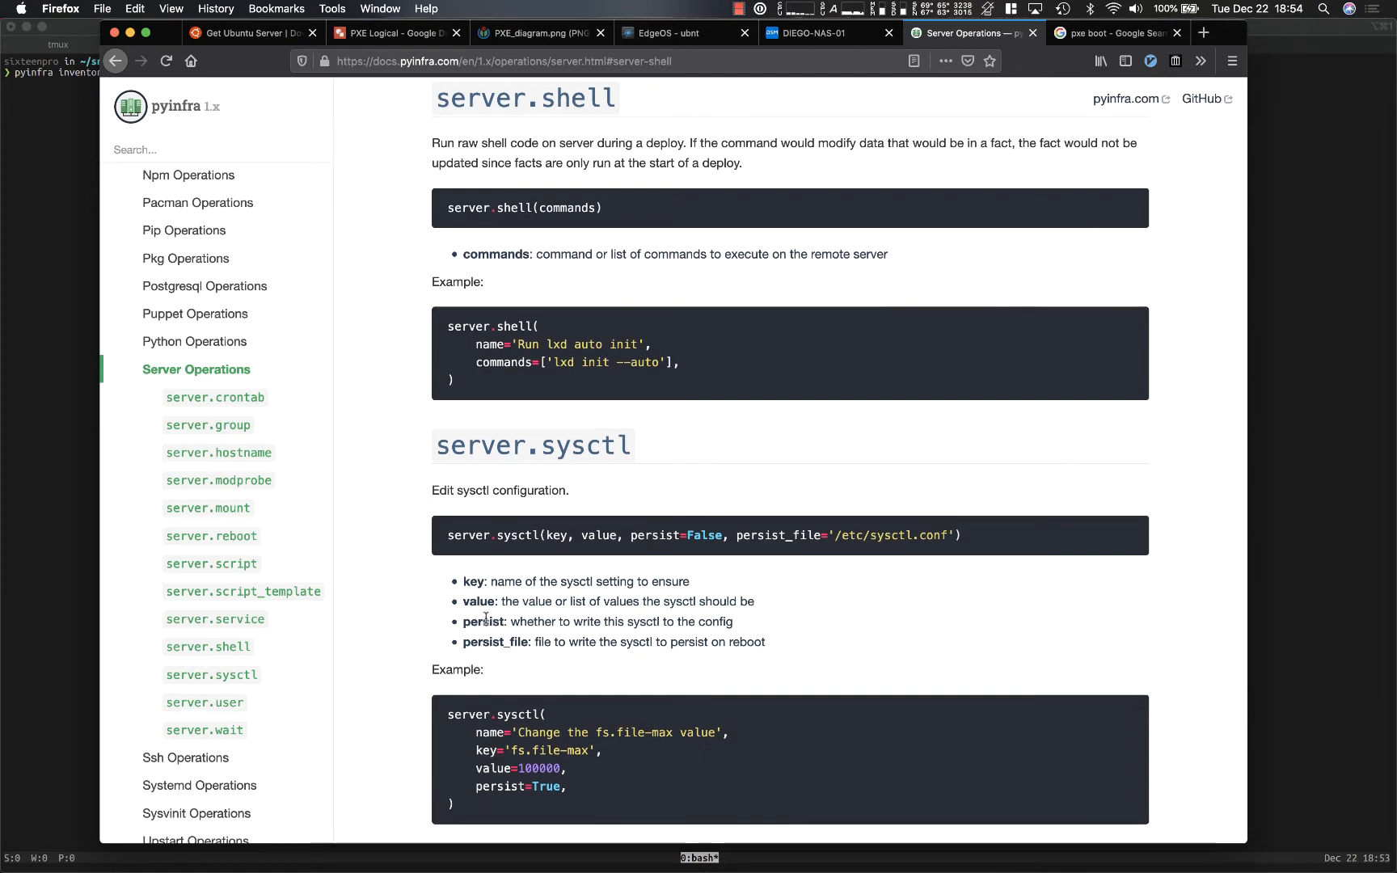
Step: Select the server.sysctl example code, then move to the Getting Started guide
{"action": "scroll", "scroll_direction": "down", "scroll_amount": 3}
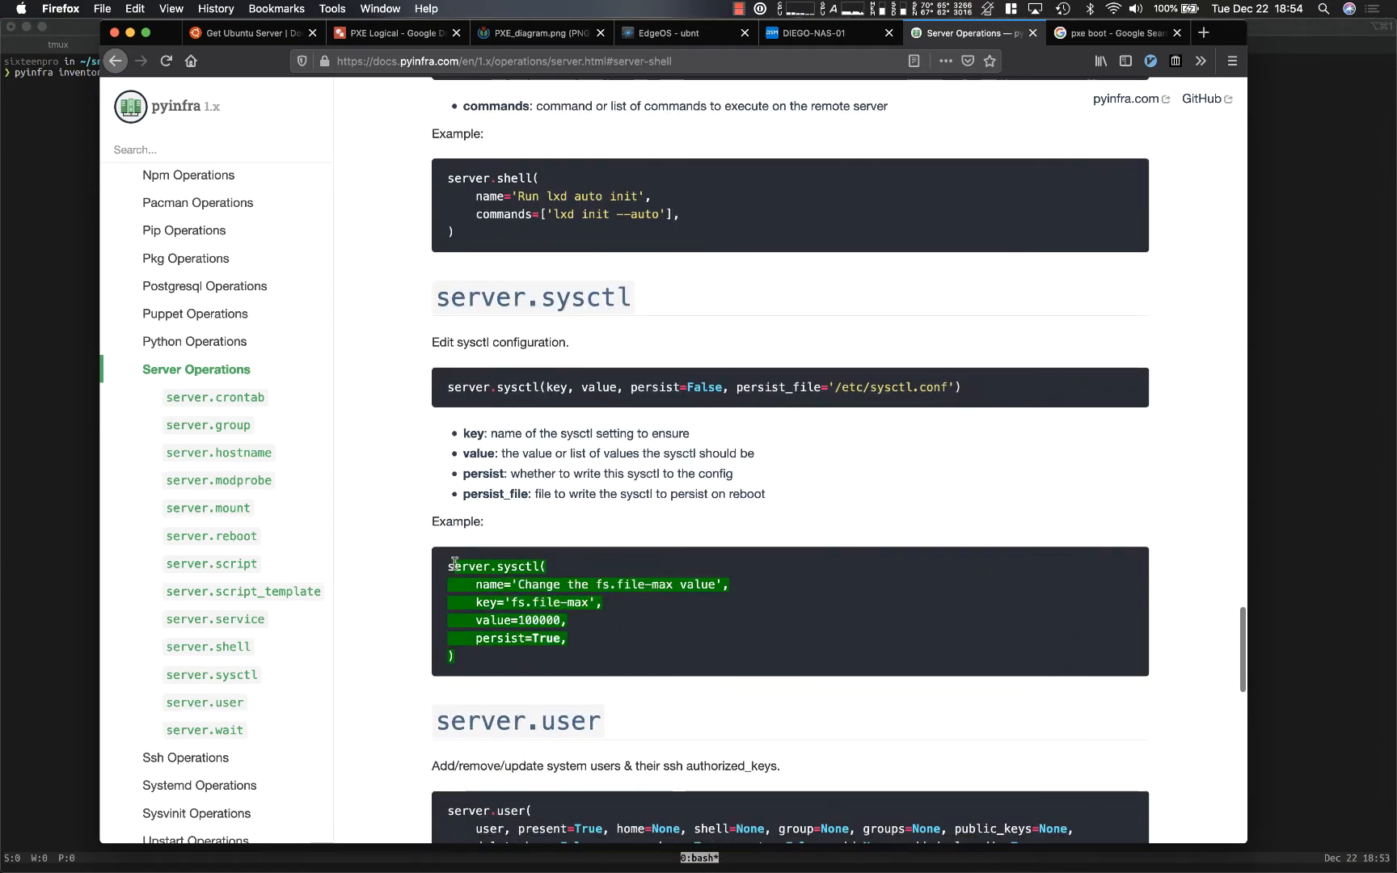
{"action": "left_click", "coordinate": [462, 660]}
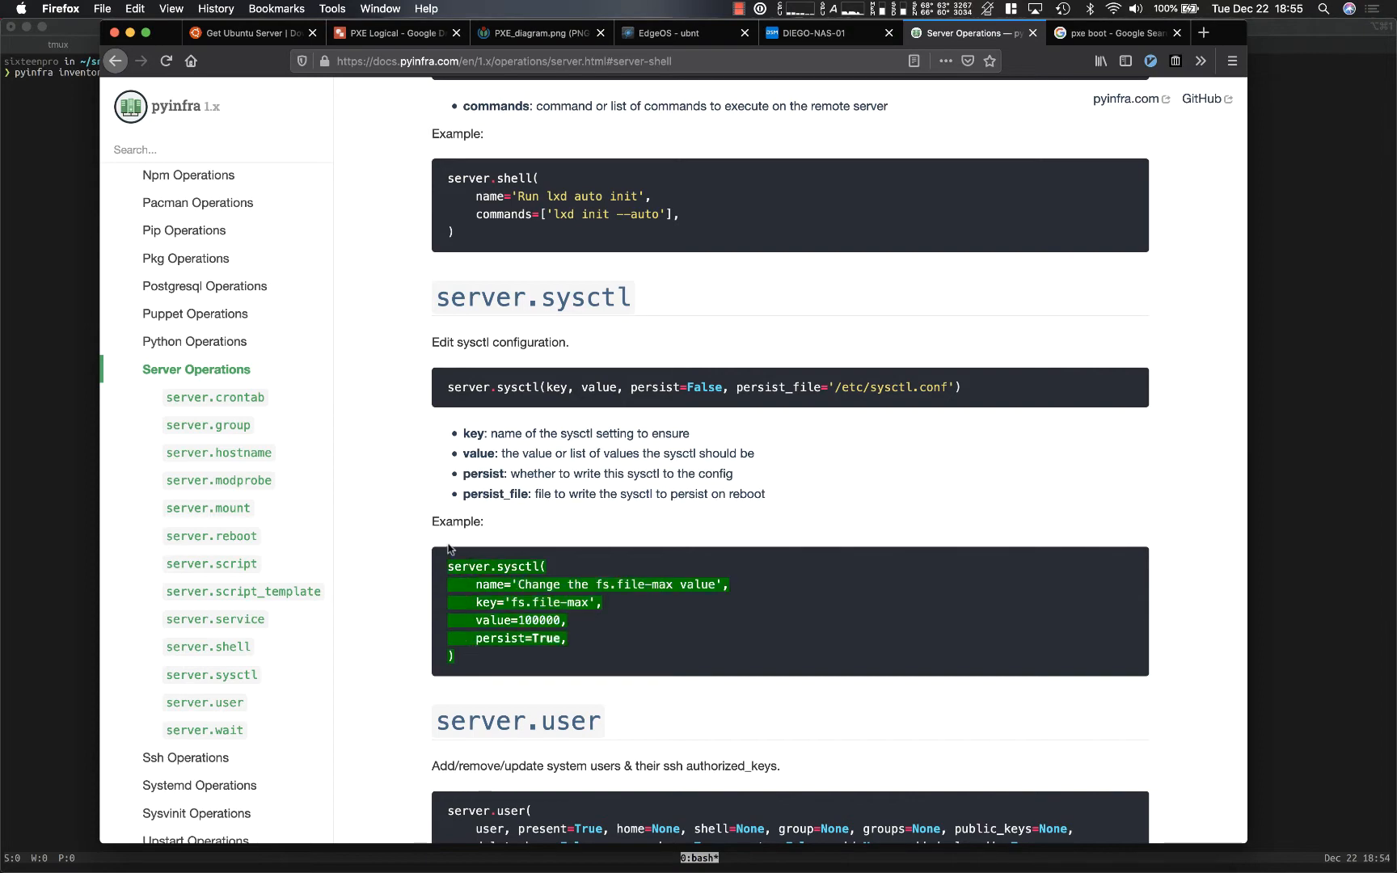
{"action": "left_click", "coordinate": [168, 226]}
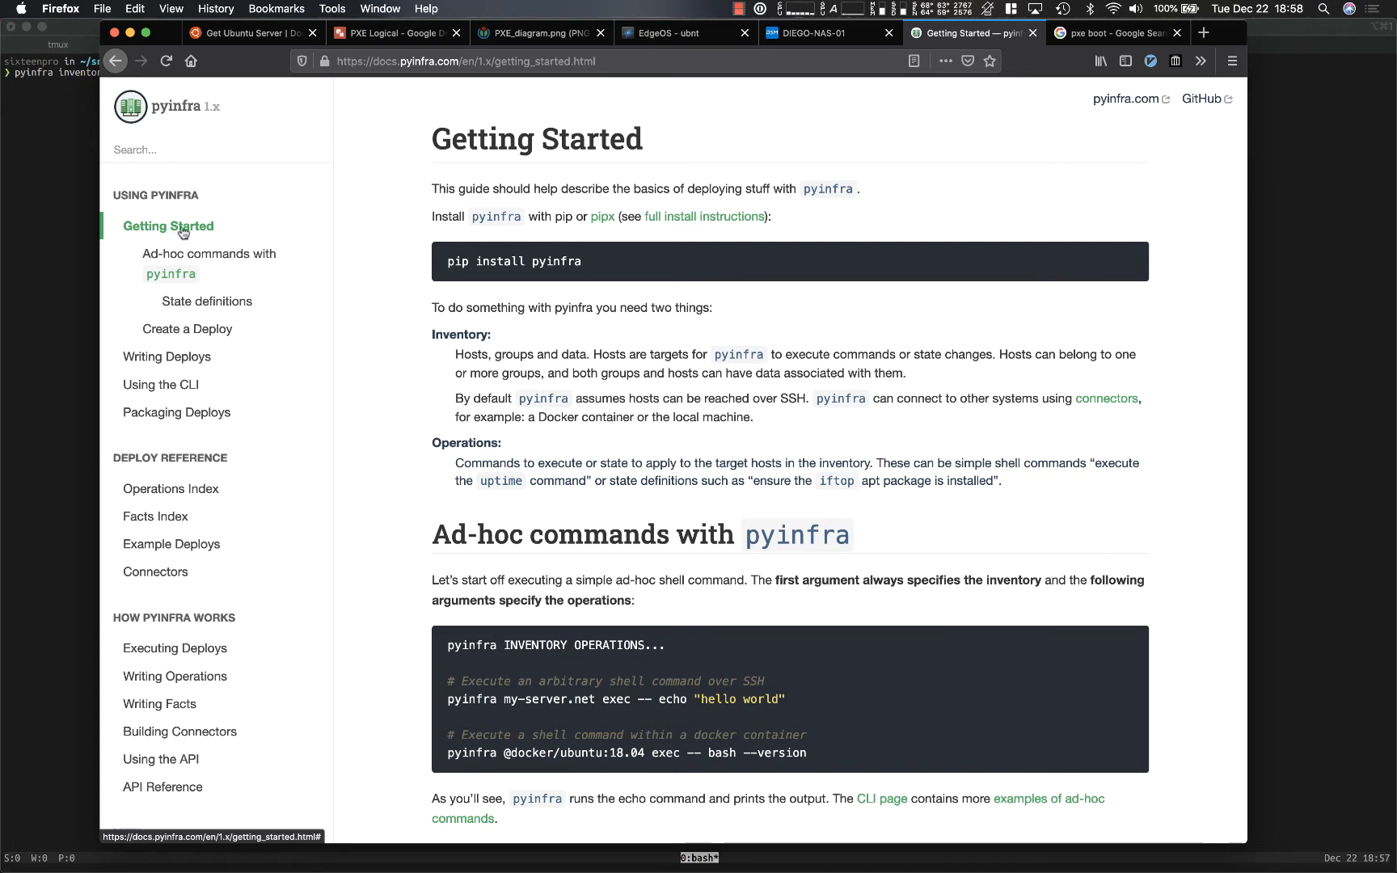
{"action": "mouse_move", "coordinate": [306, 535]}
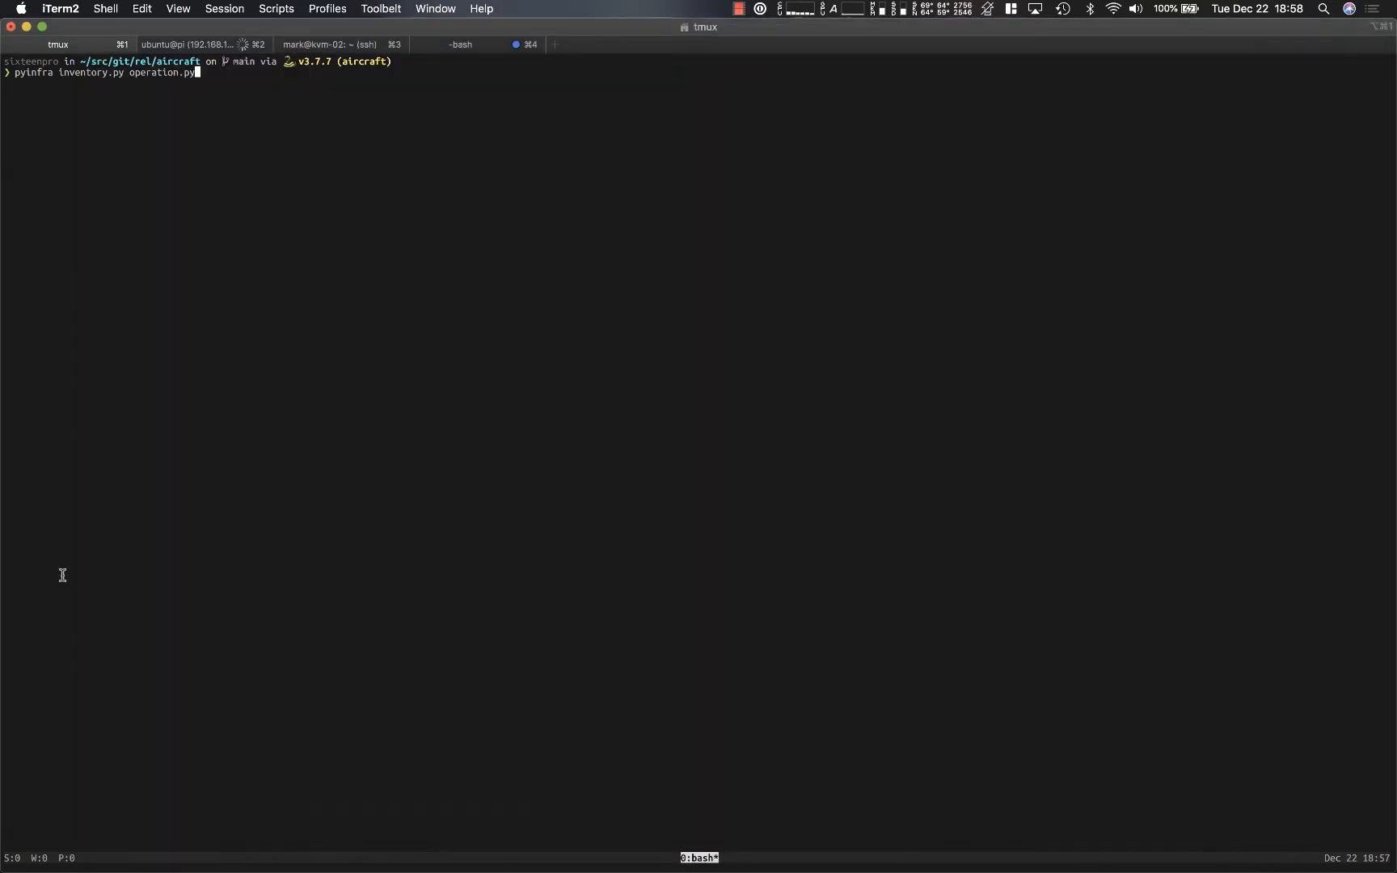
Step: Clear the prompt and launch Vim with NERDTree on the aircraft project
{"action": "type", "text": "cle"}
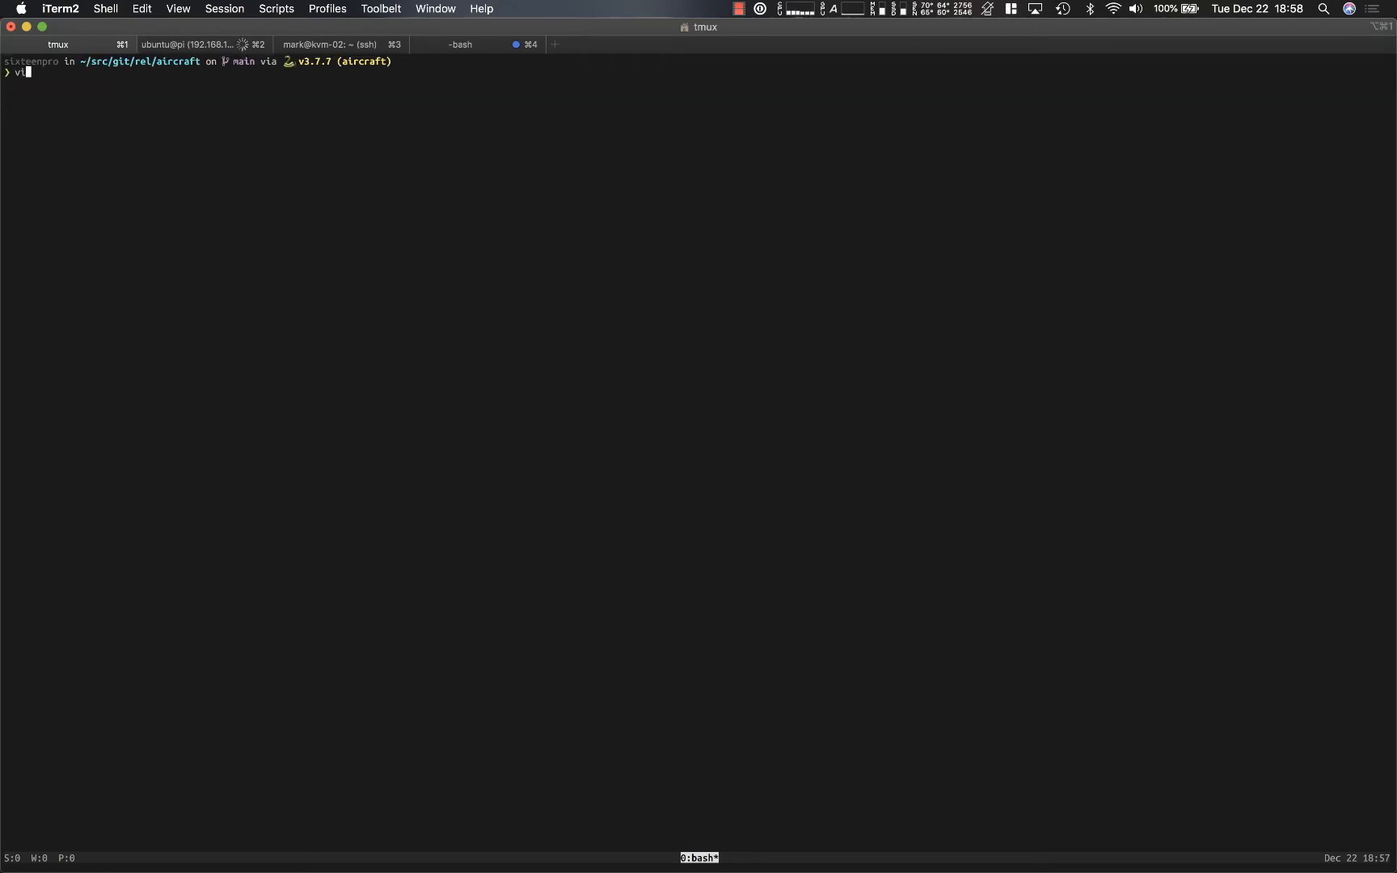
{"action": "key", "text": "Return"}
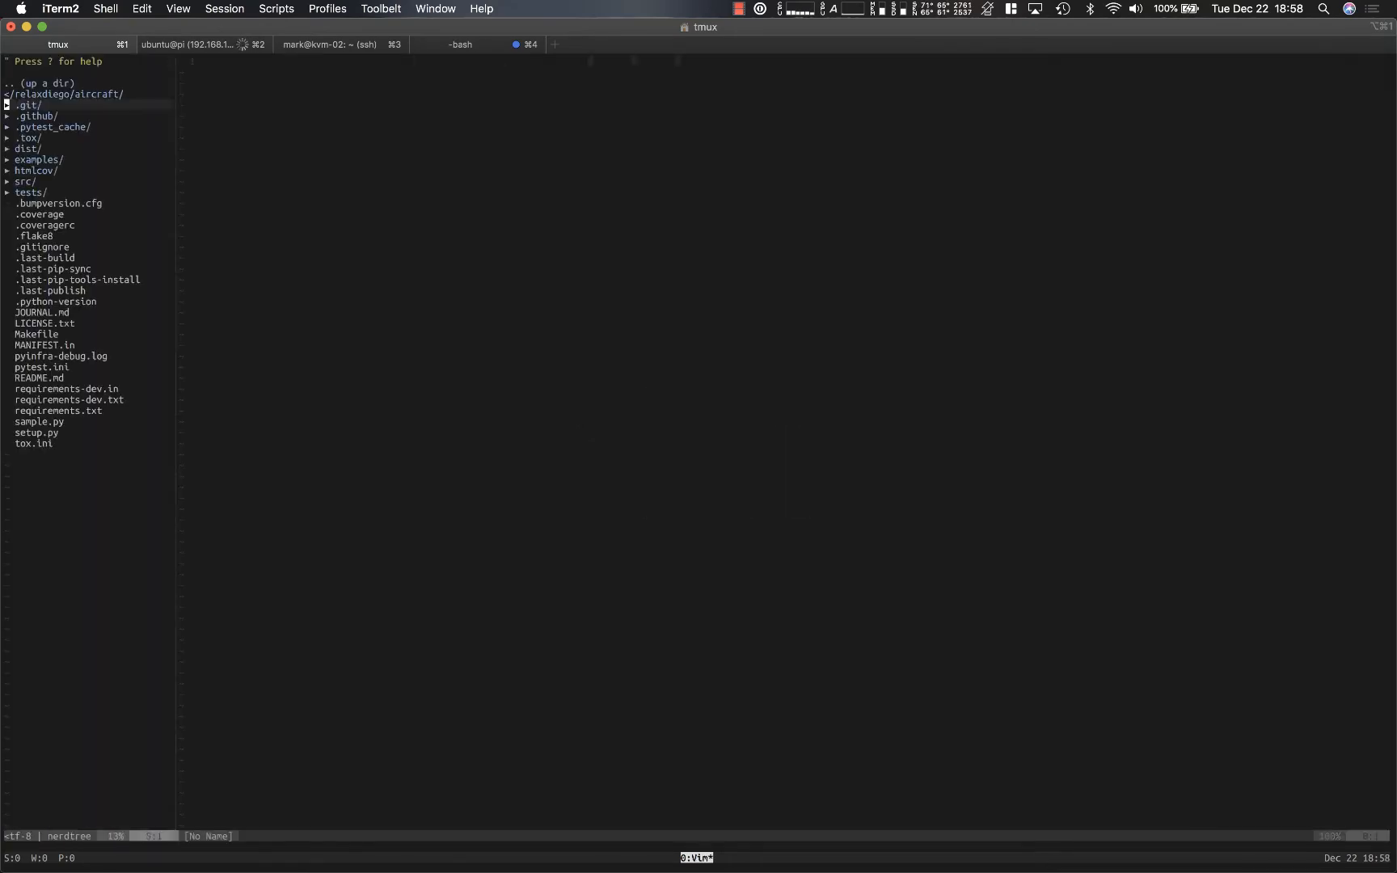
Step: Expand examples/terminus and open inventories/pxe.py defining dhcp_server 192.168.86.250 and pxe_server 192.168.86.43
{"action": "left_click", "coordinate": [38, 159]}
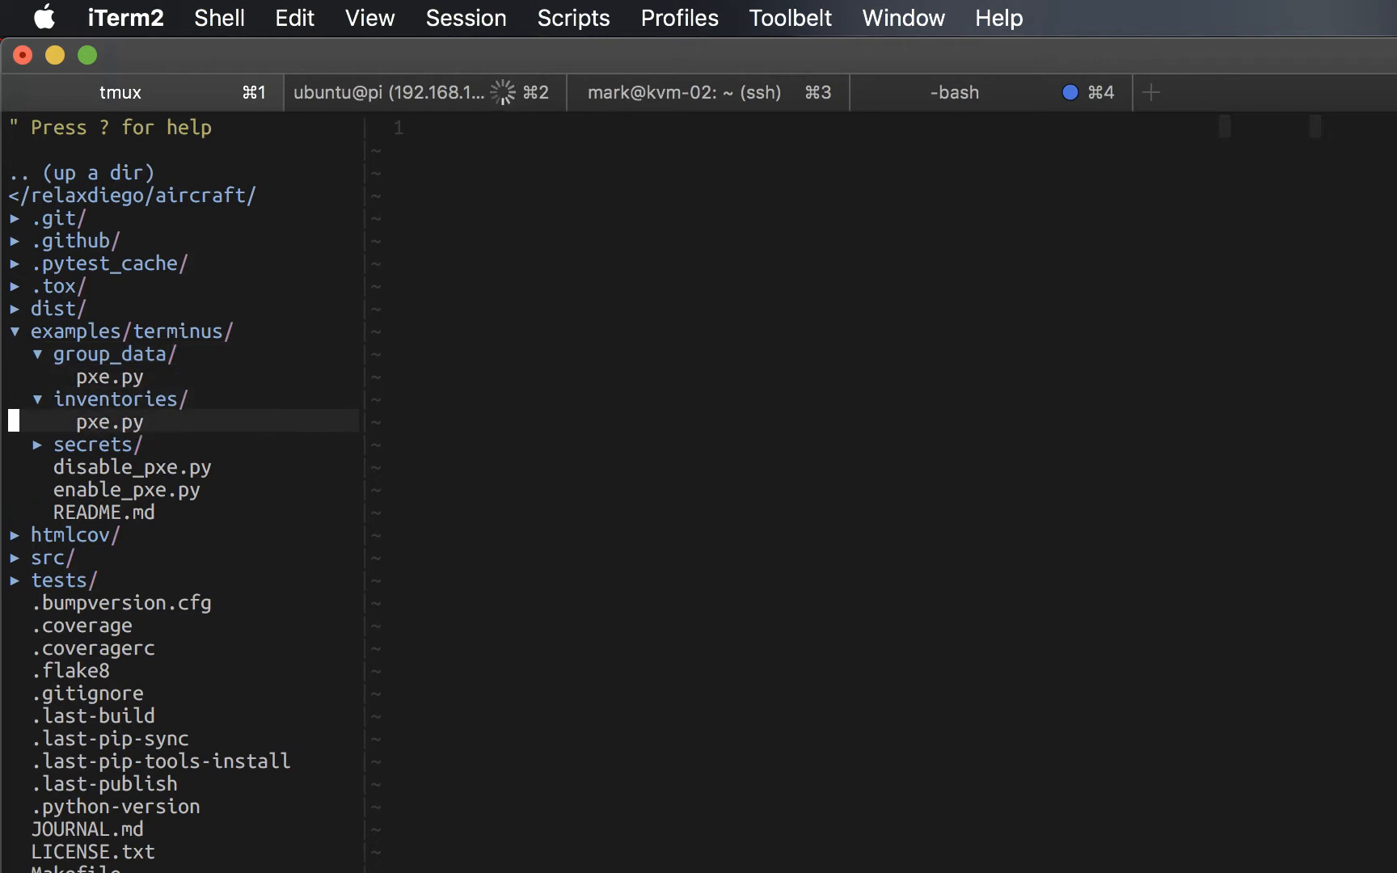
{"action": "left_click", "coordinate": [109, 421]}
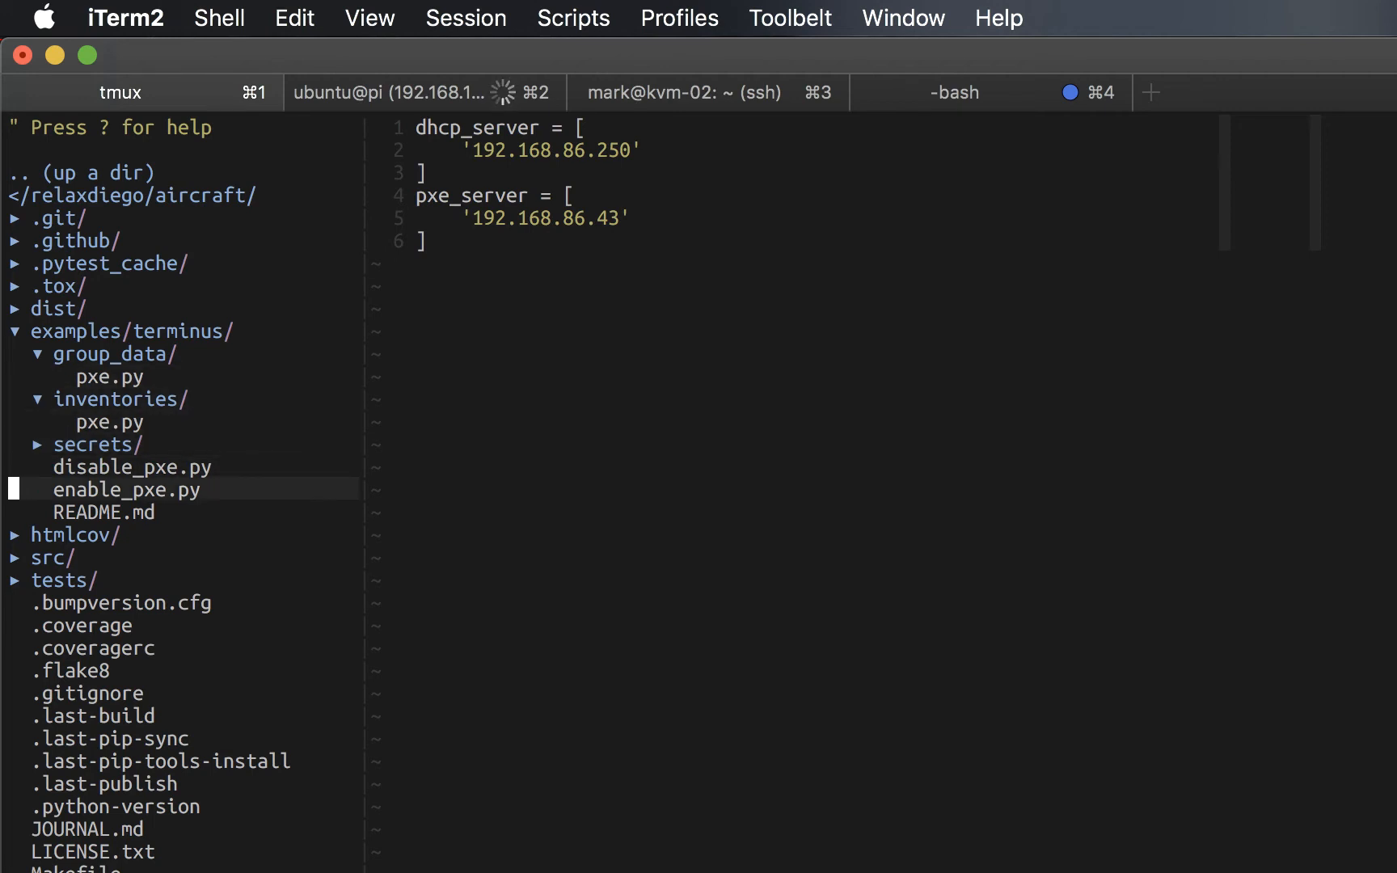
Step: Open the enable_pxe.py deploy script and expand the src folder in the file tree
{"action": "left_click", "coordinate": [124, 489]}
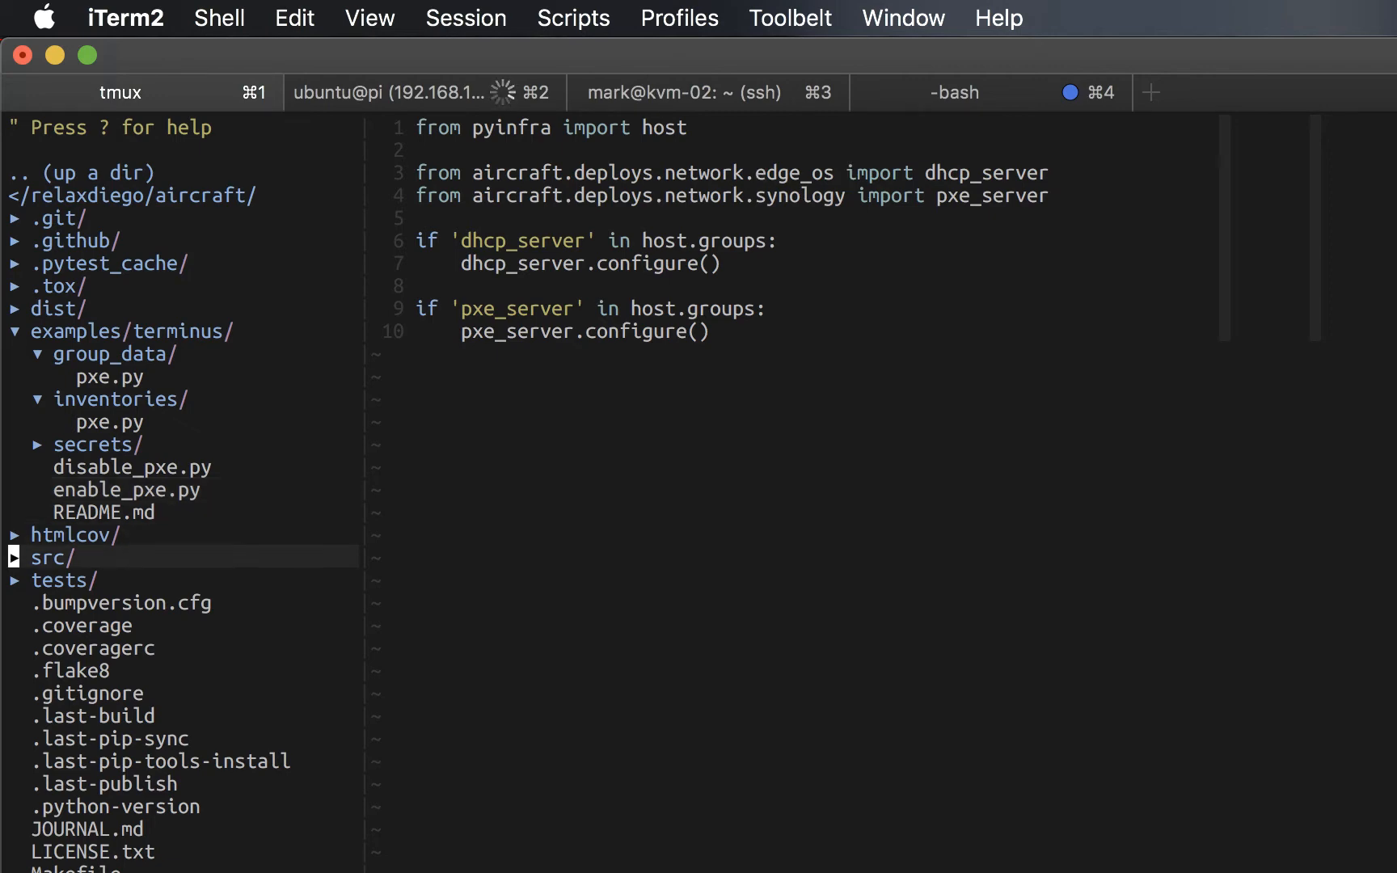
{"action": "left_click", "coordinate": [48, 557]}
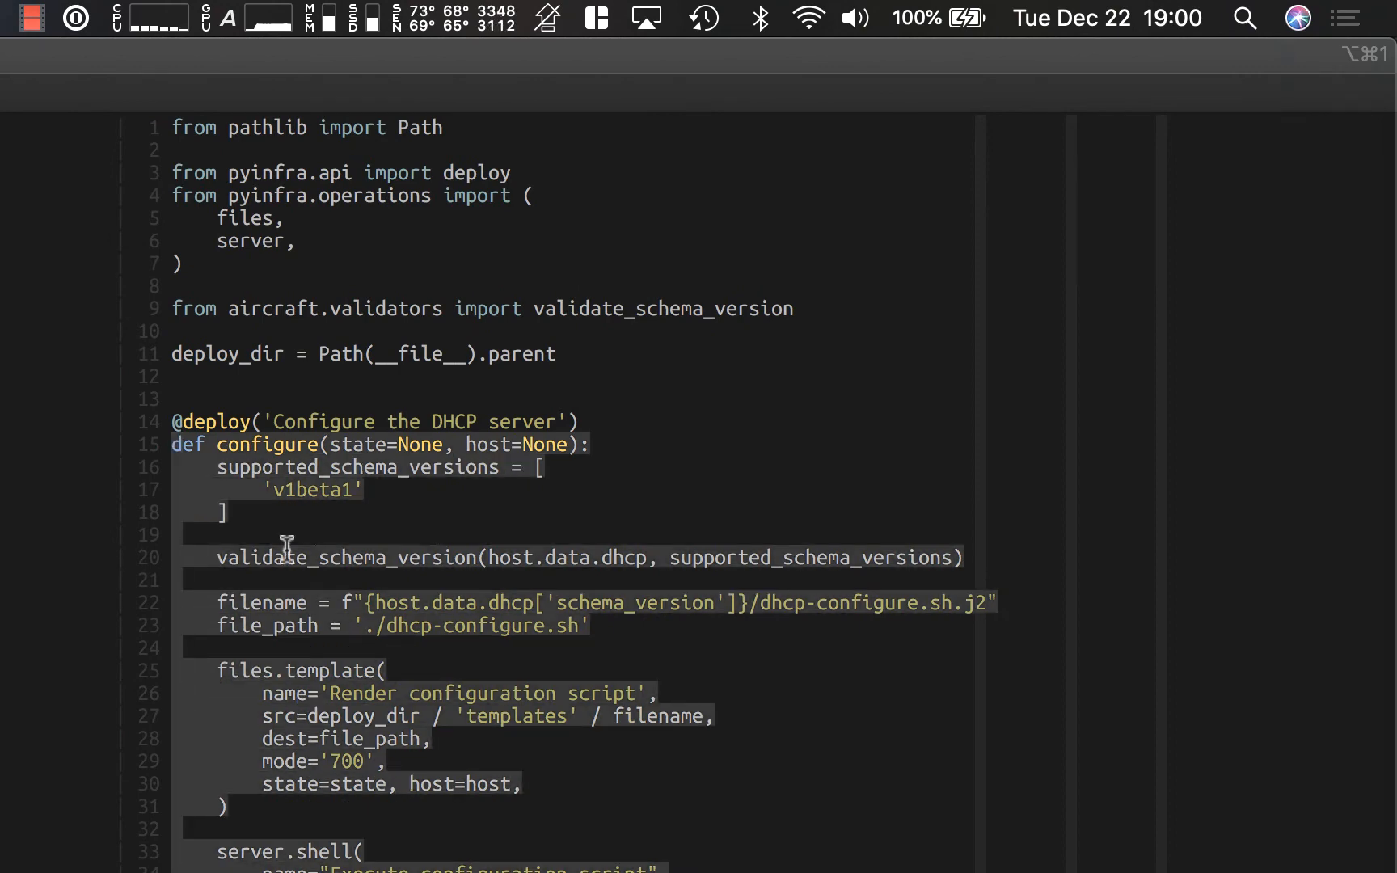
{"action": "mouse_move", "coordinate": [584, 693]}
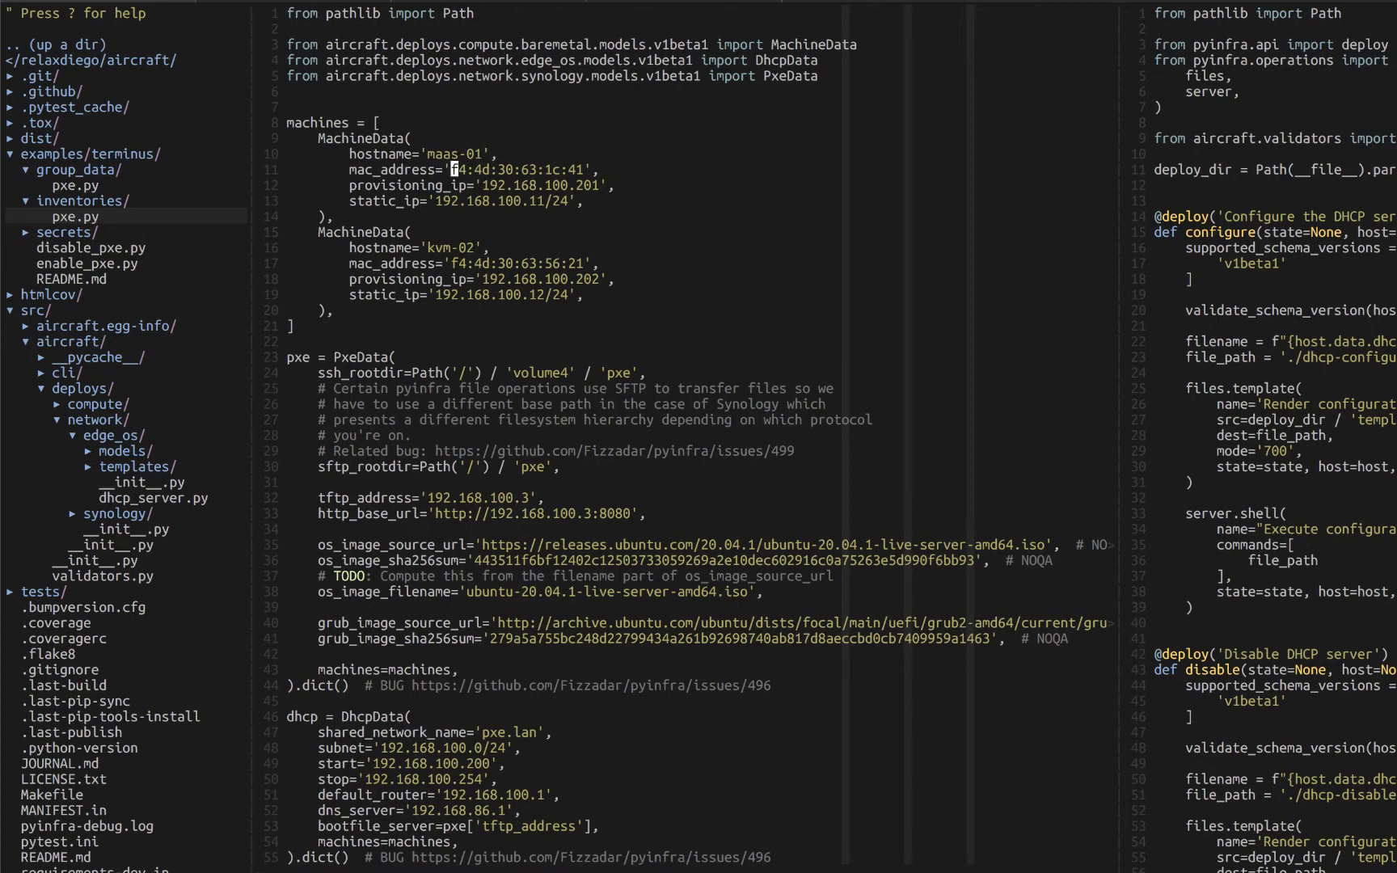
{"action": "mouse_move", "coordinate": [452, 185]}
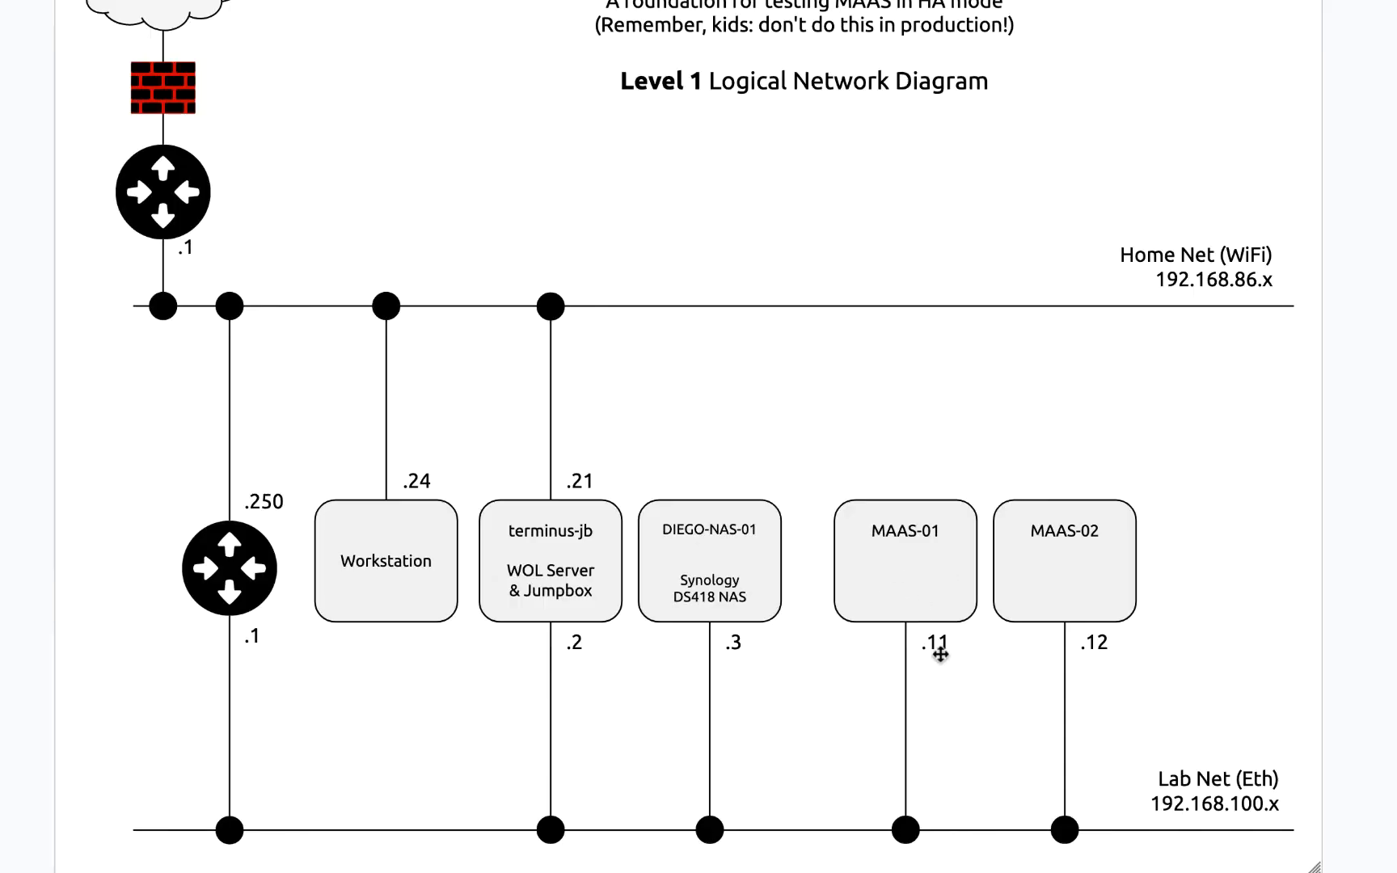
Step: Return to group_data/pxe.py after checking the network diagram to rename kvm-02 to maas-02
{"action": "key", "text": "alt+Tab"}
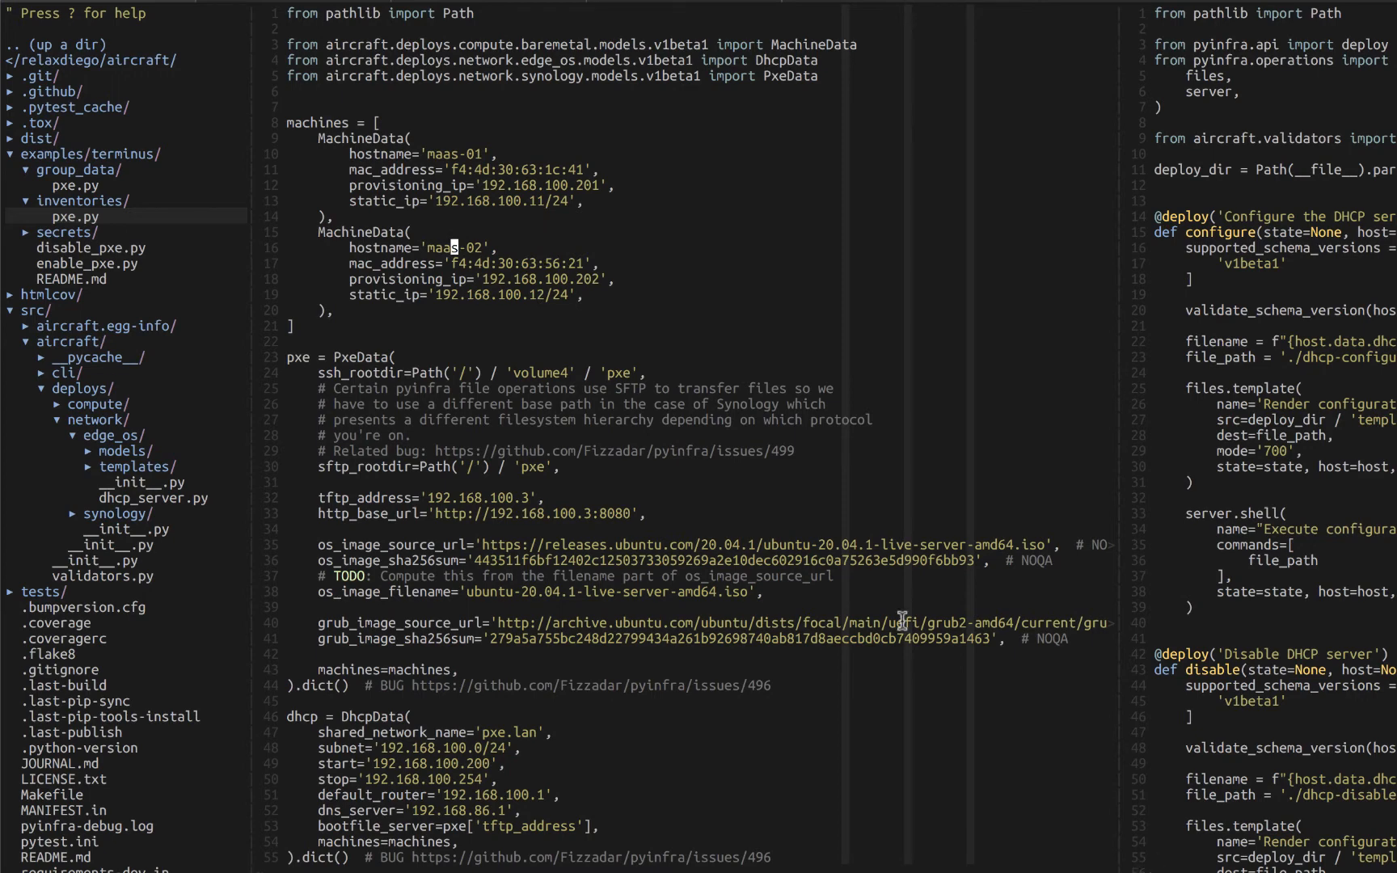
{"action": "mouse_move", "coordinate": [491, 282]}
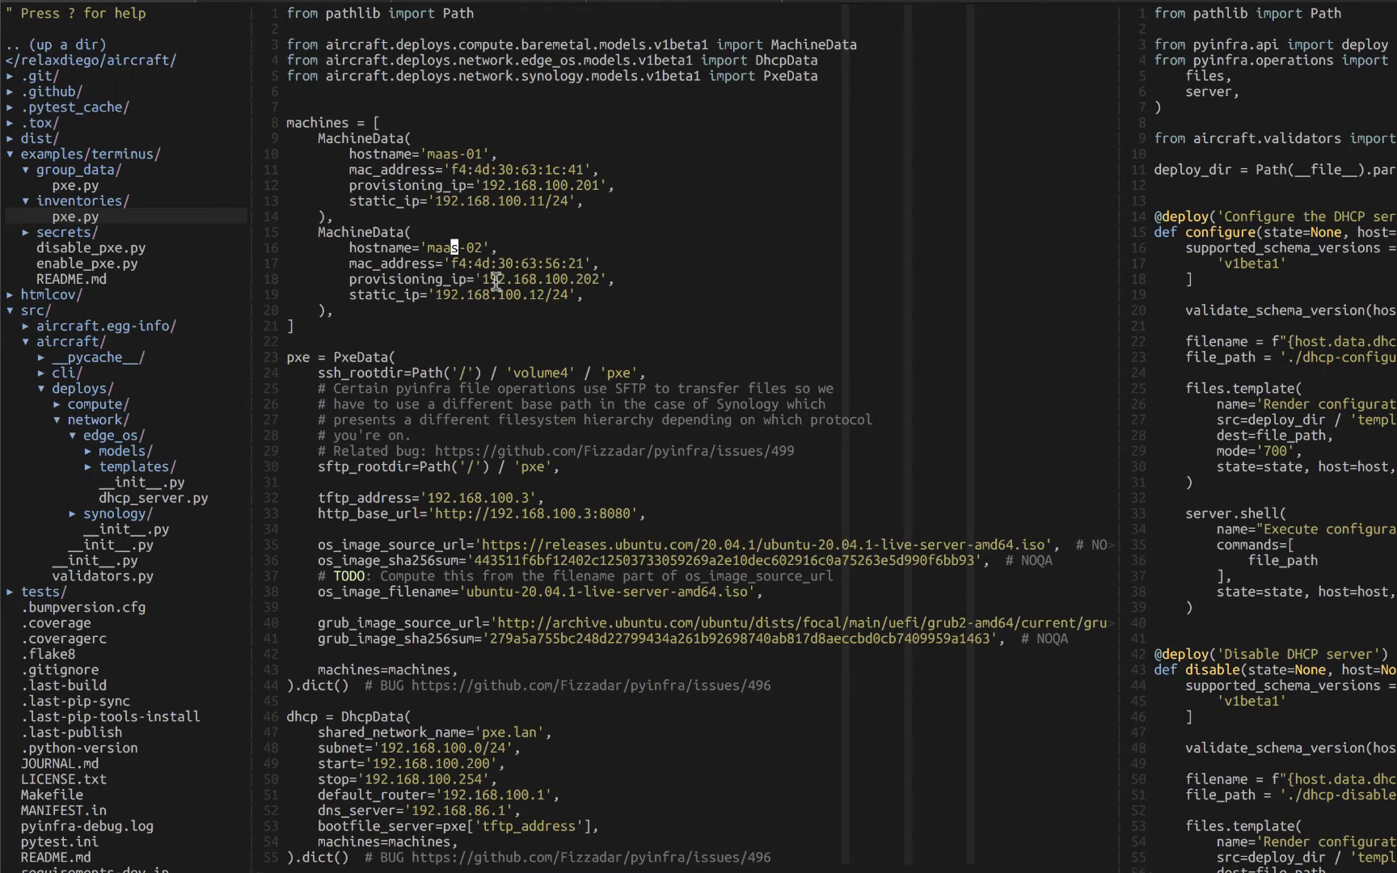
{"action": "mouse_move", "coordinate": [563, 293]}
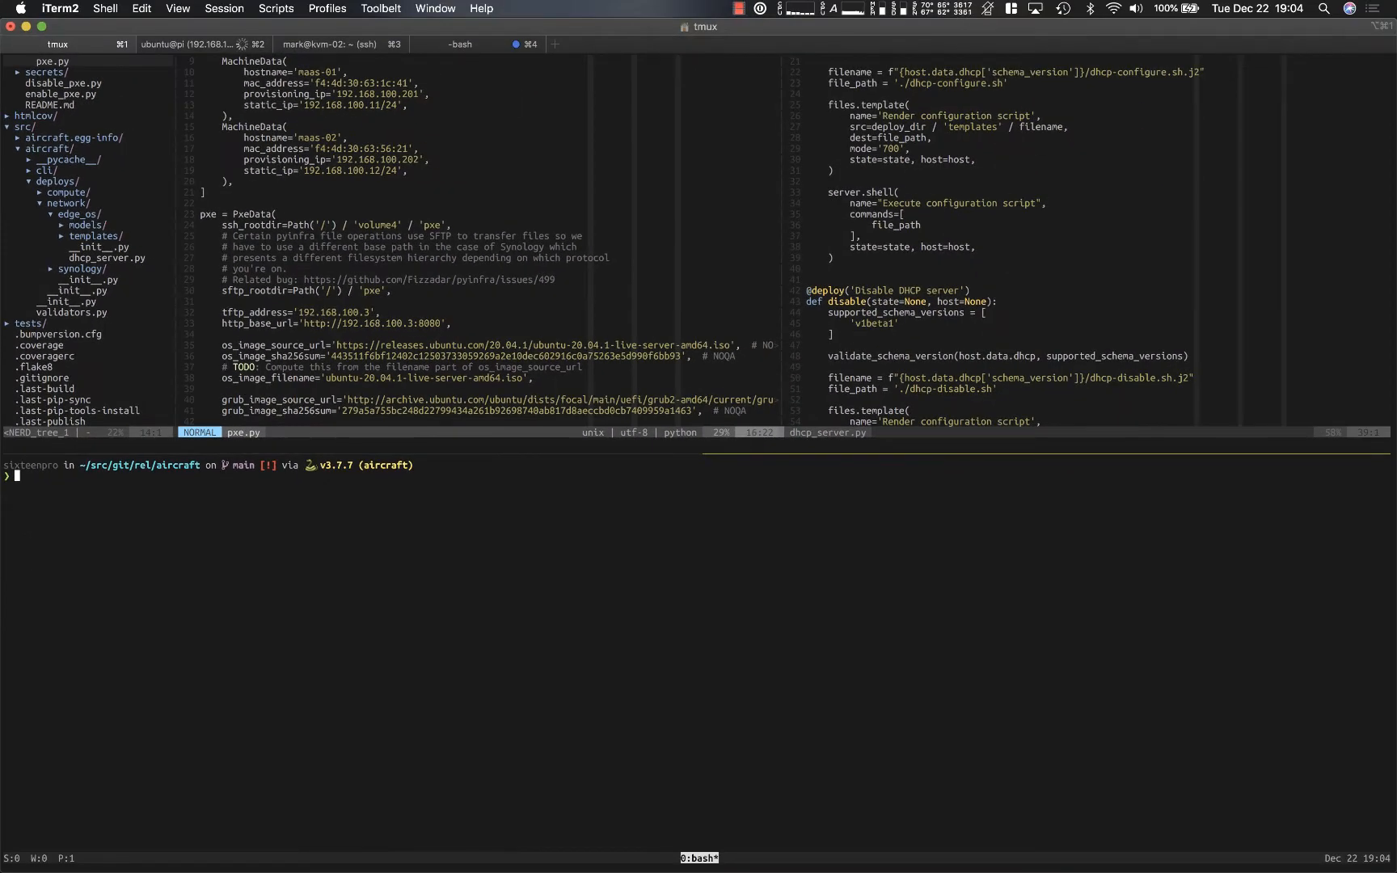
Step: Compose pyinfra examples/terminus/inventories/pxe.py examples/terminus/enable_pxe.py at the new tmux pane's prompt
{"action": "type", "text": "pyinfra"}
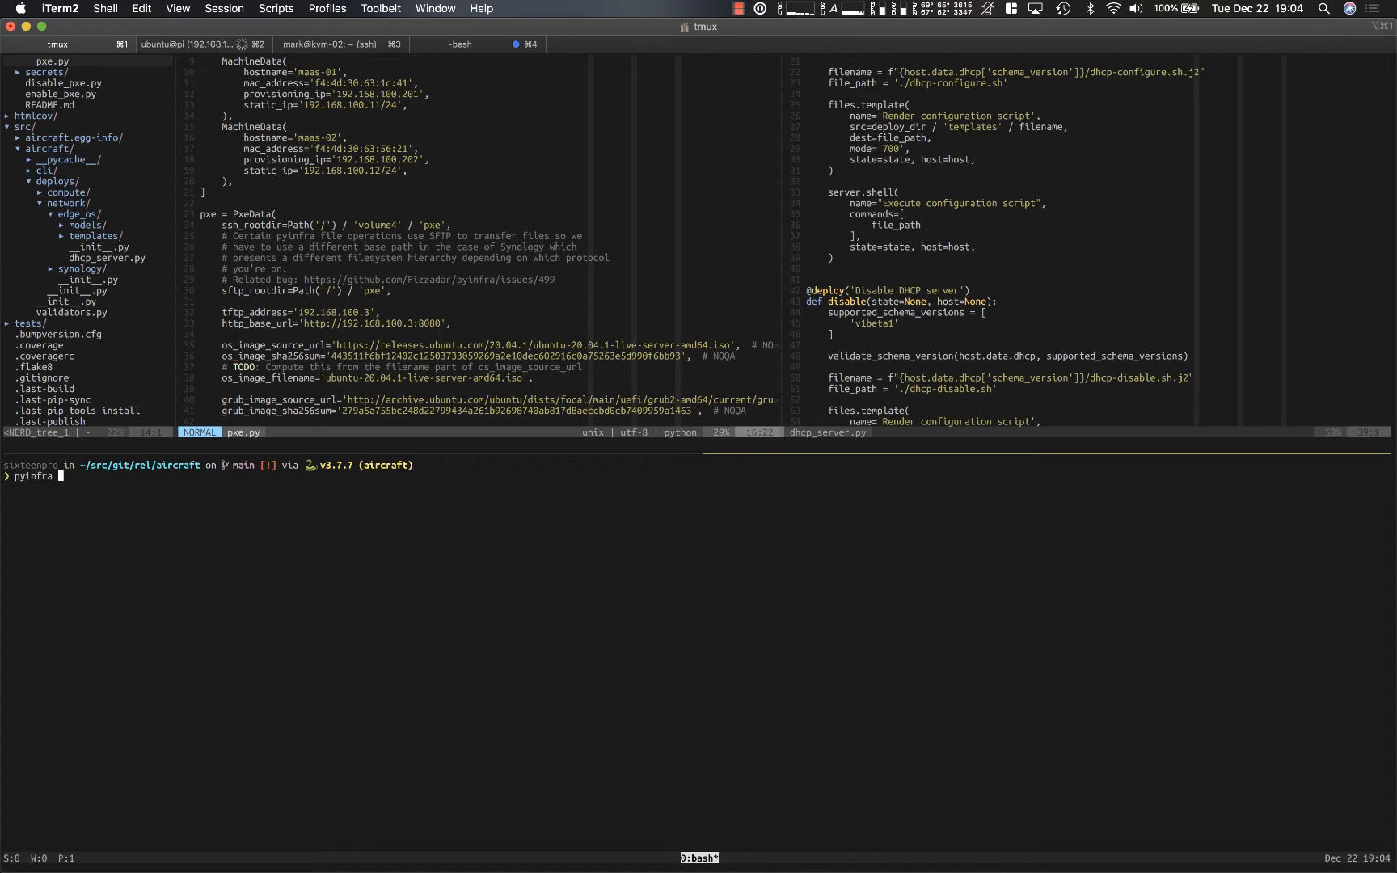
{"action": "type", "text": "examples/terminus/inventories/"}
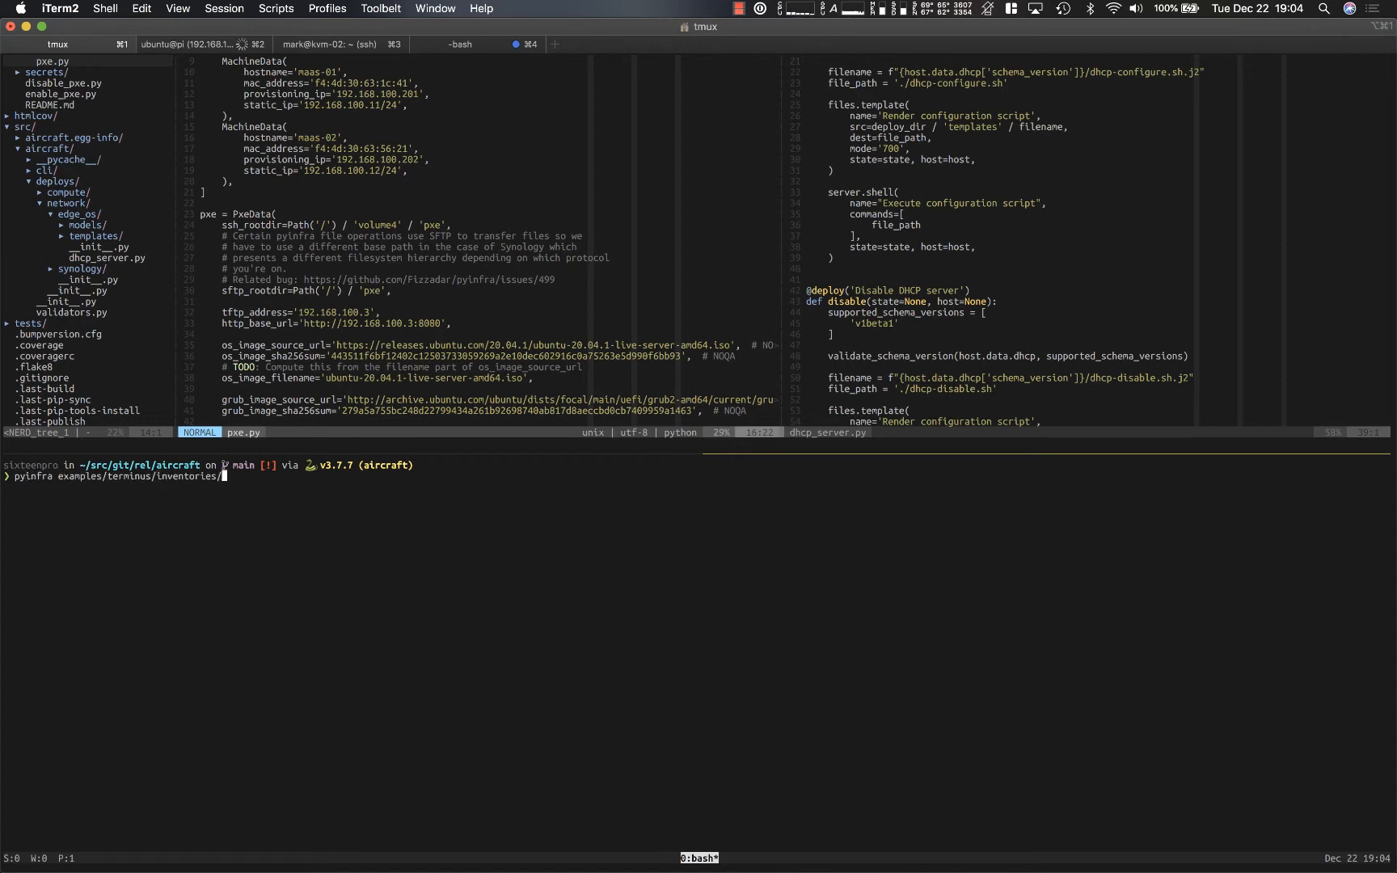
{"action": "type", "text": "pxe.py"}
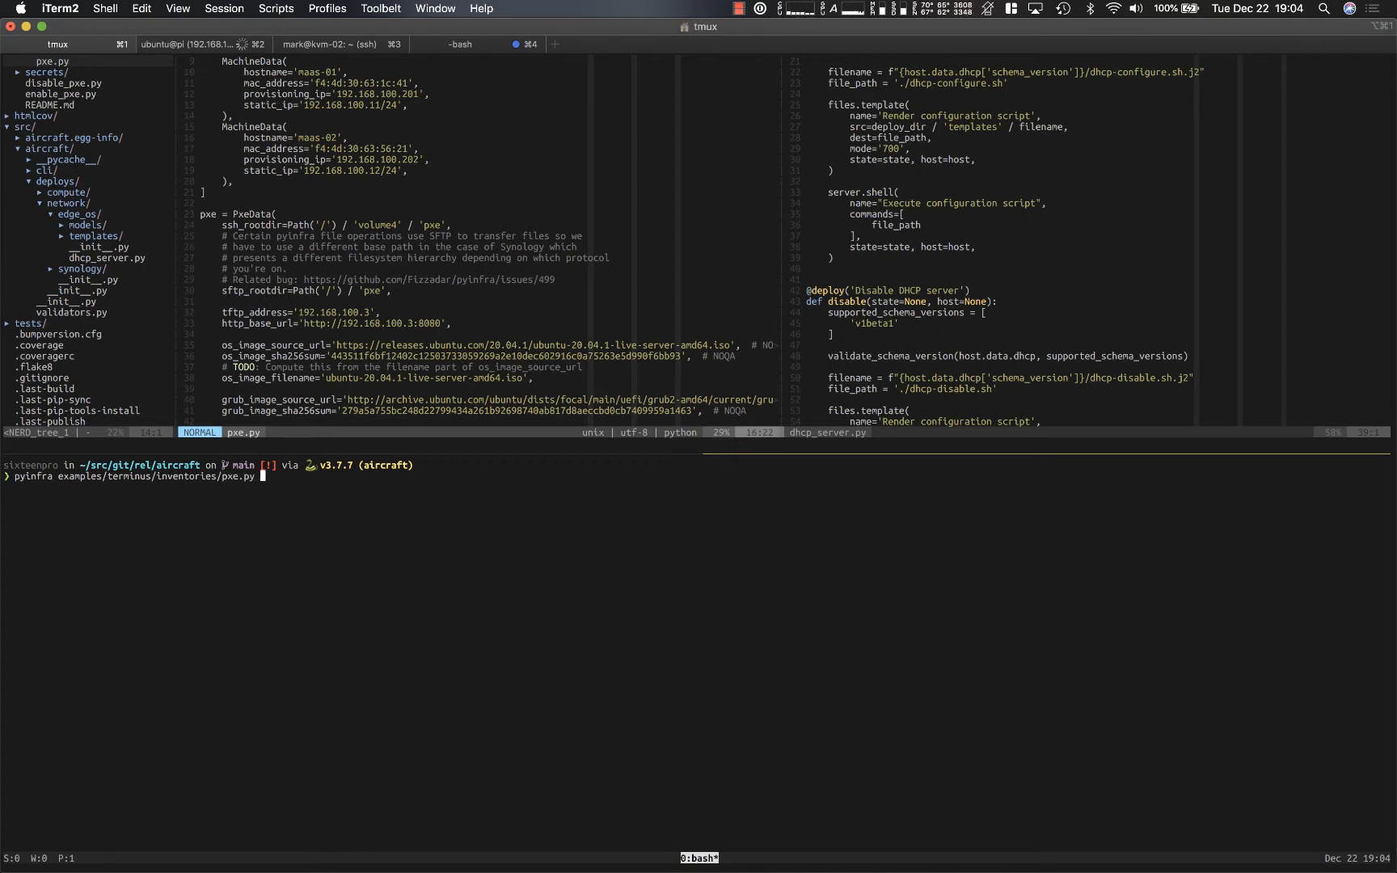
{"action": "type", "text": "examples/"}
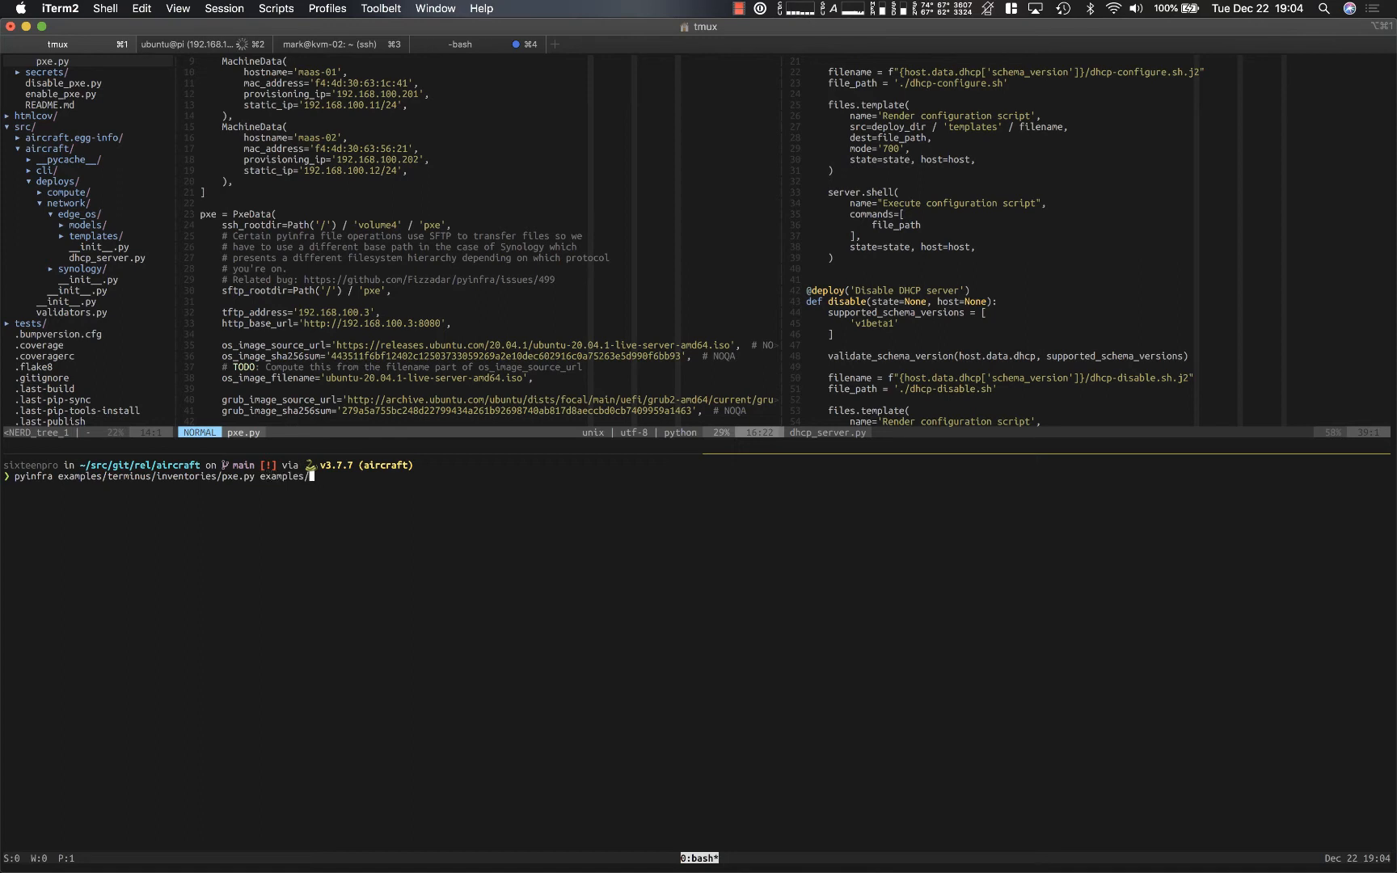
{"action": "type", "text": "terminus/"}
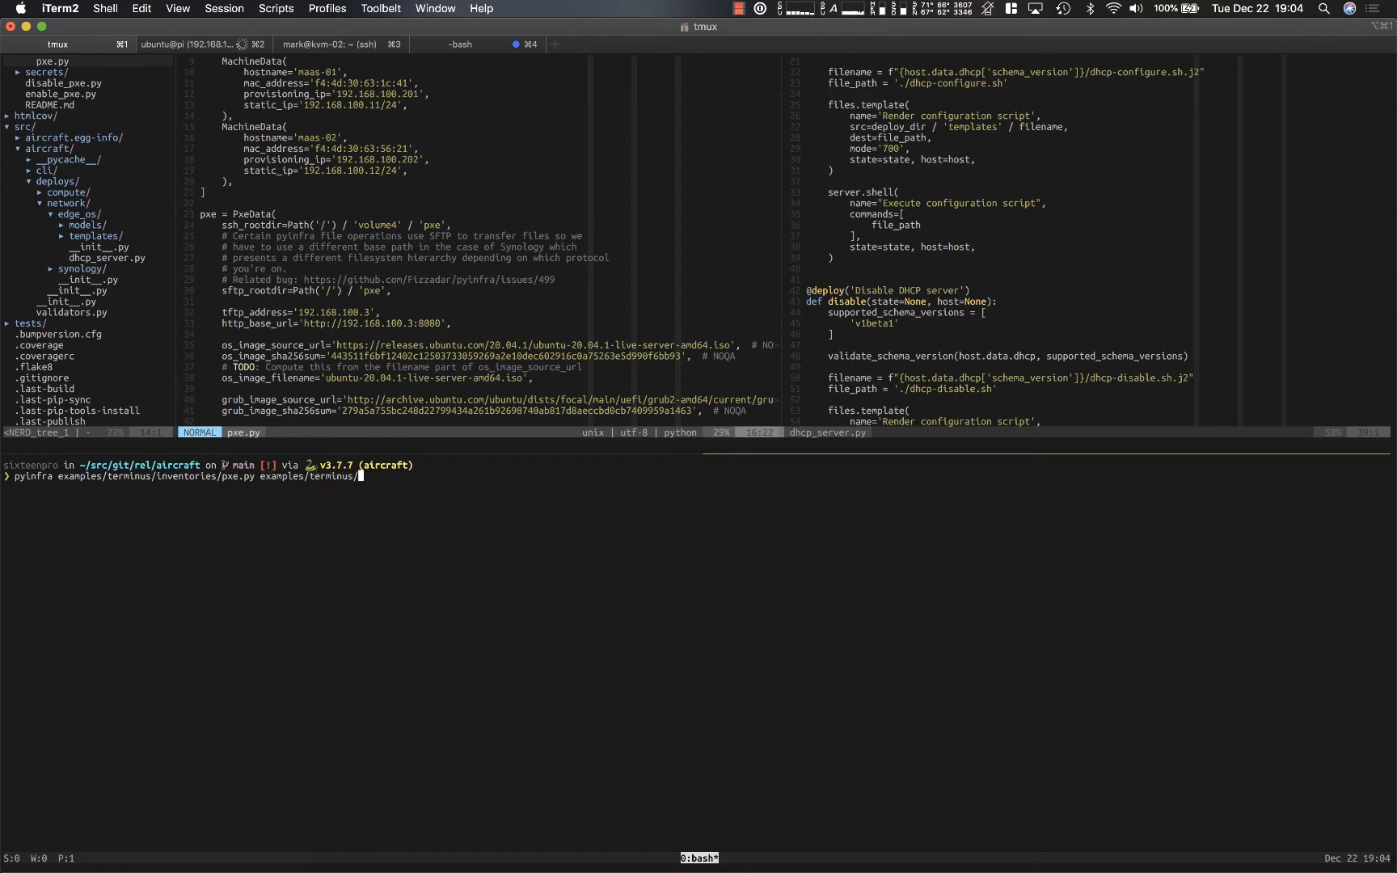
{"action": "type", "text": "enable_pxe.py"}
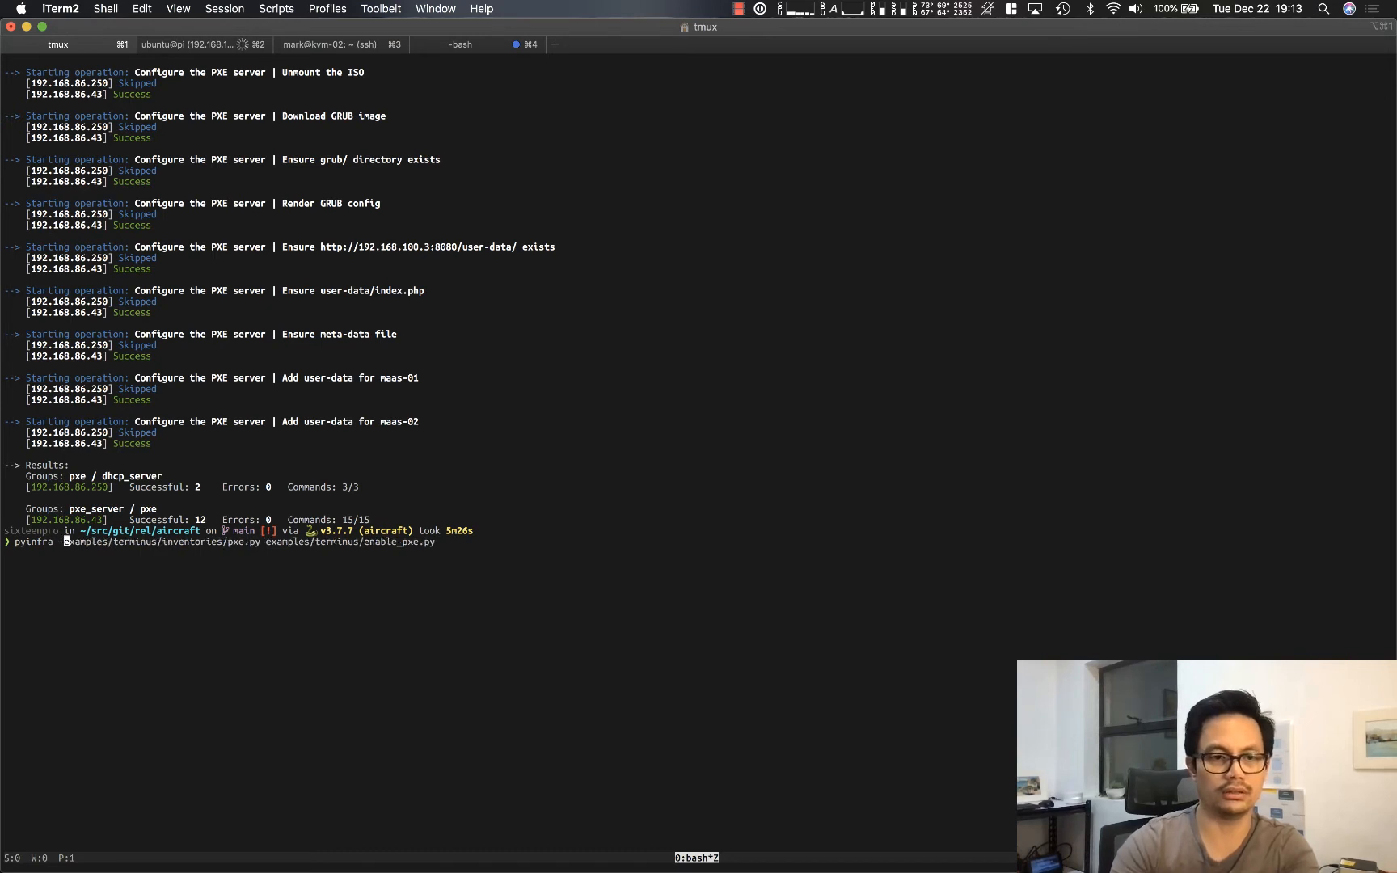
Step: Rerun the enable_pxe pyinfra command with -vvv and --debug flags added
{"action": "type", "text": "-vvv"}
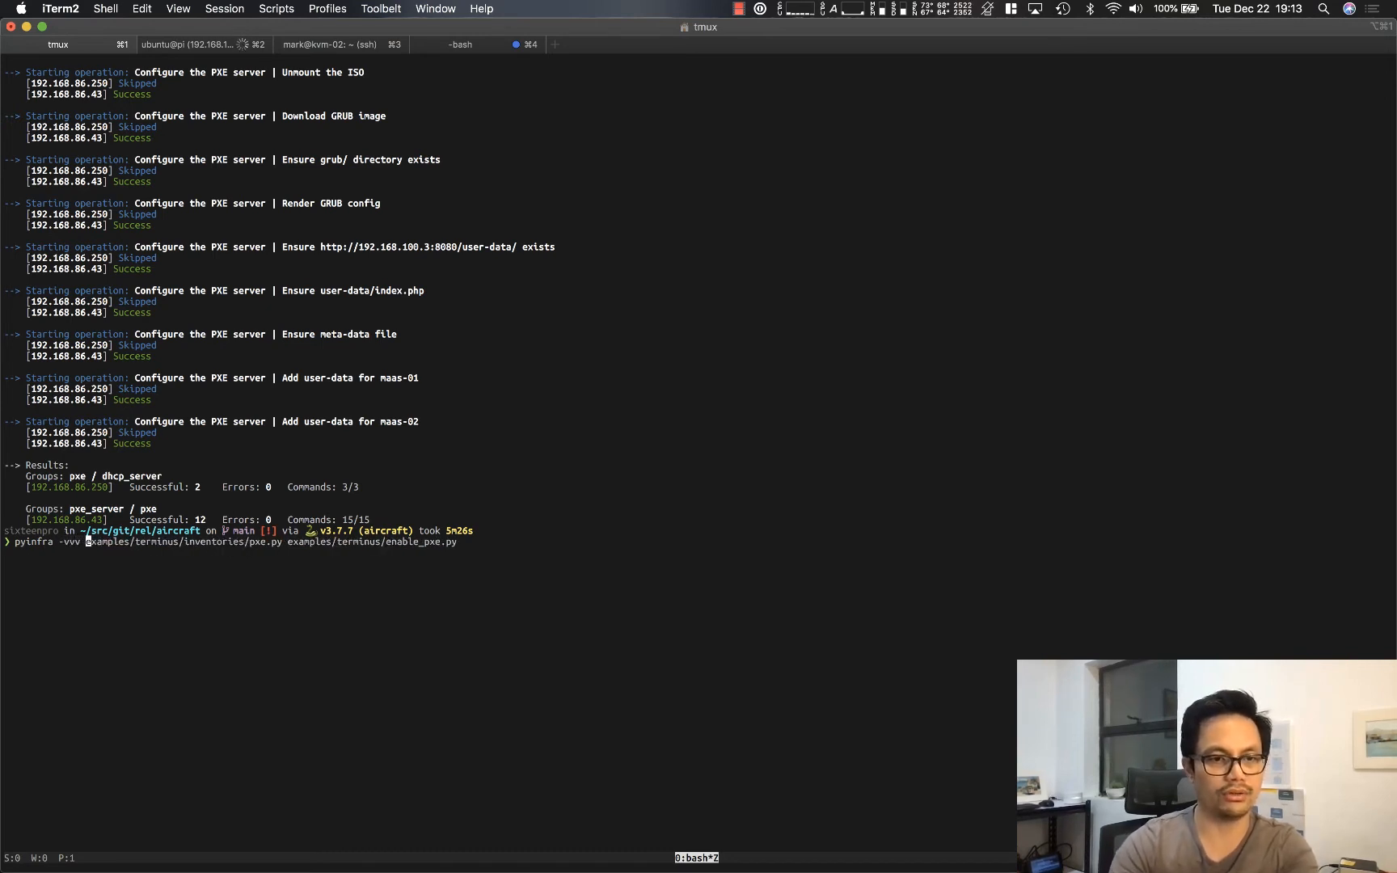
{"action": "type", "text": "--debug"}
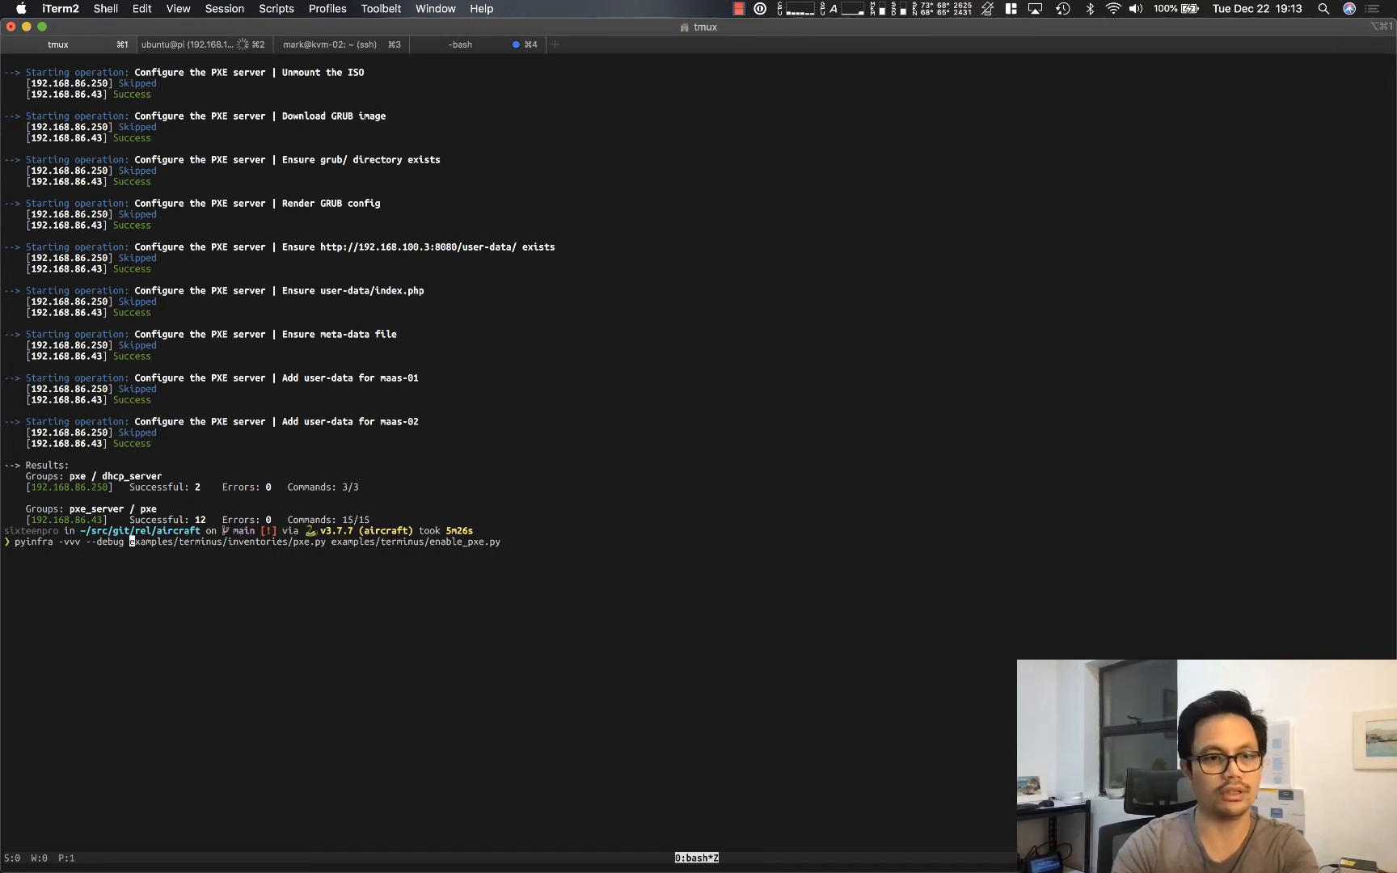
{"action": "key", "text": "Return"}
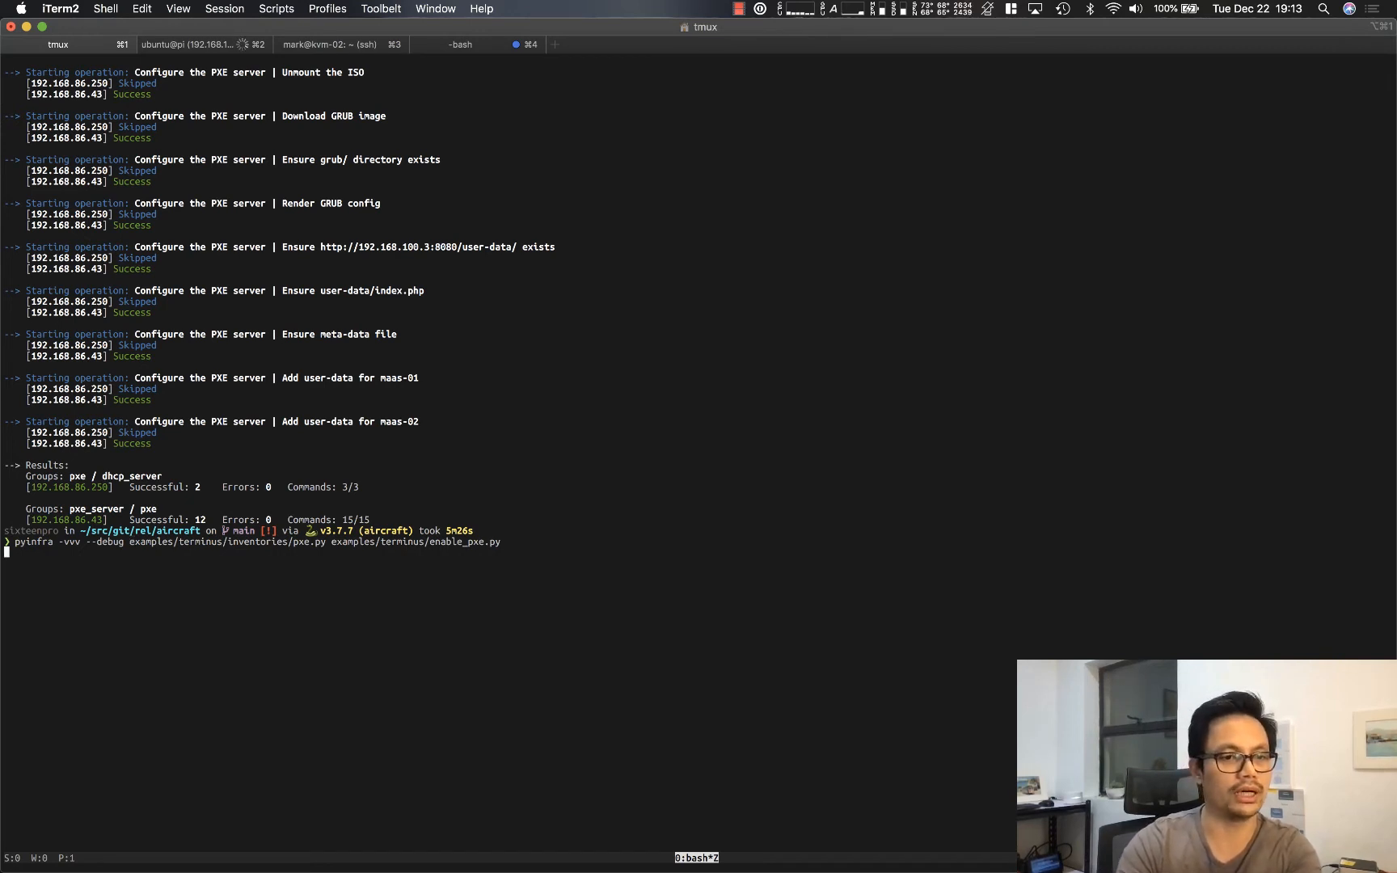
{"action": "key", "text": "Return"}
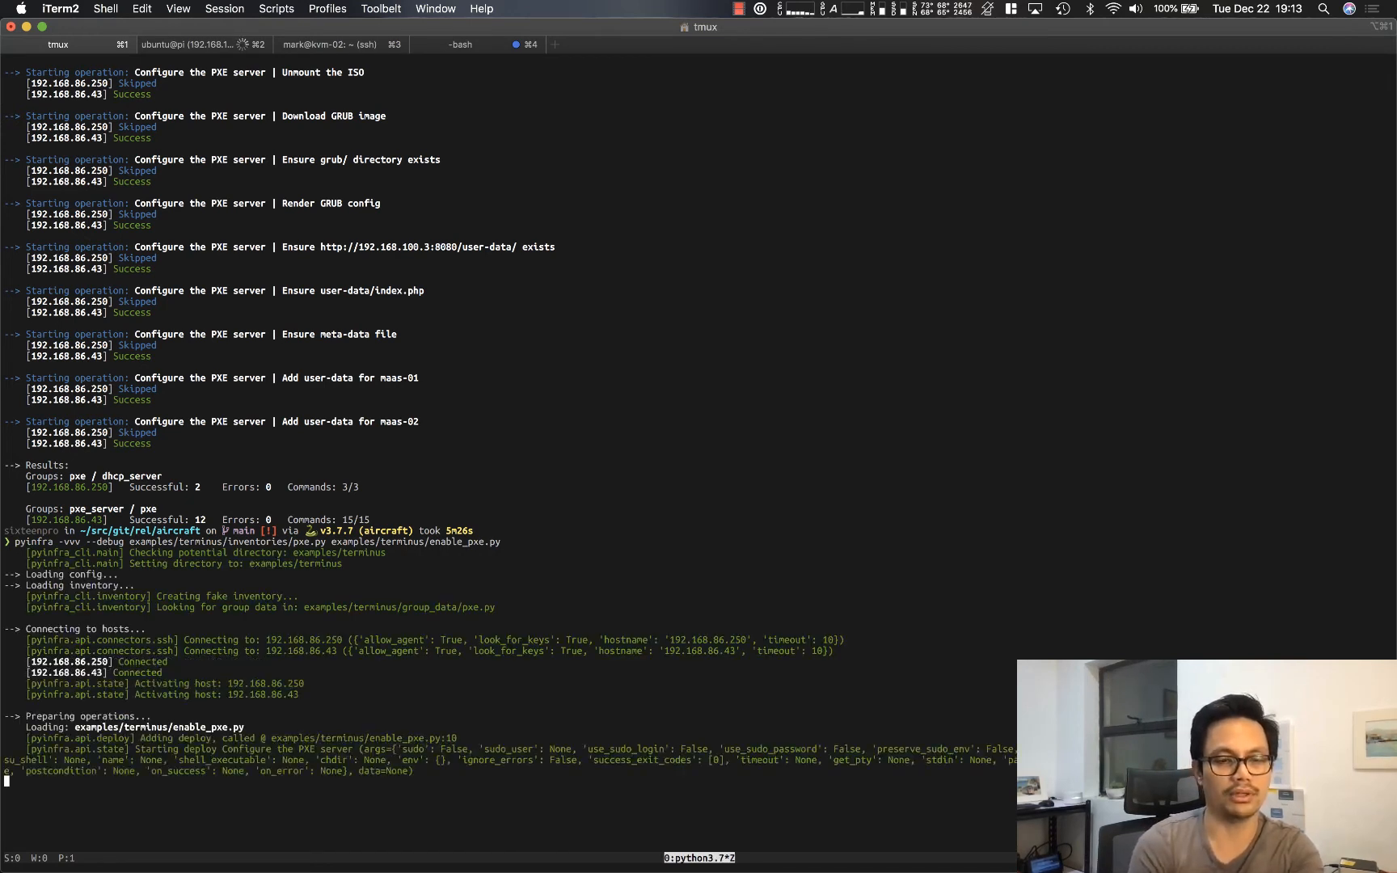
Step: Scroll through the verbose debug output of the PXE and DHCP server operations
{"action": "scroll", "scroll_direction": "down", "scroll_amount": 3}
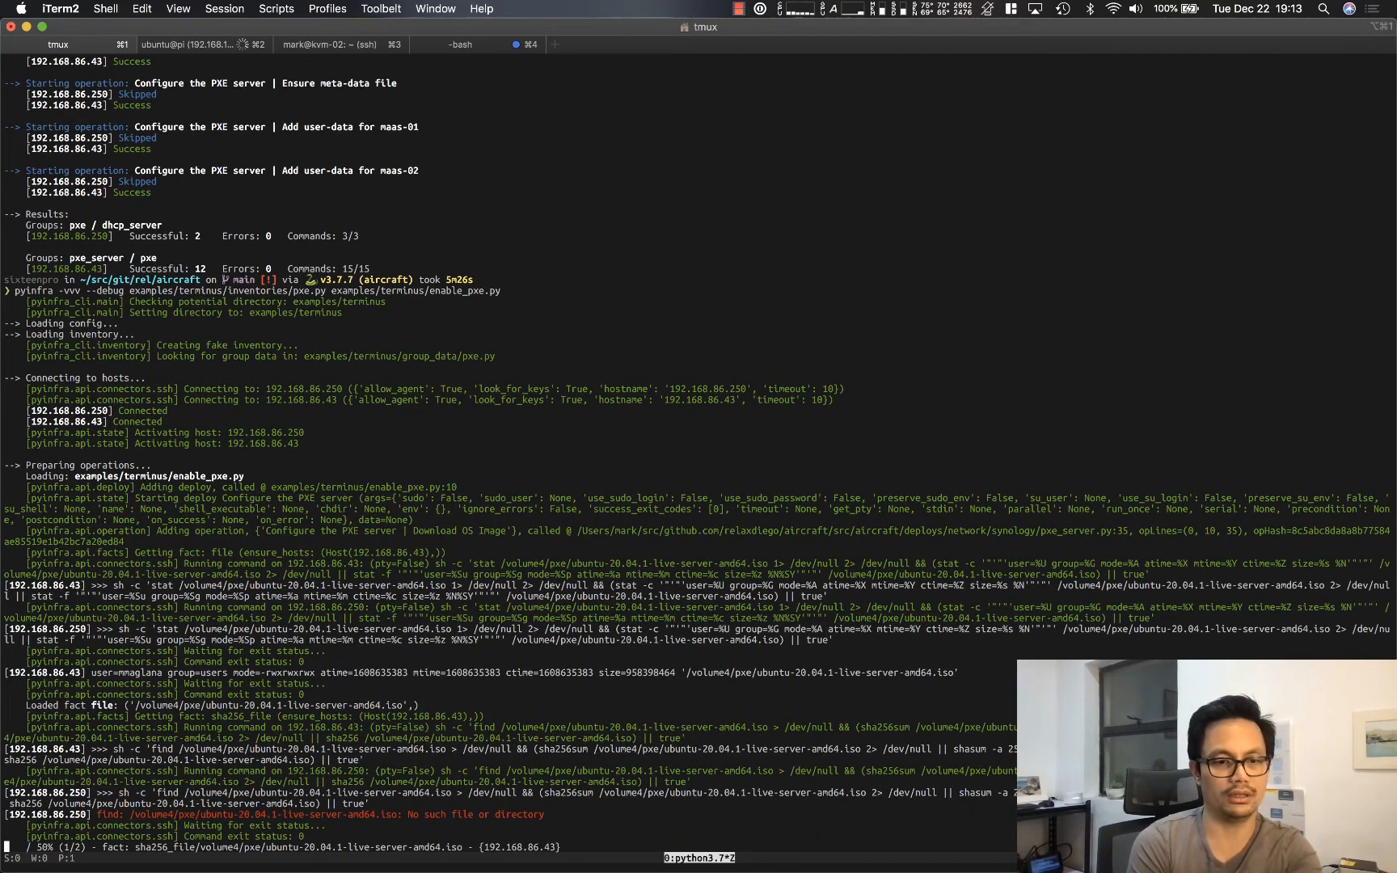
{"action": "scroll", "scroll_direction": "down", "scroll_amount": 3}
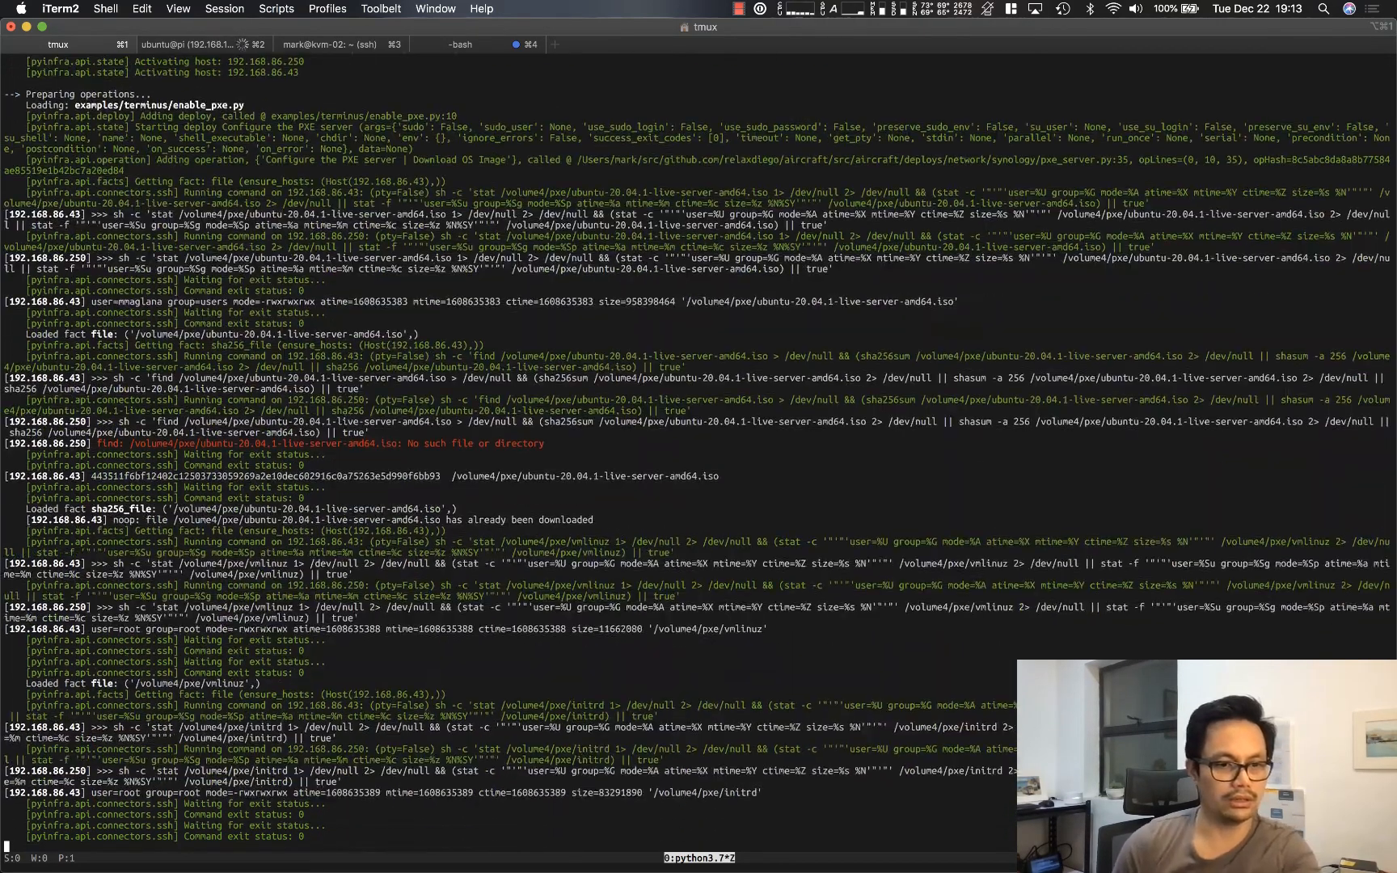
{"action": "scroll", "scroll_direction": "down", "scroll_amount": 3}
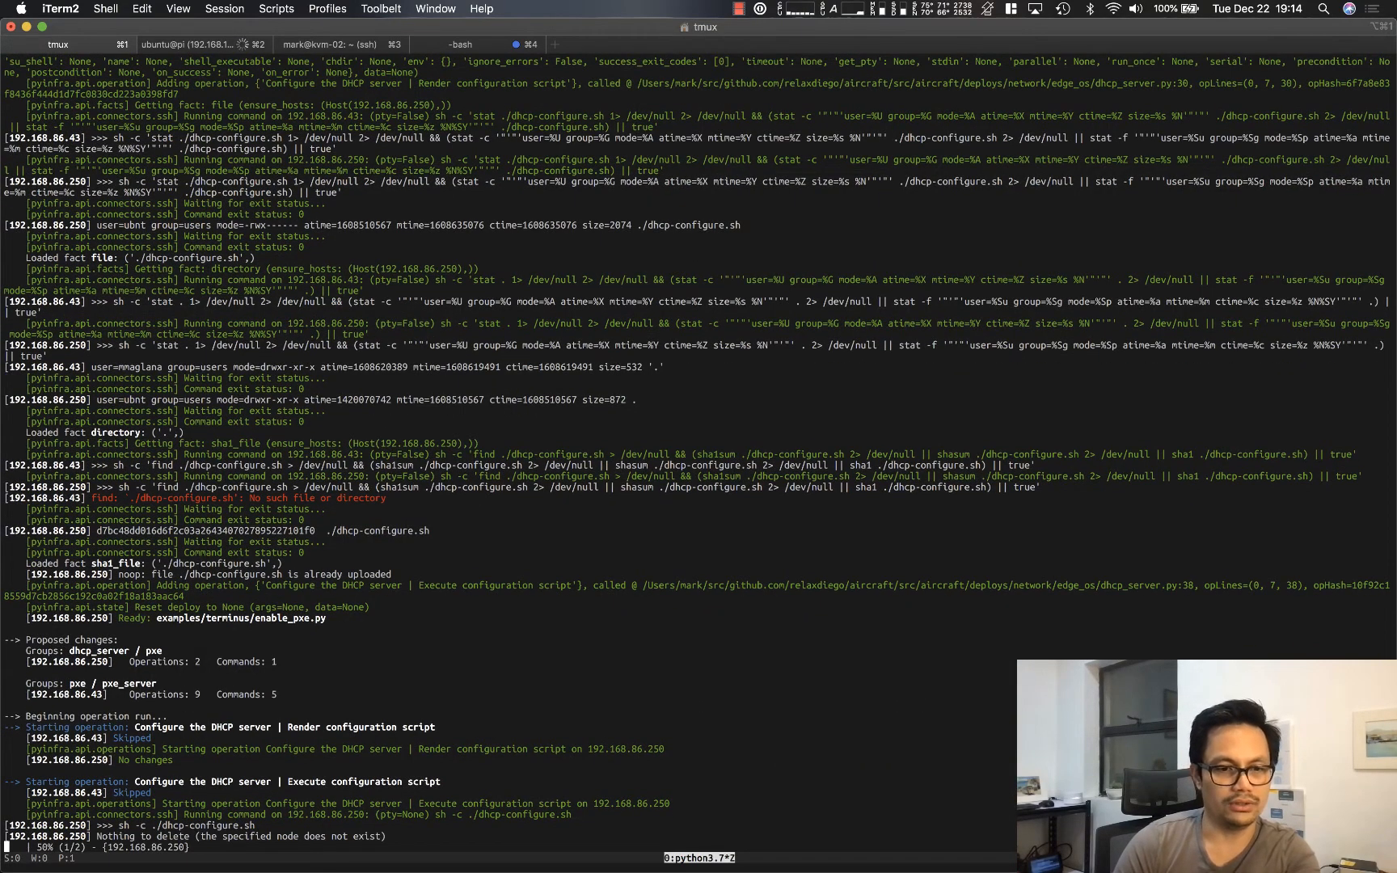
{"action": "scroll", "scroll_direction": "down", "scroll_amount": 3}
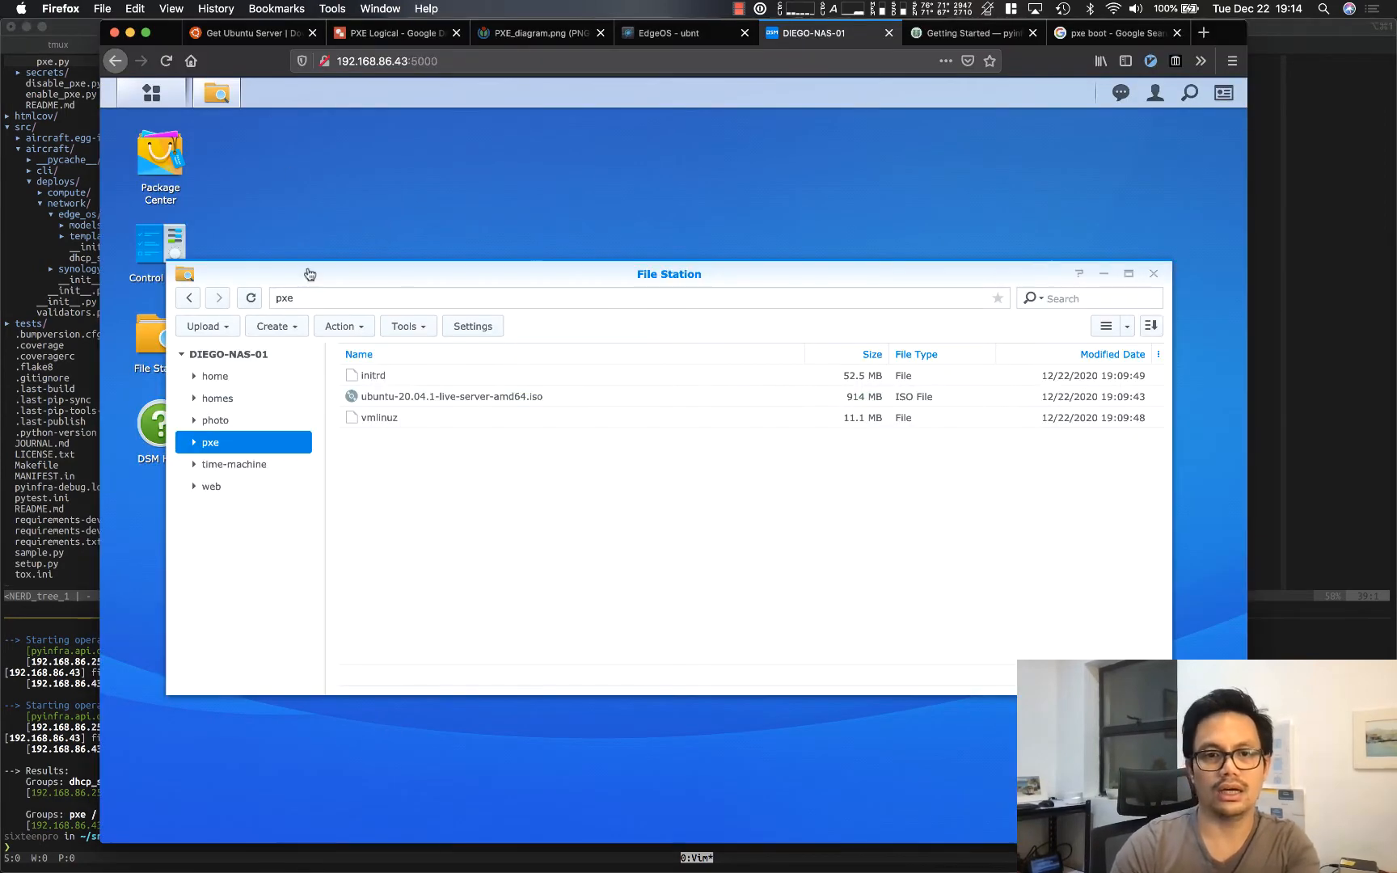
Step: Refresh the pxe share so initrd, vmlinuz, the ISO, grub and user-data appear
{"action": "left_click", "coordinate": [251, 297]}
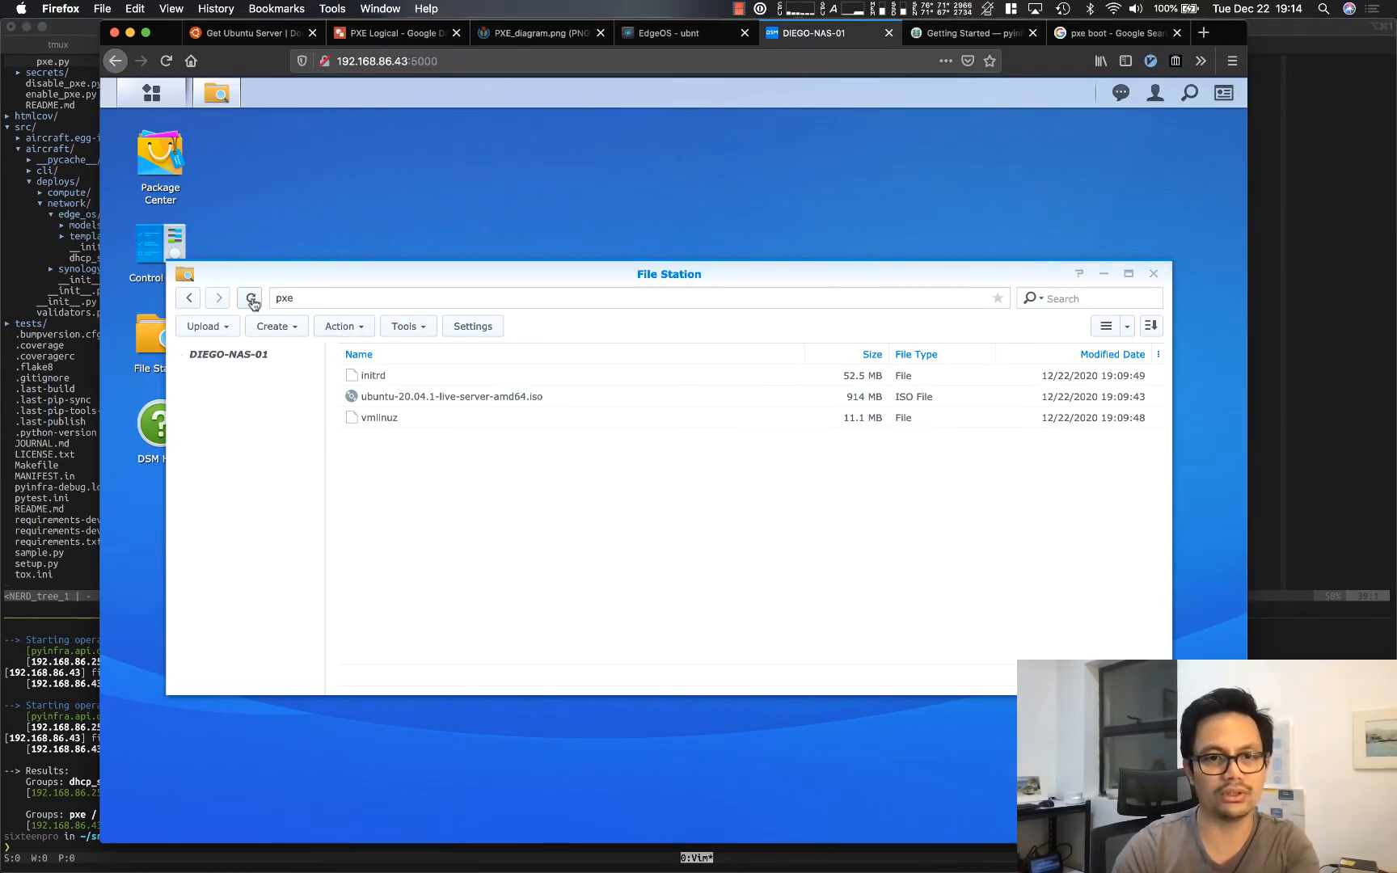
{"action": "left_click", "coordinate": [251, 297]}
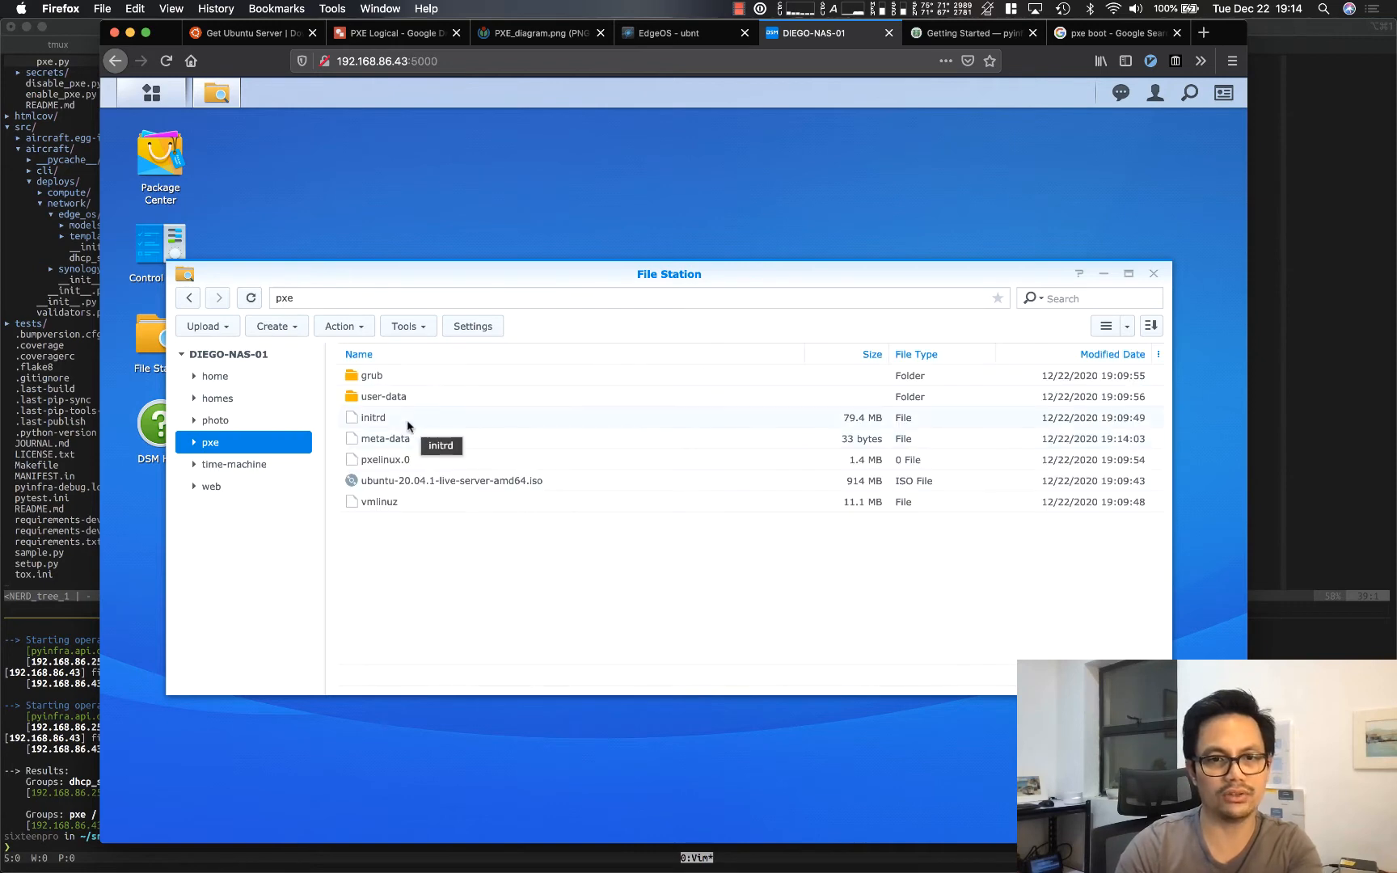
{"action": "mouse_move", "coordinate": [453, 480]}
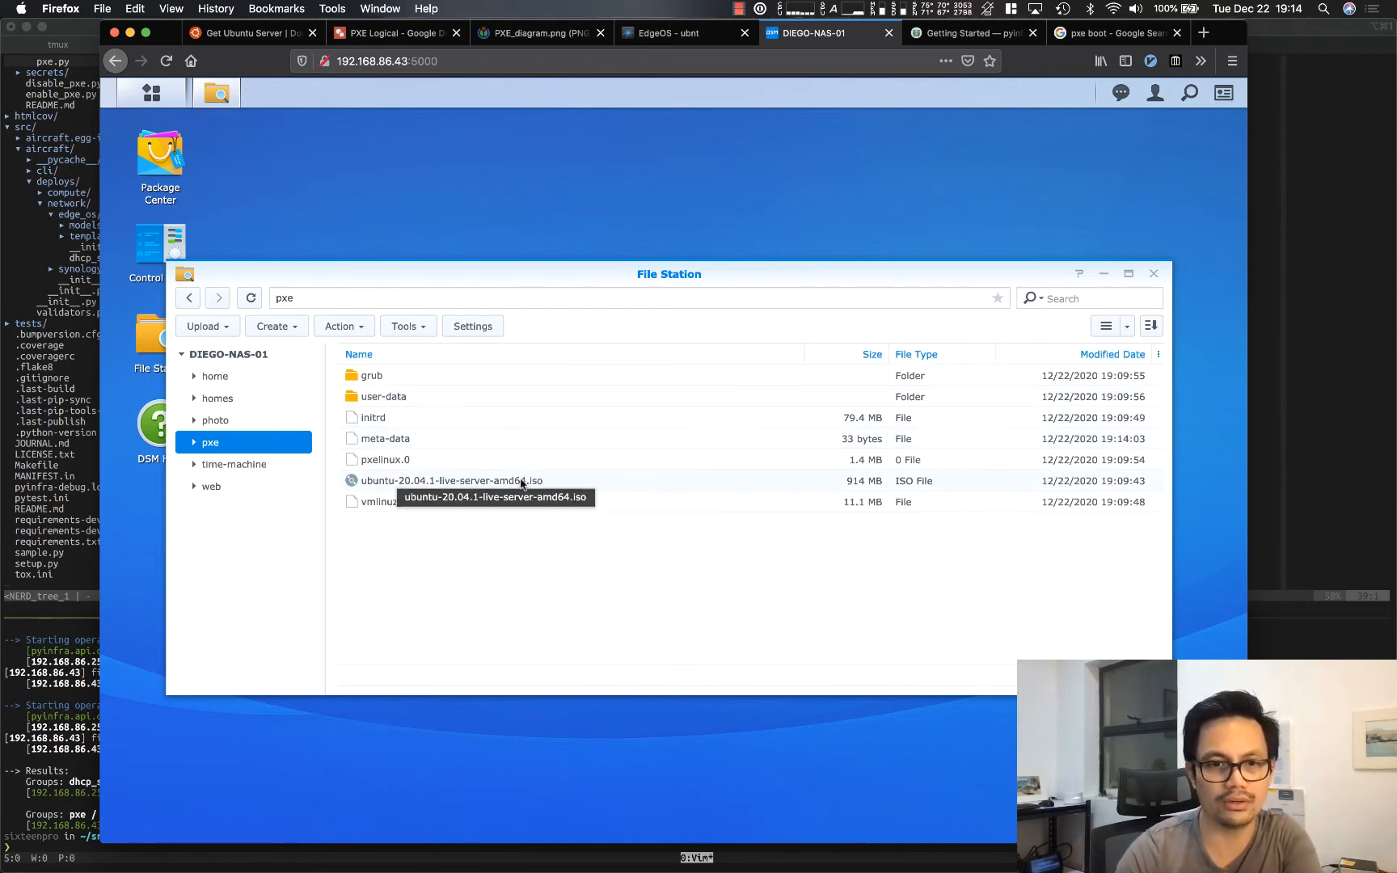
{"action": "mouse_move", "coordinate": [438, 609]}
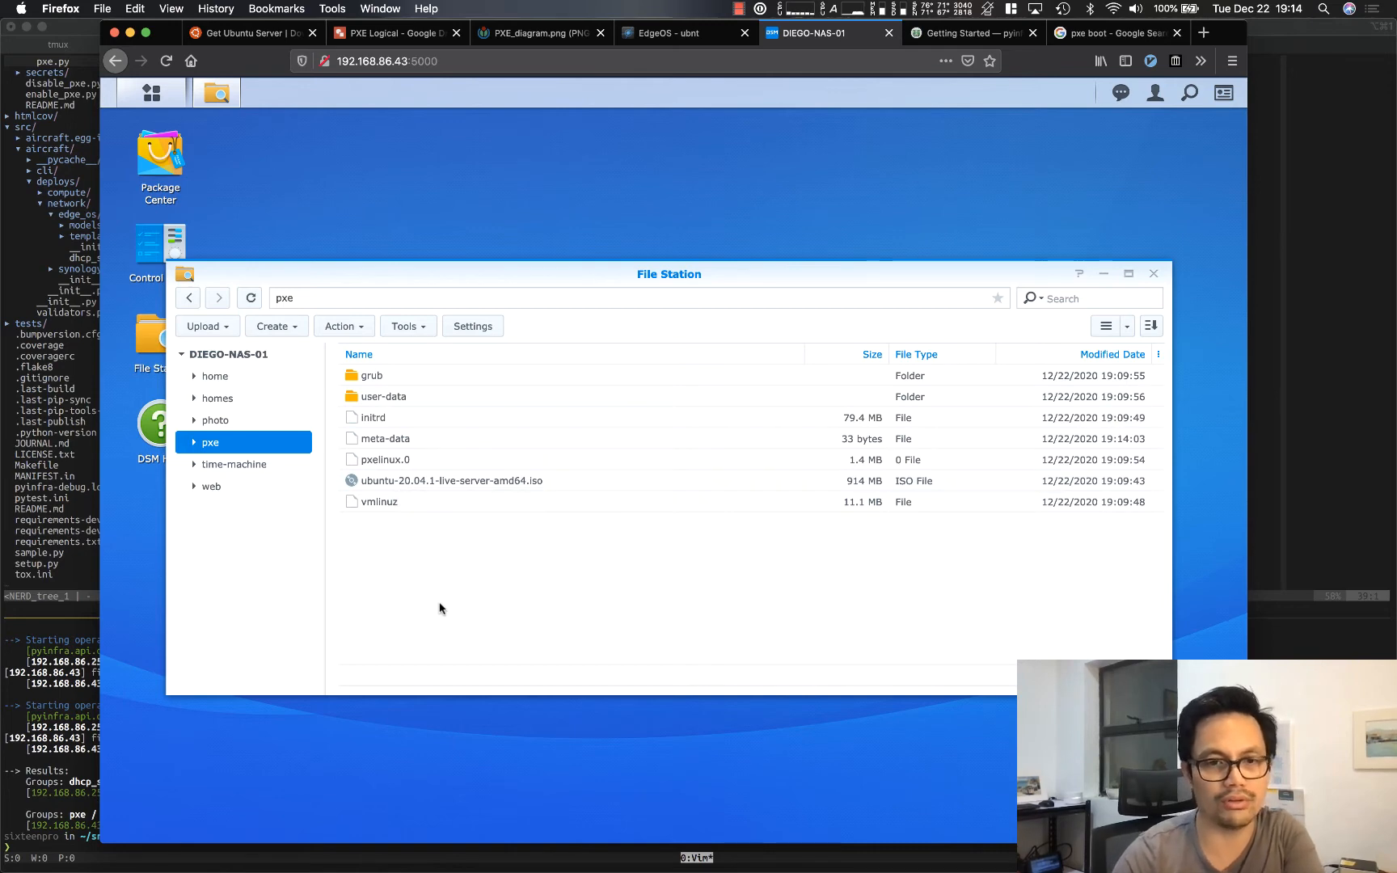
{"action": "mouse_move", "coordinate": [375, 502]}
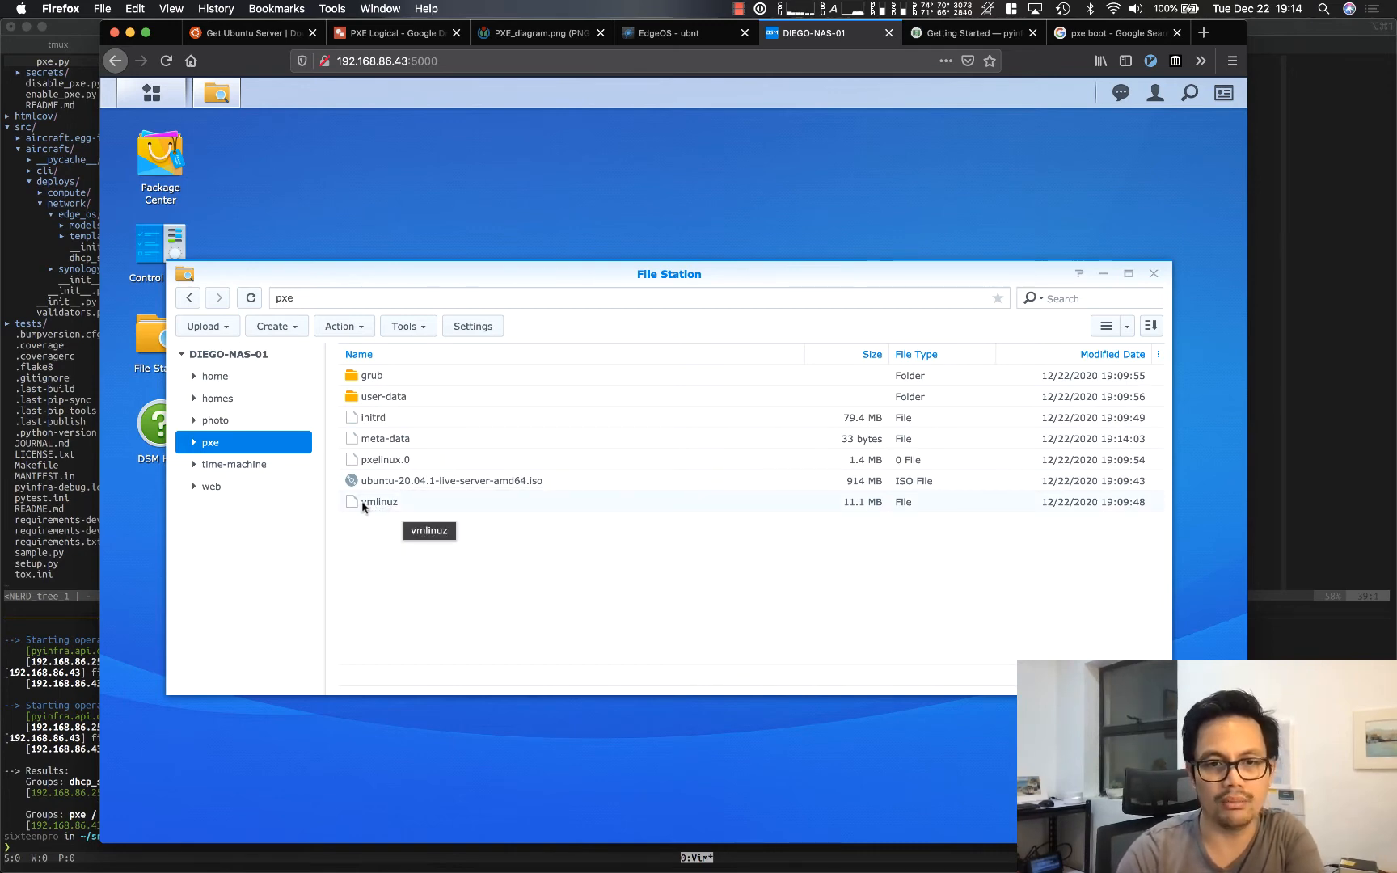
{"action": "mouse_move", "coordinate": [368, 501]}
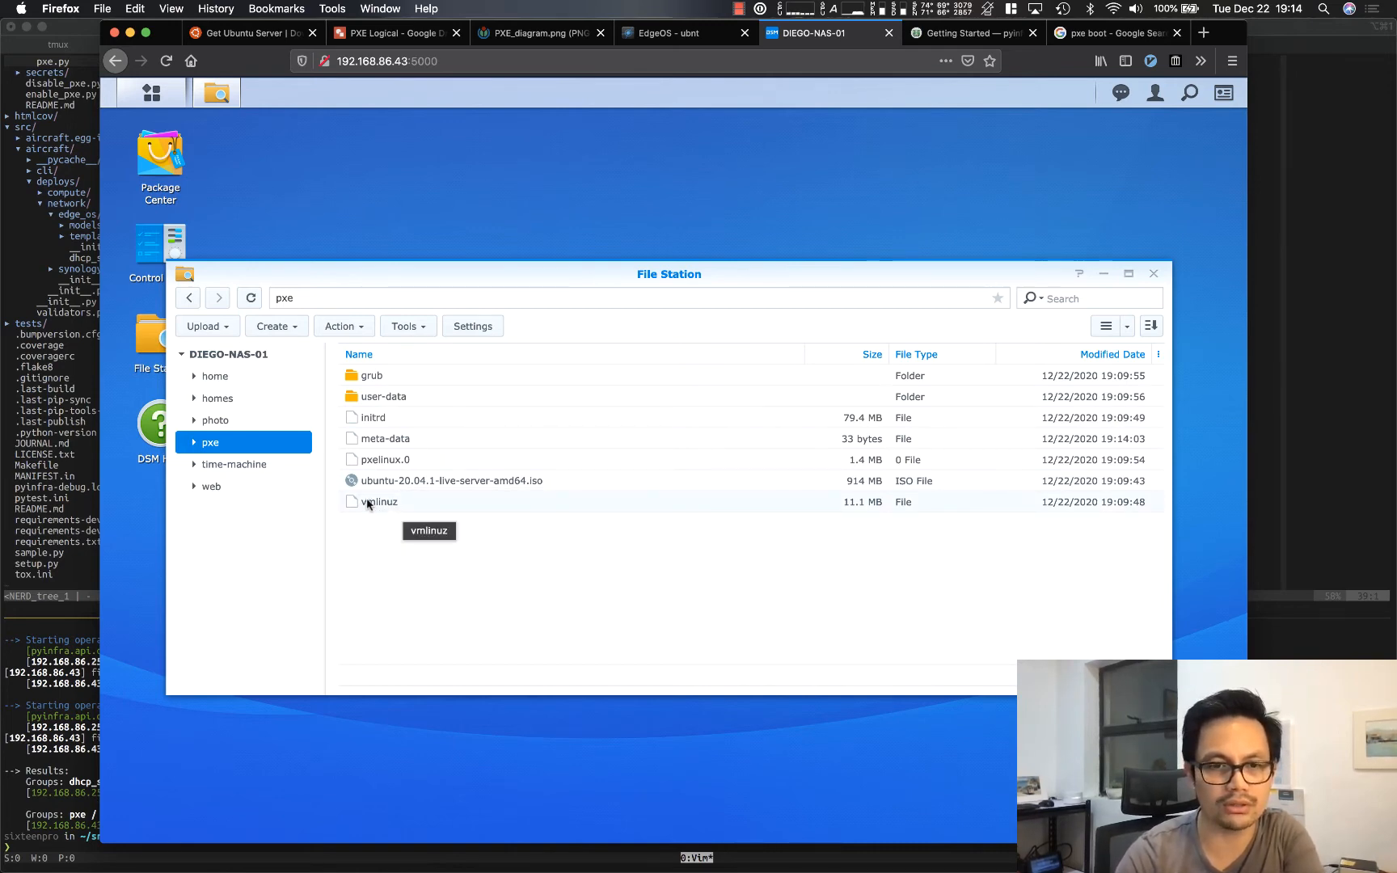
{"action": "mouse_move", "coordinate": [373, 417]}
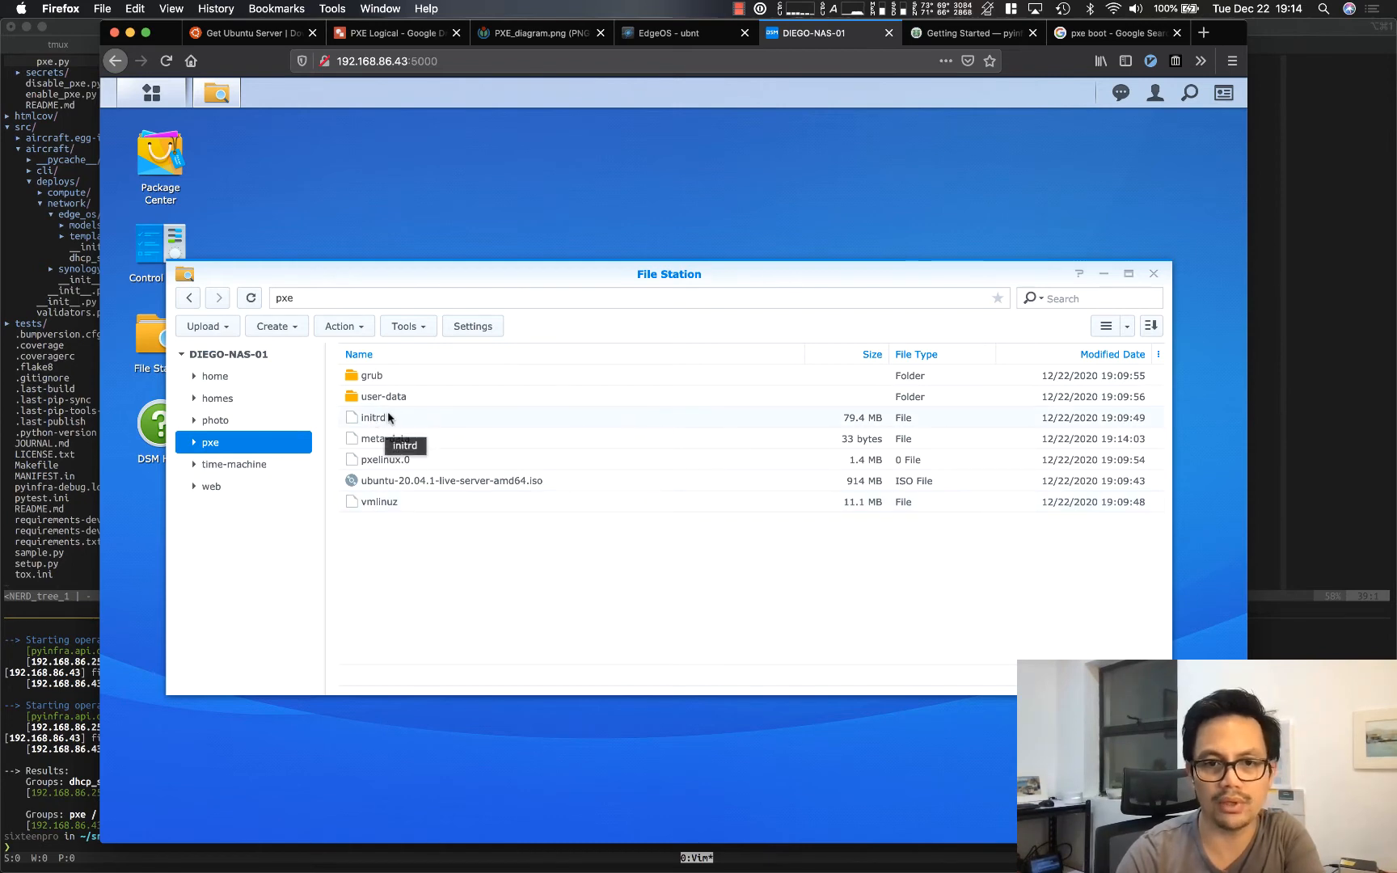
{"action": "mouse_move", "coordinate": [395, 540]}
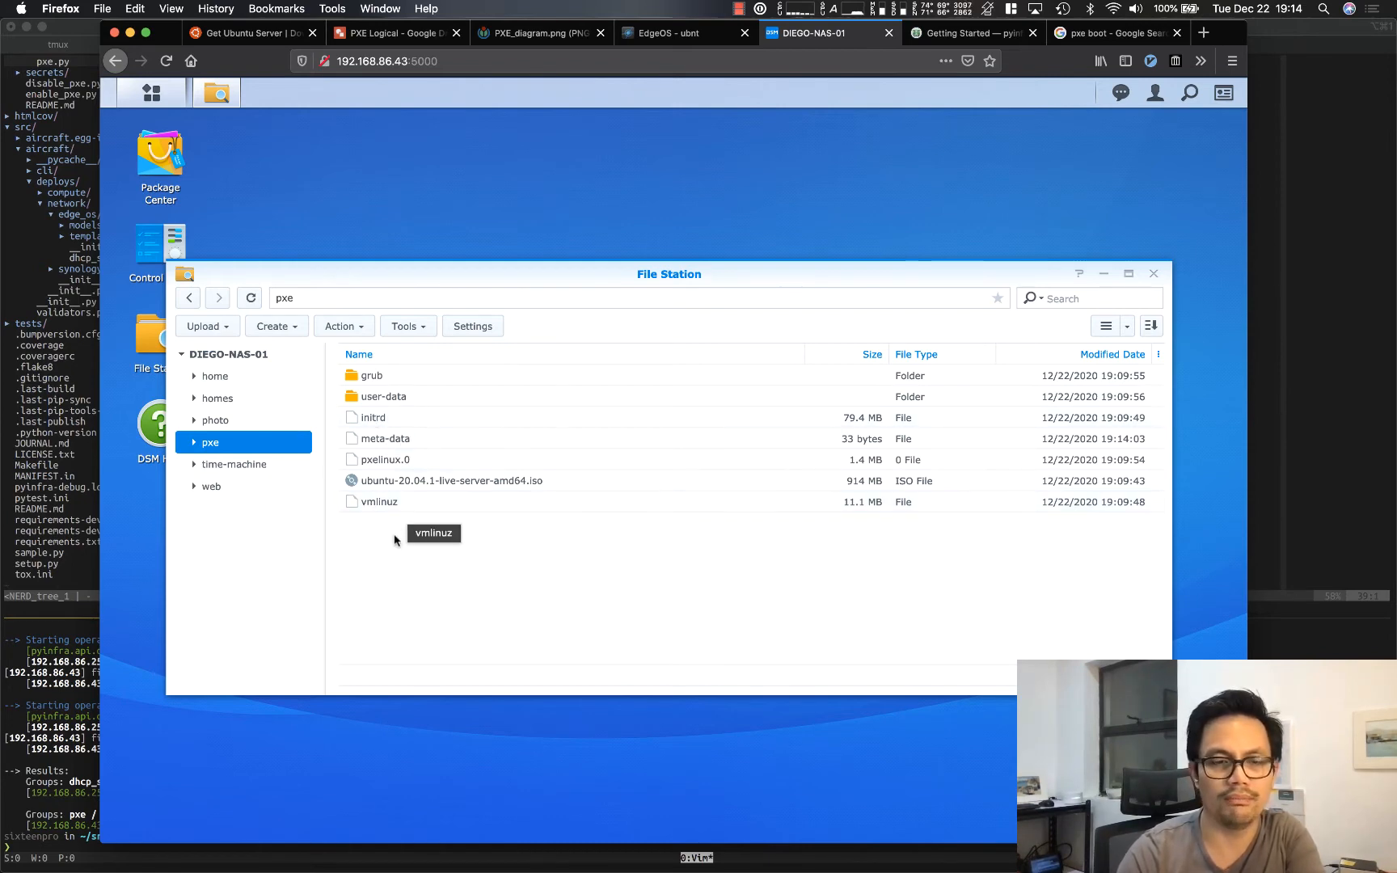
{"action": "mouse_move", "coordinate": [372, 486]}
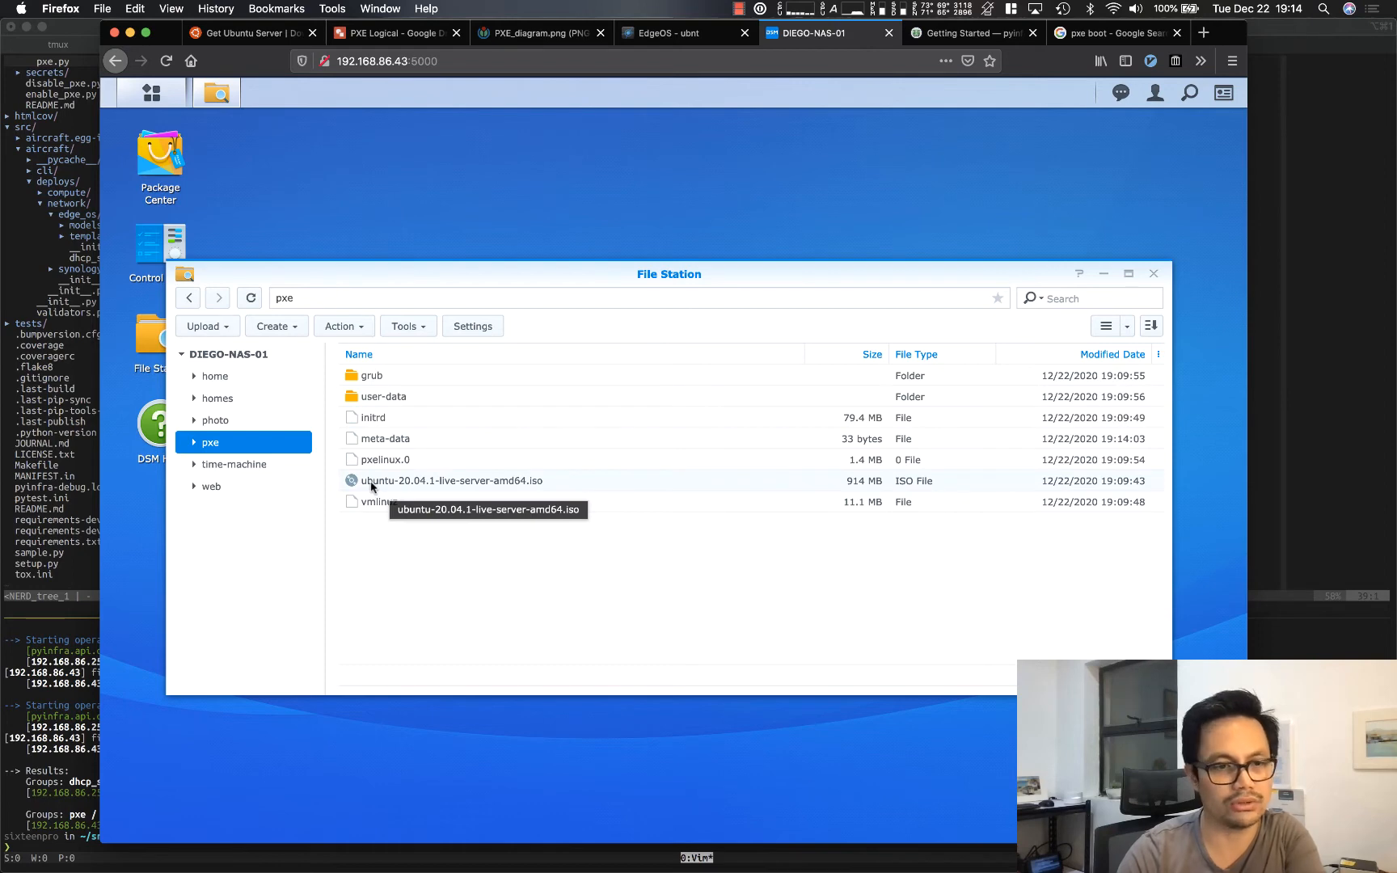
{"action": "mouse_move", "coordinate": [113, 536]}
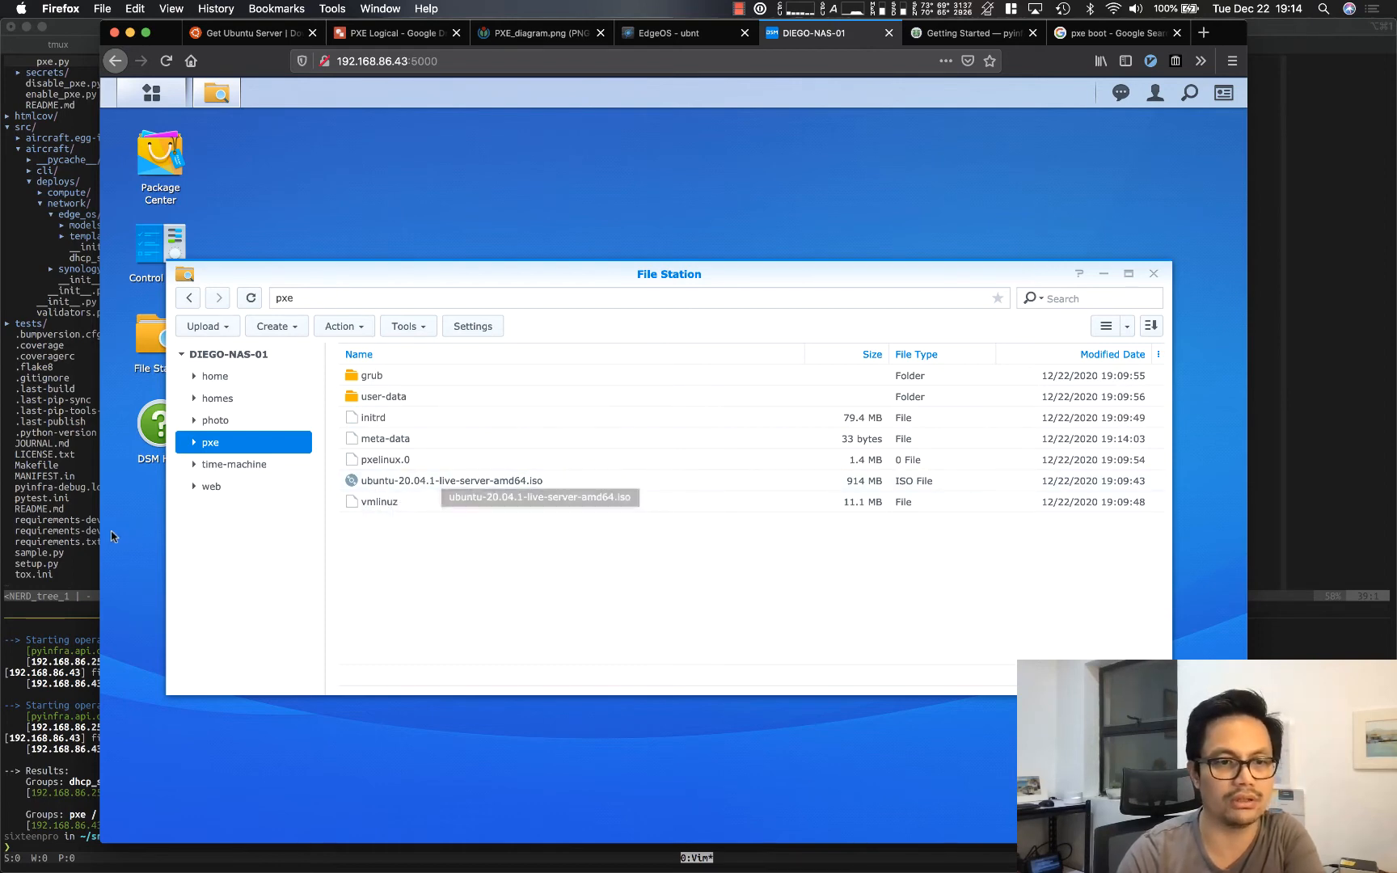
{"action": "mouse_move", "coordinate": [387, 488]}
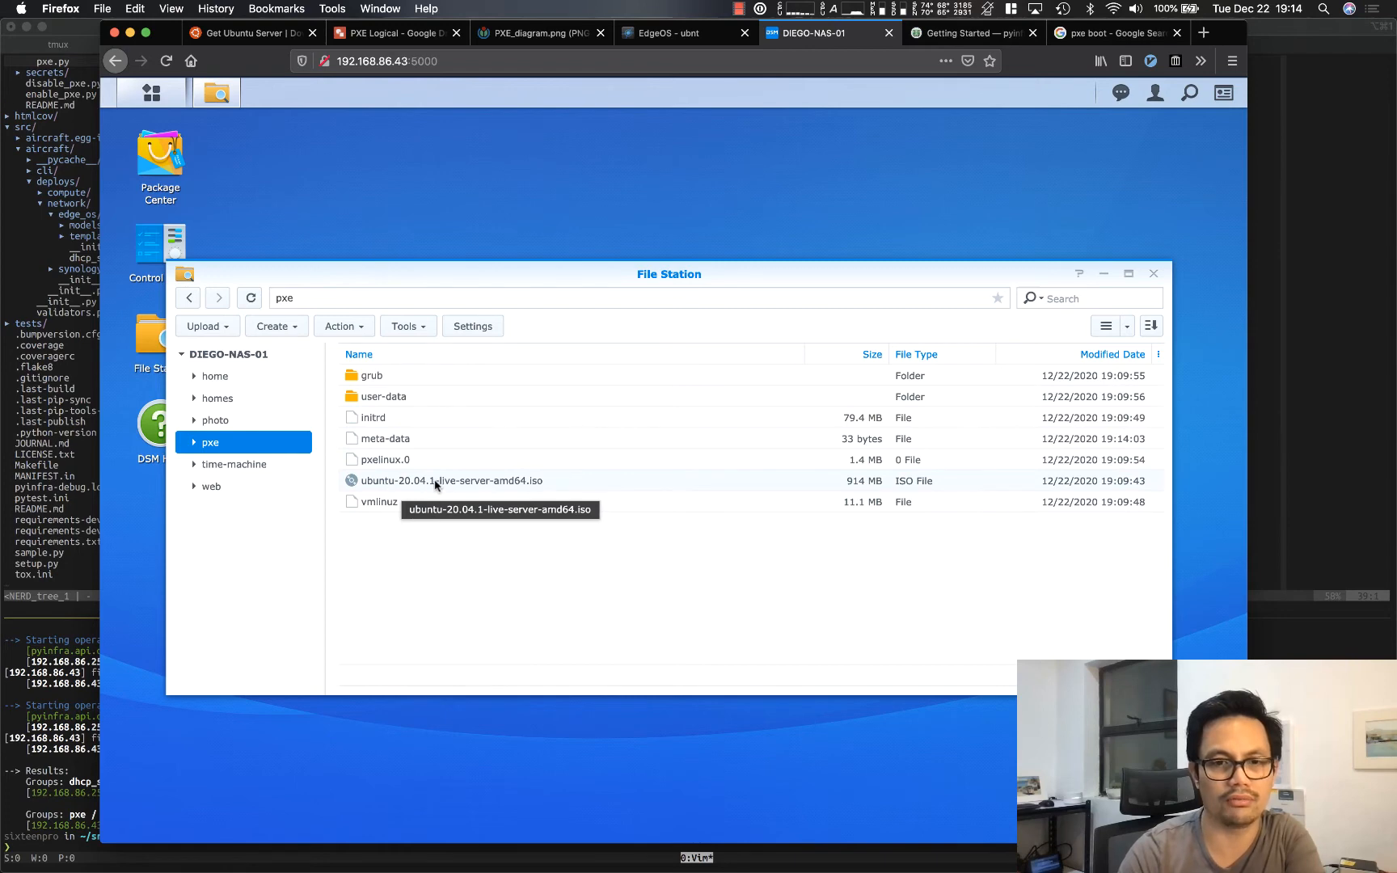
{"action": "mouse_move", "coordinate": [378, 501]}
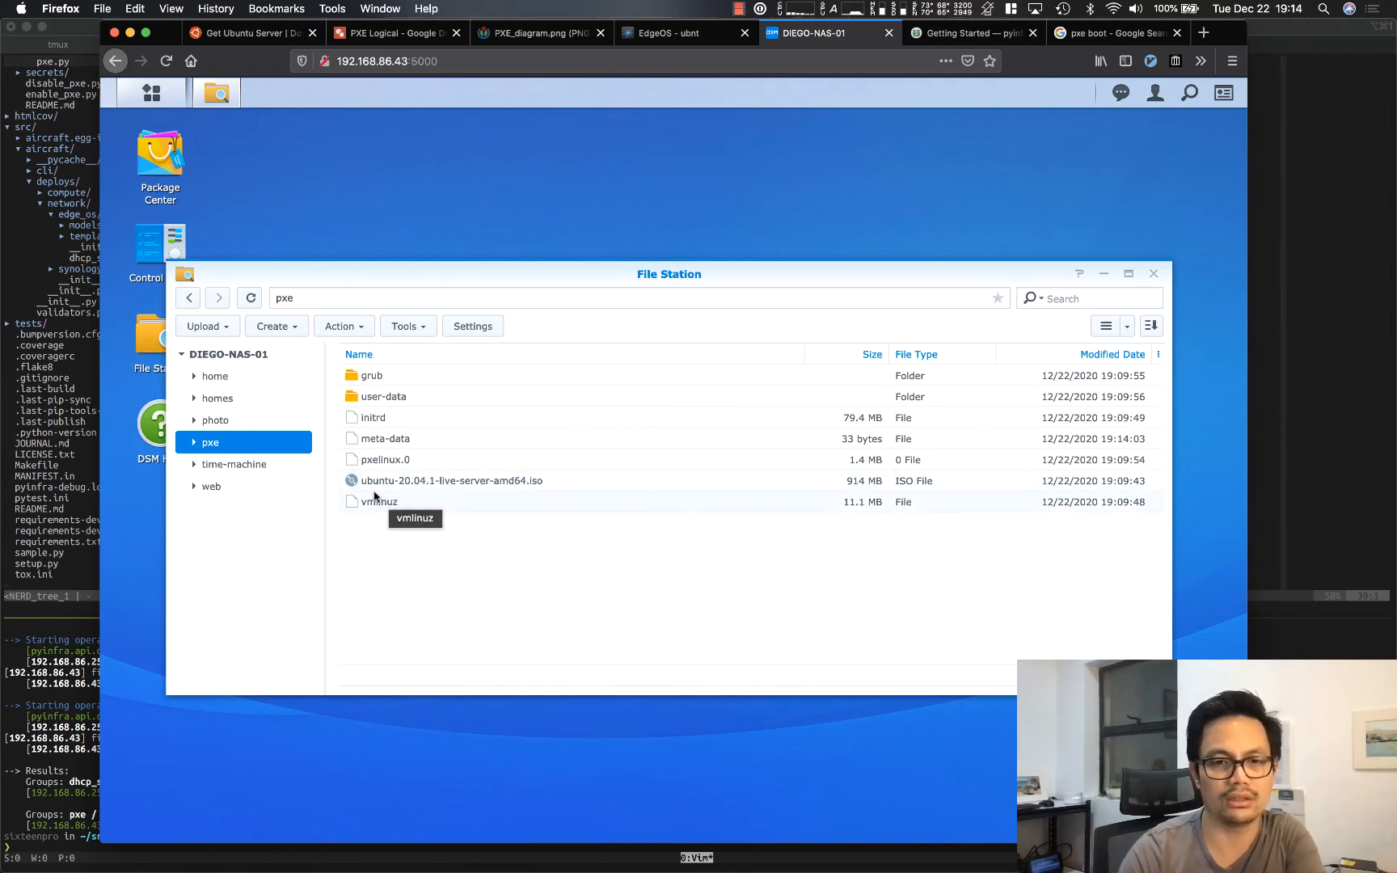
{"action": "mouse_move", "coordinate": [477, 523]}
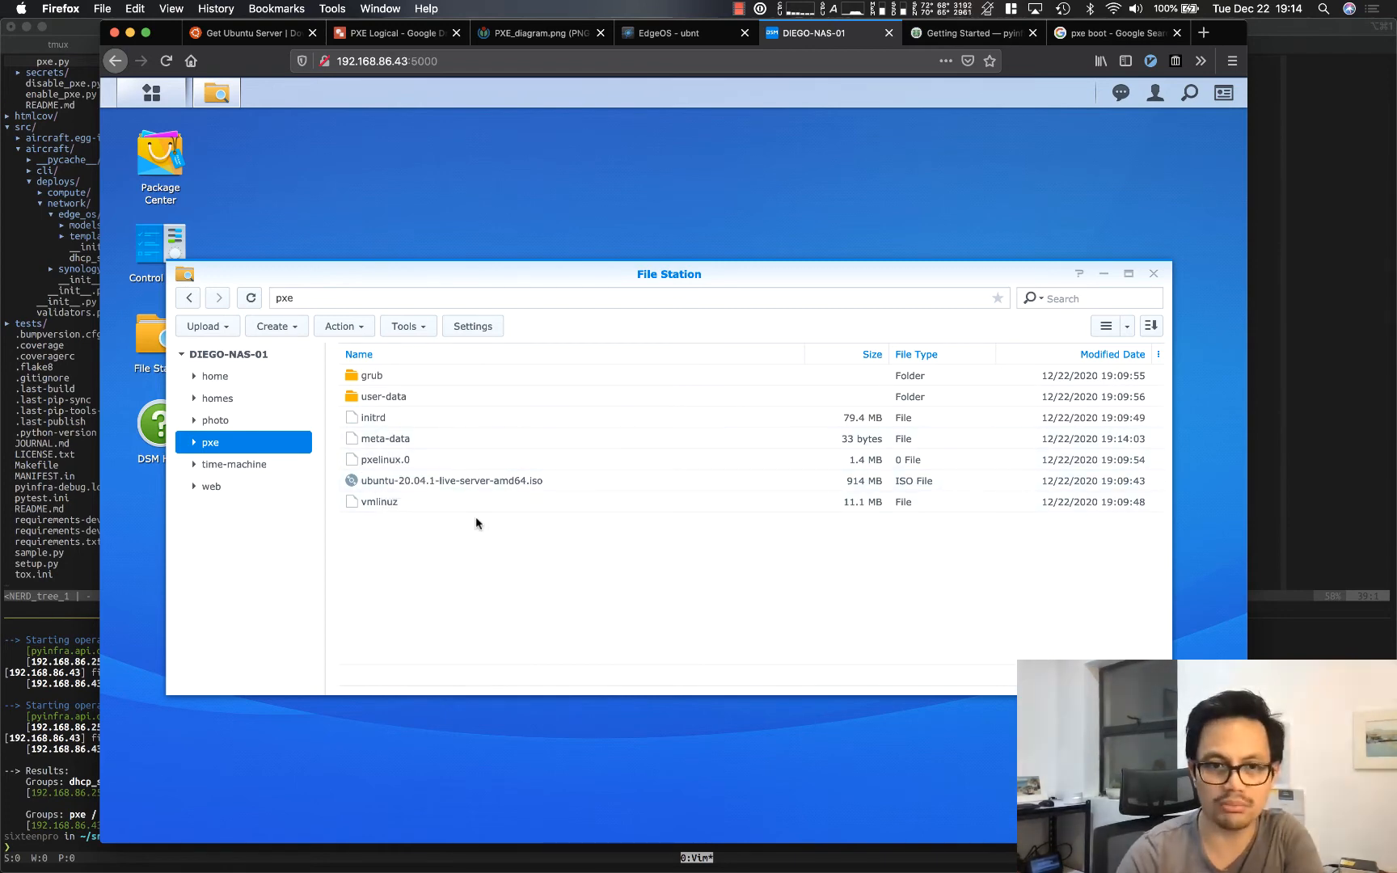
{"action": "mouse_move", "coordinate": [383, 459]}
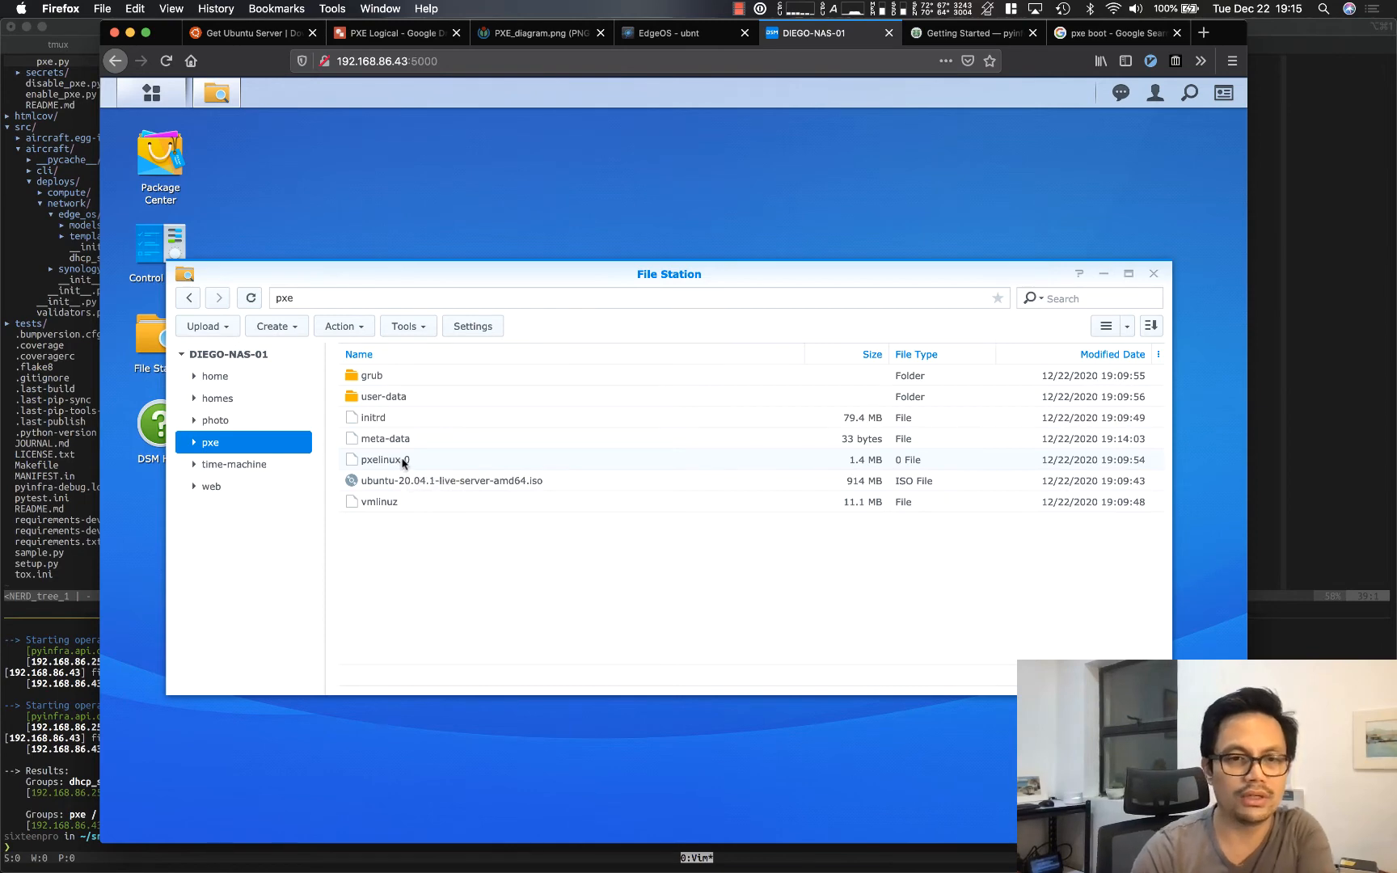
{"action": "mouse_move", "coordinate": [368, 376]}
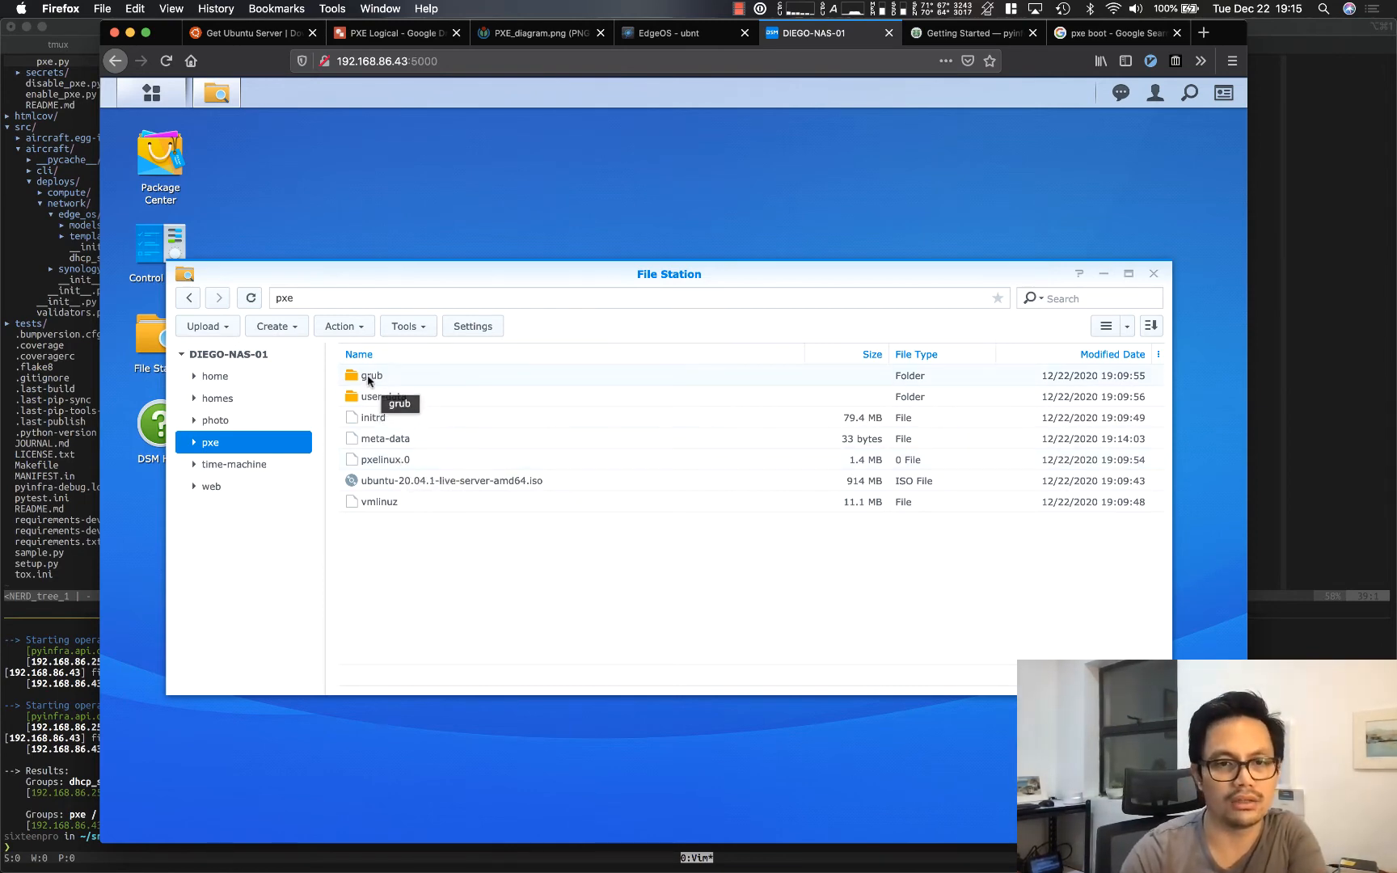
Step: Look inside the grub folder holding grub.cfg, then go back and open the user-data folder
{"action": "double_click", "coordinate": [369, 374]}
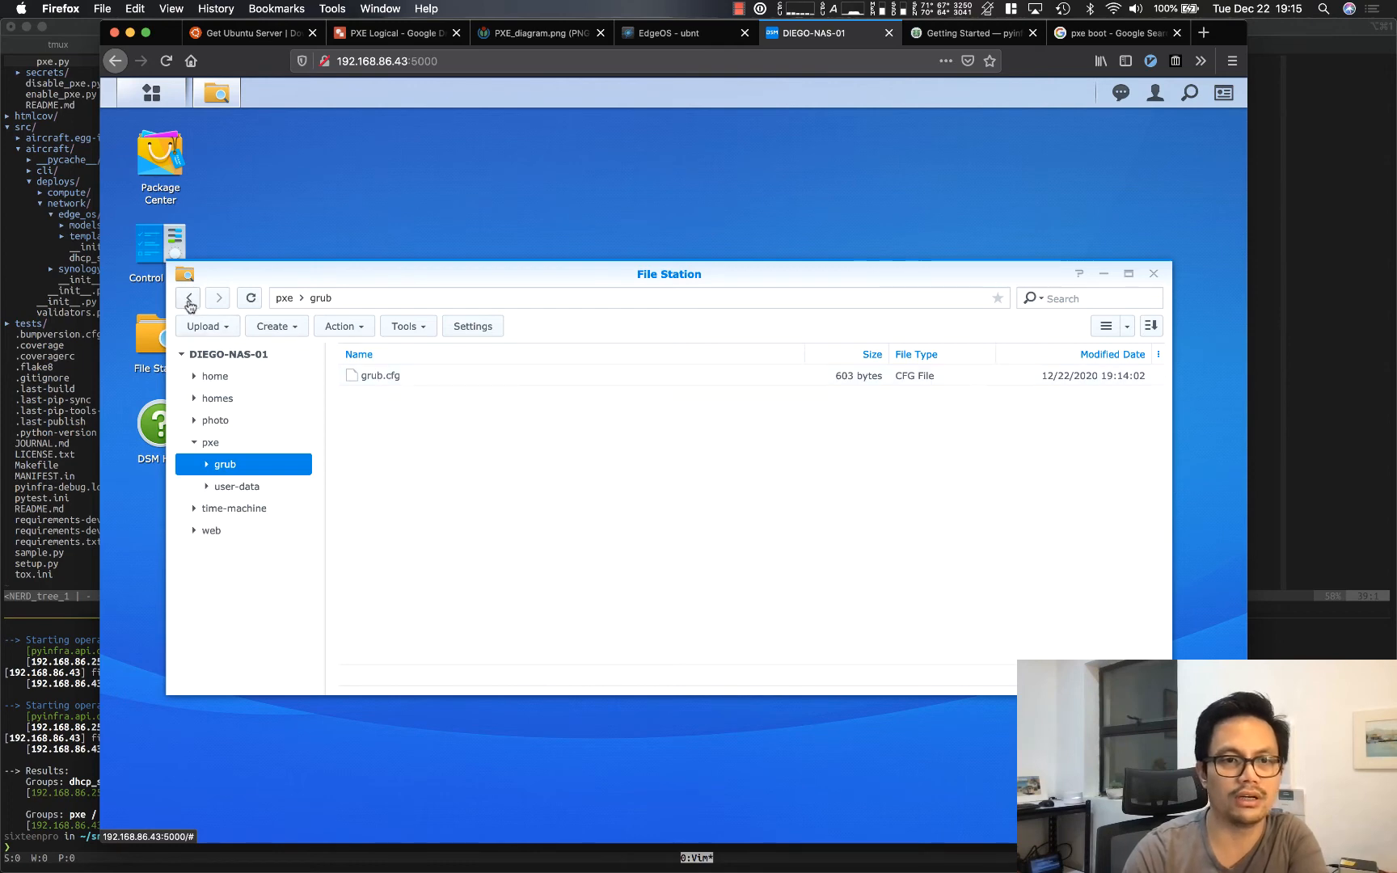
{"action": "mouse_move", "coordinate": [186, 298]}
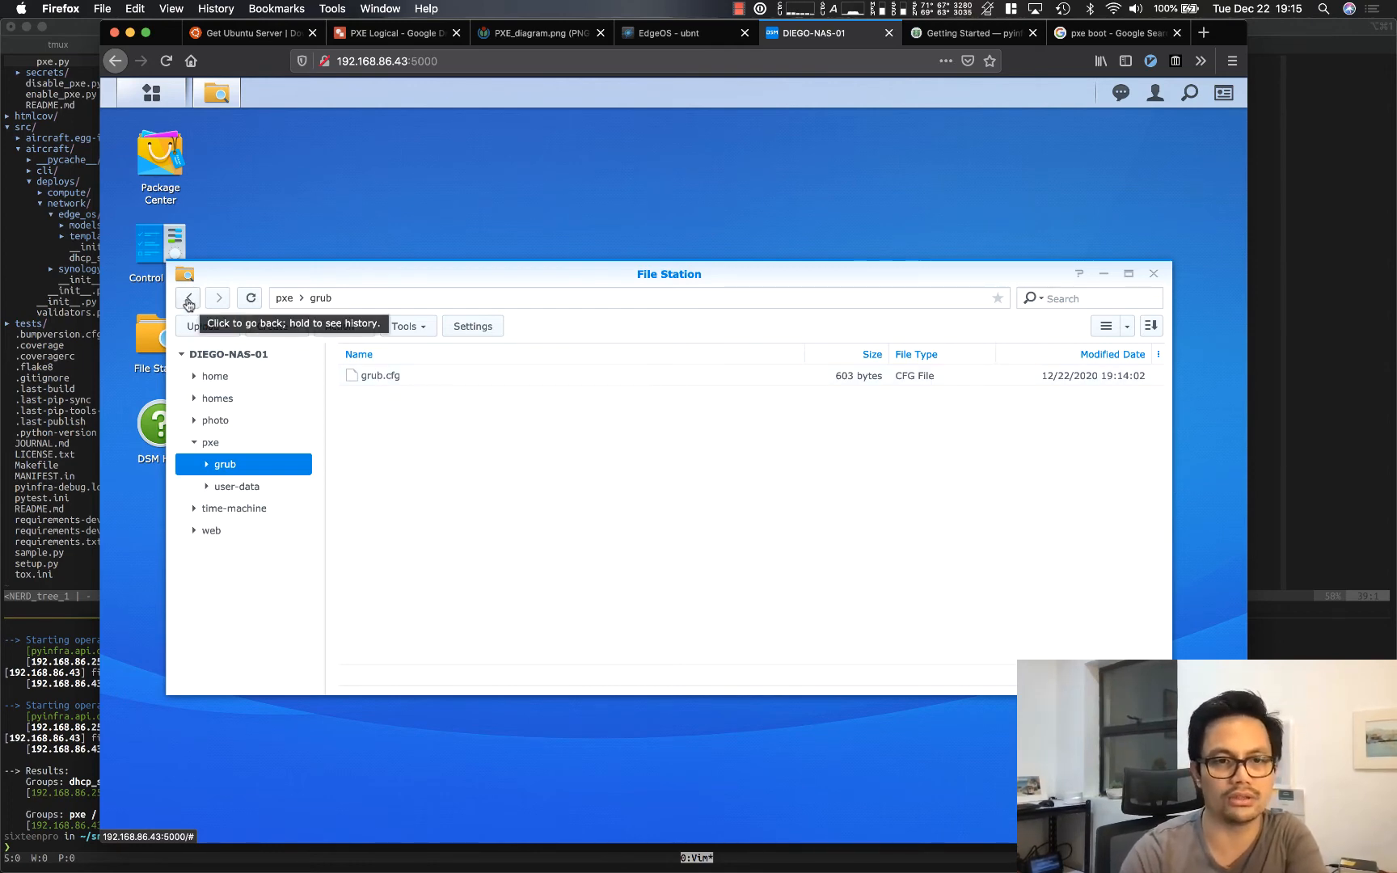
{"action": "left_click", "coordinate": [188, 298]}
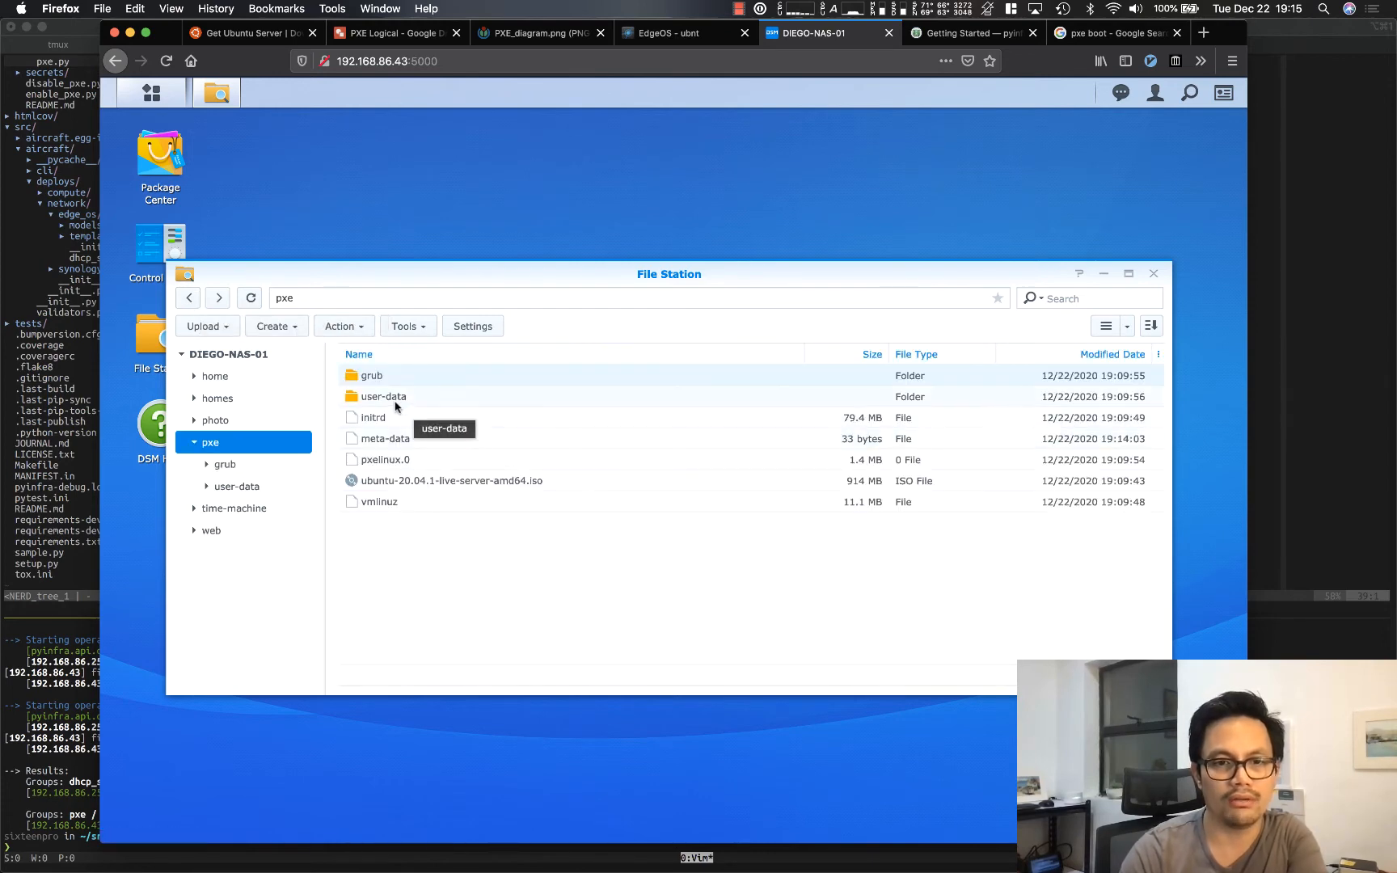
{"action": "double_click", "coordinate": [384, 395]}
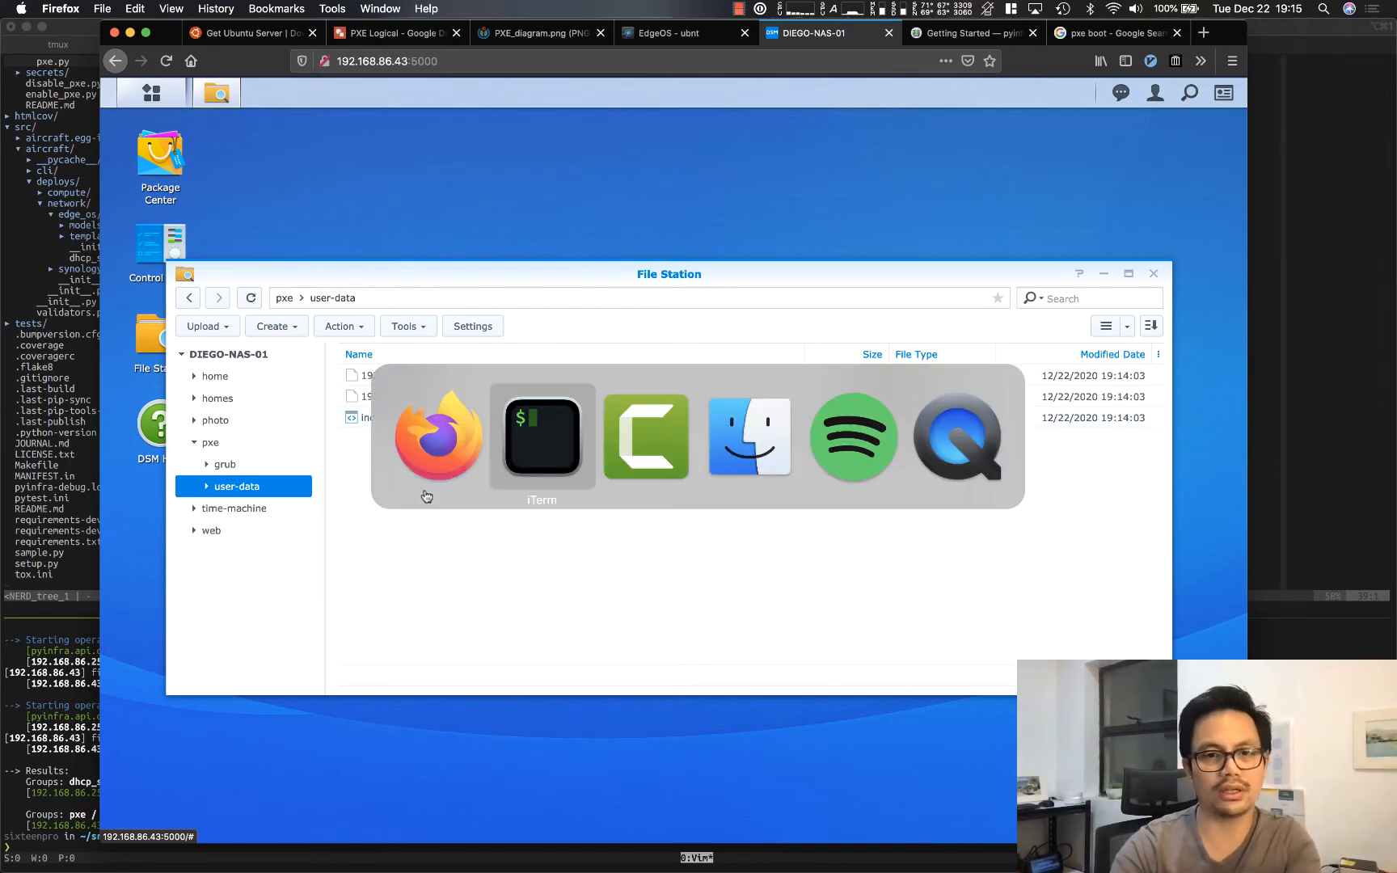
Step: Connect to DIEGO-NAS-01 over SSH from the terminal
{"action": "left_click", "coordinate": [541, 437]}
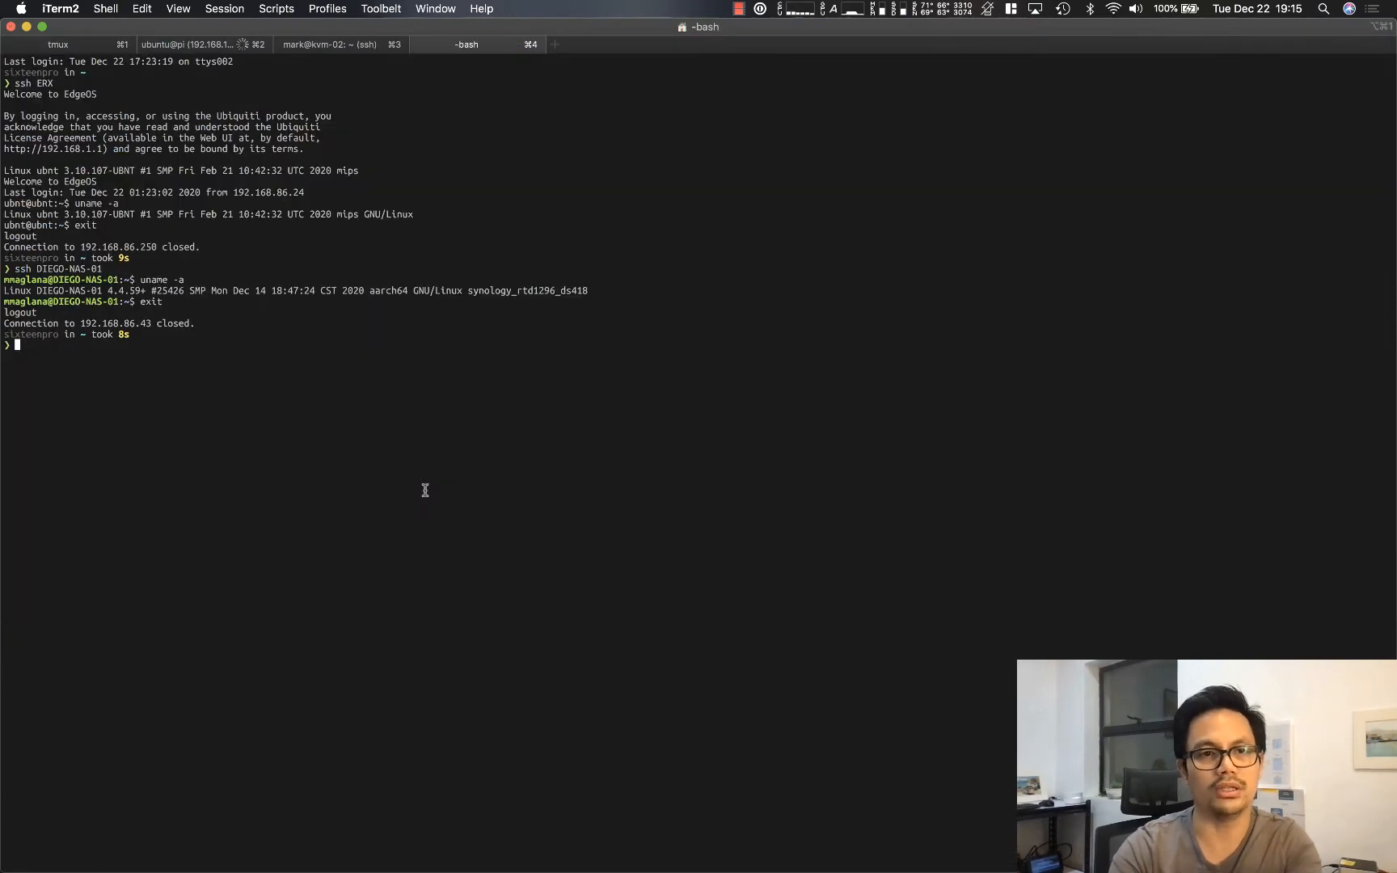
{"action": "type", "text": "ssh DE"}
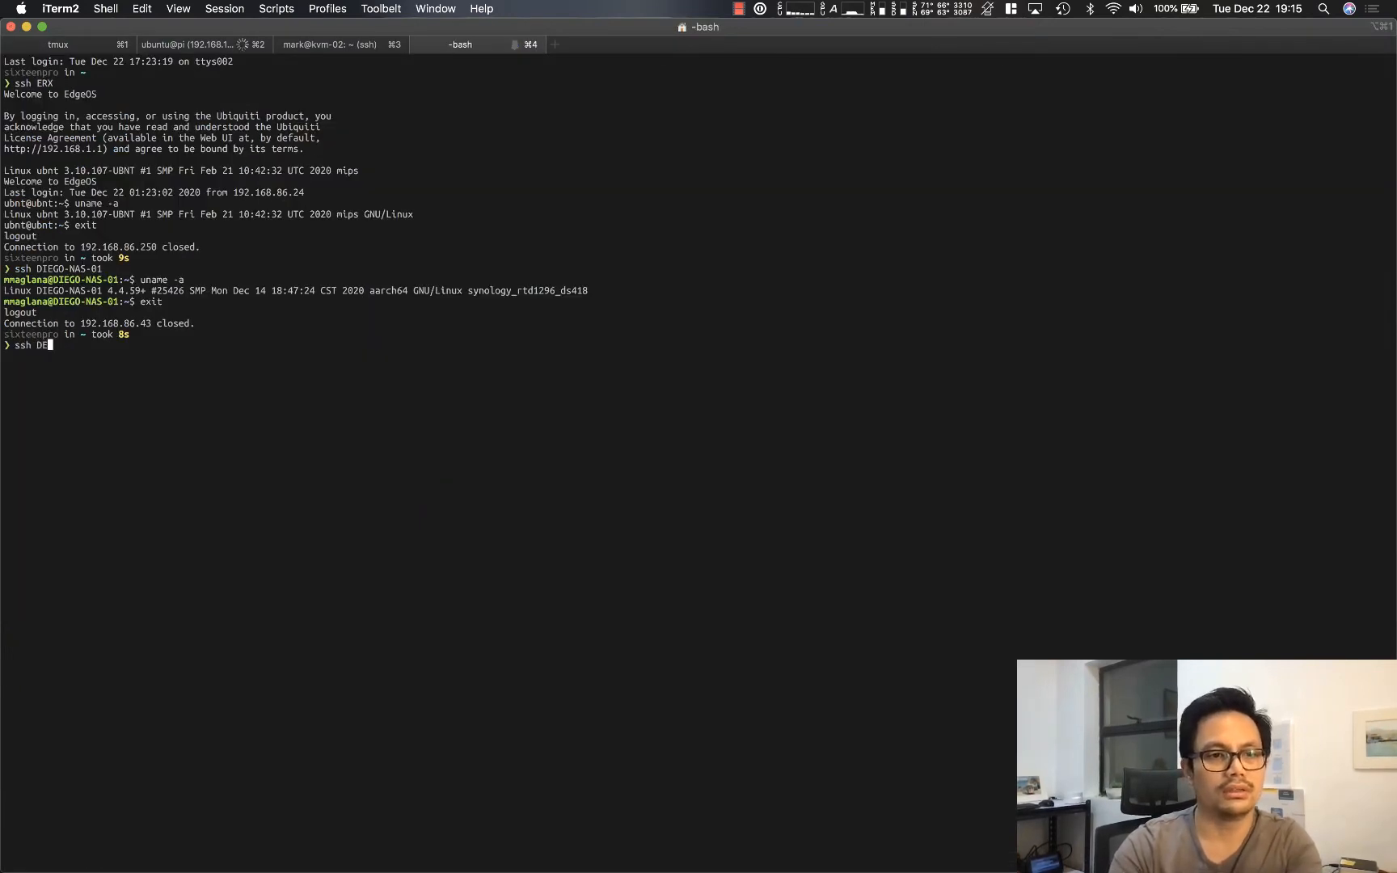
{"action": "key", "text": "Return"}
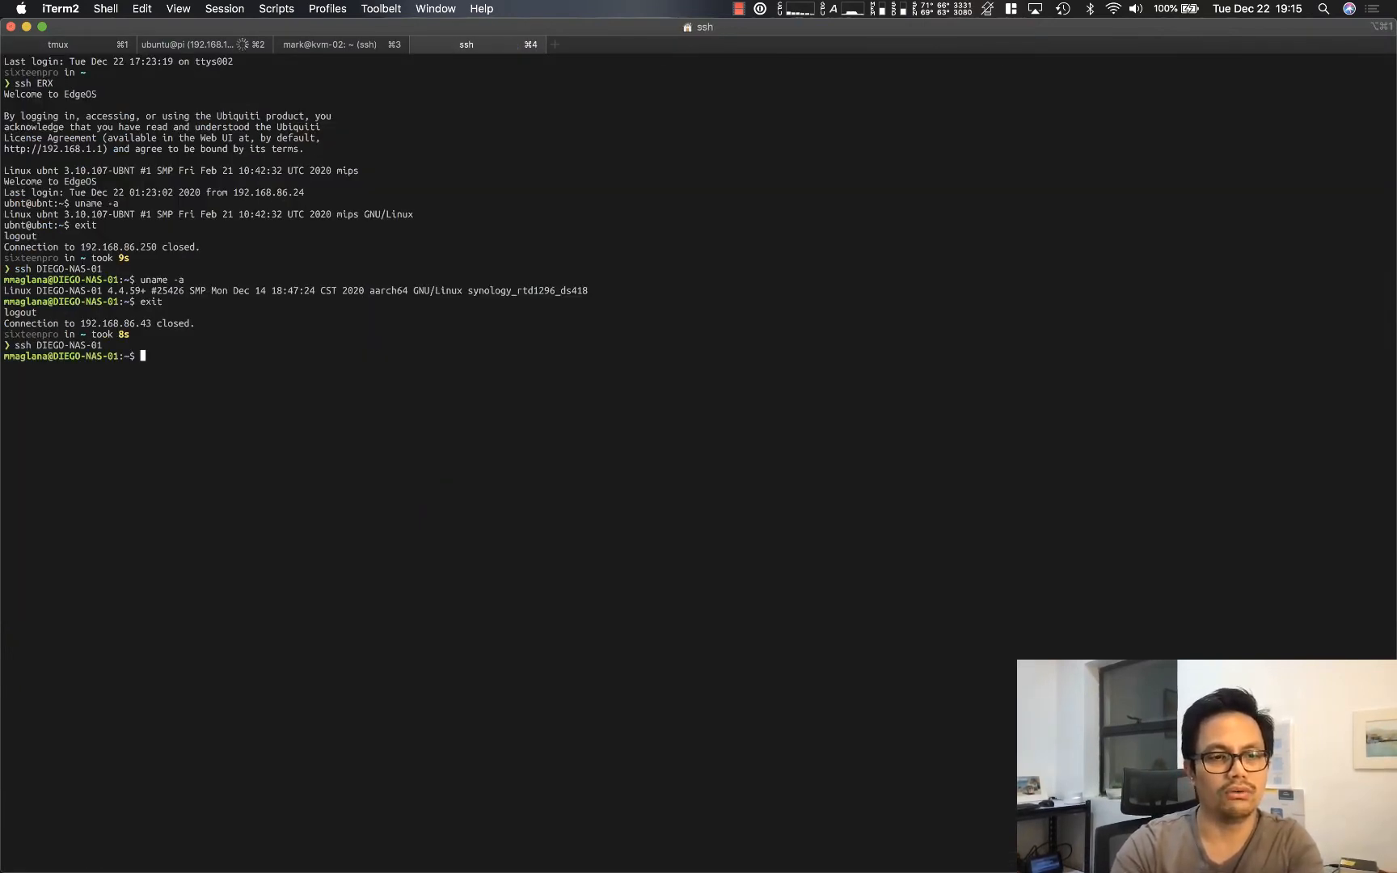
Step: Move into /volume4/pxe and its user-data folder, starting a cat command
{"action": "type", "text": "cd /v"}
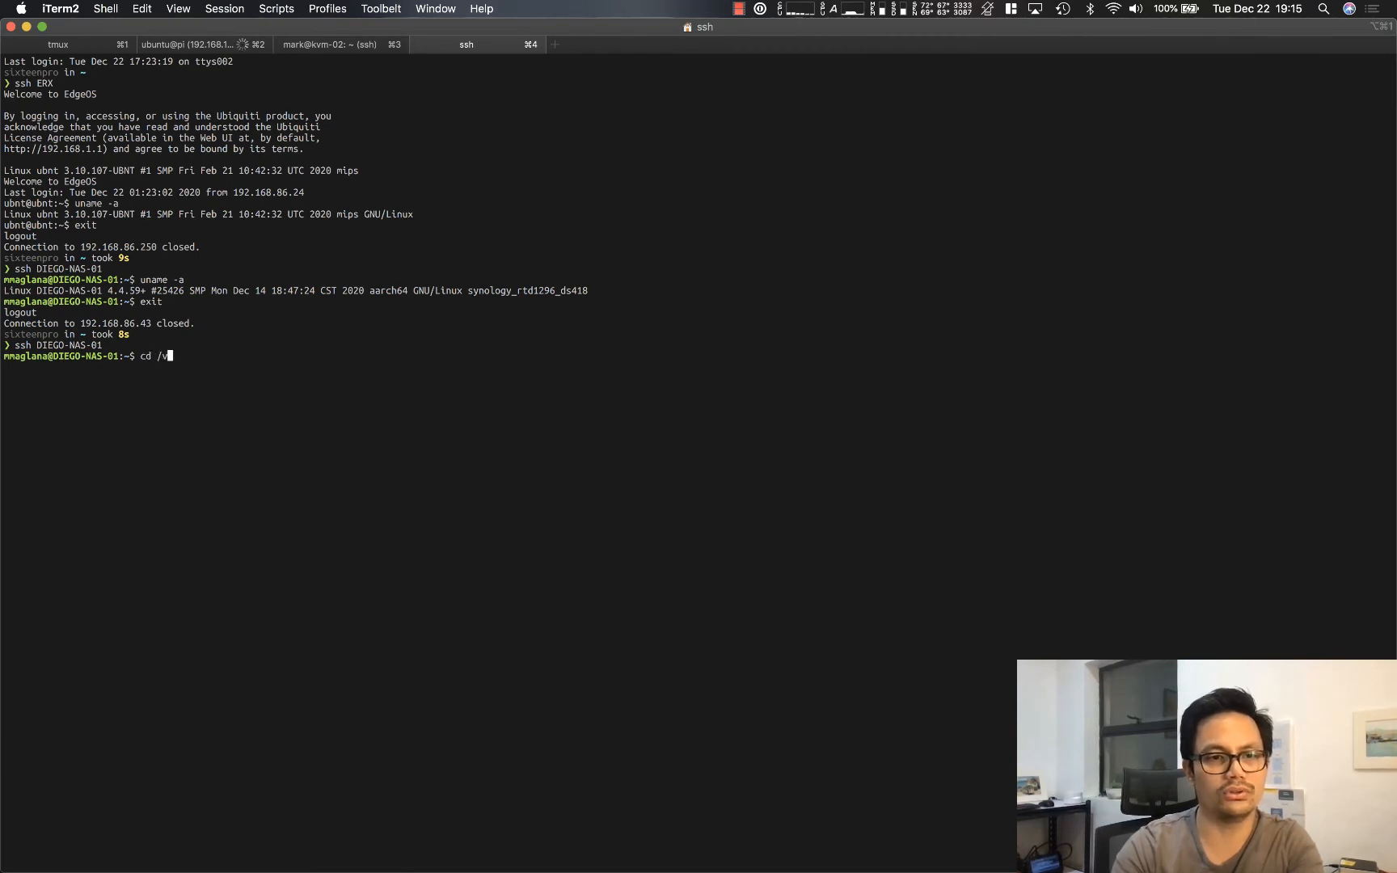
{"action": "type", "text": "olume"}
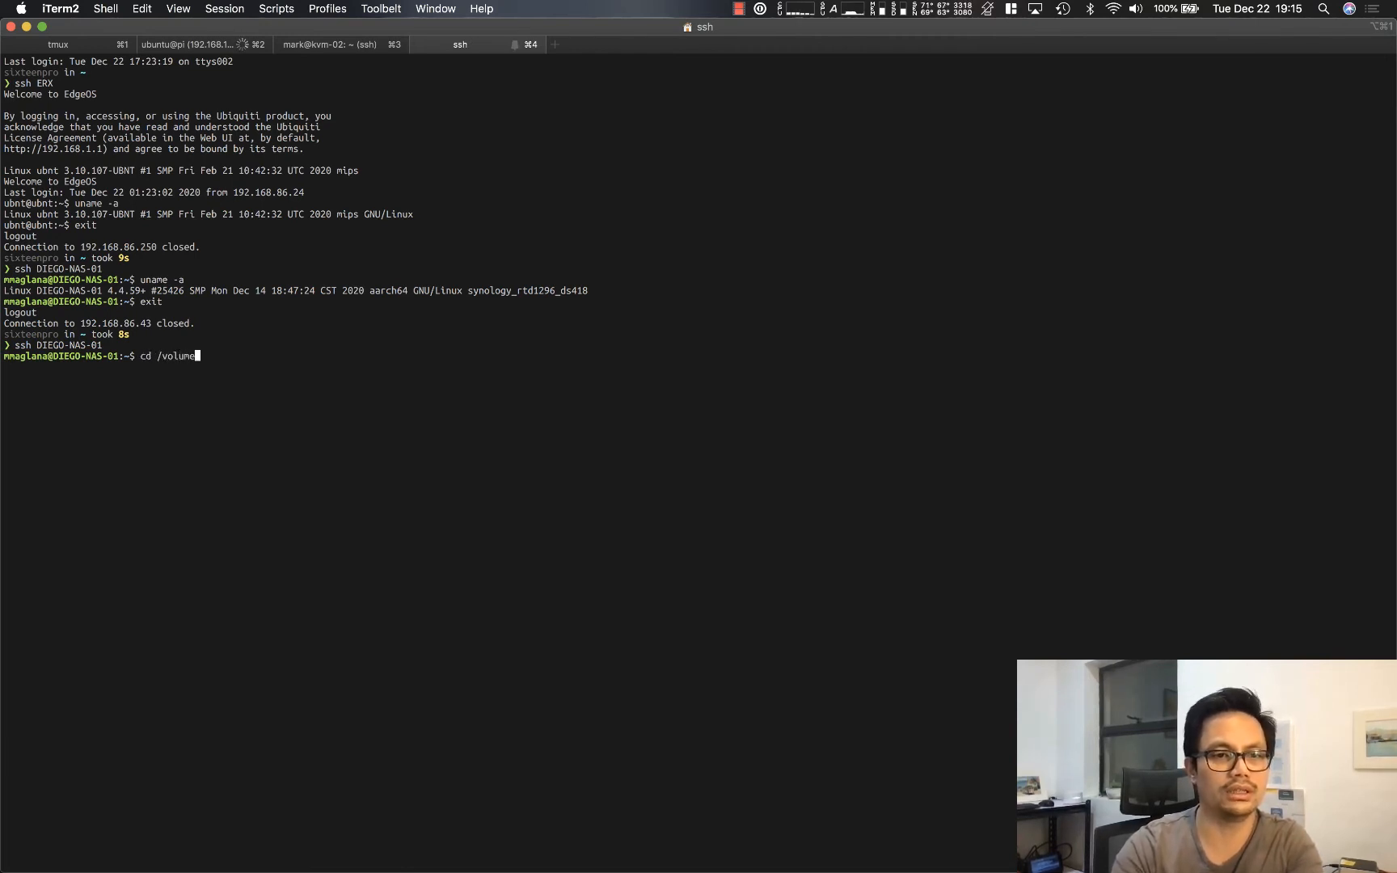
{"action": "type", "text": "4/"}
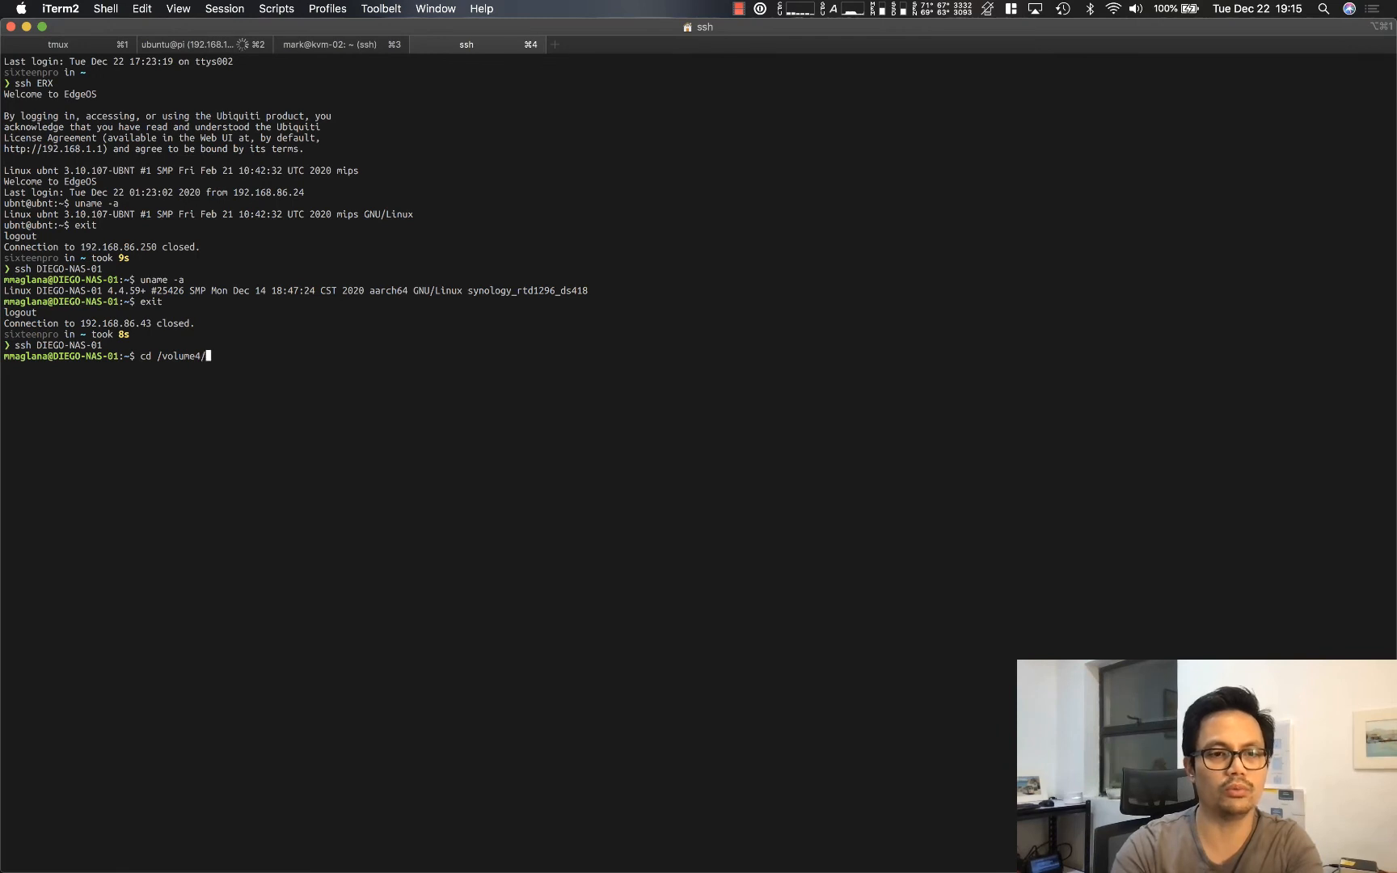
{"action": "key", "text": "Return"}
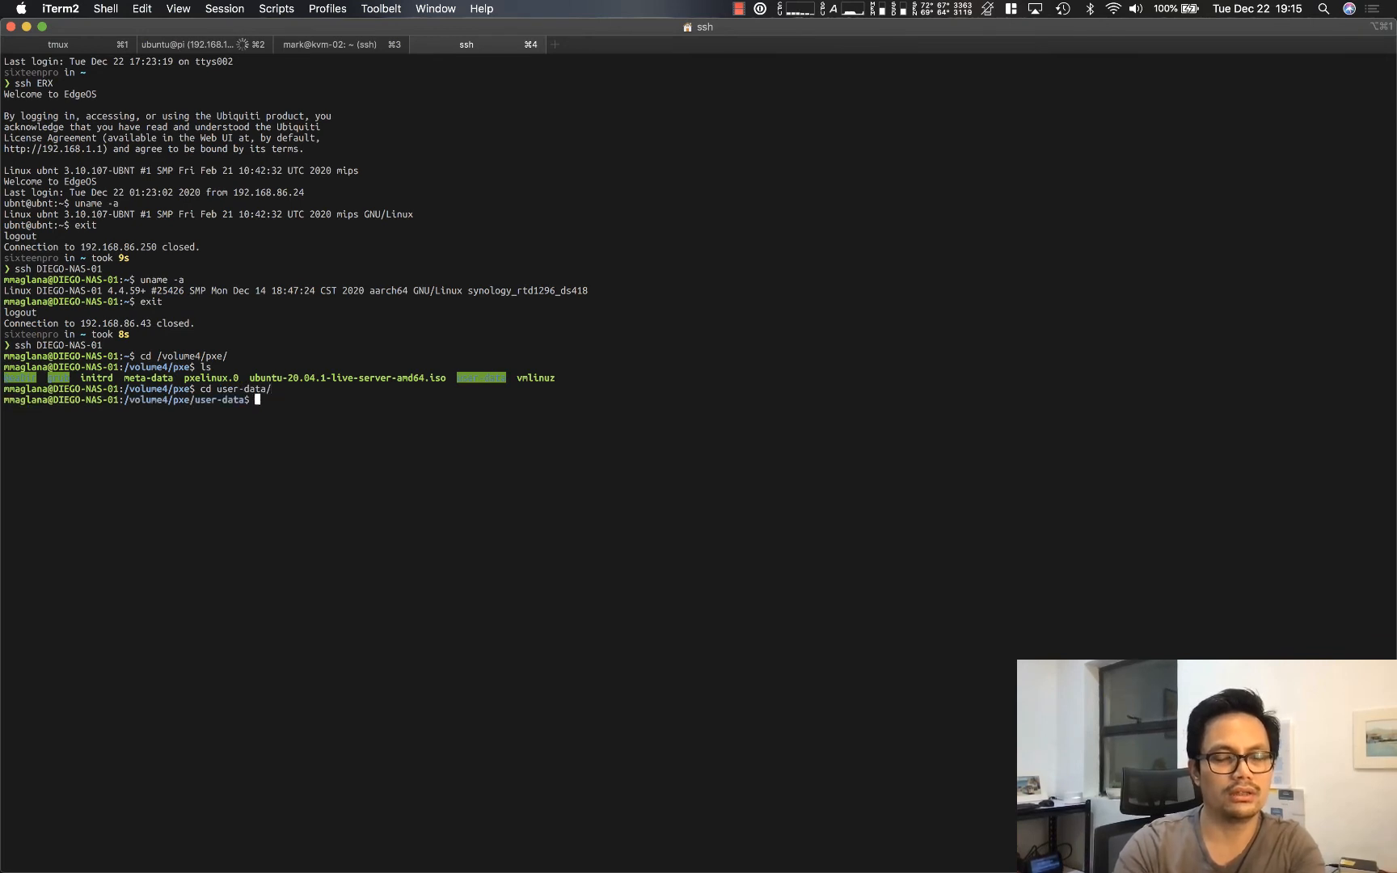
{"action": "type", "text": "cat"}
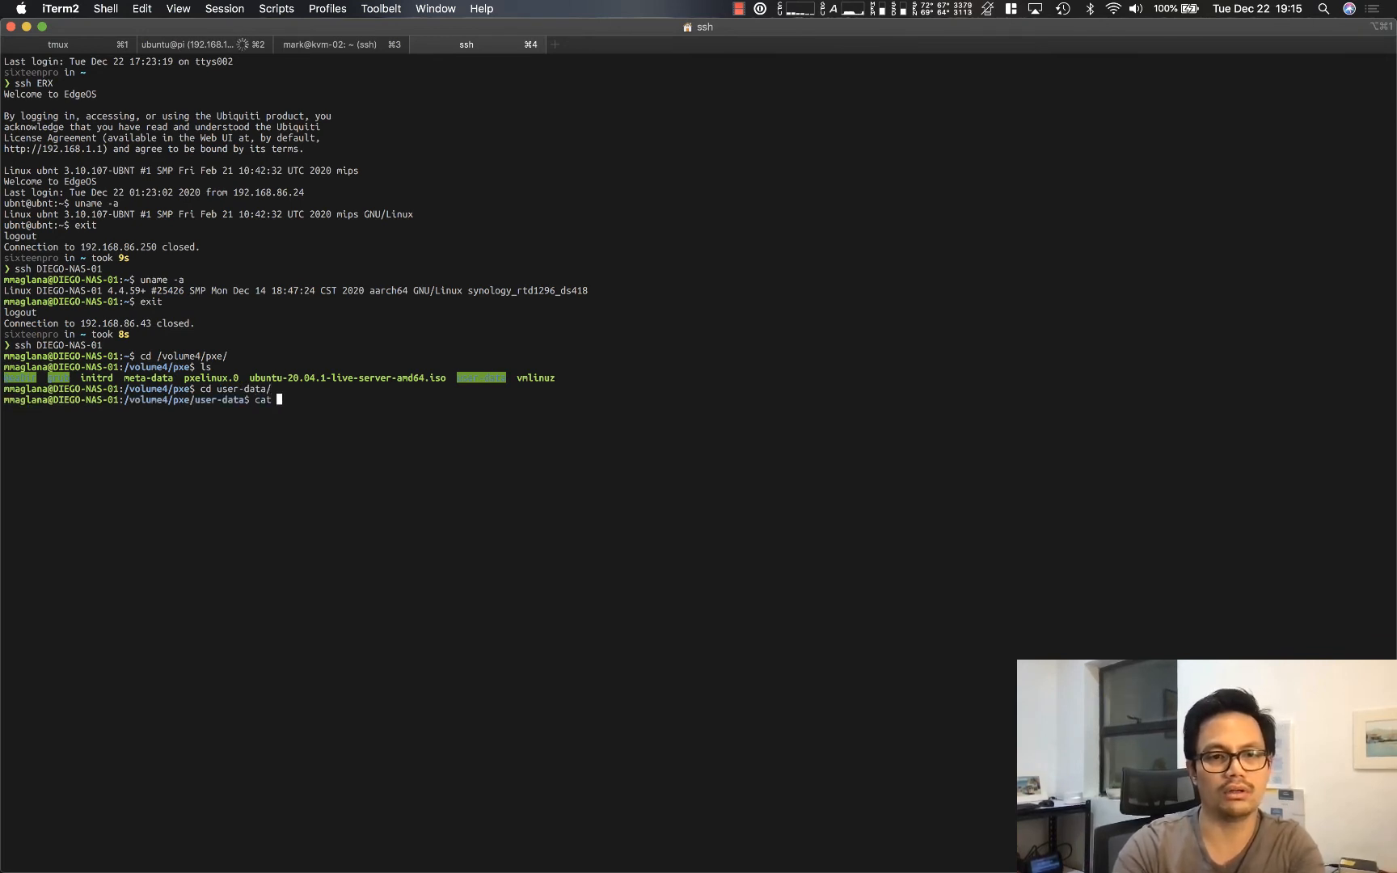
Step: Print index.php, list the per-IP user-data files and start catting the 192.168.100.201 file
{"action": "key", "text": "Return"}
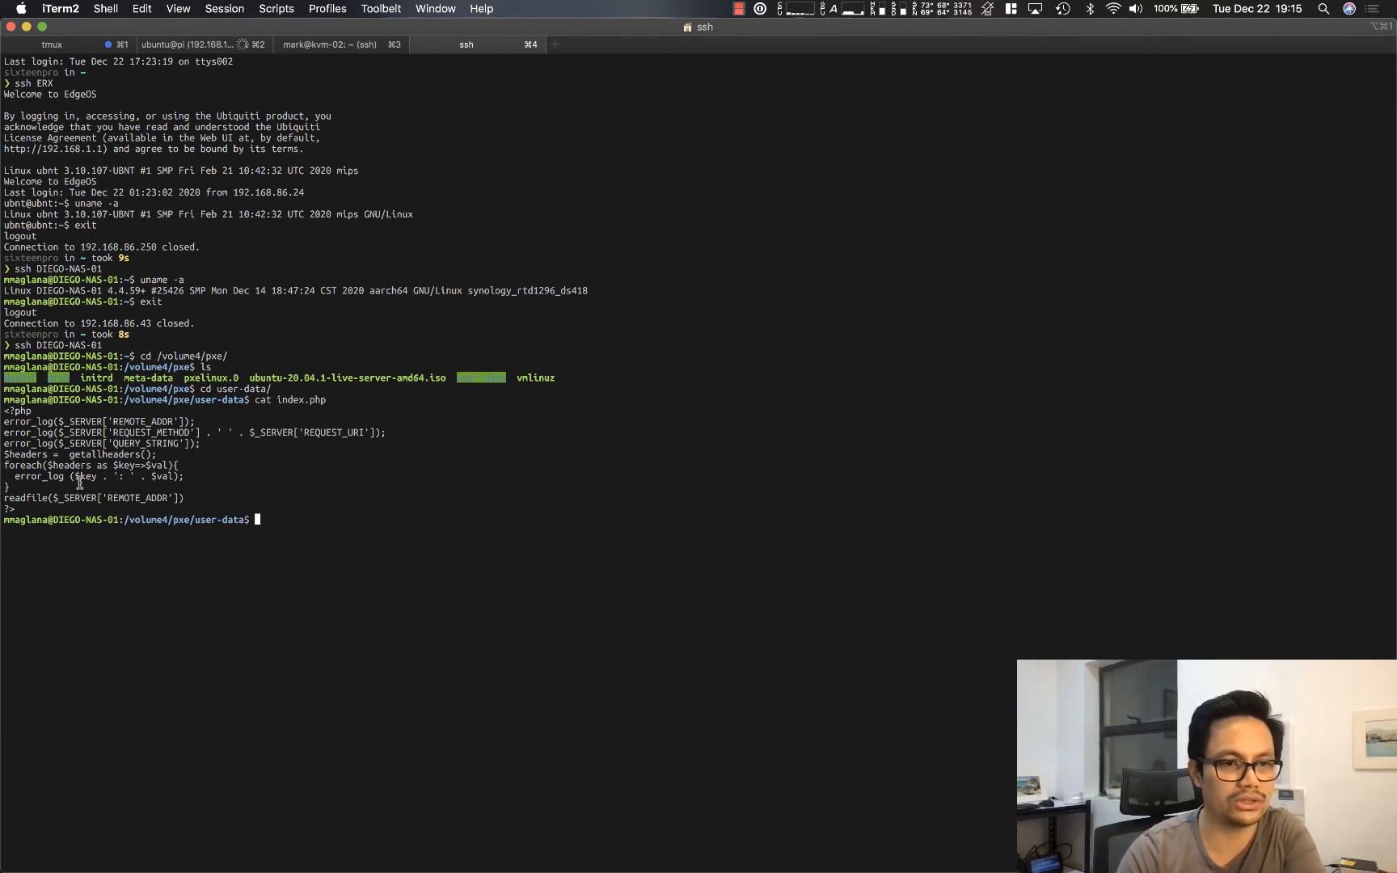
{"action": "mouse_move", "coordinate": [17, 498]}
{"action": "type", "text": "ls"}
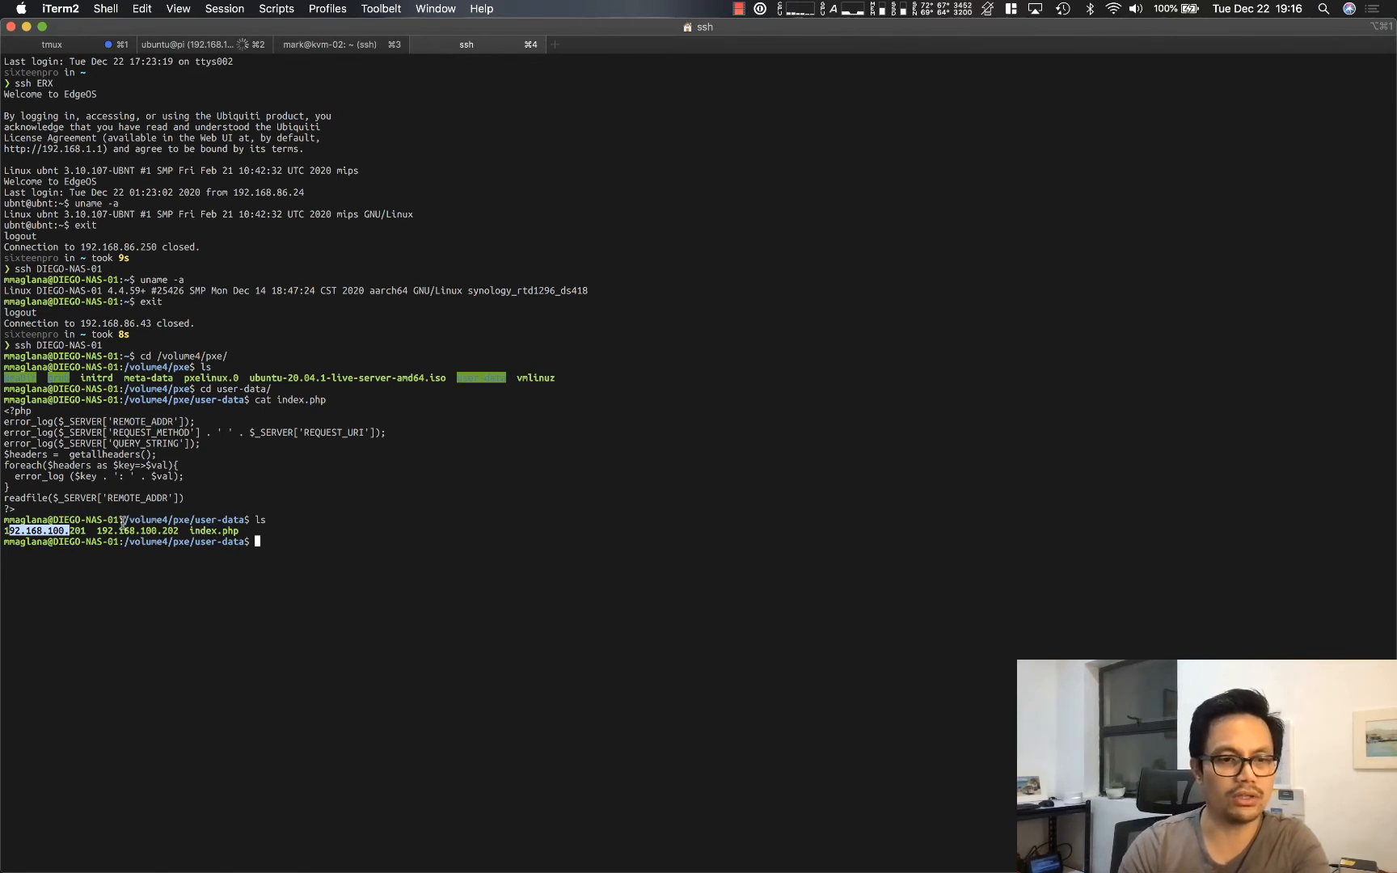
{"action": "left_click", "coordinate": [129, 531]}
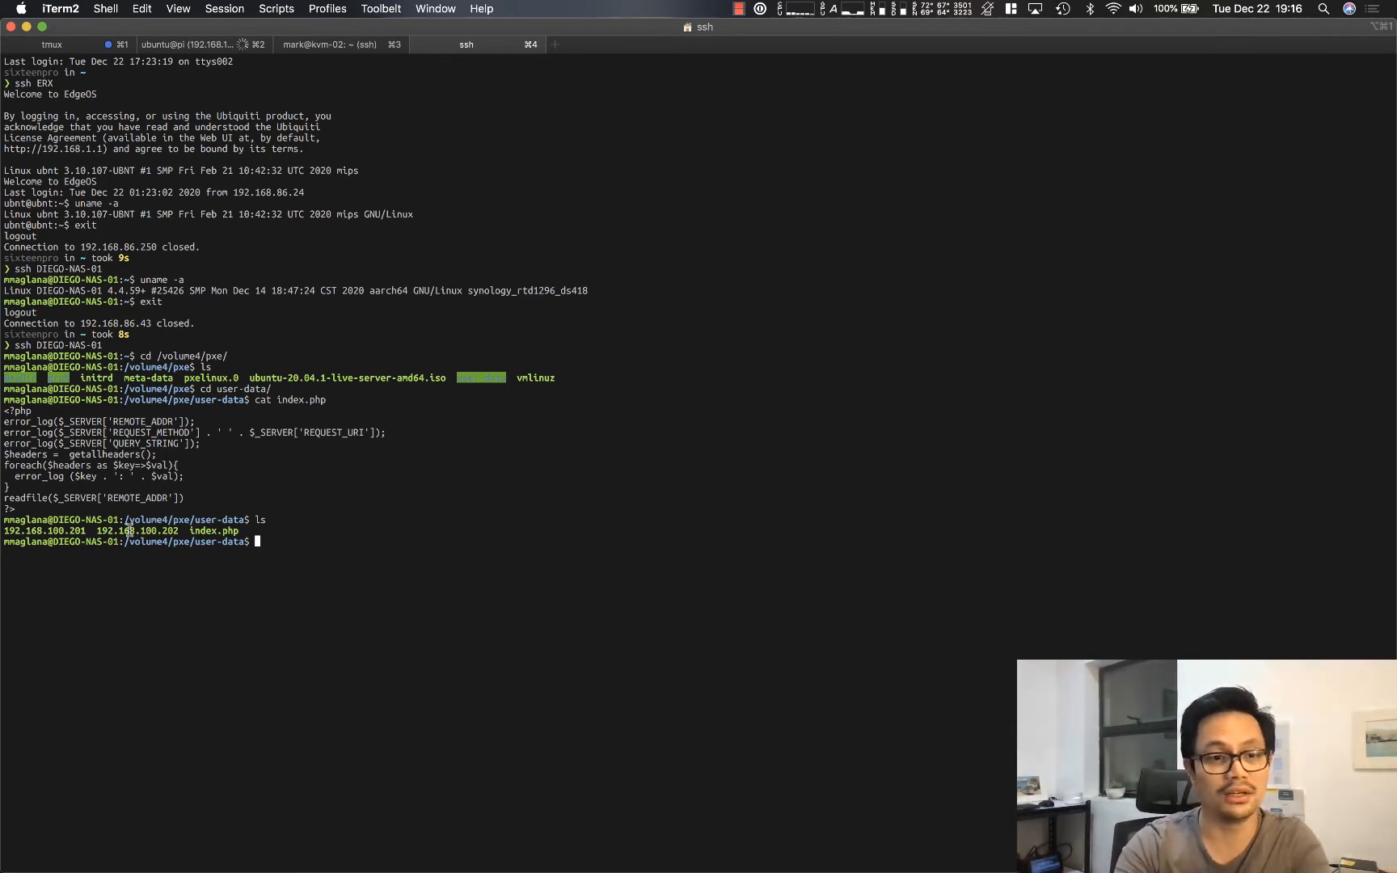
{"action": "type", "text": "cat 192"}
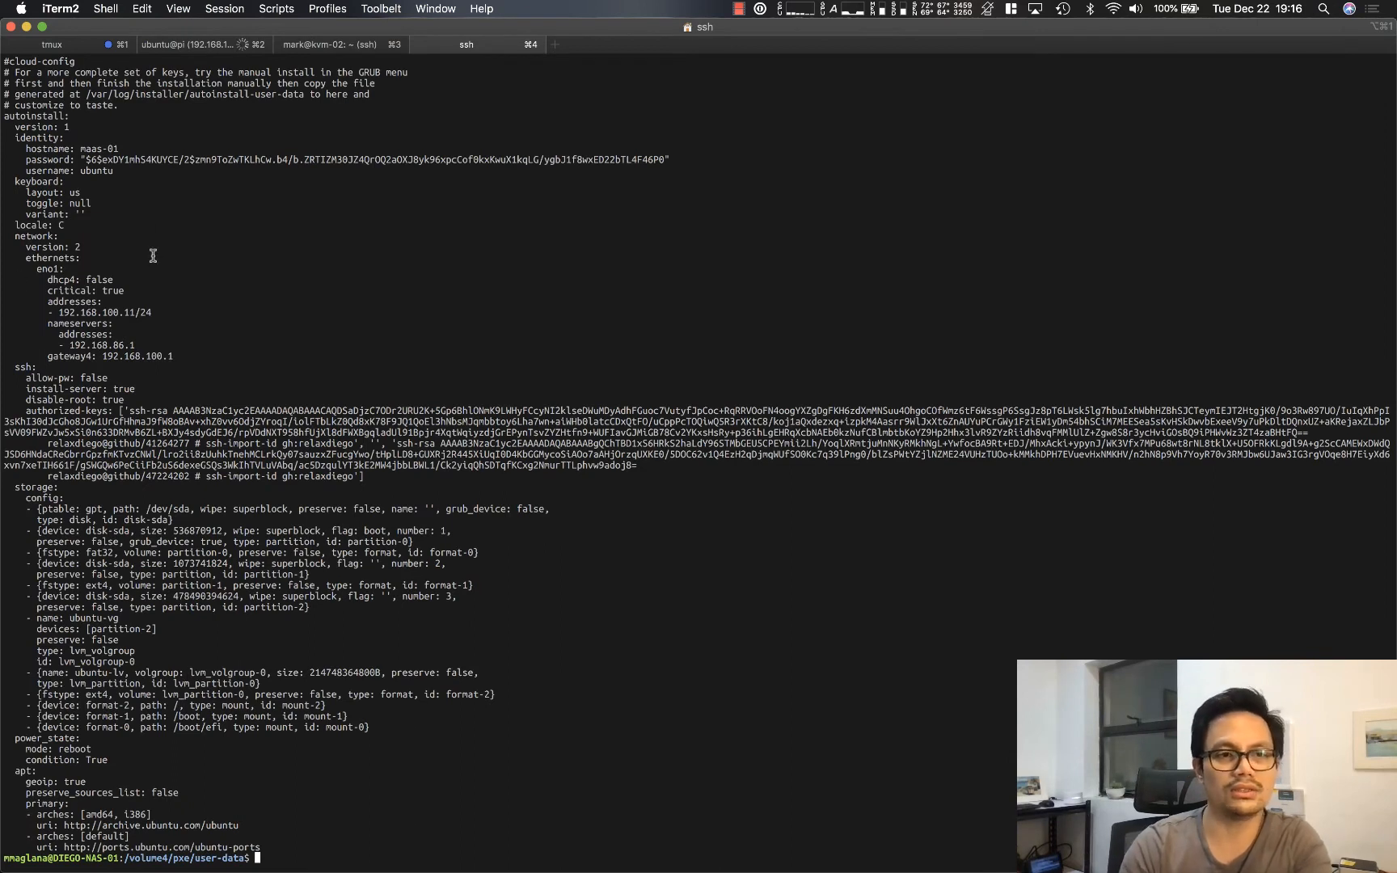
{"action": "mouse_move", "coordinate": [151, 235]}
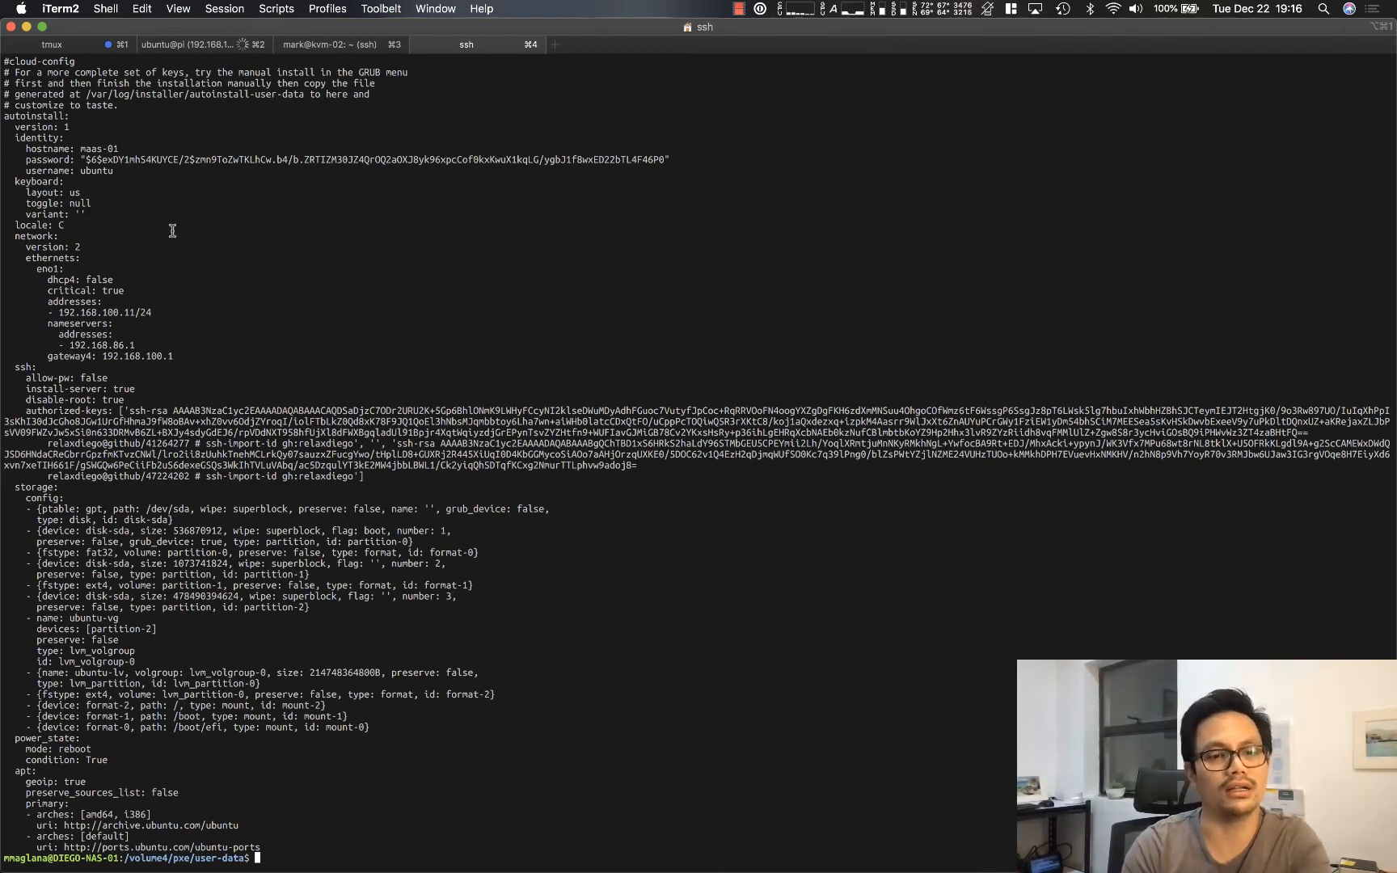
{"action": "mouse_move", "coordinate": [183, 357]}
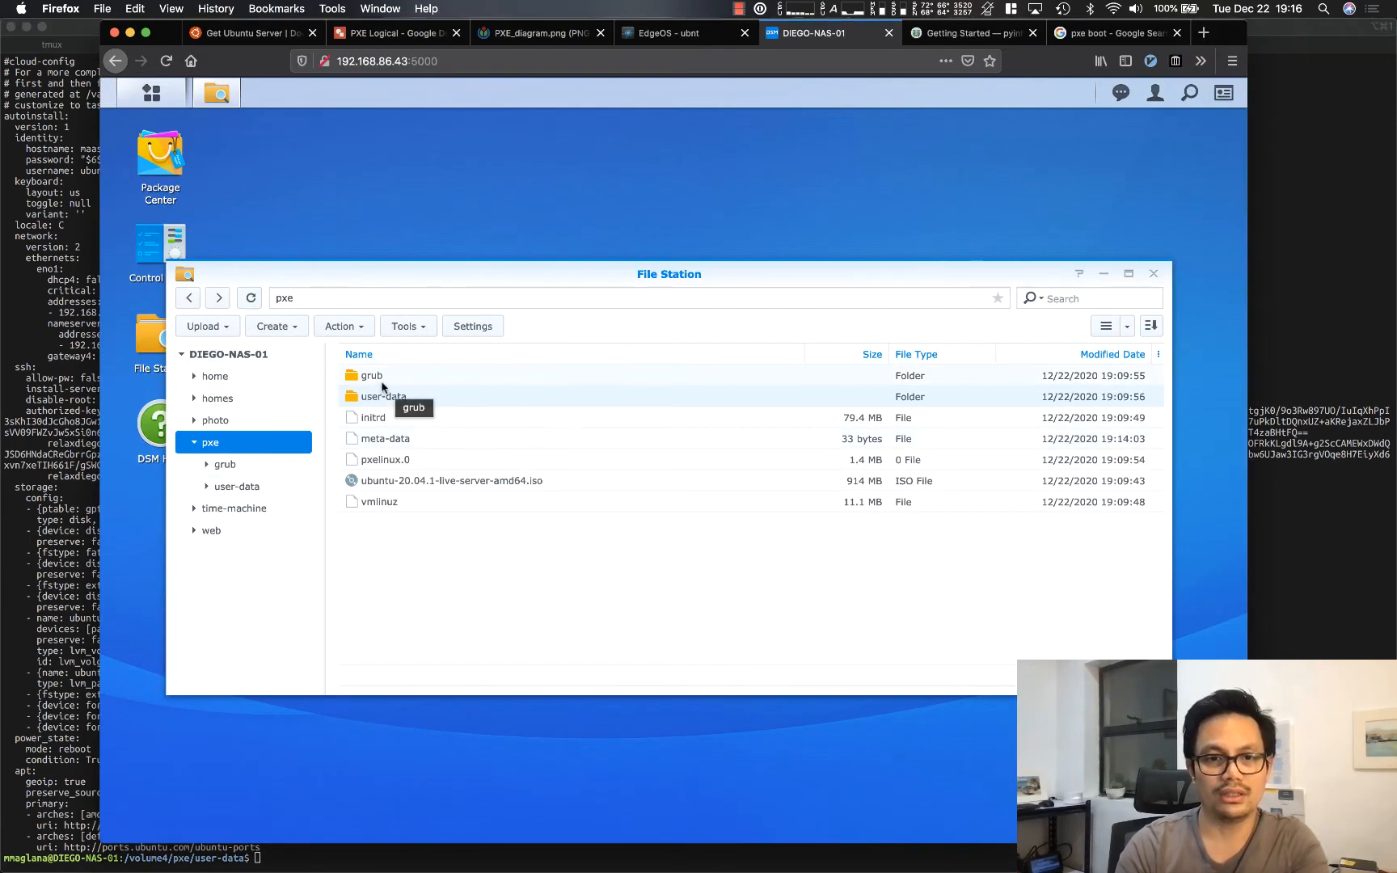
{"action": "mouse_move", "coordinate": [384, 488]}
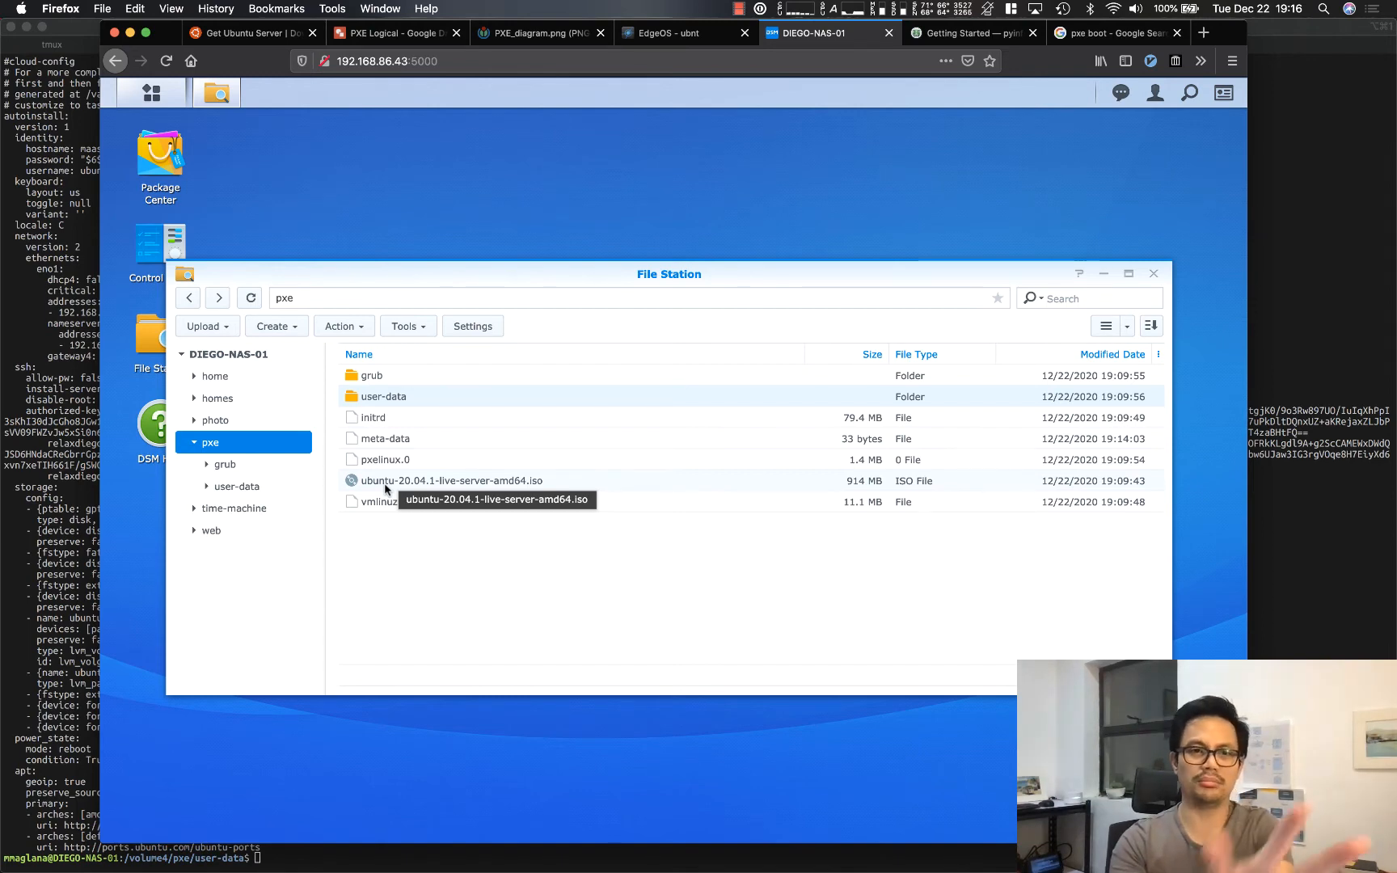
{"action": "mouse_move", "coordinate": [639, 105]}
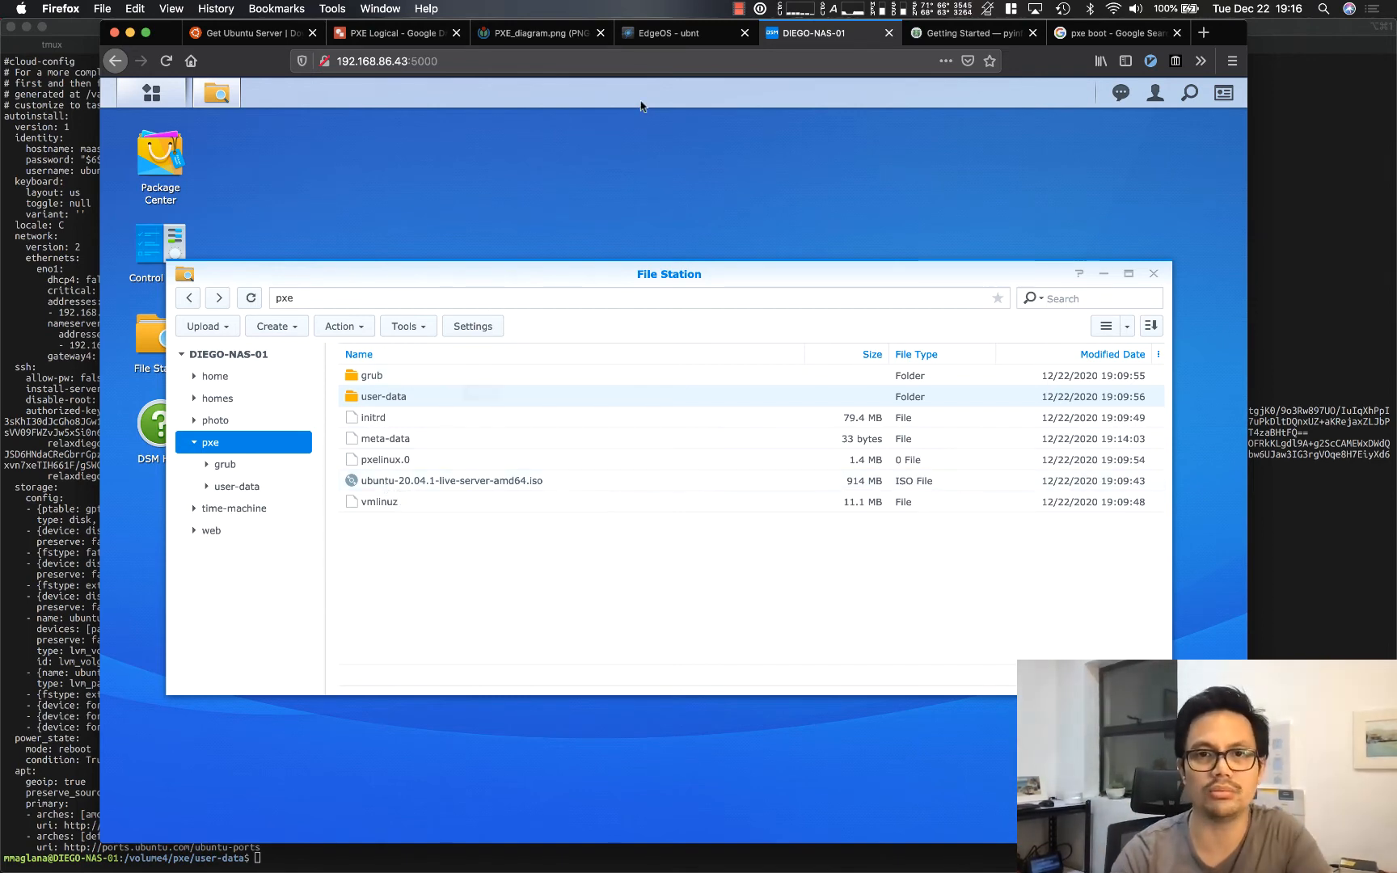
Step: Switch from File Station to the EdgeOS router admin tab
{"action": "left_click", "coordinate": [681, 33]}
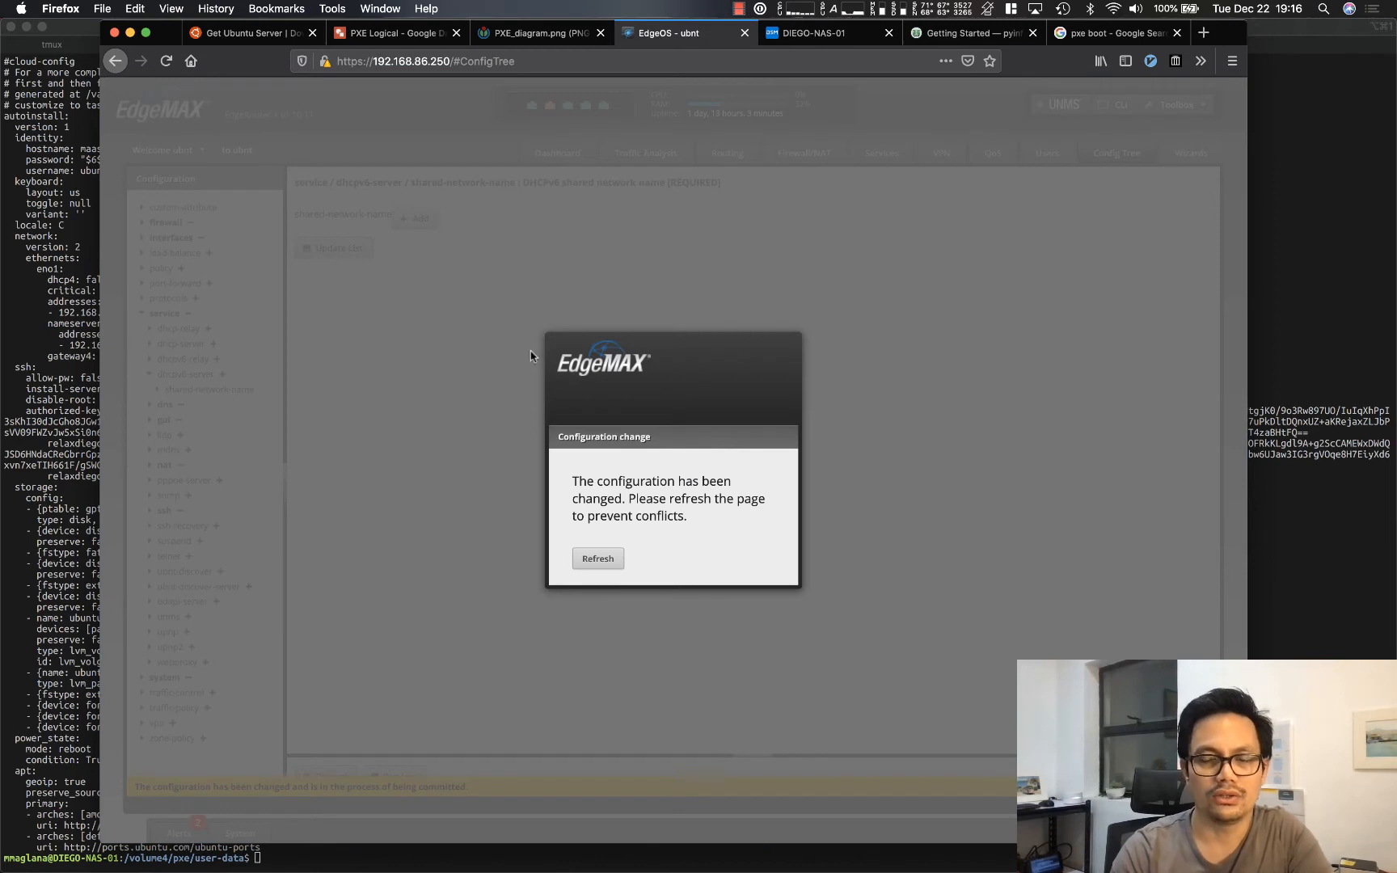
{"action": "mouse_move", "coordinate": [641, 527]}
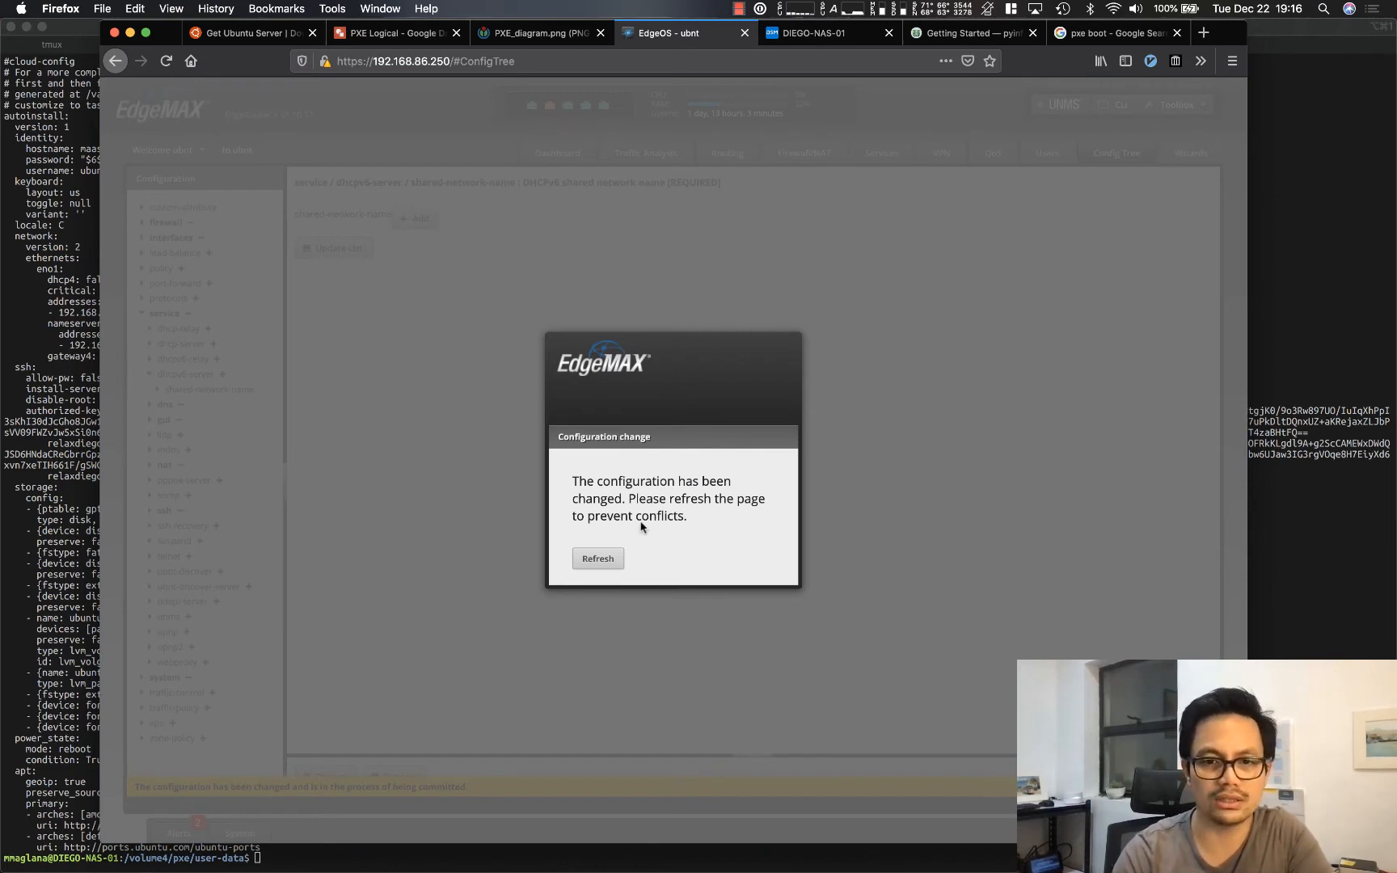
{"action": "mouse_move", "coordinate": [626, 550]}
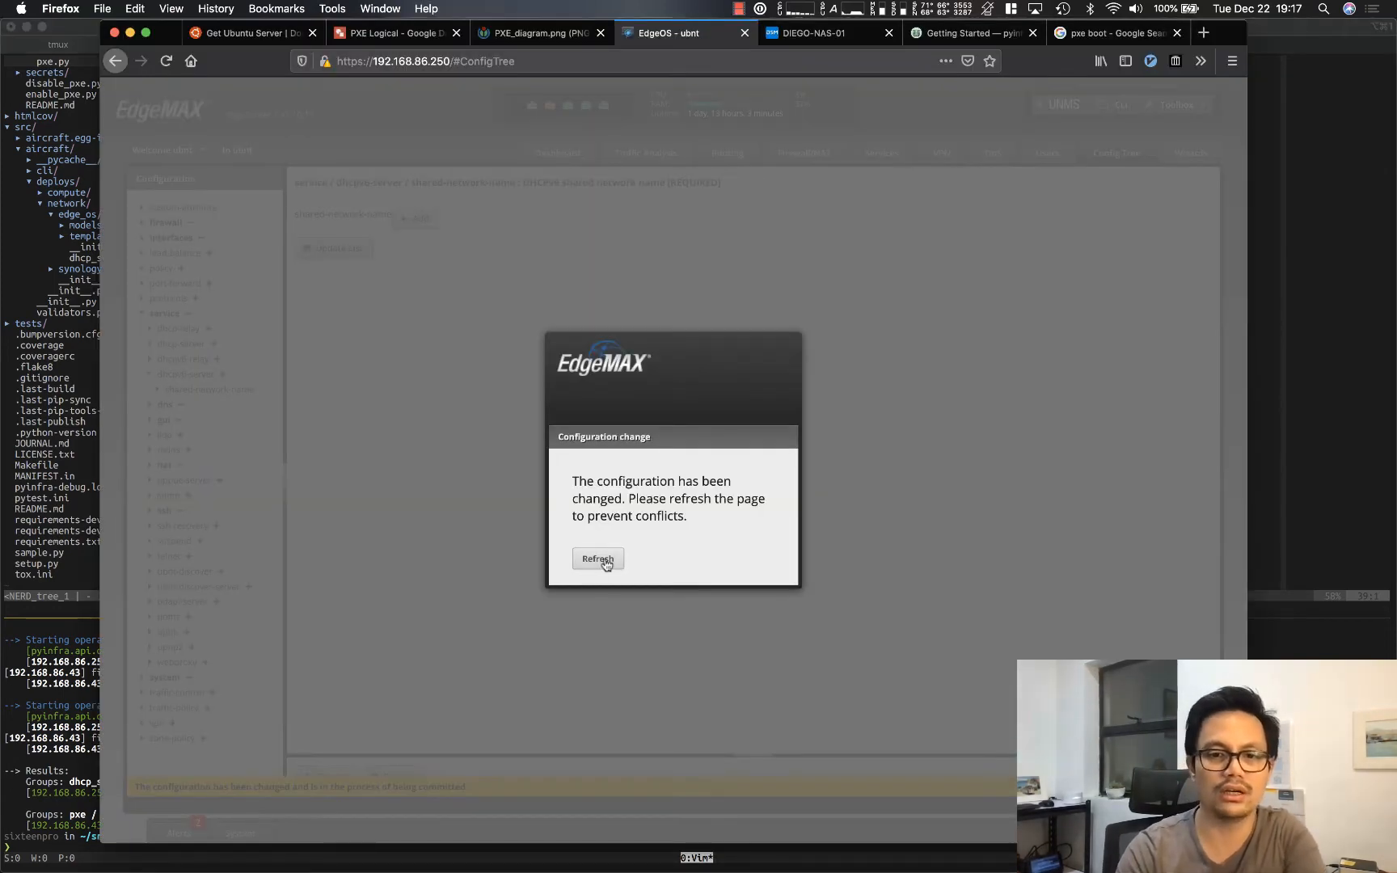
Step: Refresh after the configuration change and show the DHCP server list with pxe.lan on 192.168.100.0/24
{"action": "left_click", "coordinate": [596, 558]}
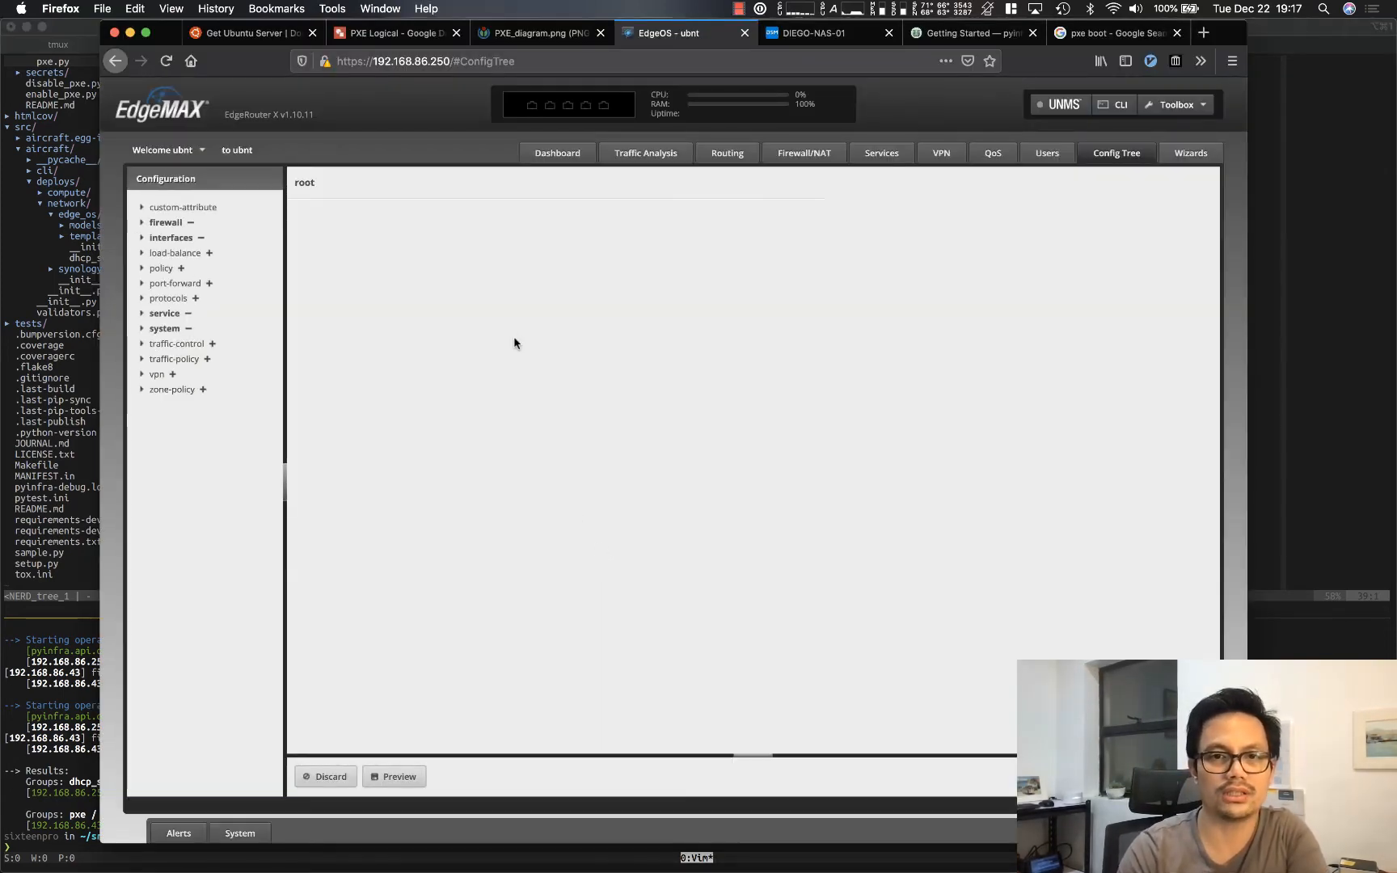
{"action": "left_click", "coordinate": [880, 152]}
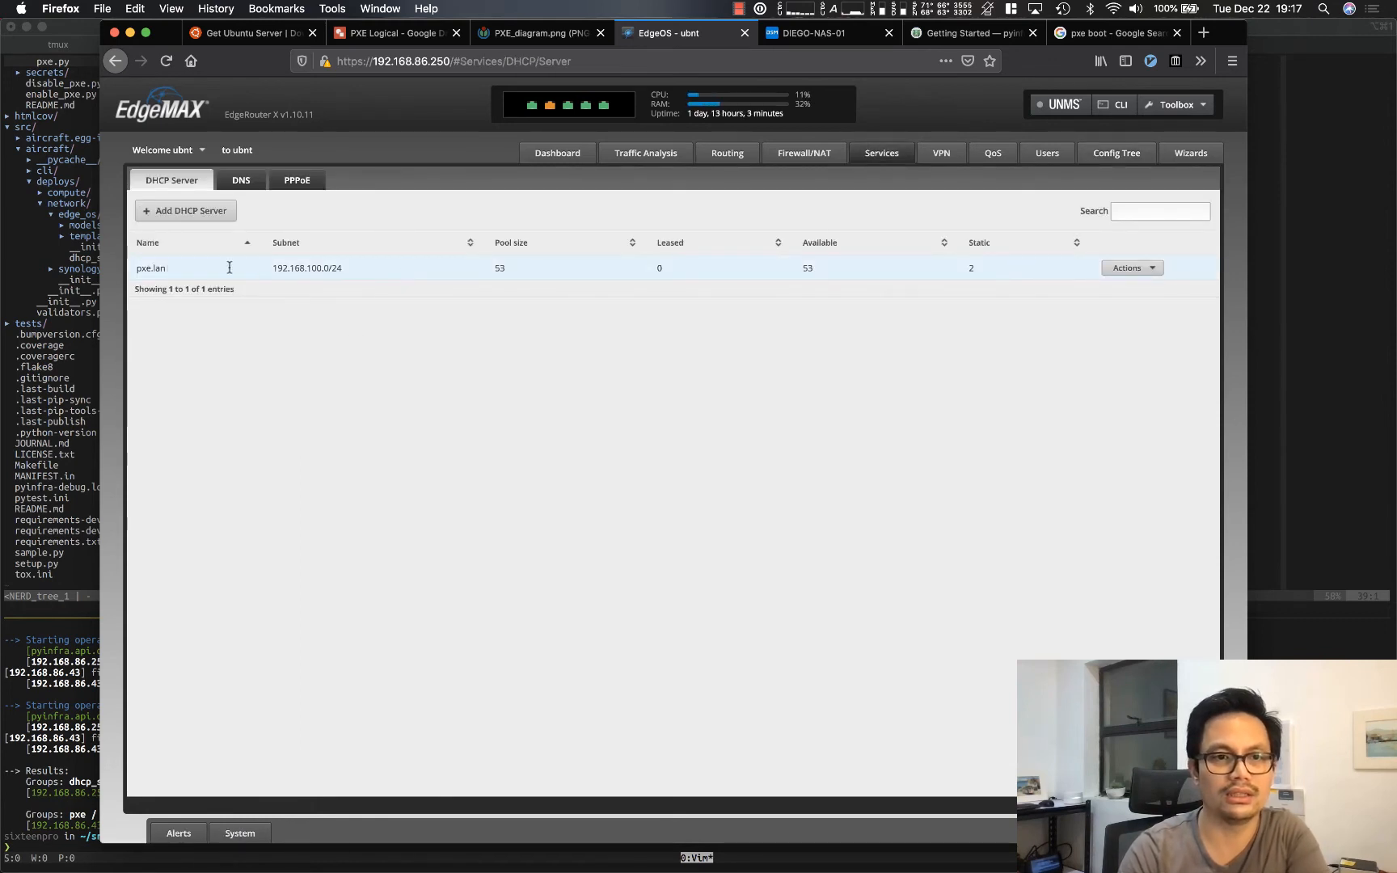
{"action": "mouse_move", "coordinate": [1128, 269]}
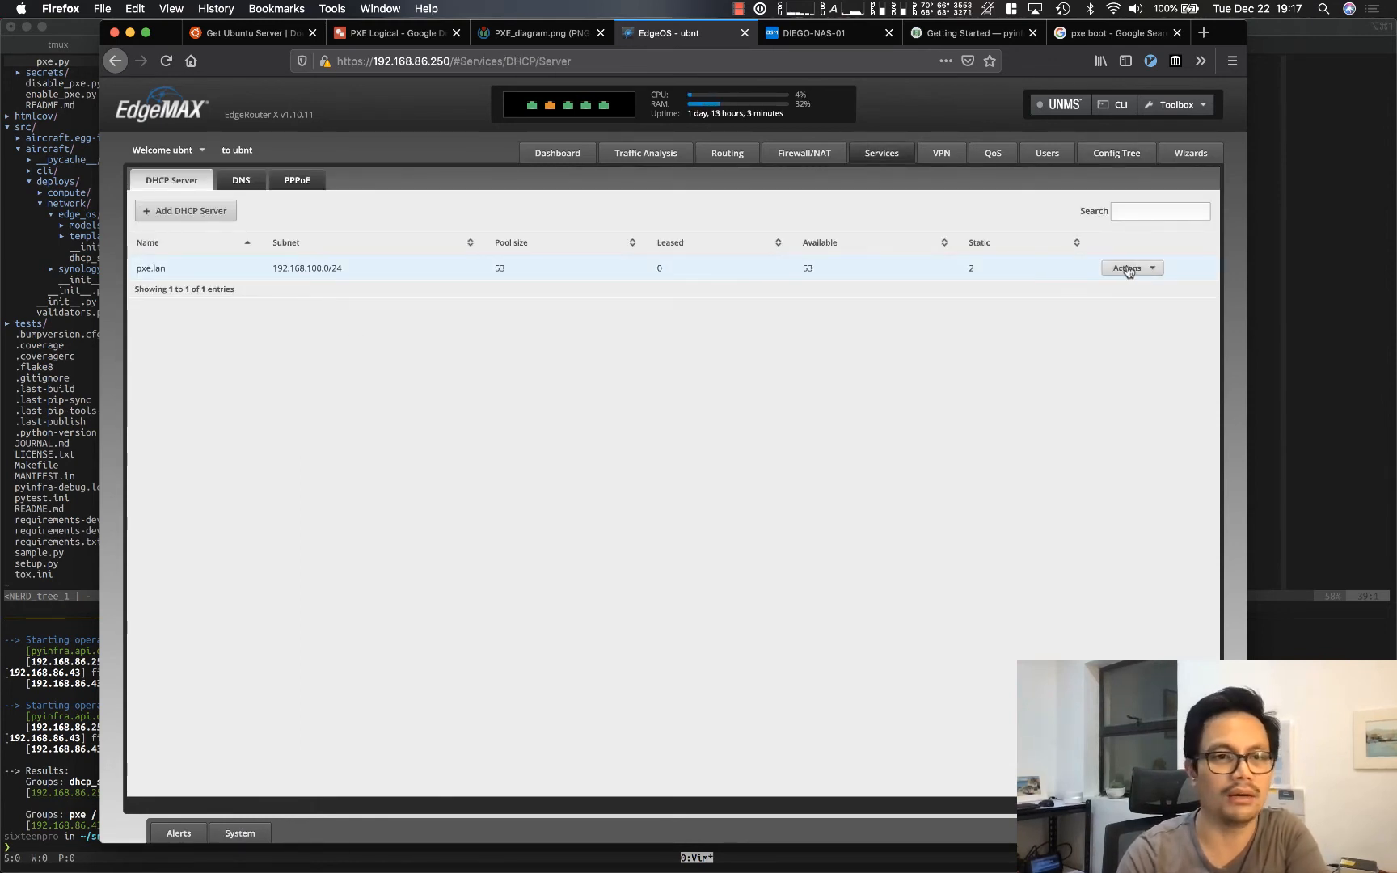
Step: View the pxe.lan DHCP server's details, then its static MAC/IP mappings for maas-01 and maas-02
{"action": "left_click", "coordinate": [1127, 268]}
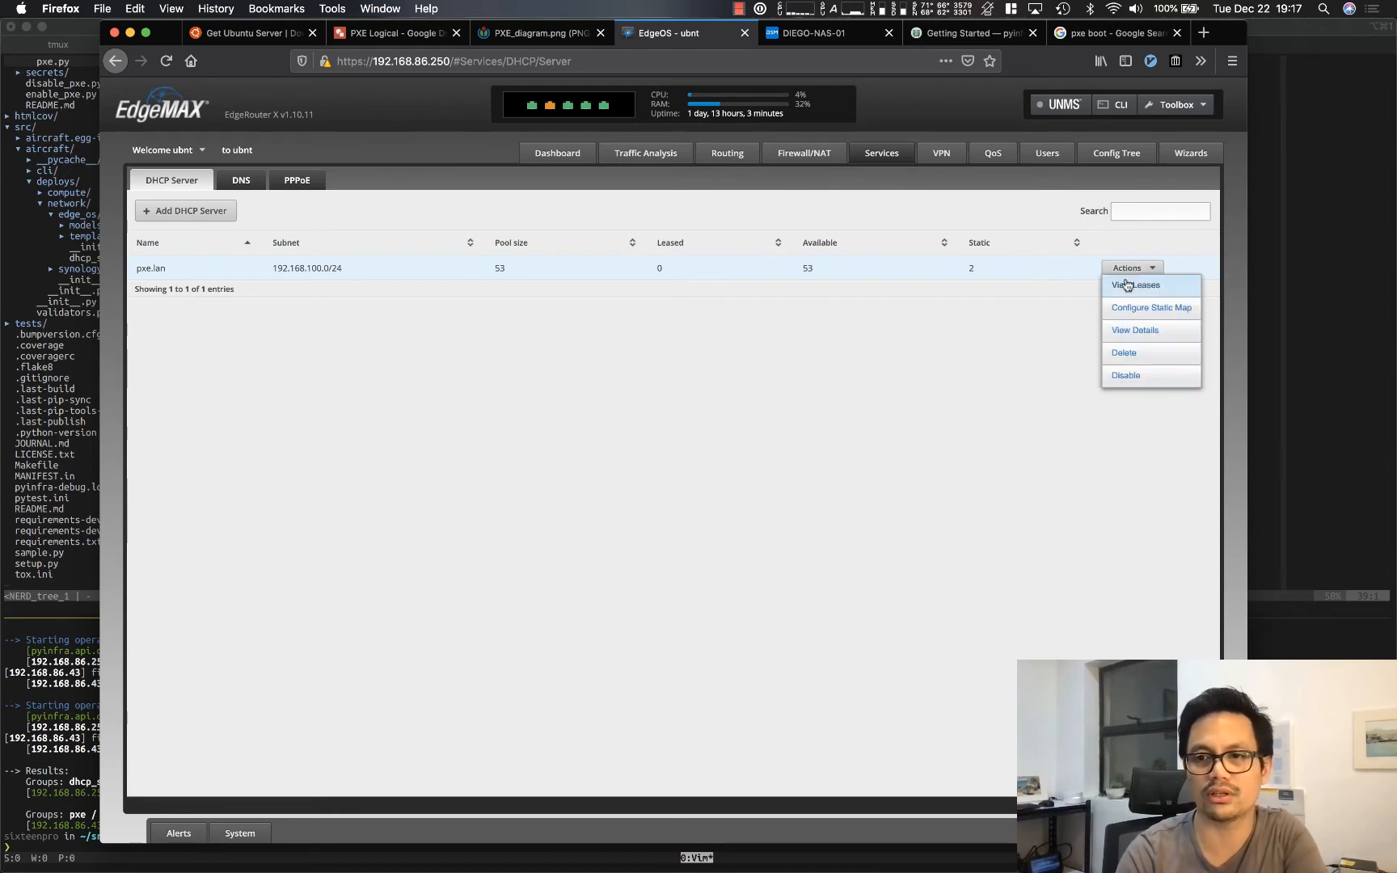
{"action": "left_click", "coordinate": [1134, 330]}
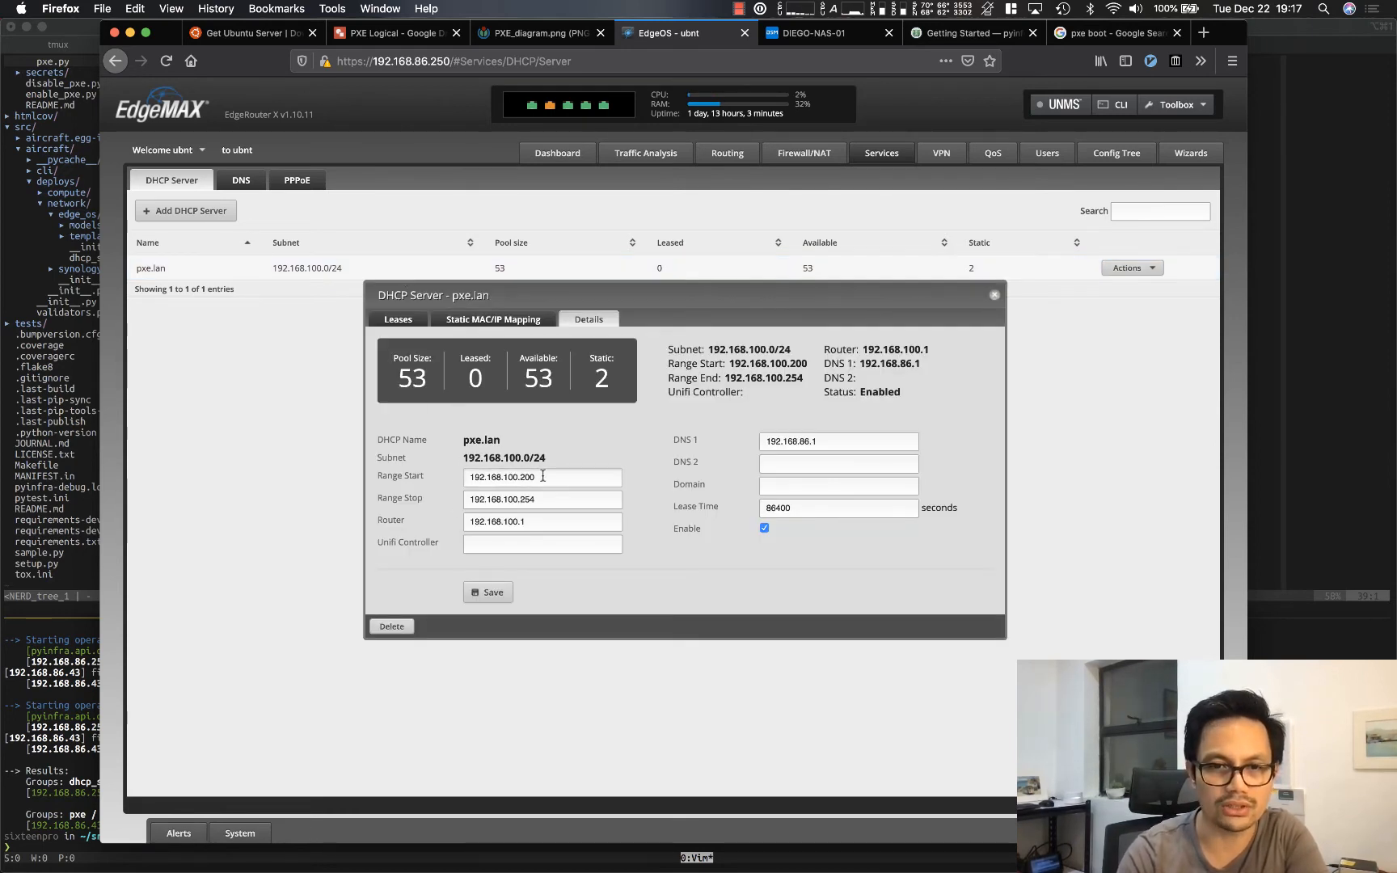
{"action": "double_click", "coordinate": [524, 498]}
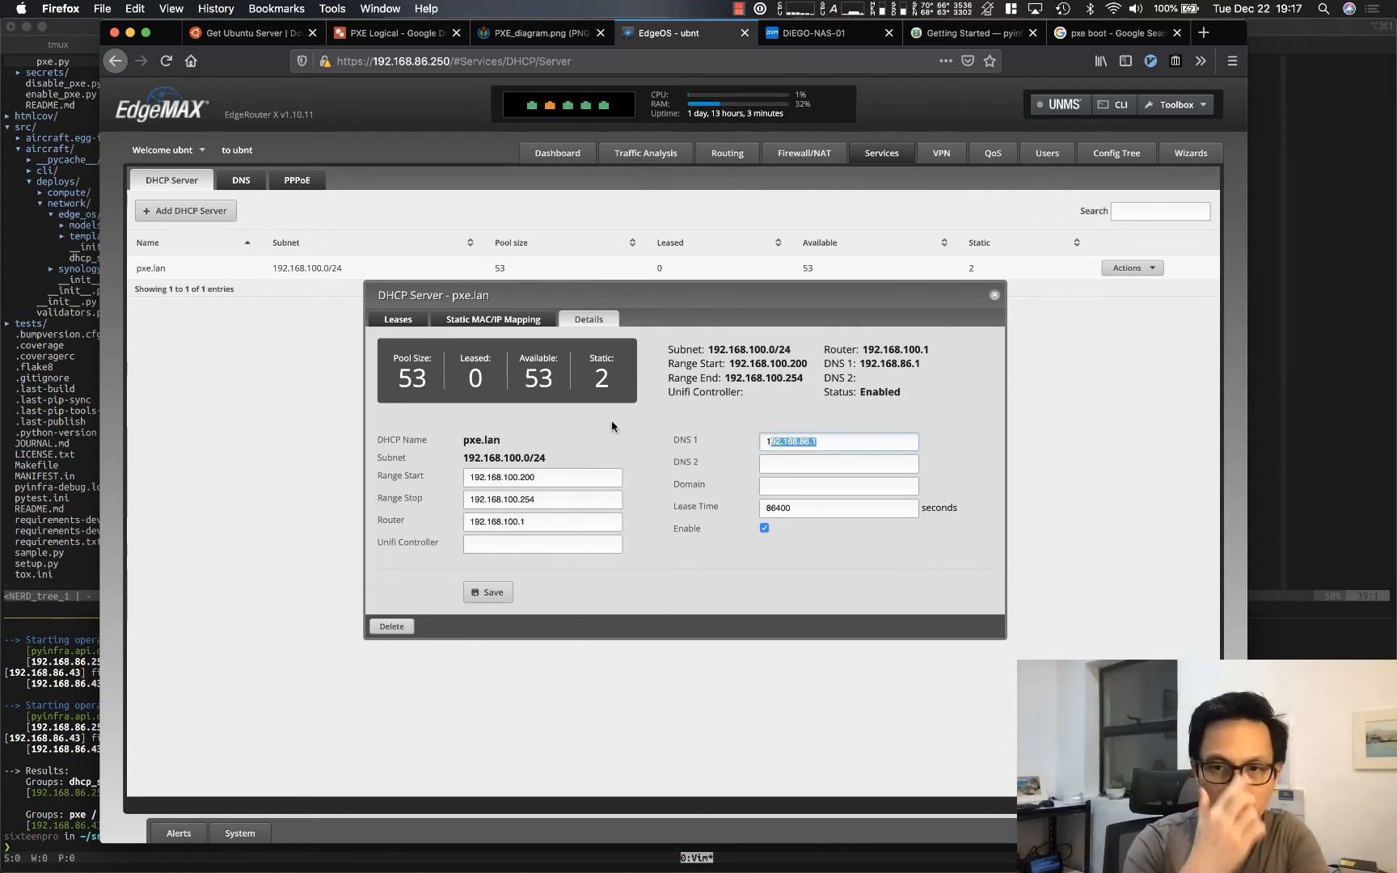
{"action": "mouse_move", "coordinate": [462, 319]}
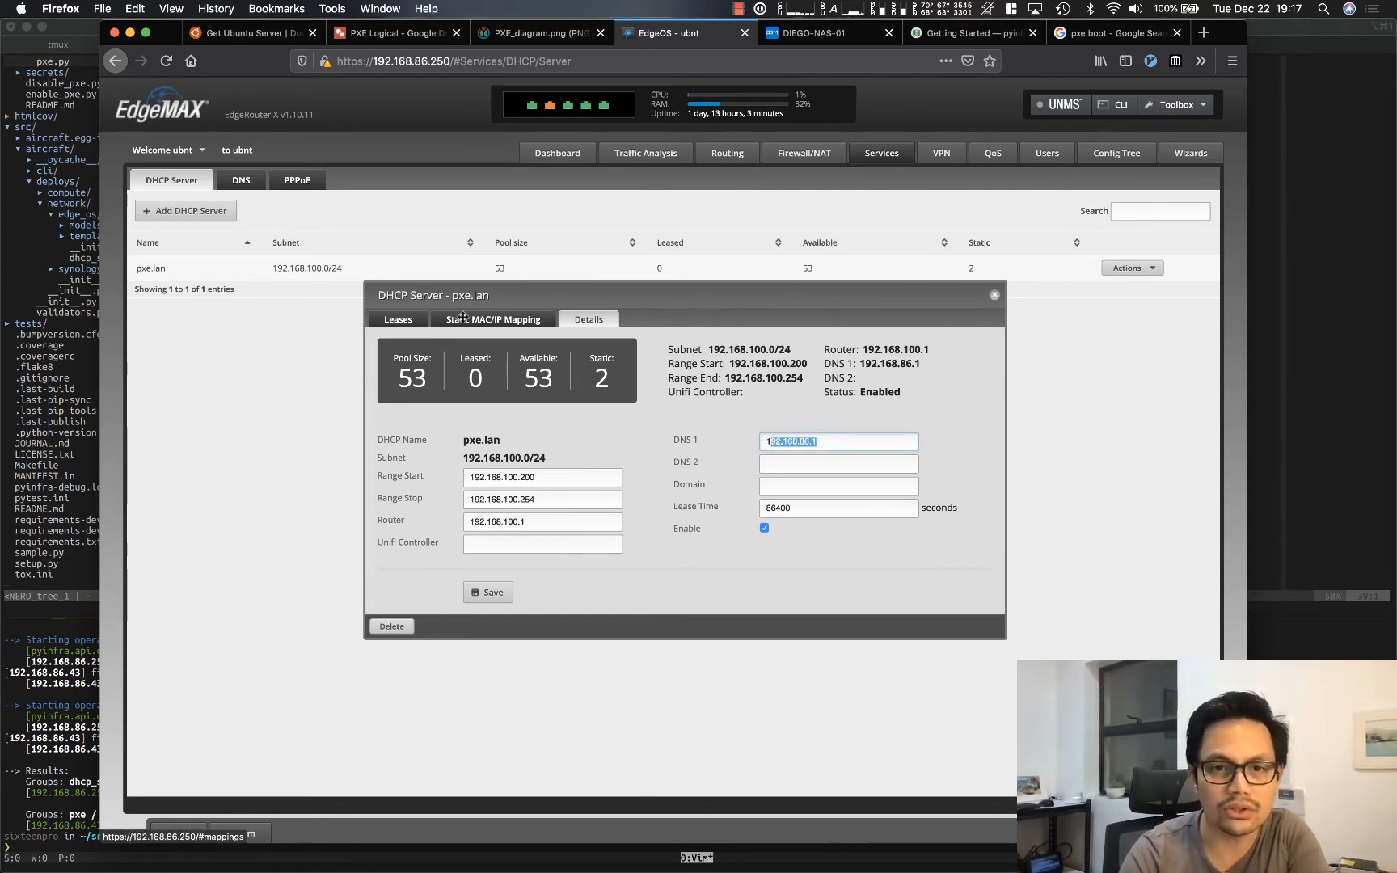
{"action": "left_click", "coordinate": [493, 319]}
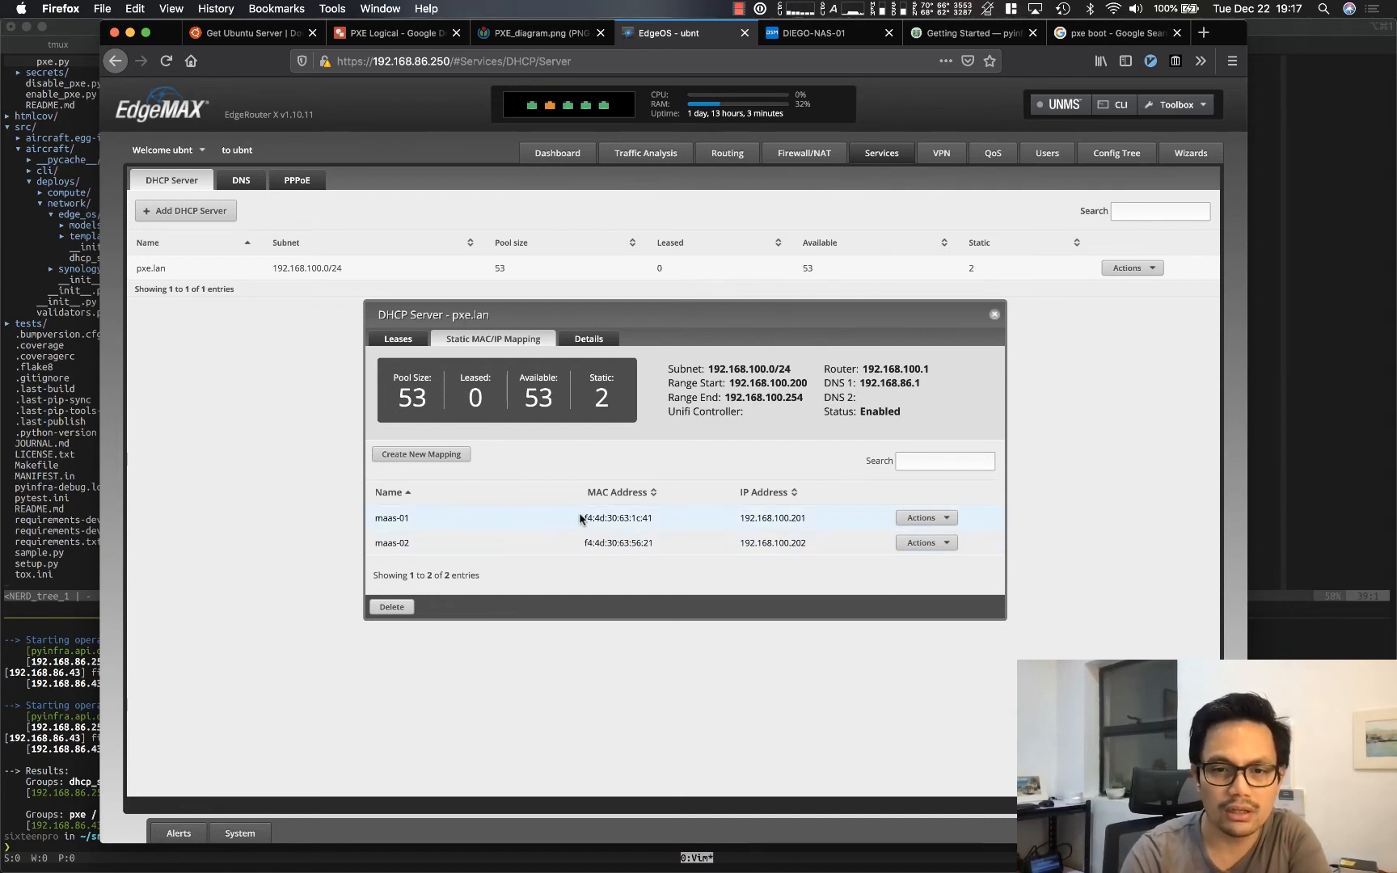
Step: Check maas-01's MAC mapping to 192.168.100.201 and close the pxe.lan dialog
{"action": "double_click", "coordinate": [617, 517]}
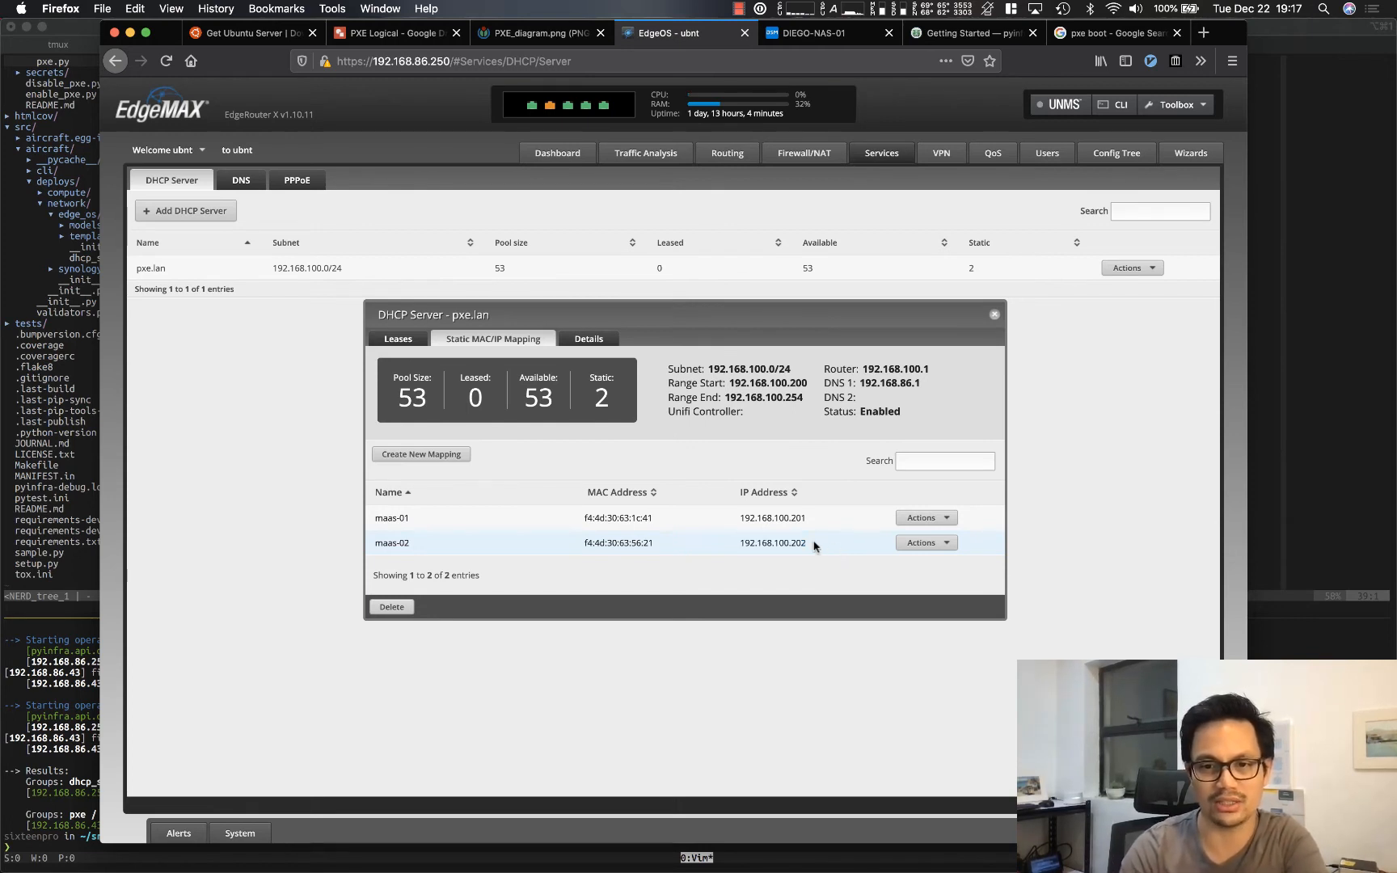
{"action": "left_click", "coordinate": [995, 314]}
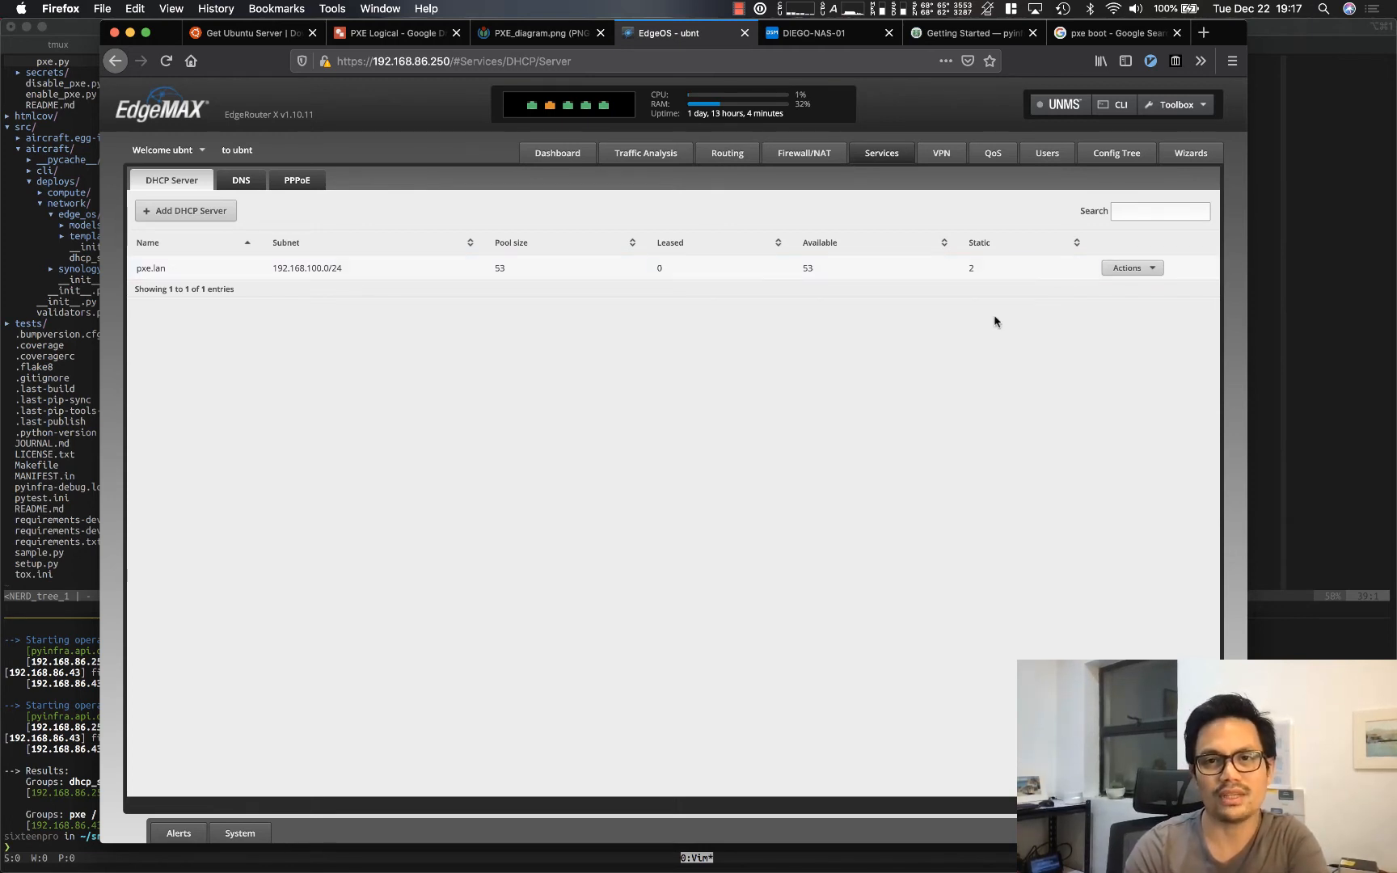
{"action": "mouse_move", "coordinate": [772, 105]}
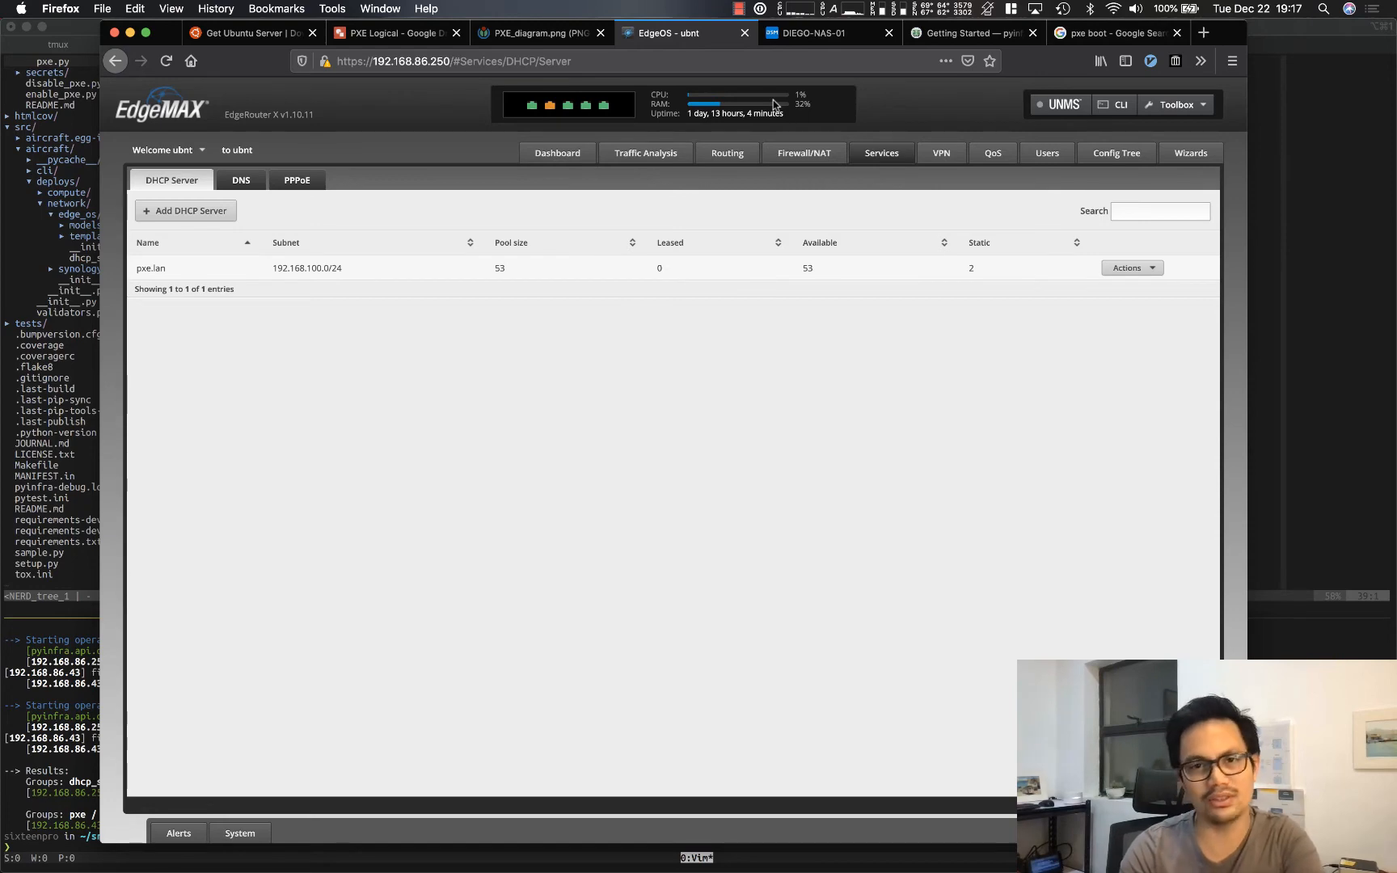
{"action": "left_click", "coordinate": [811, 33]}
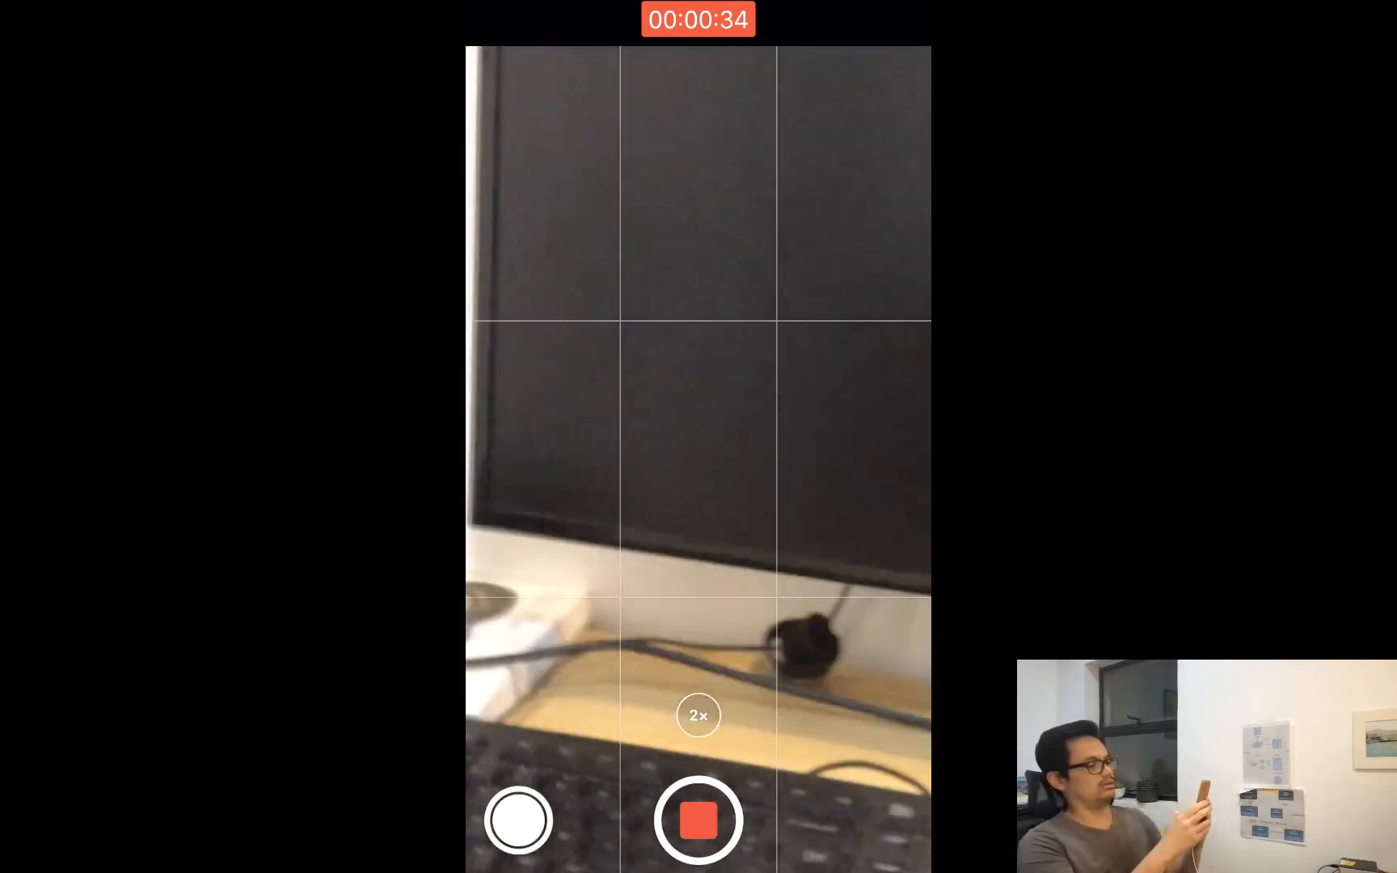
Step: Zoom the iPhone camera out to 1x while filming the server shelf
{"action": "left_click", "coordinate": [698, 715]}
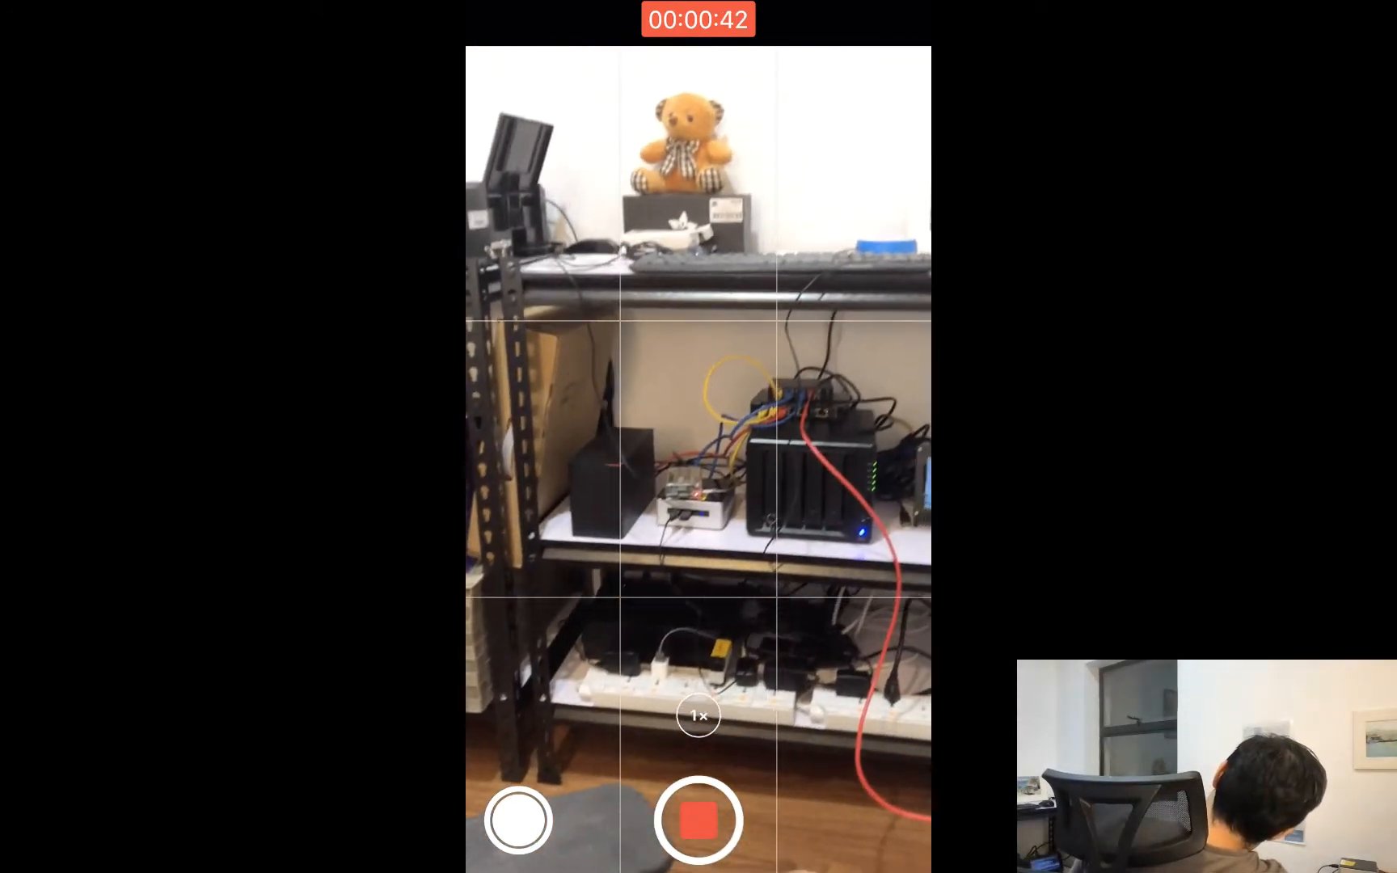
{"action": "left_click", "coordinate": [697, 715]}
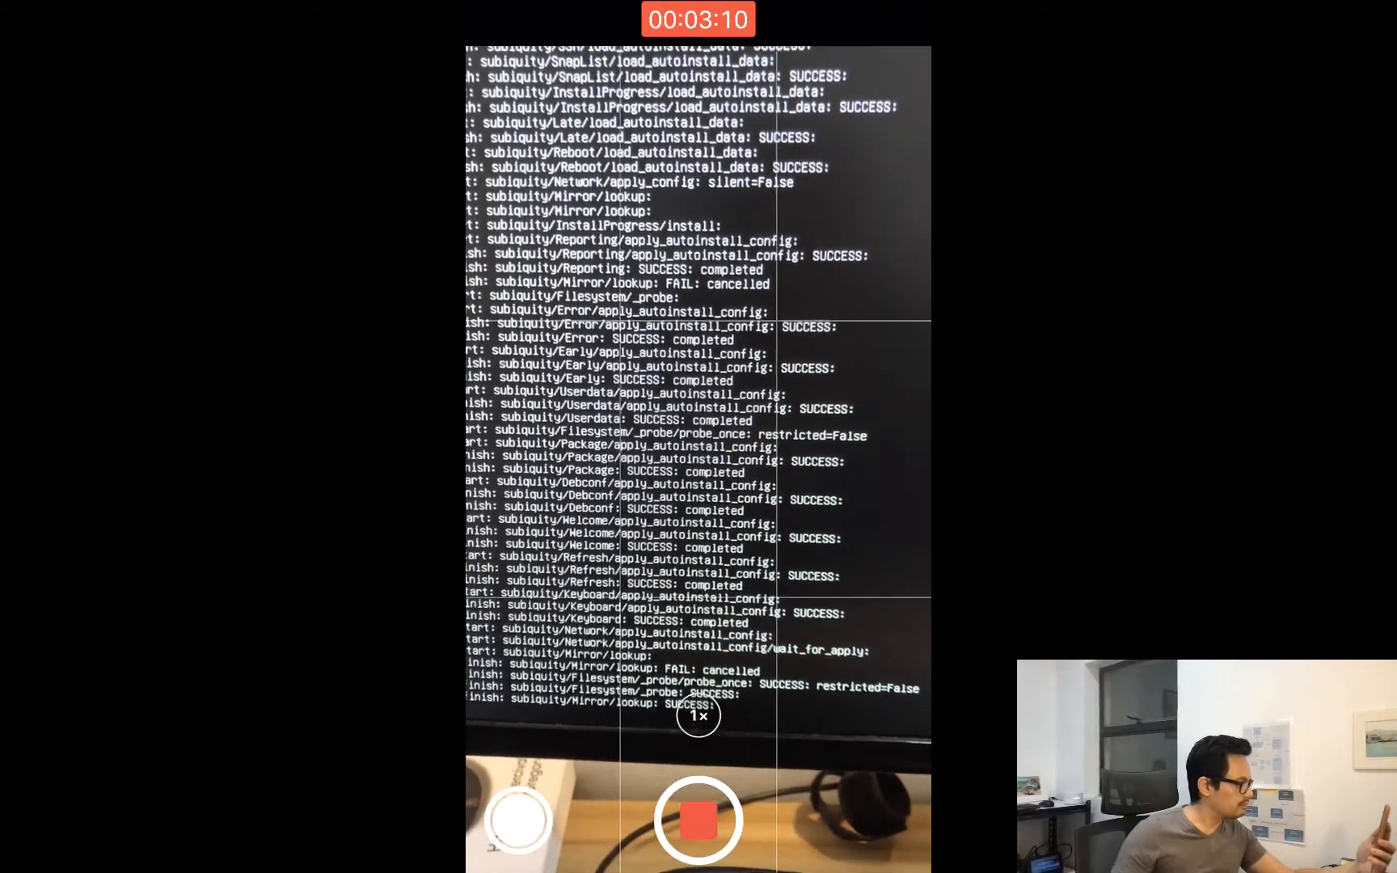
Step: Keep the phone on the monitor as the subiquity autoinstall logs SUCCESS steps
{"action": "scroll", "scroll_direction": "down", "scroll_amount": 3}
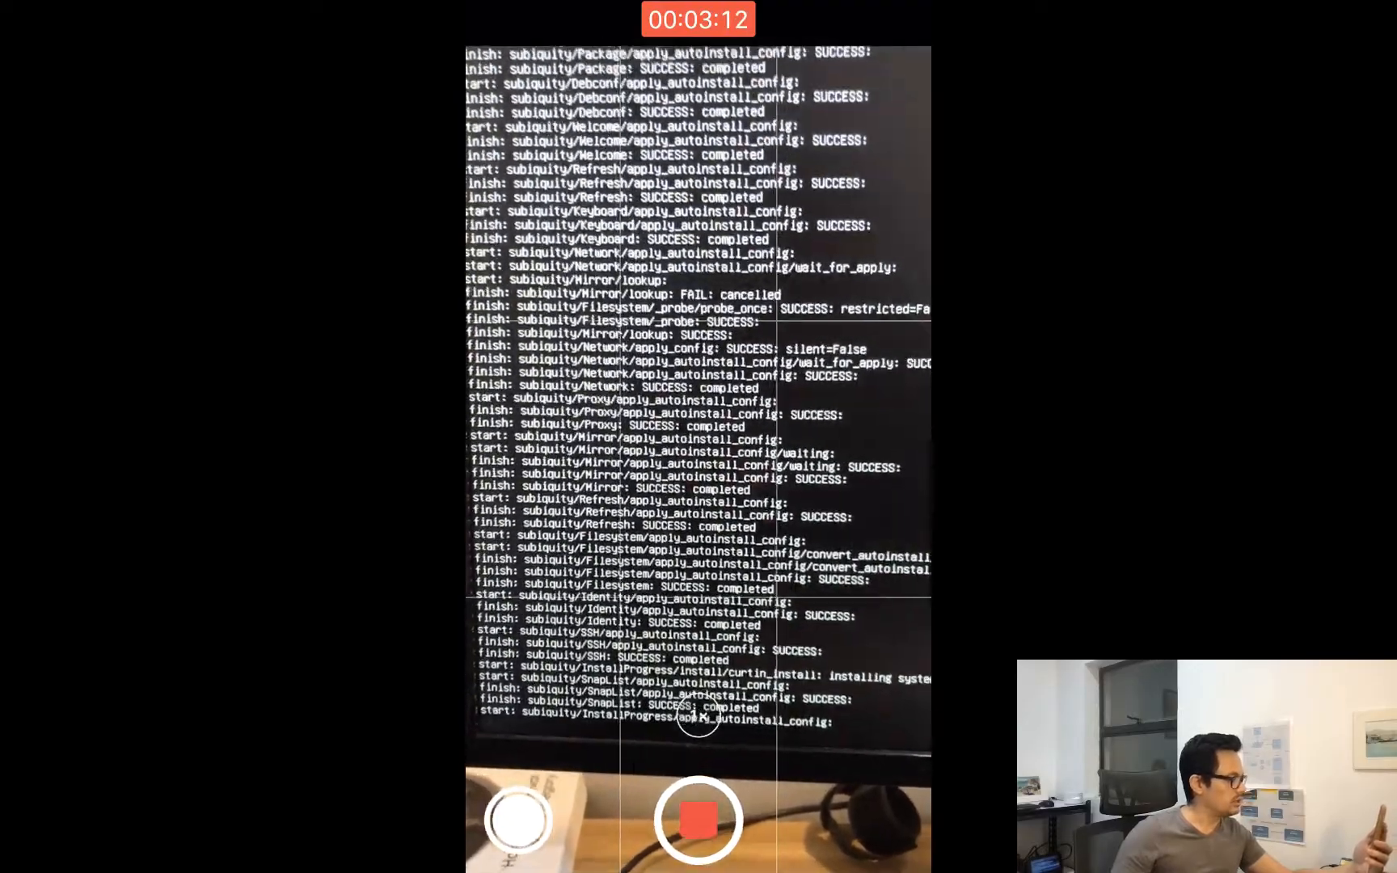